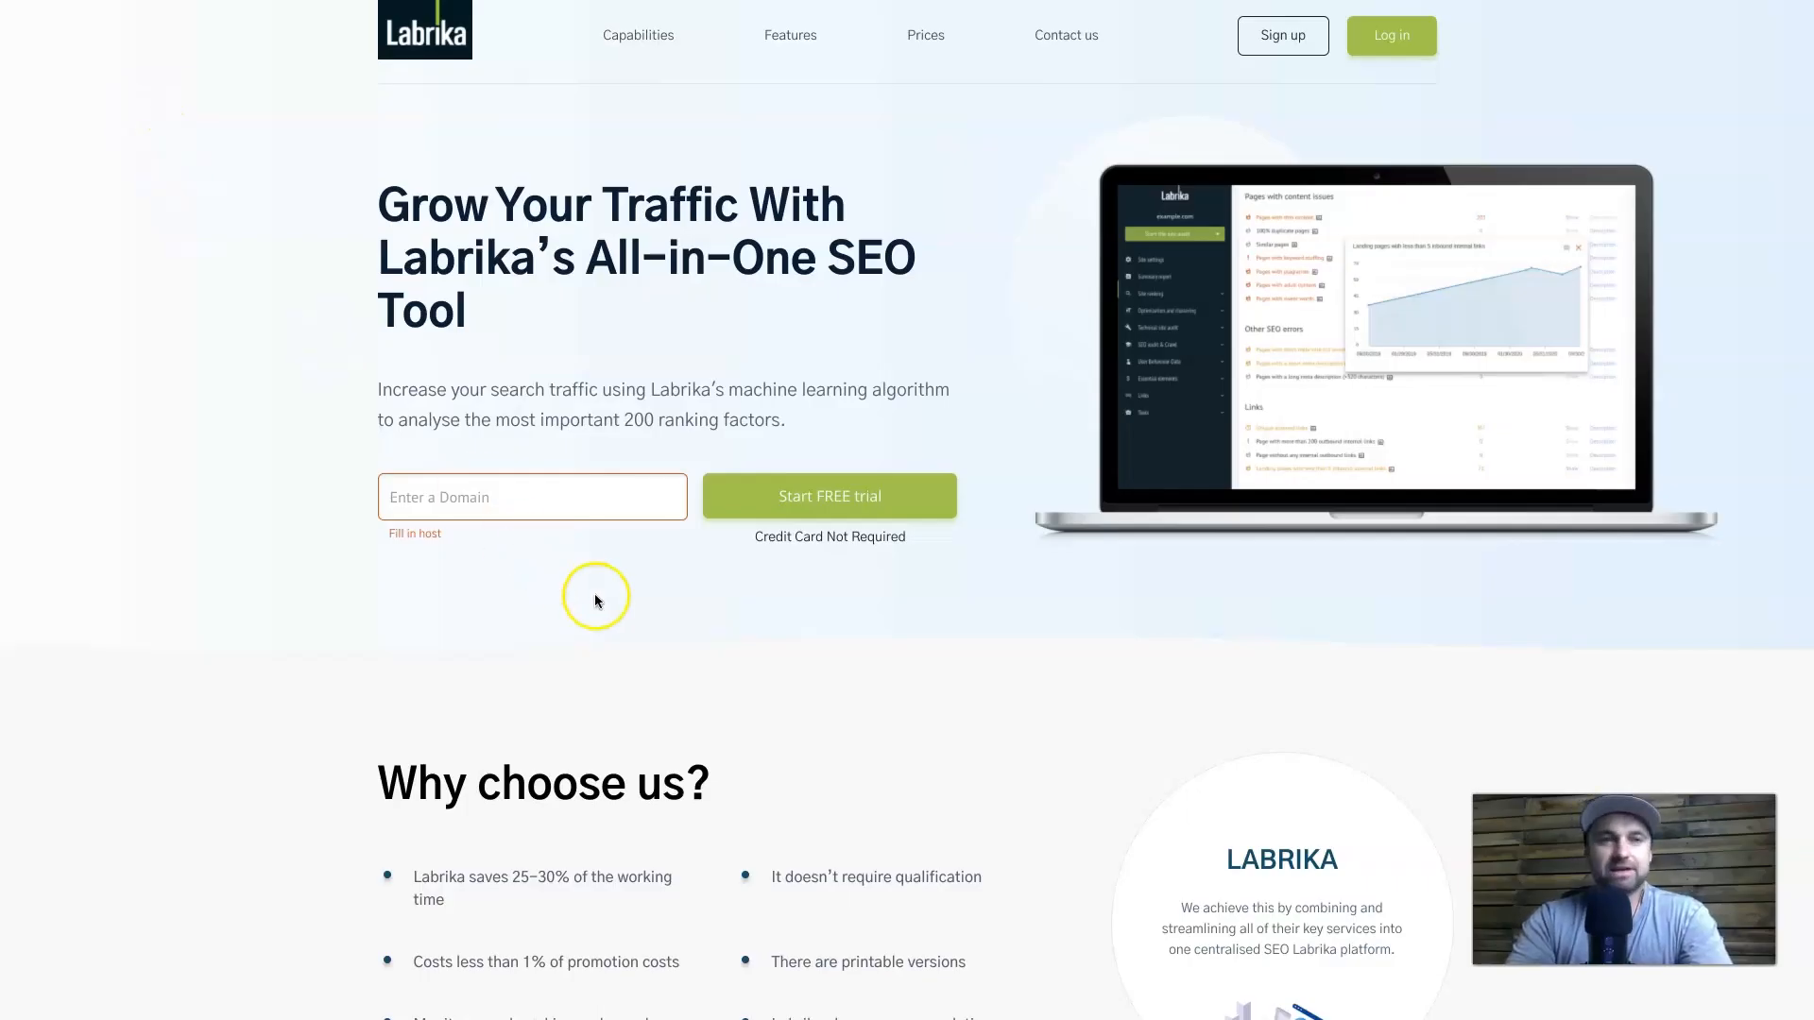
pyautogui.moveTo(435, 359)
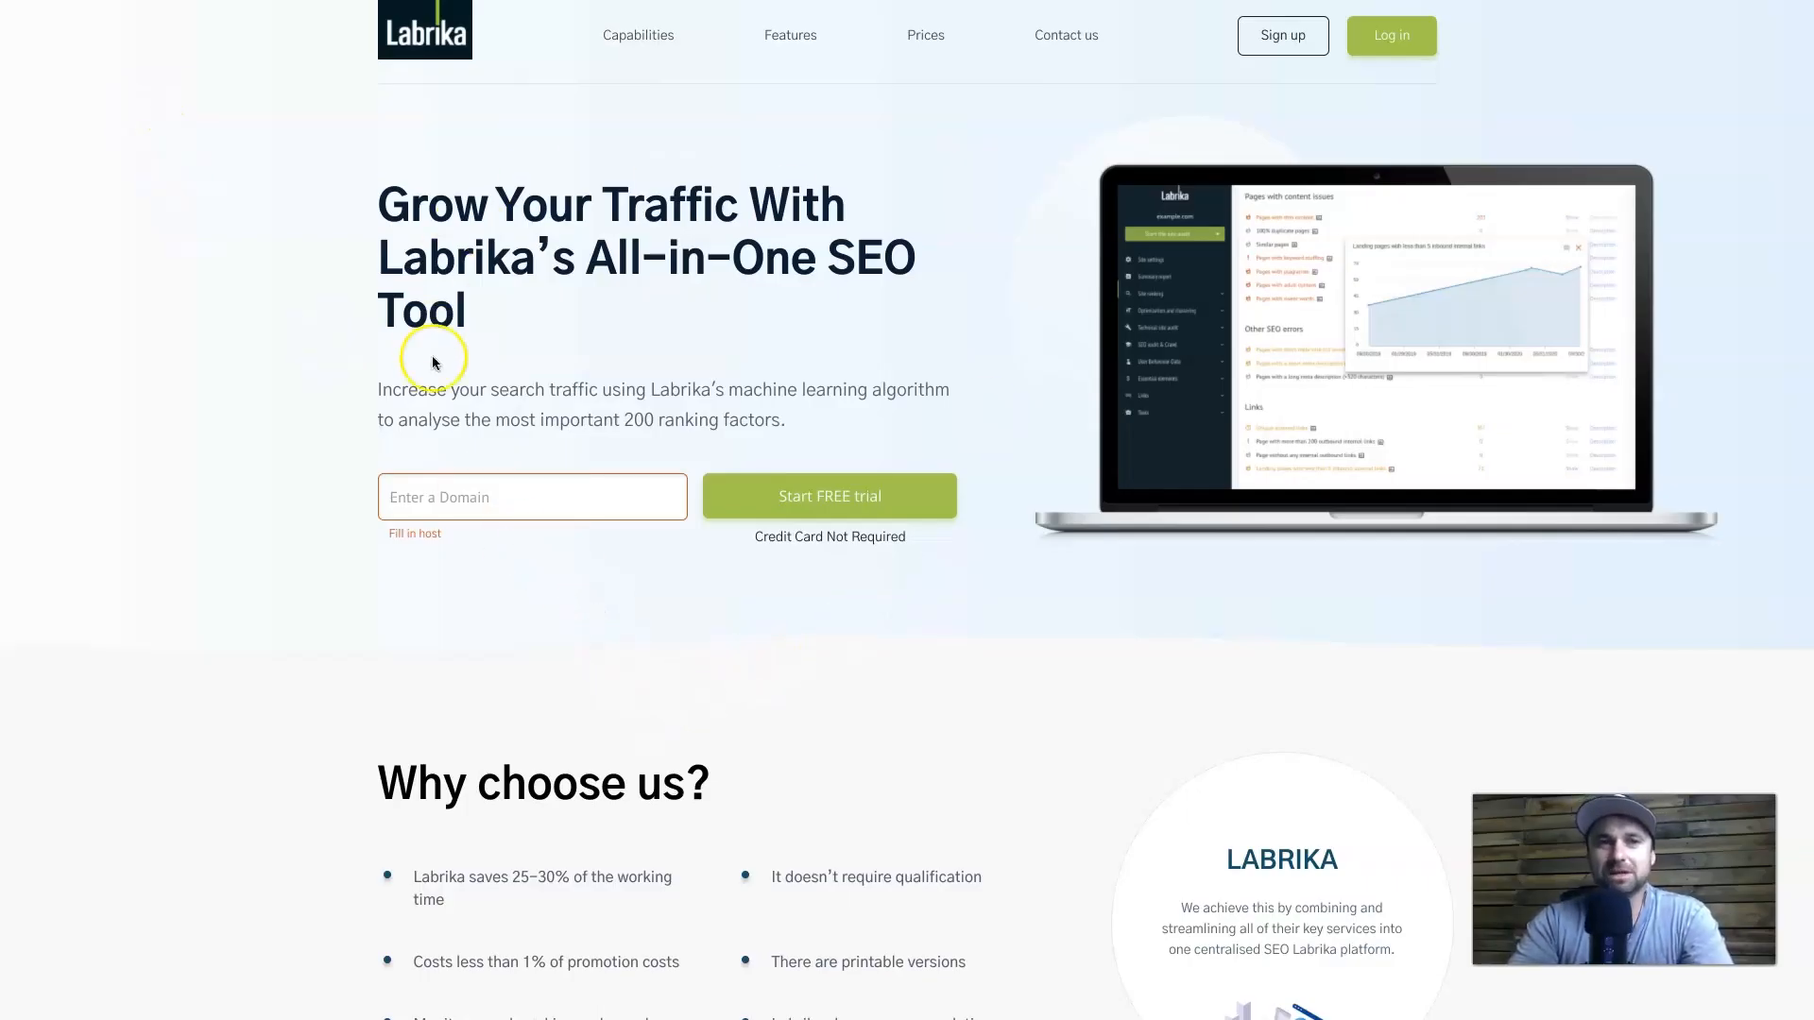
# Scroll the Labrika landing page past About us and features to 'All reports are printable'
pyautogui.scroll(-3)
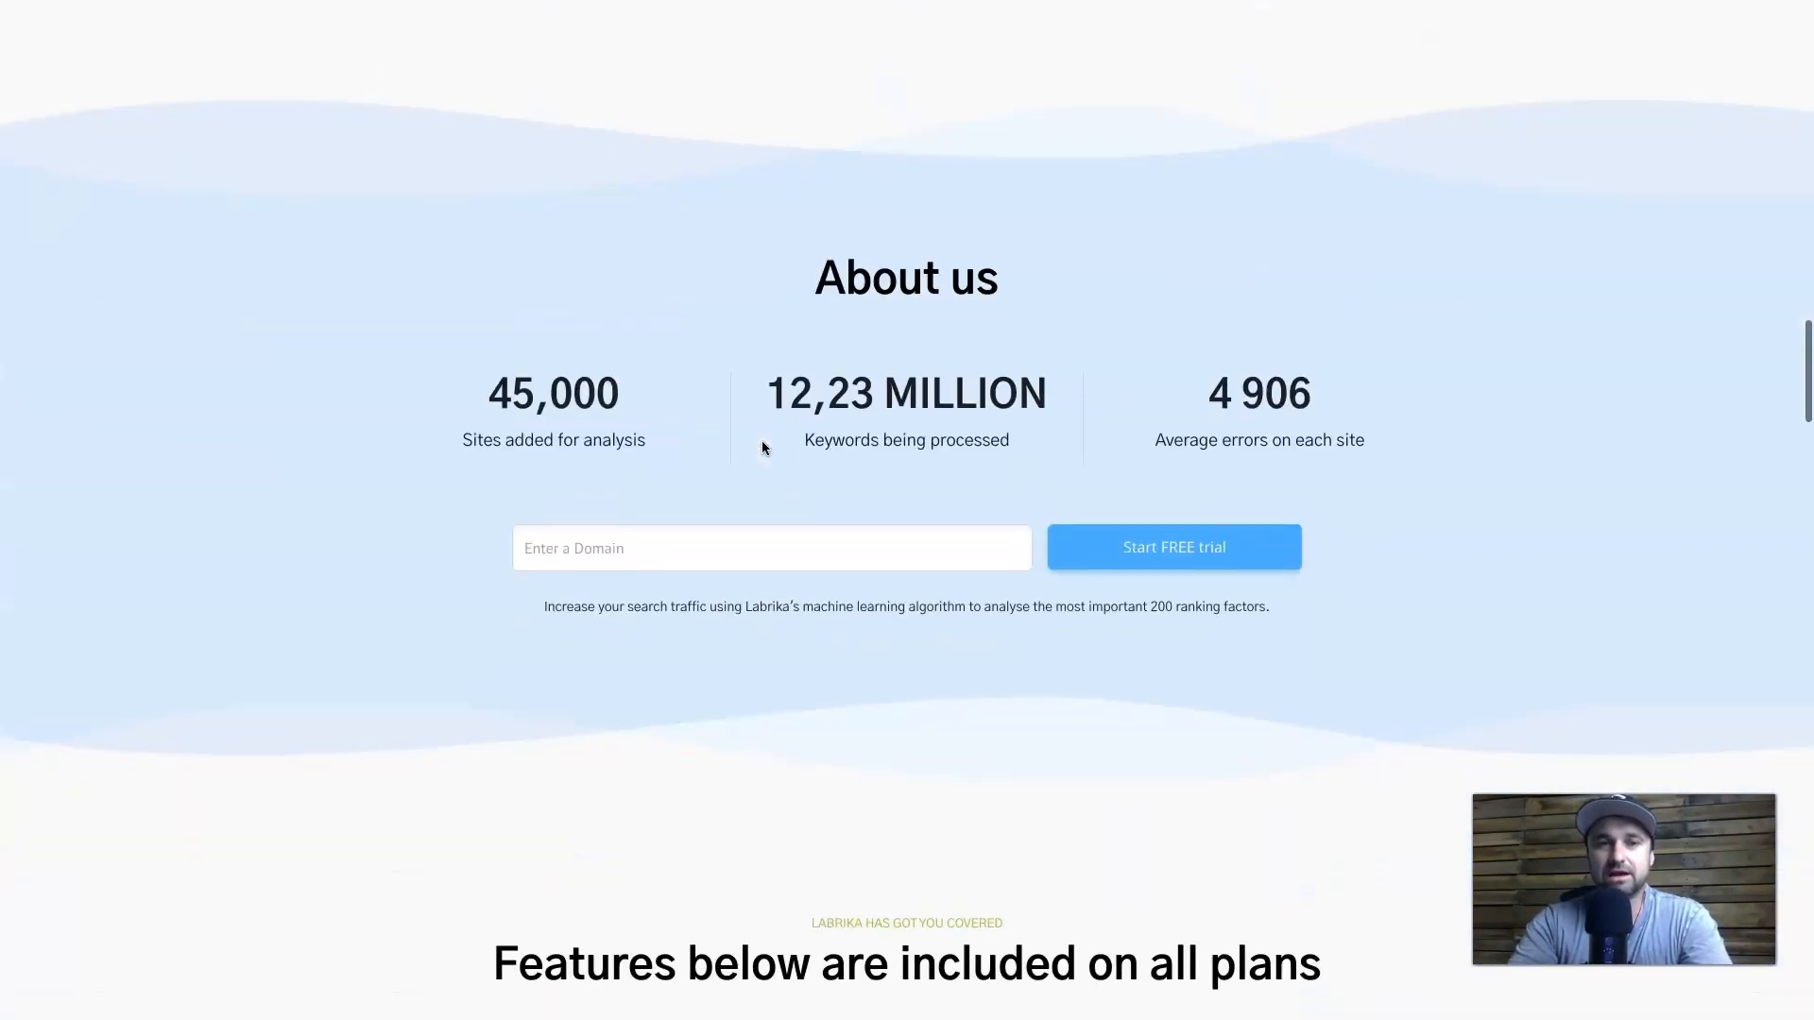
pyautogui.scroll(-3)
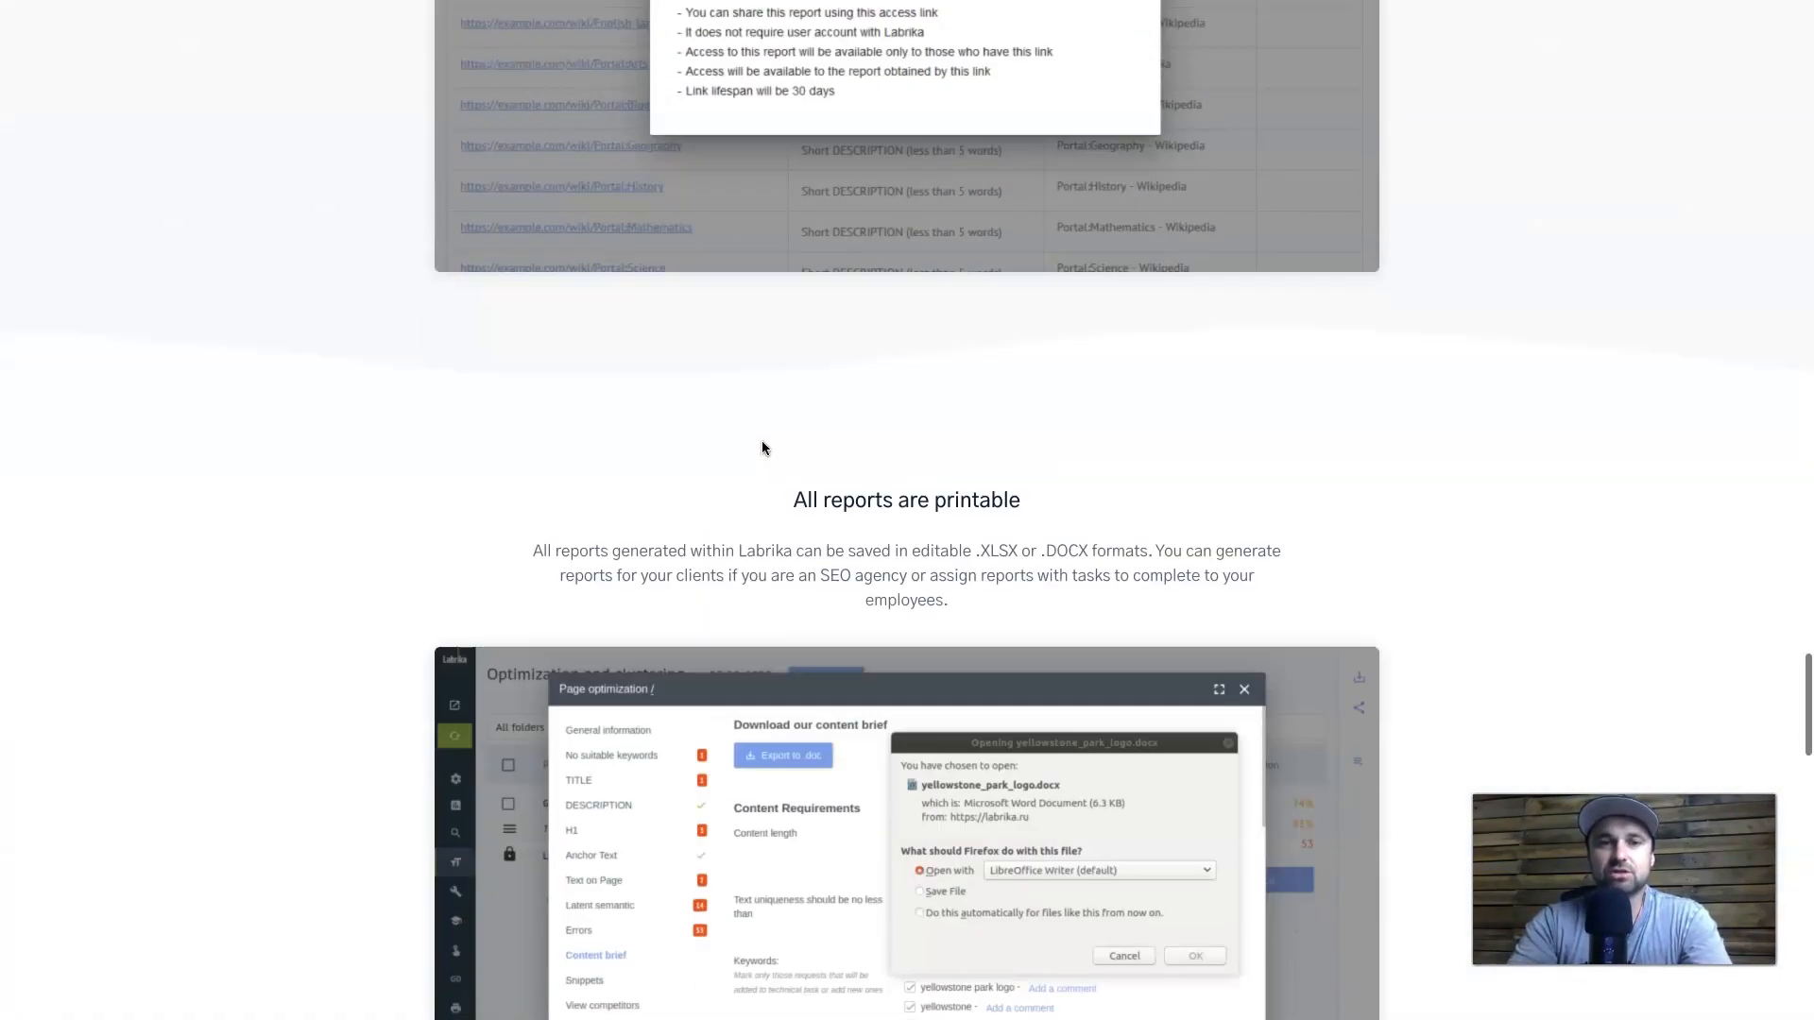
pyautogui.scroll(-3)
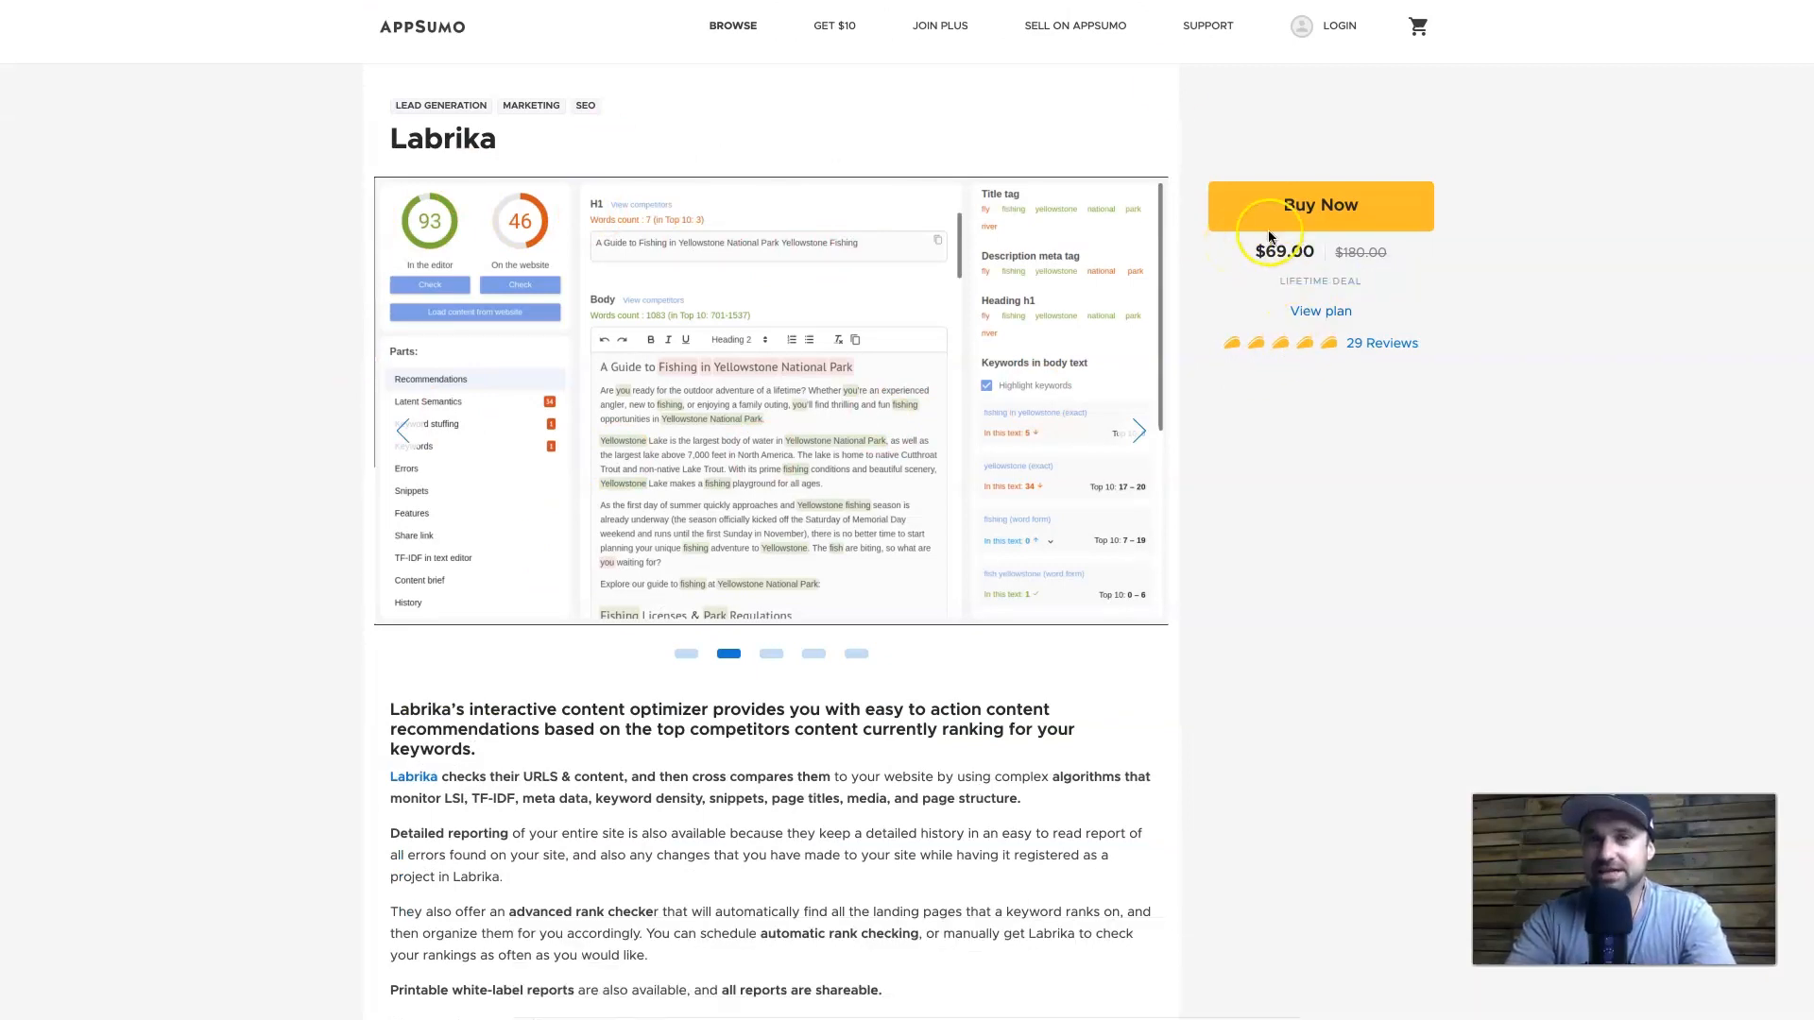
# Scroll the AppSumo deal page to the $69 Labrika plan feature list
pyautogui.scroll(-3)
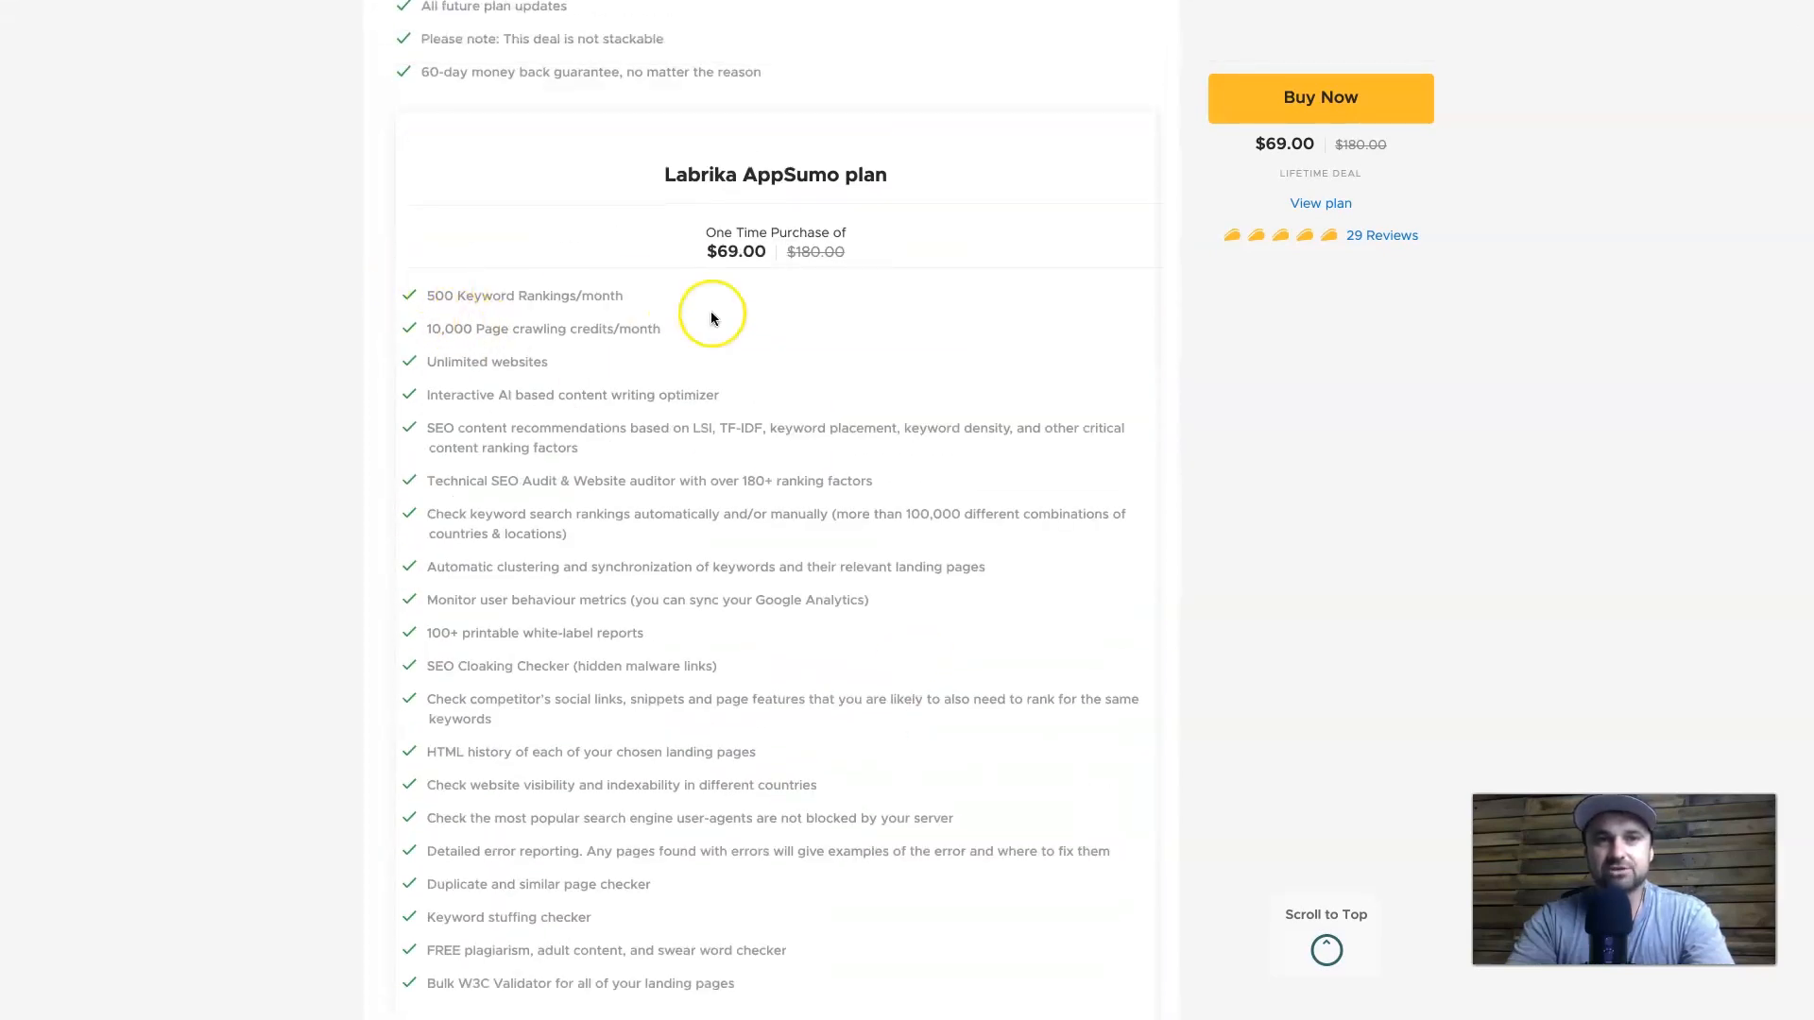
pyautogui.moveTo(455, 117)
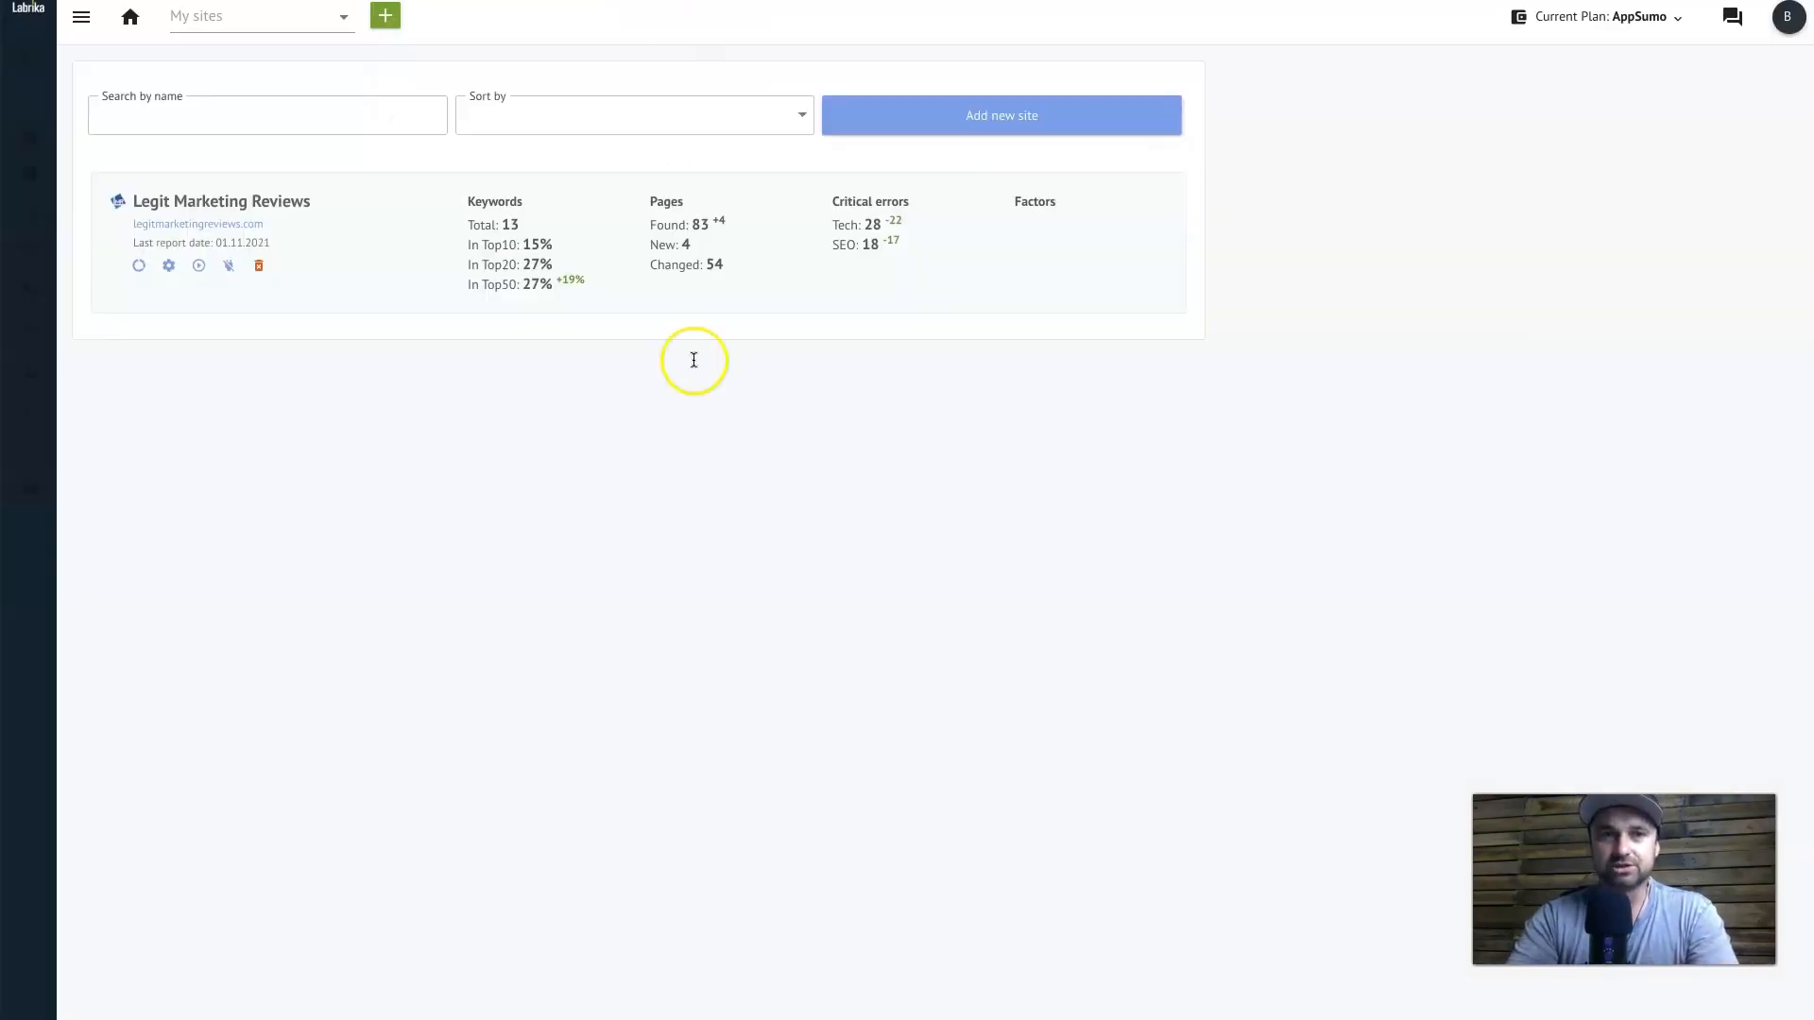
pyautogui.moveTo(356, 495)
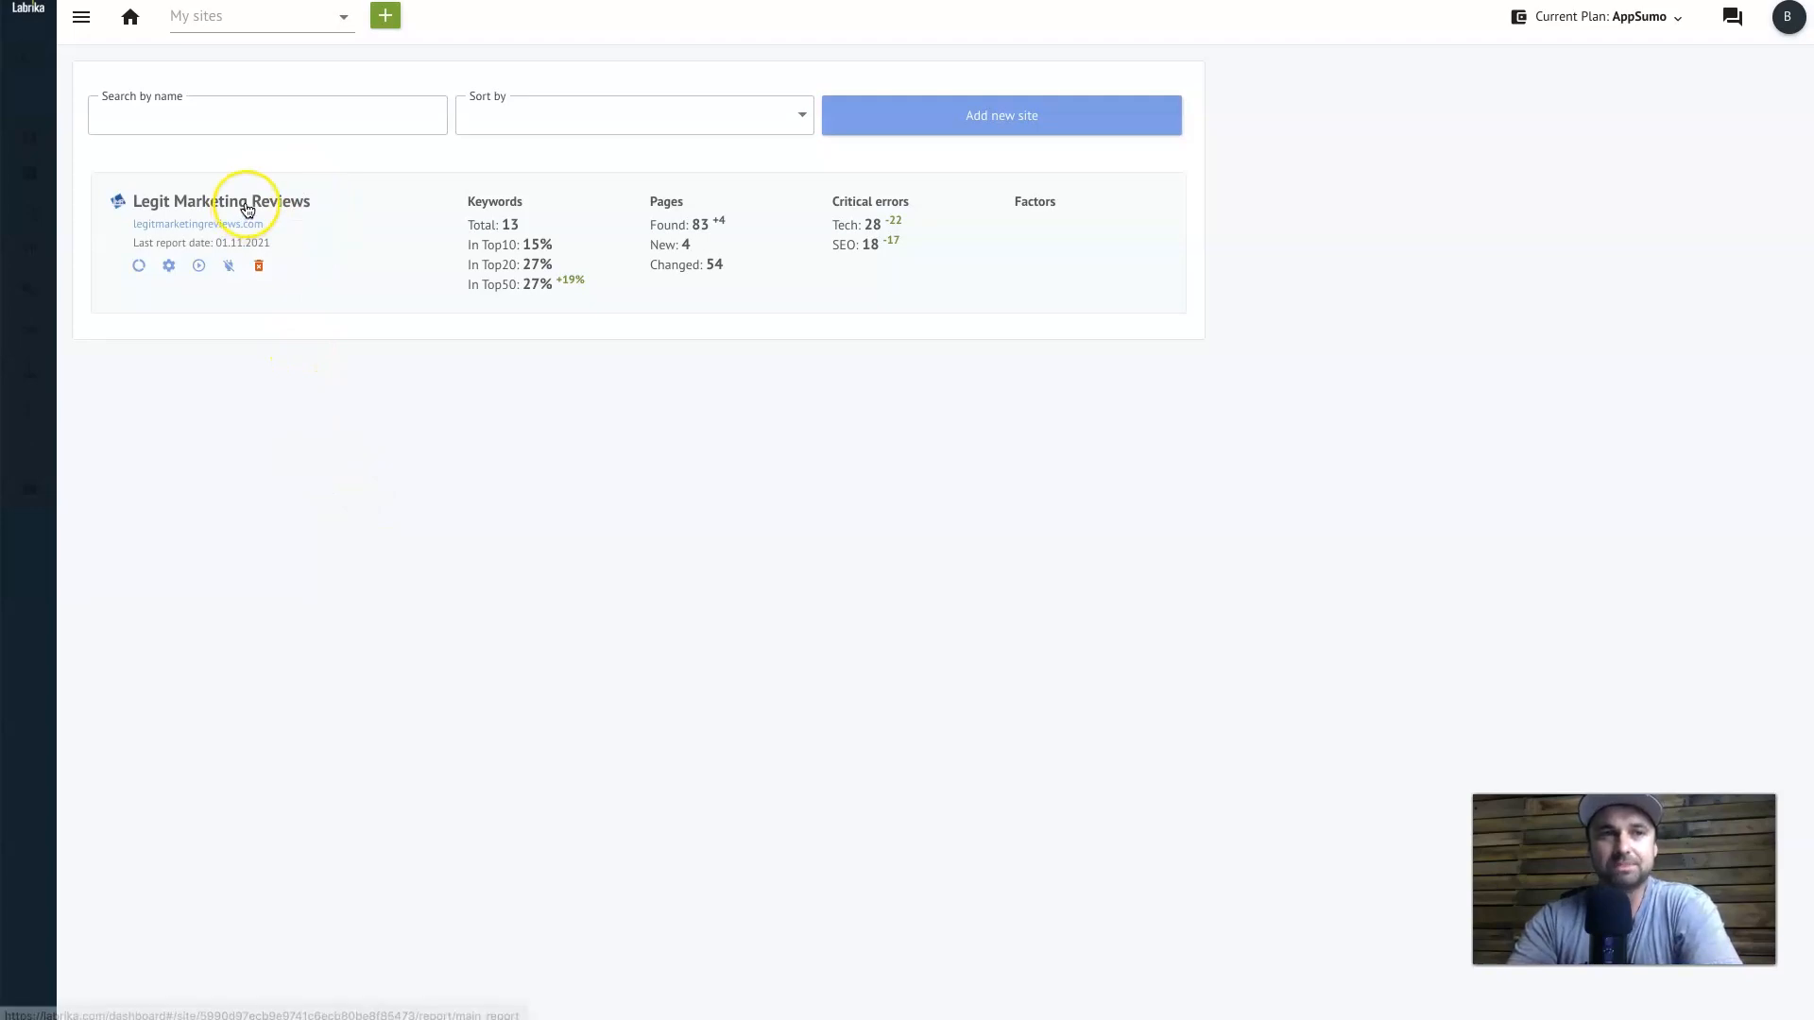
pyautogui.moveTo(1340, 174)
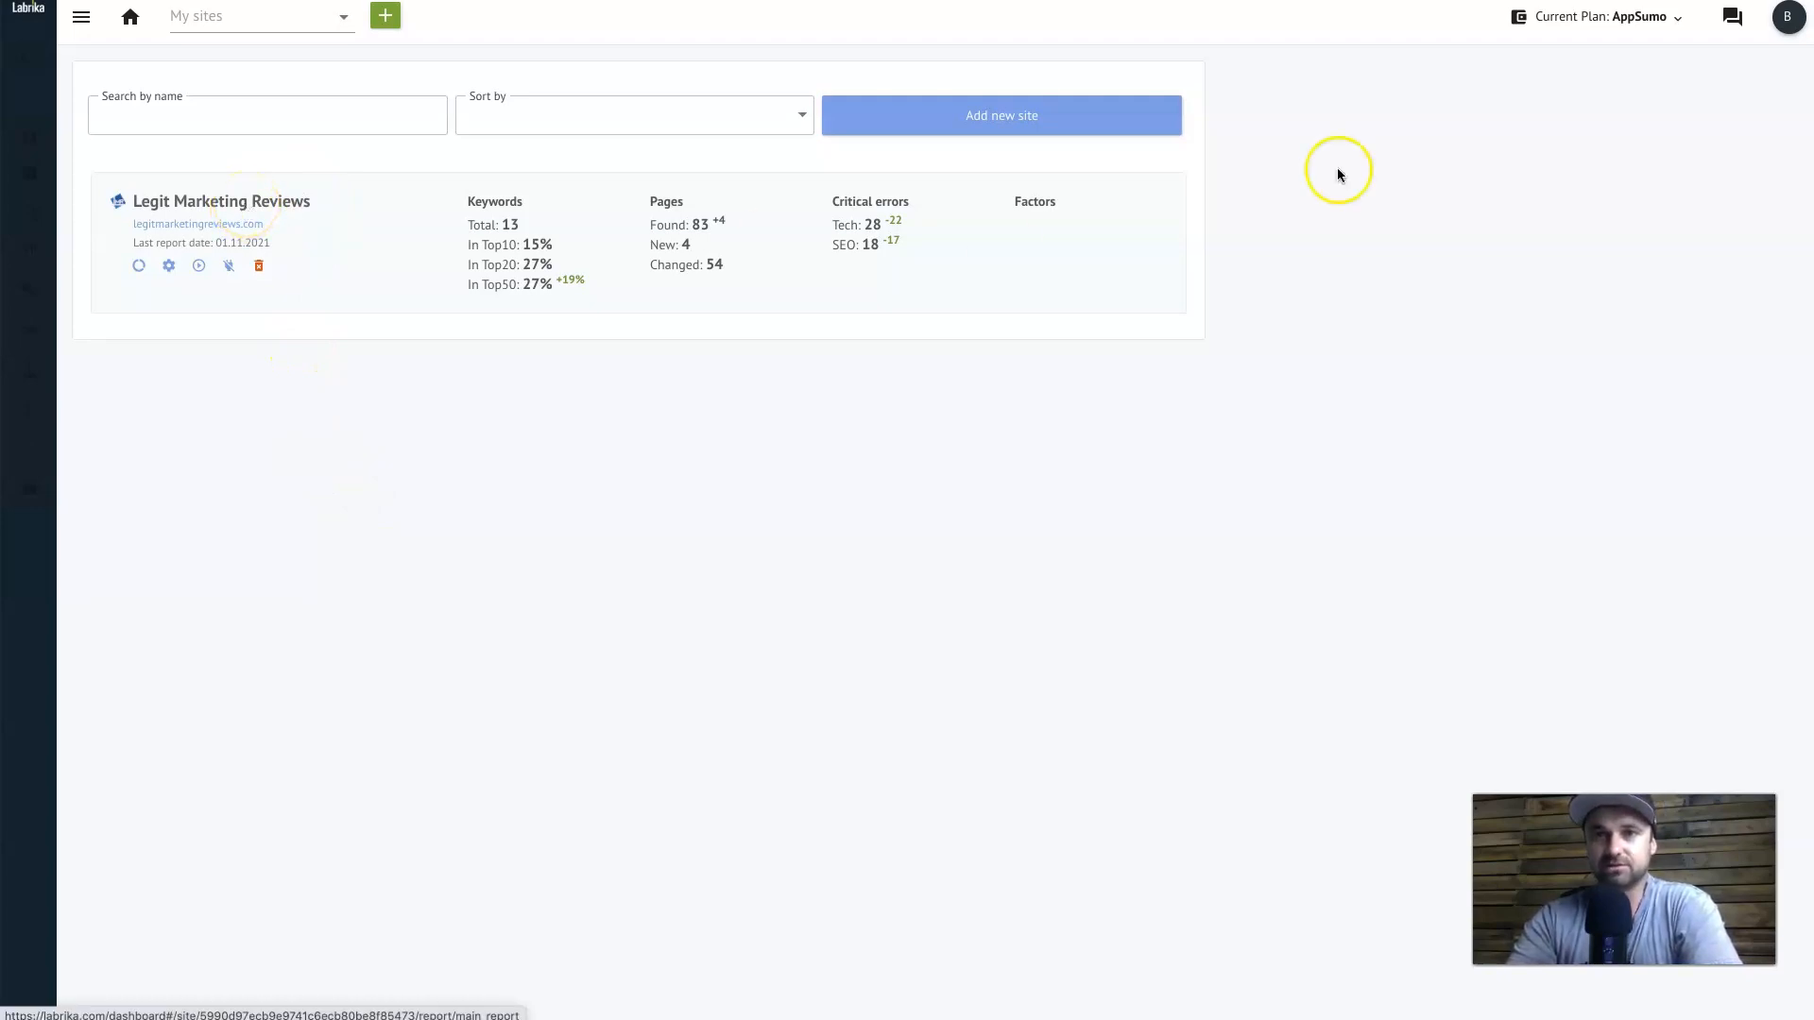
pyautogui.moveTo(276, 216)
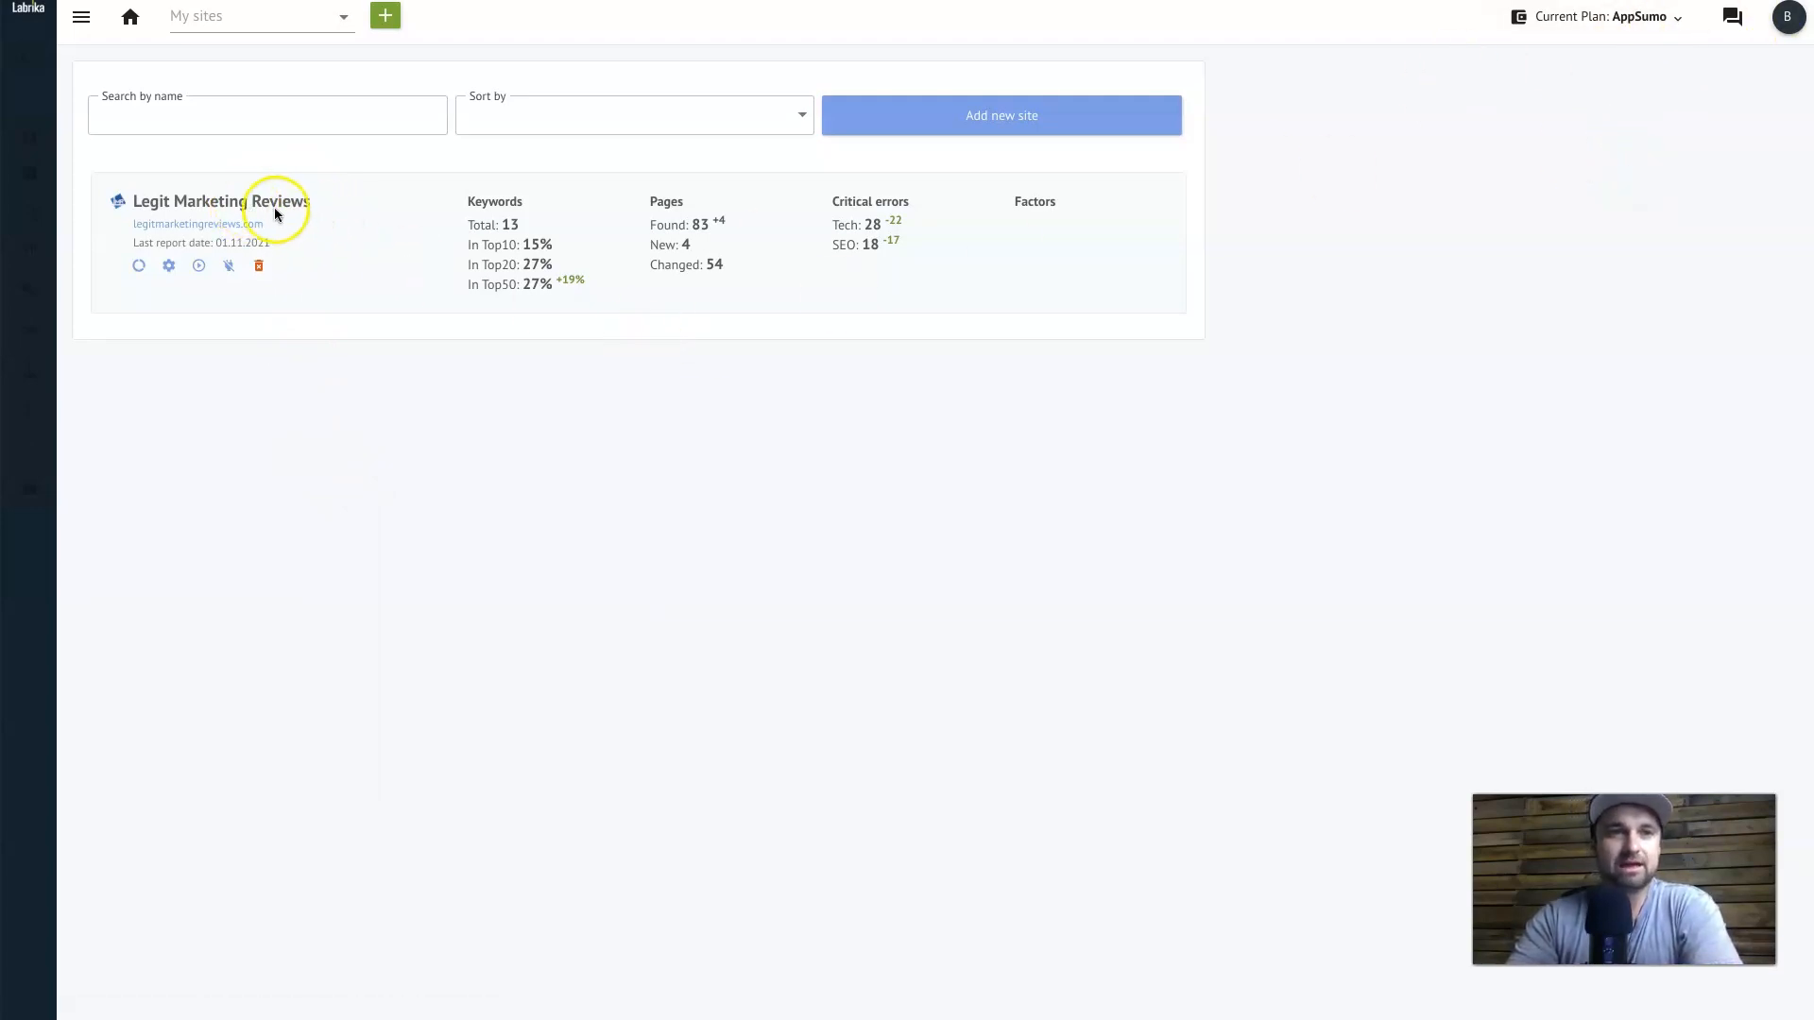
pyautogui.moveTo(247, 454)
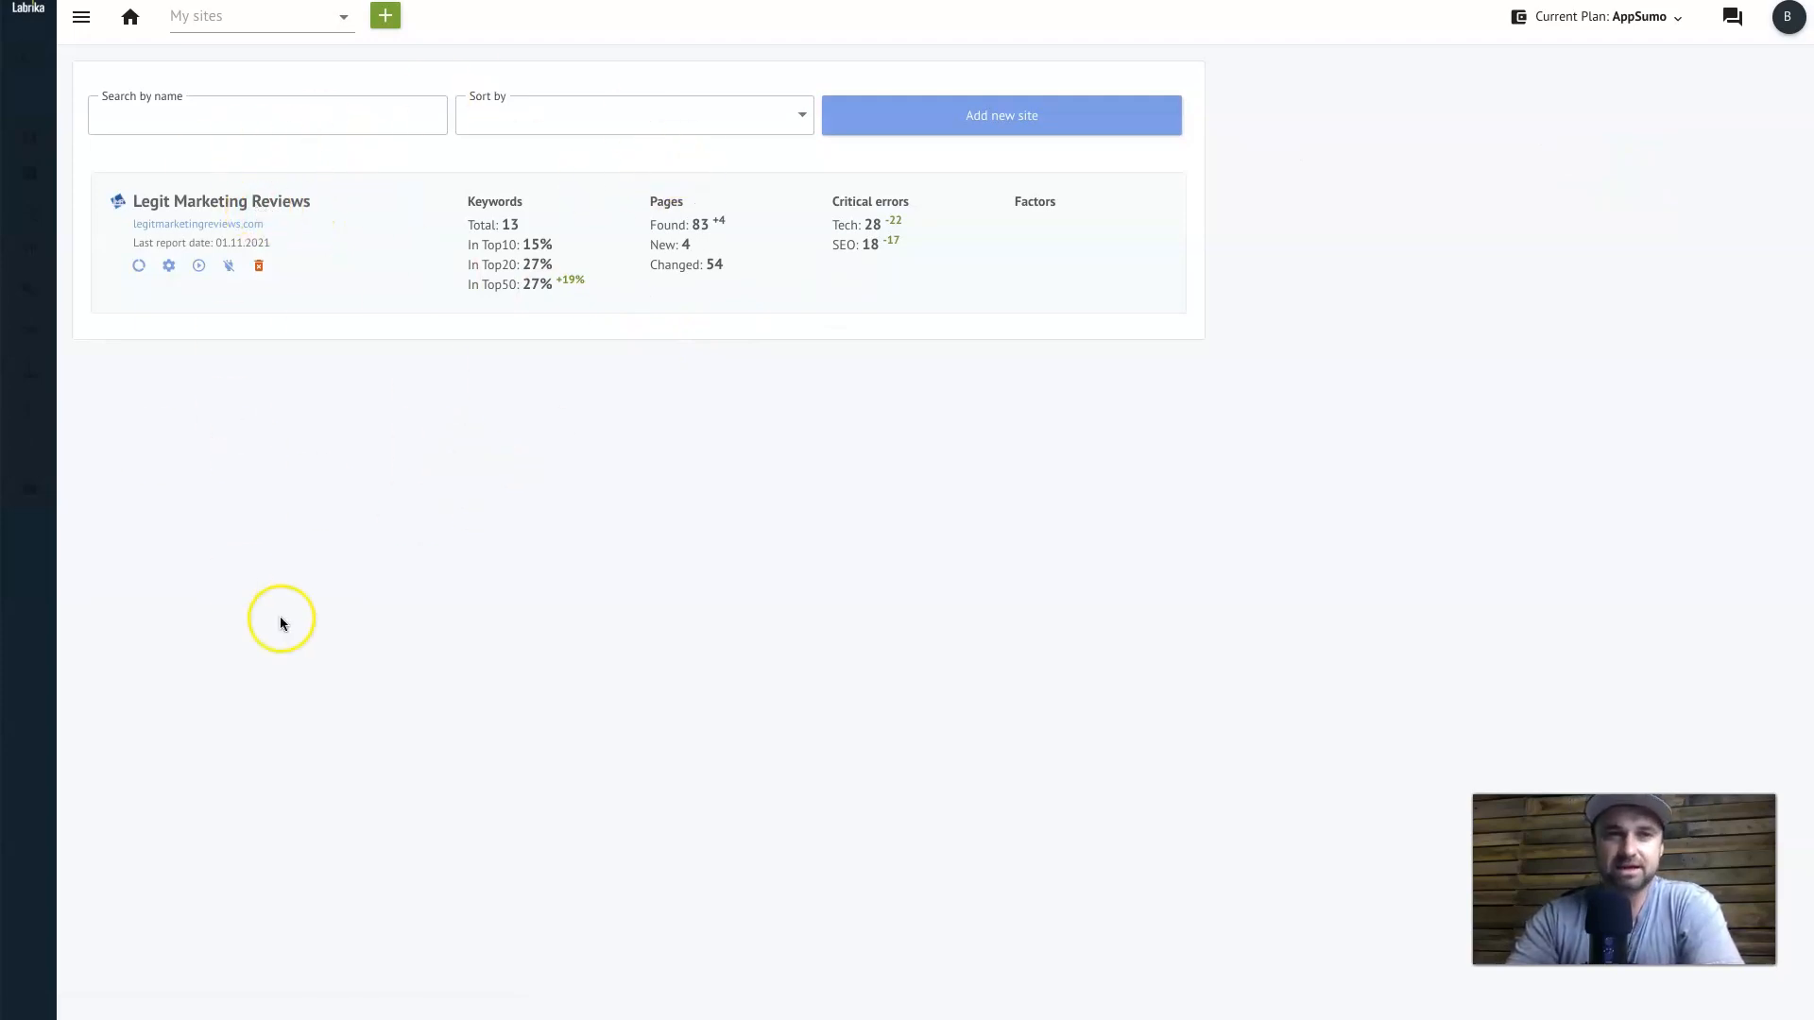
pyautogui.moveTo(529, 665)
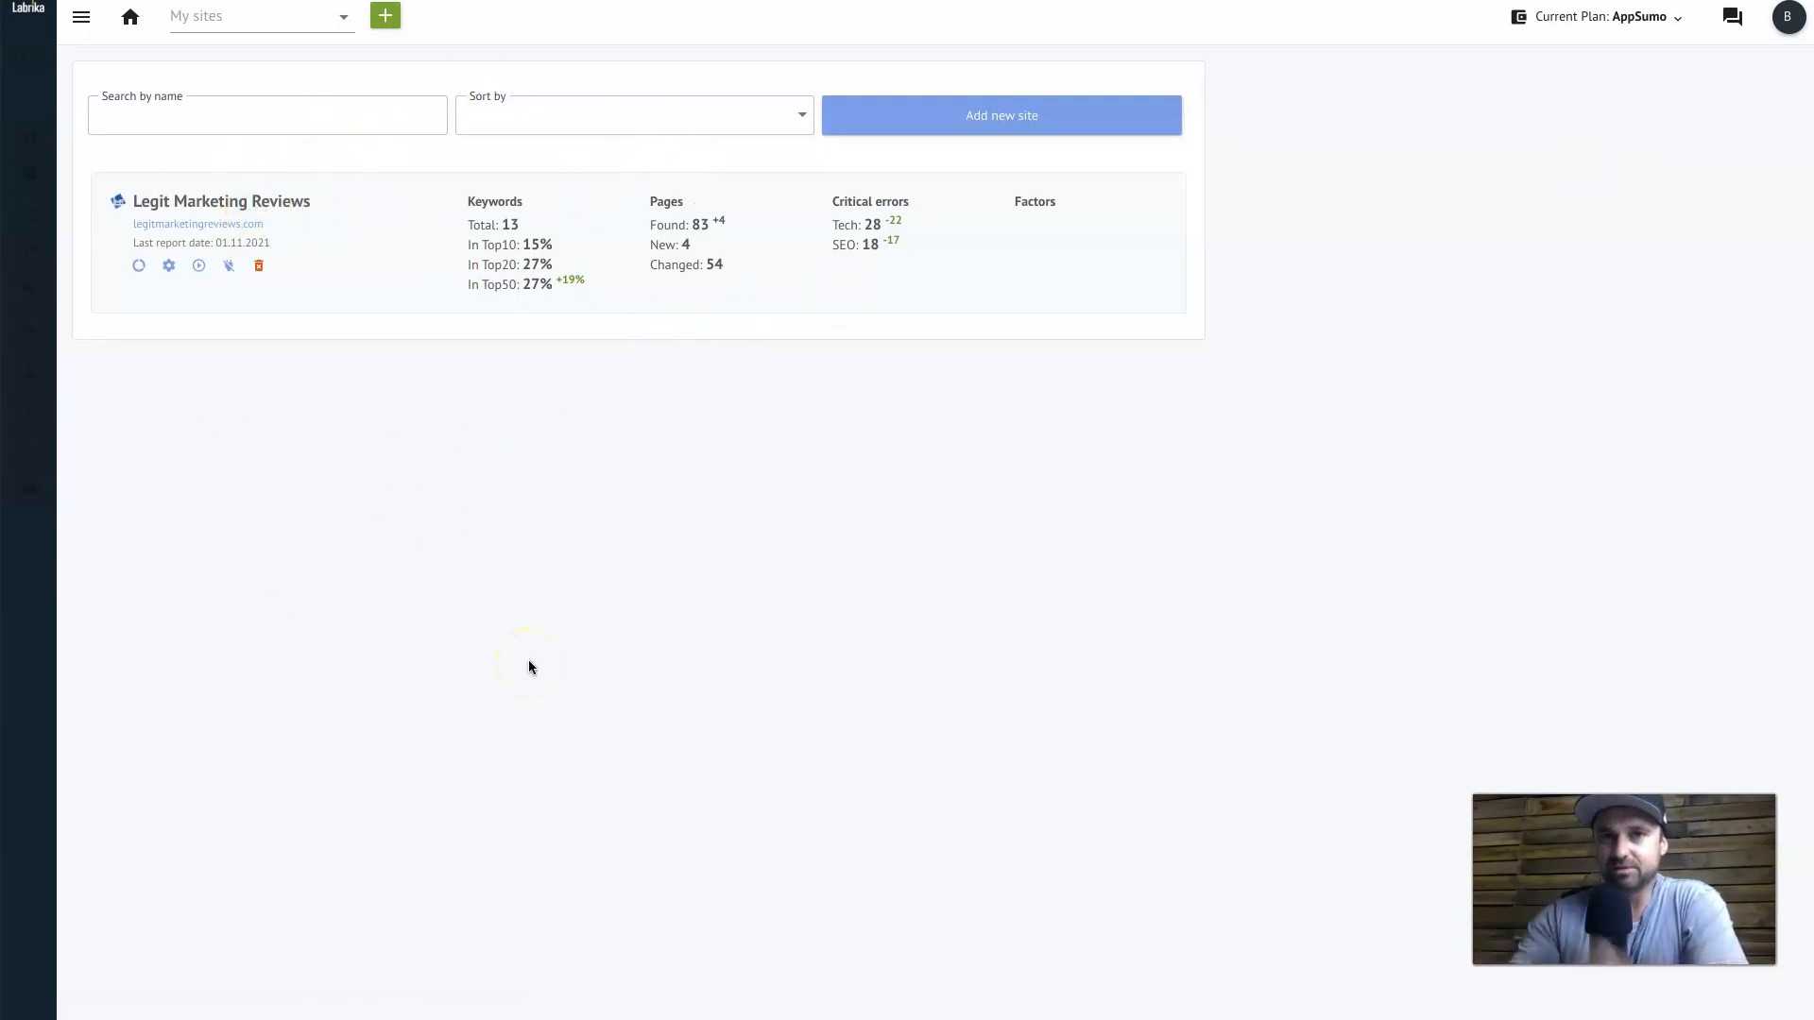
pyautogui.moveTo(244, 208)
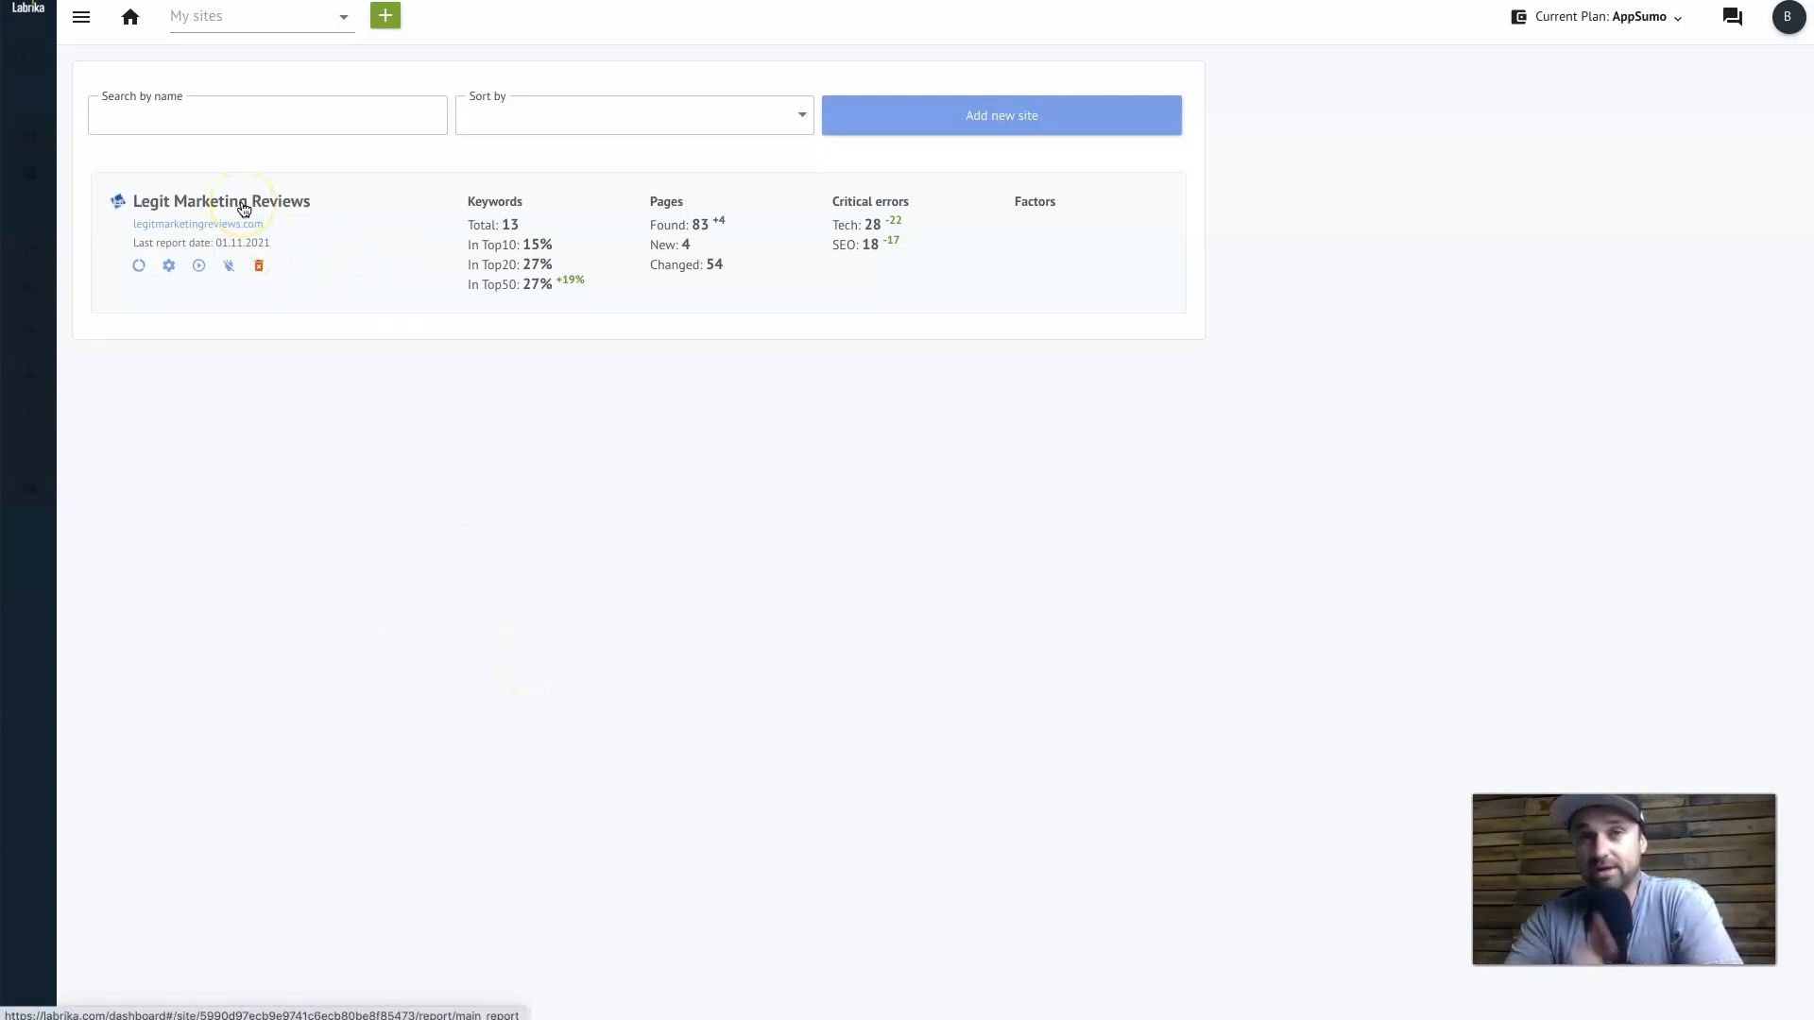
# Open the Legit Marketing Reviews site's Summary report from My sites
pyautogui.click(244, 204)
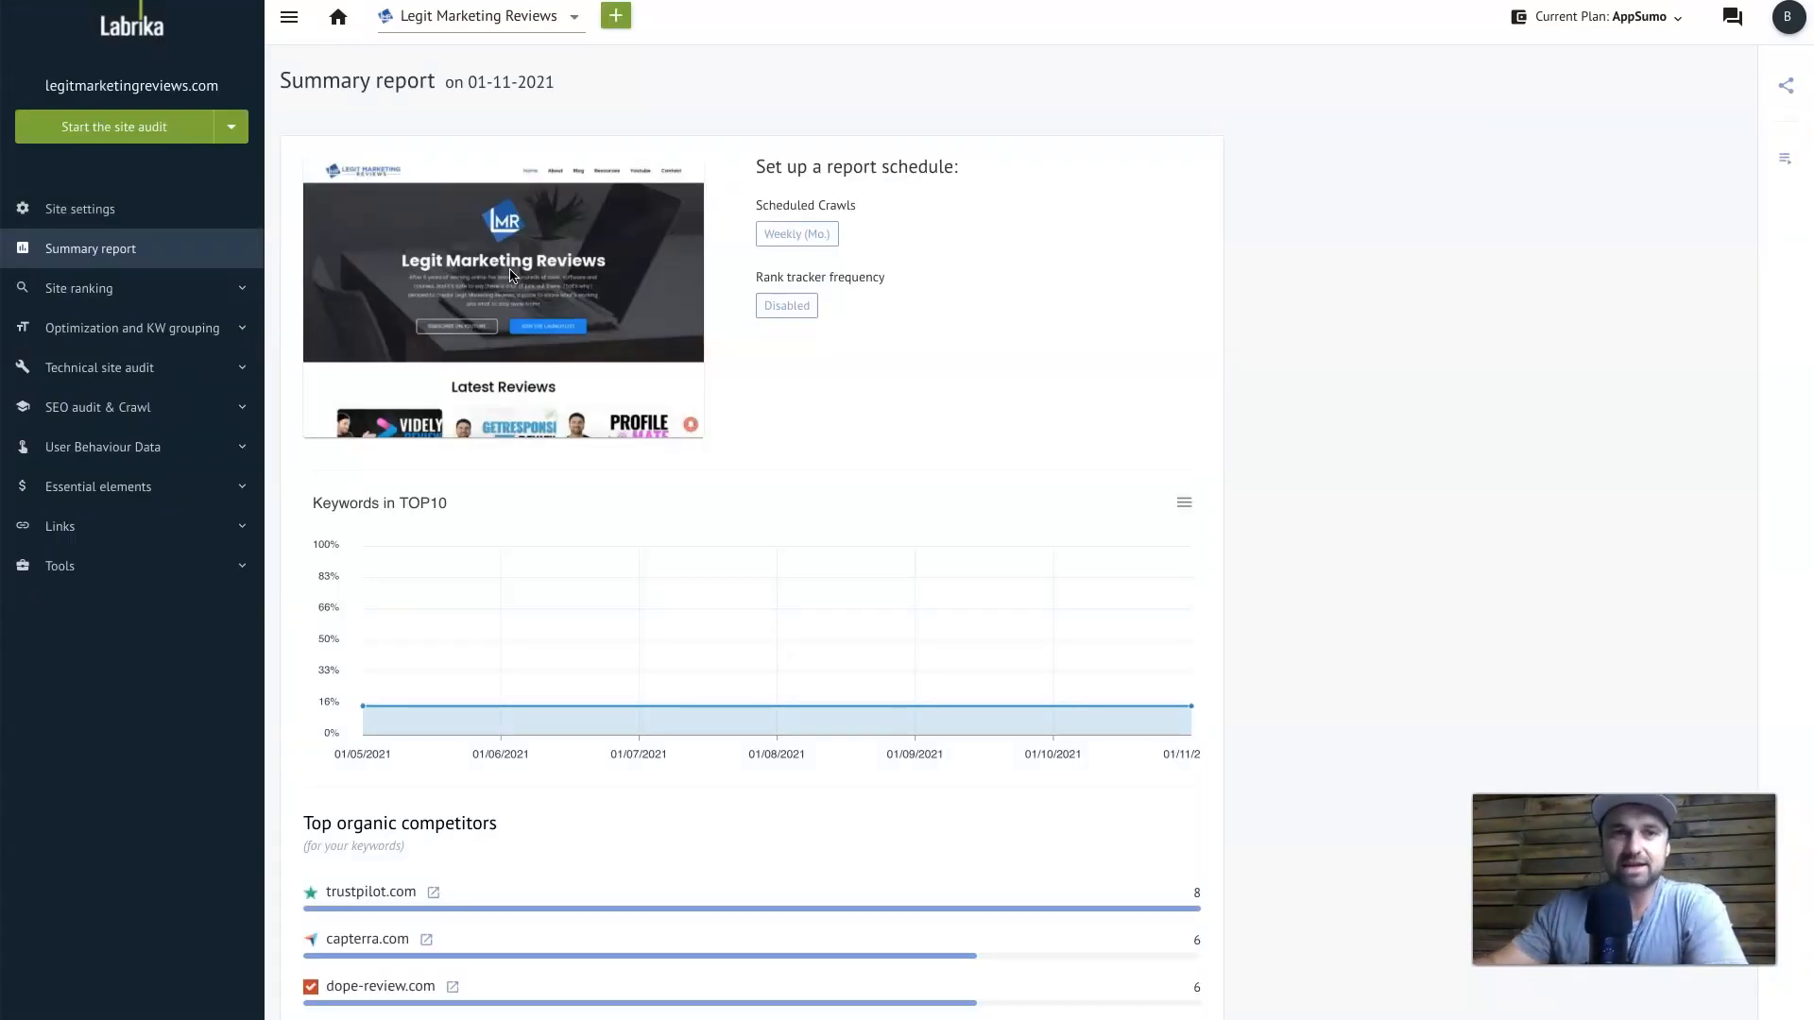
# Scroll the Summary report through Technical audit, crawler stats, Security and Availability
pyautogui.scroll(-3)
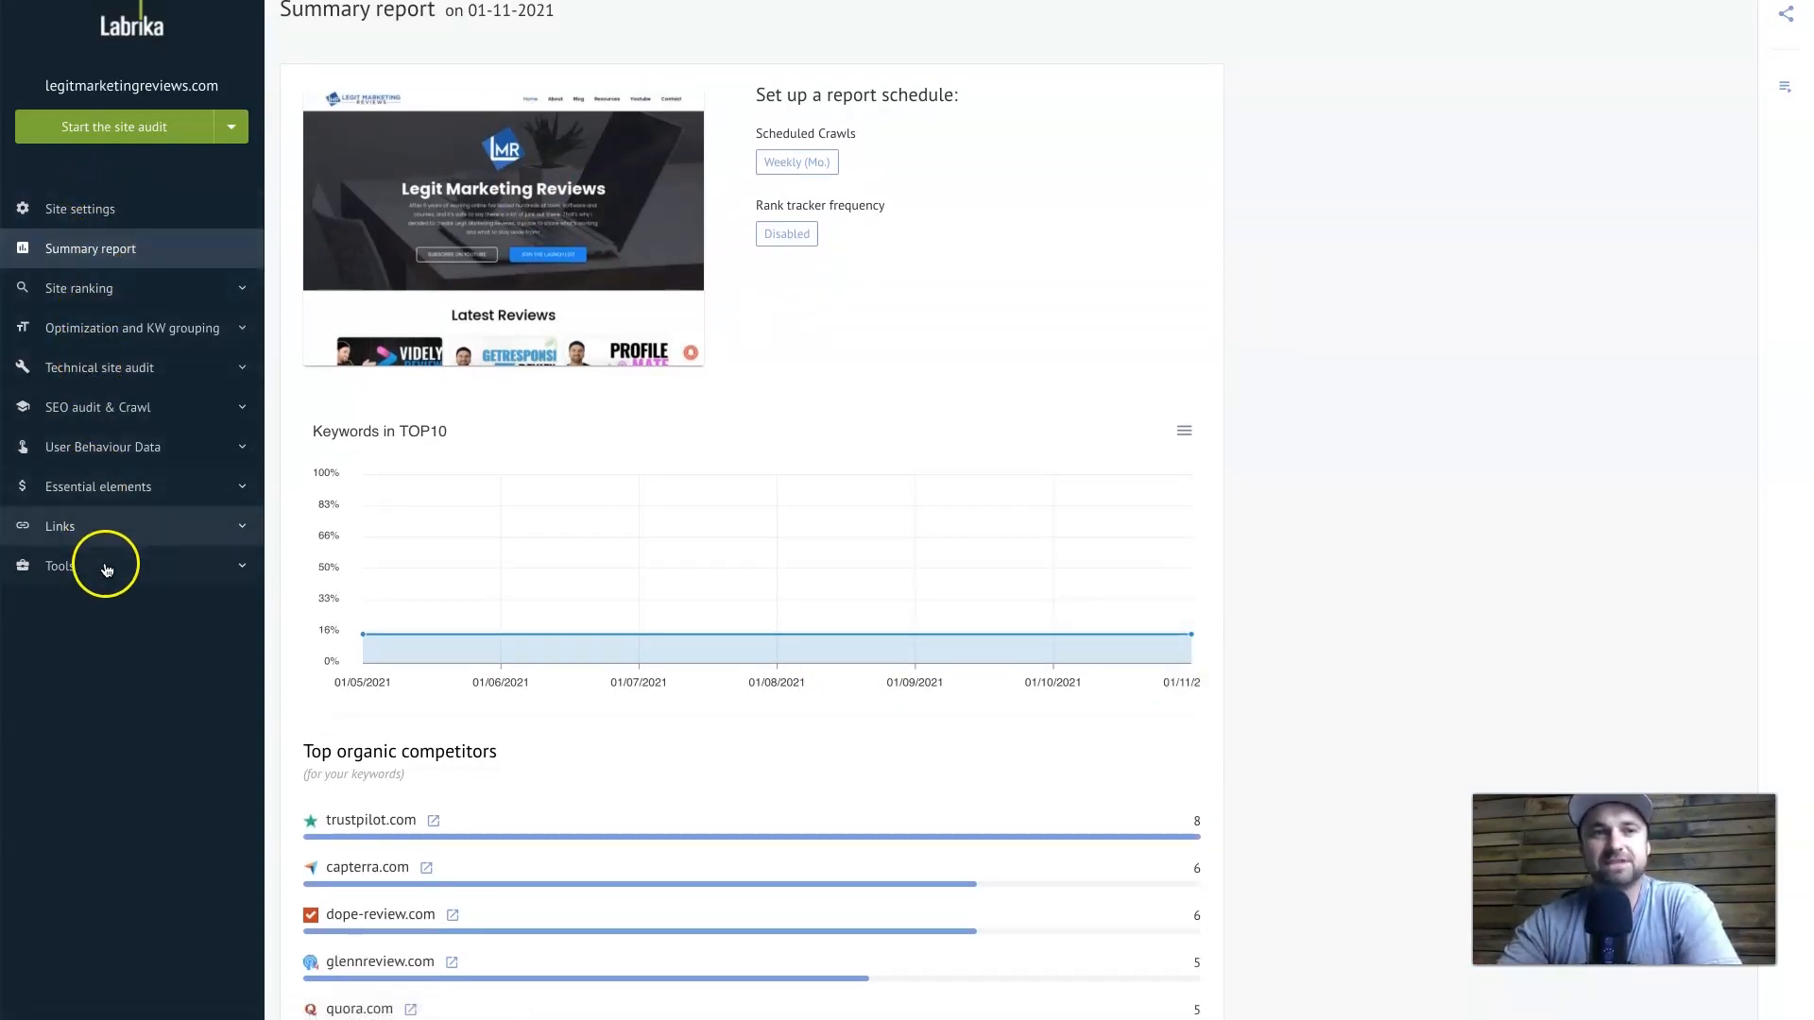
pyautogui.moveTo(805, 376)
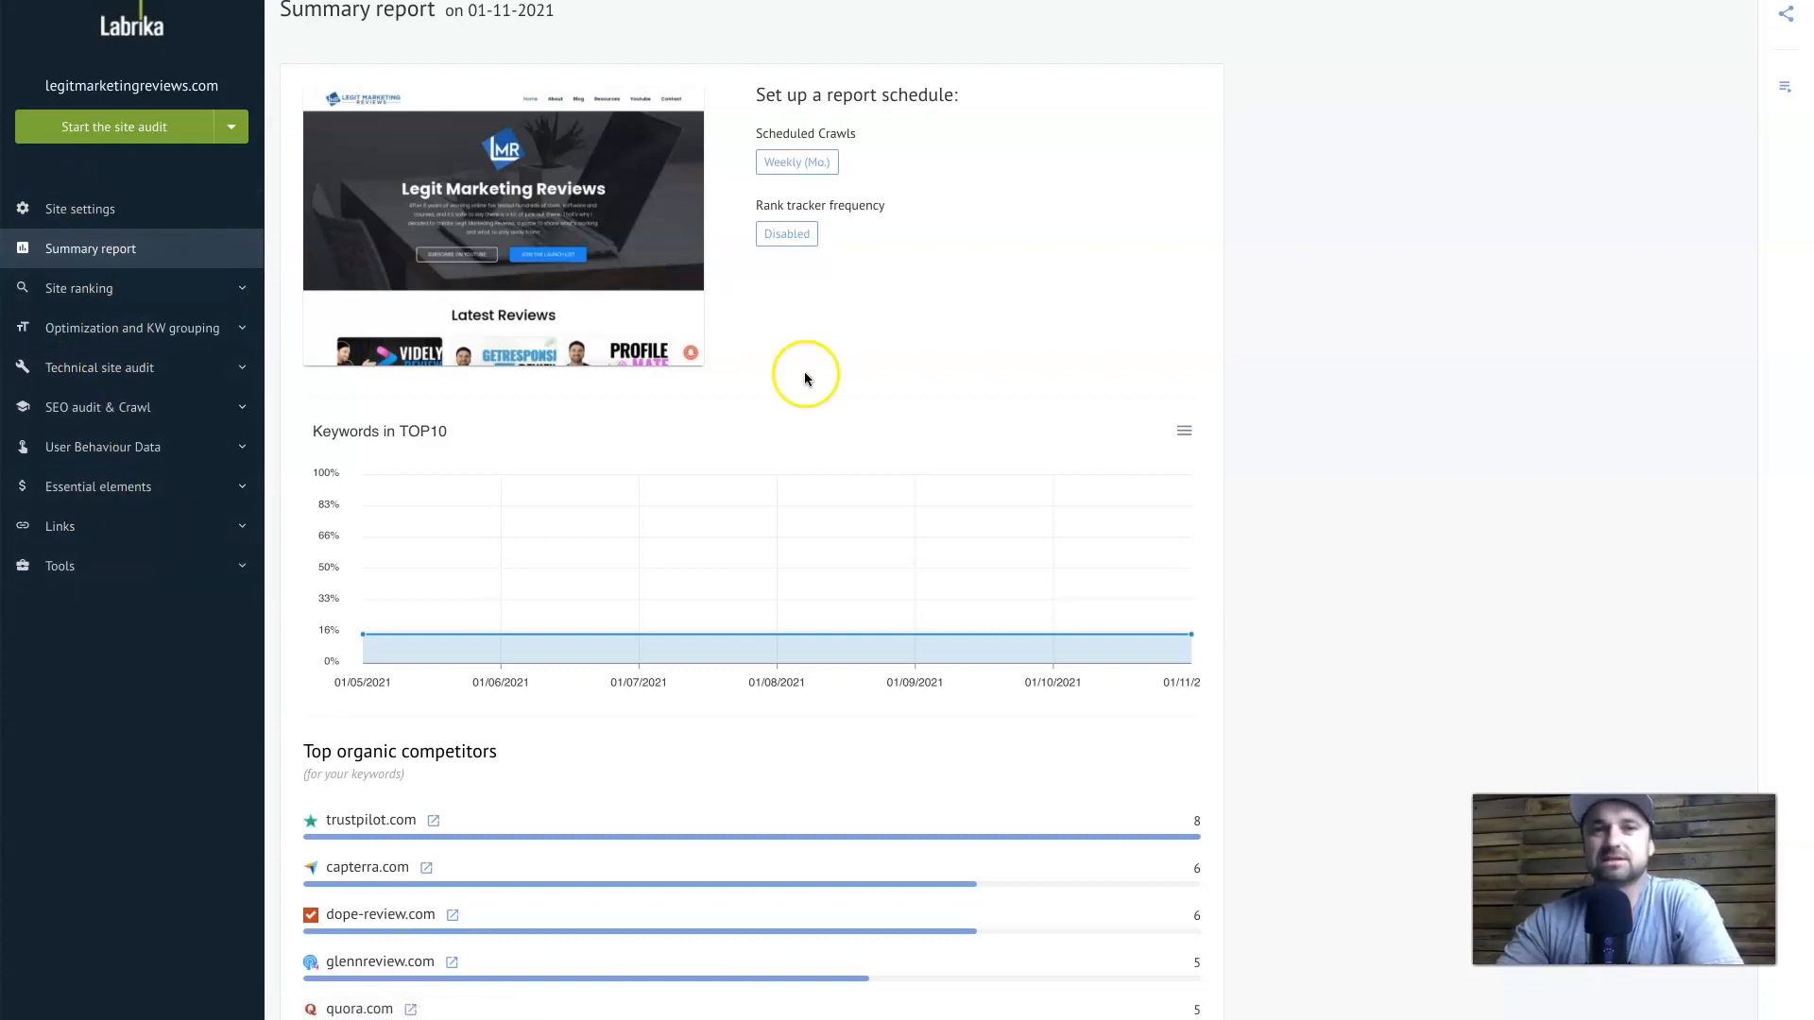
pyautogui.scroll(-3)
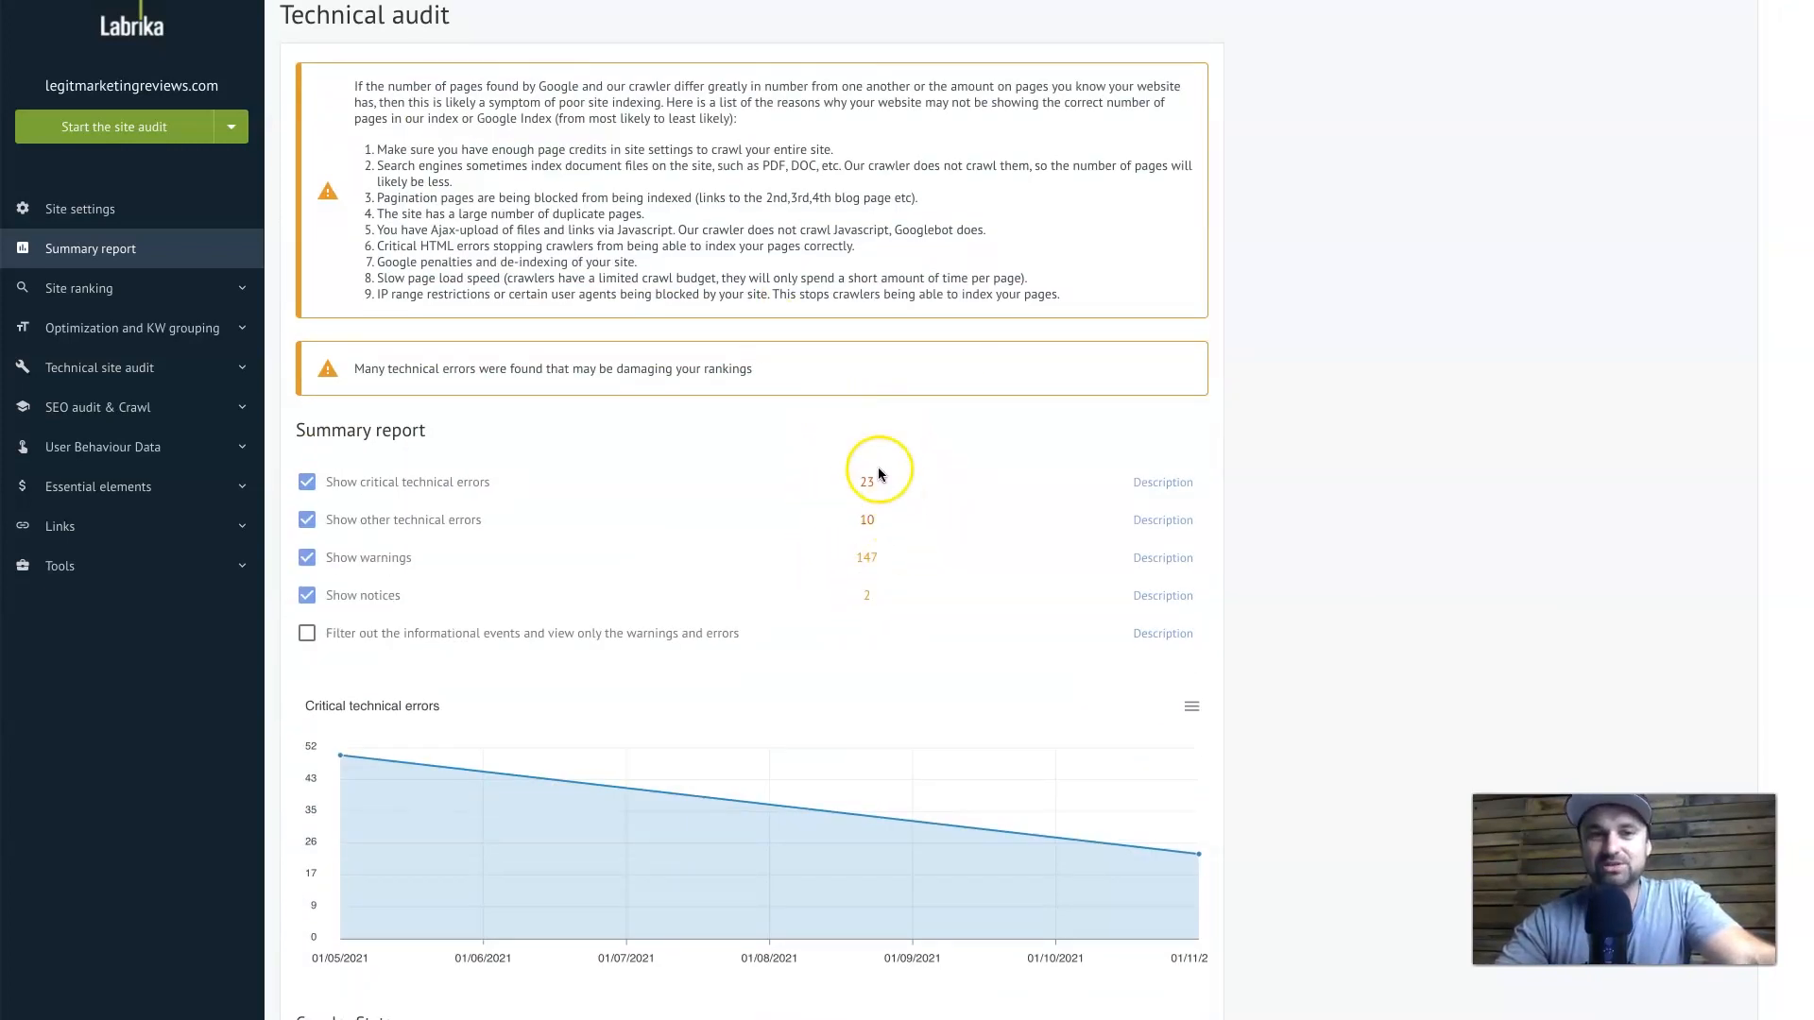
pyautogui.scroll(-3)
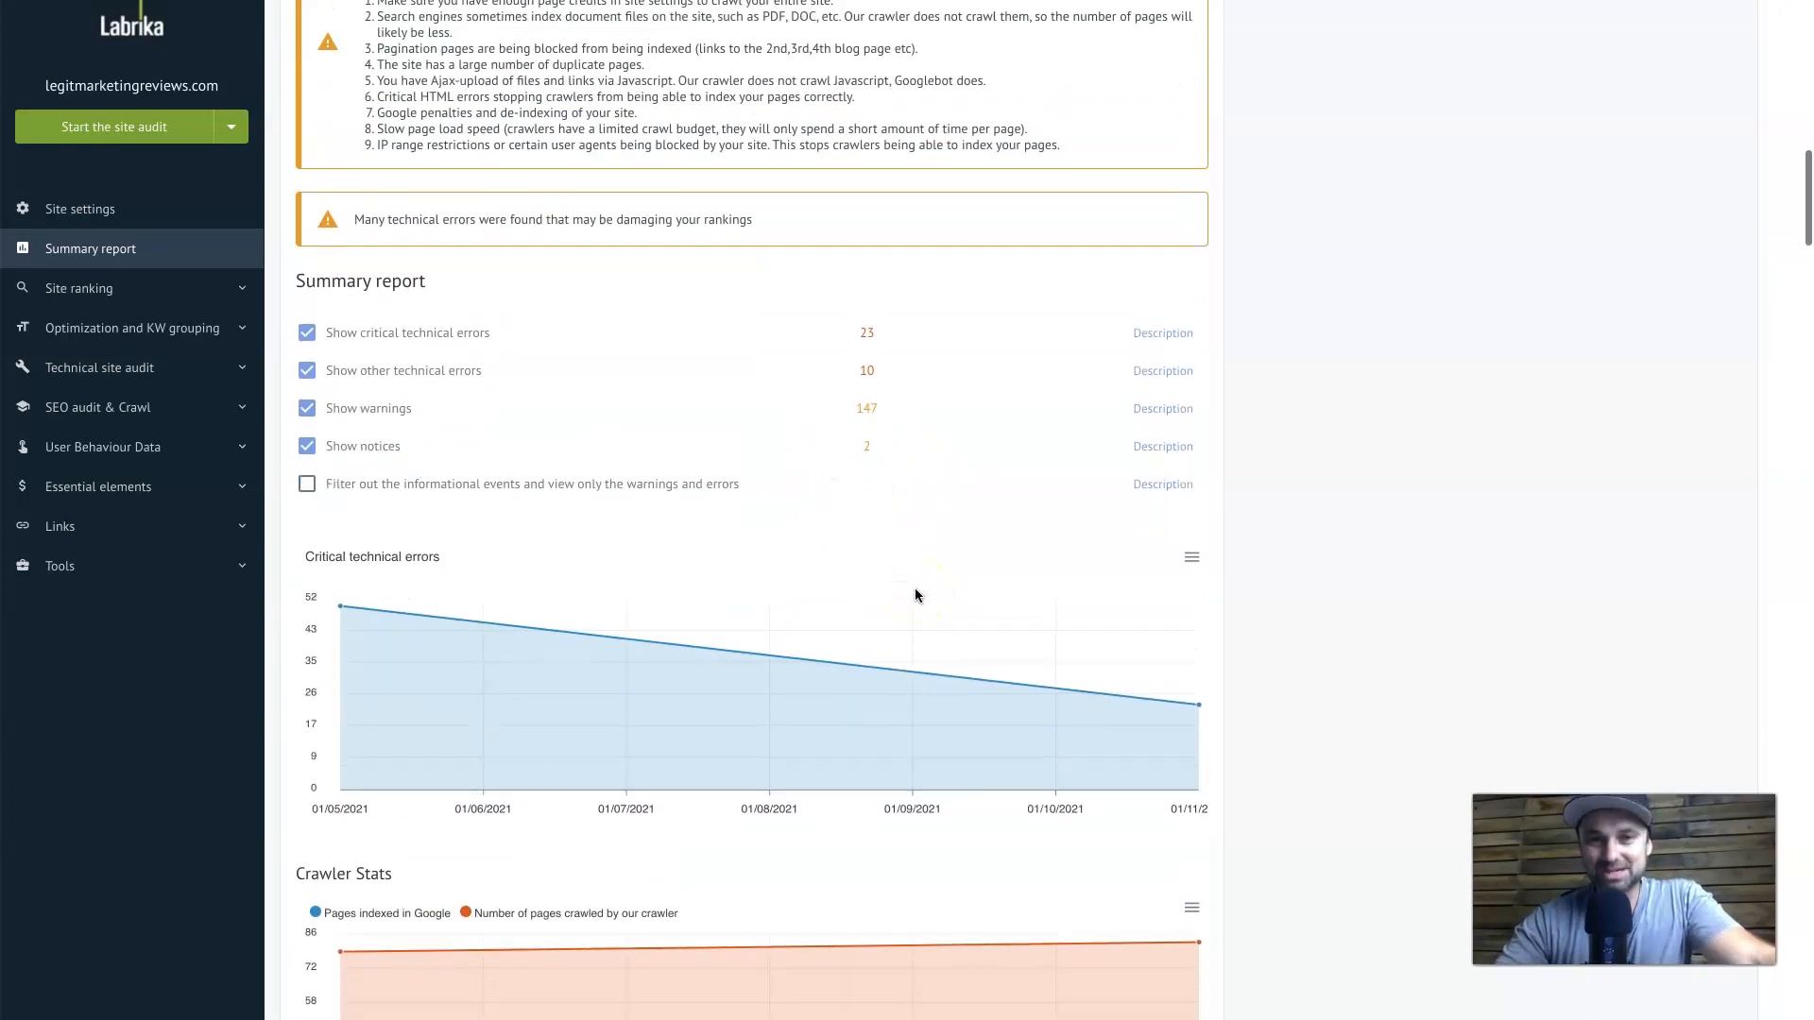
pyautogui.scroll(-3)
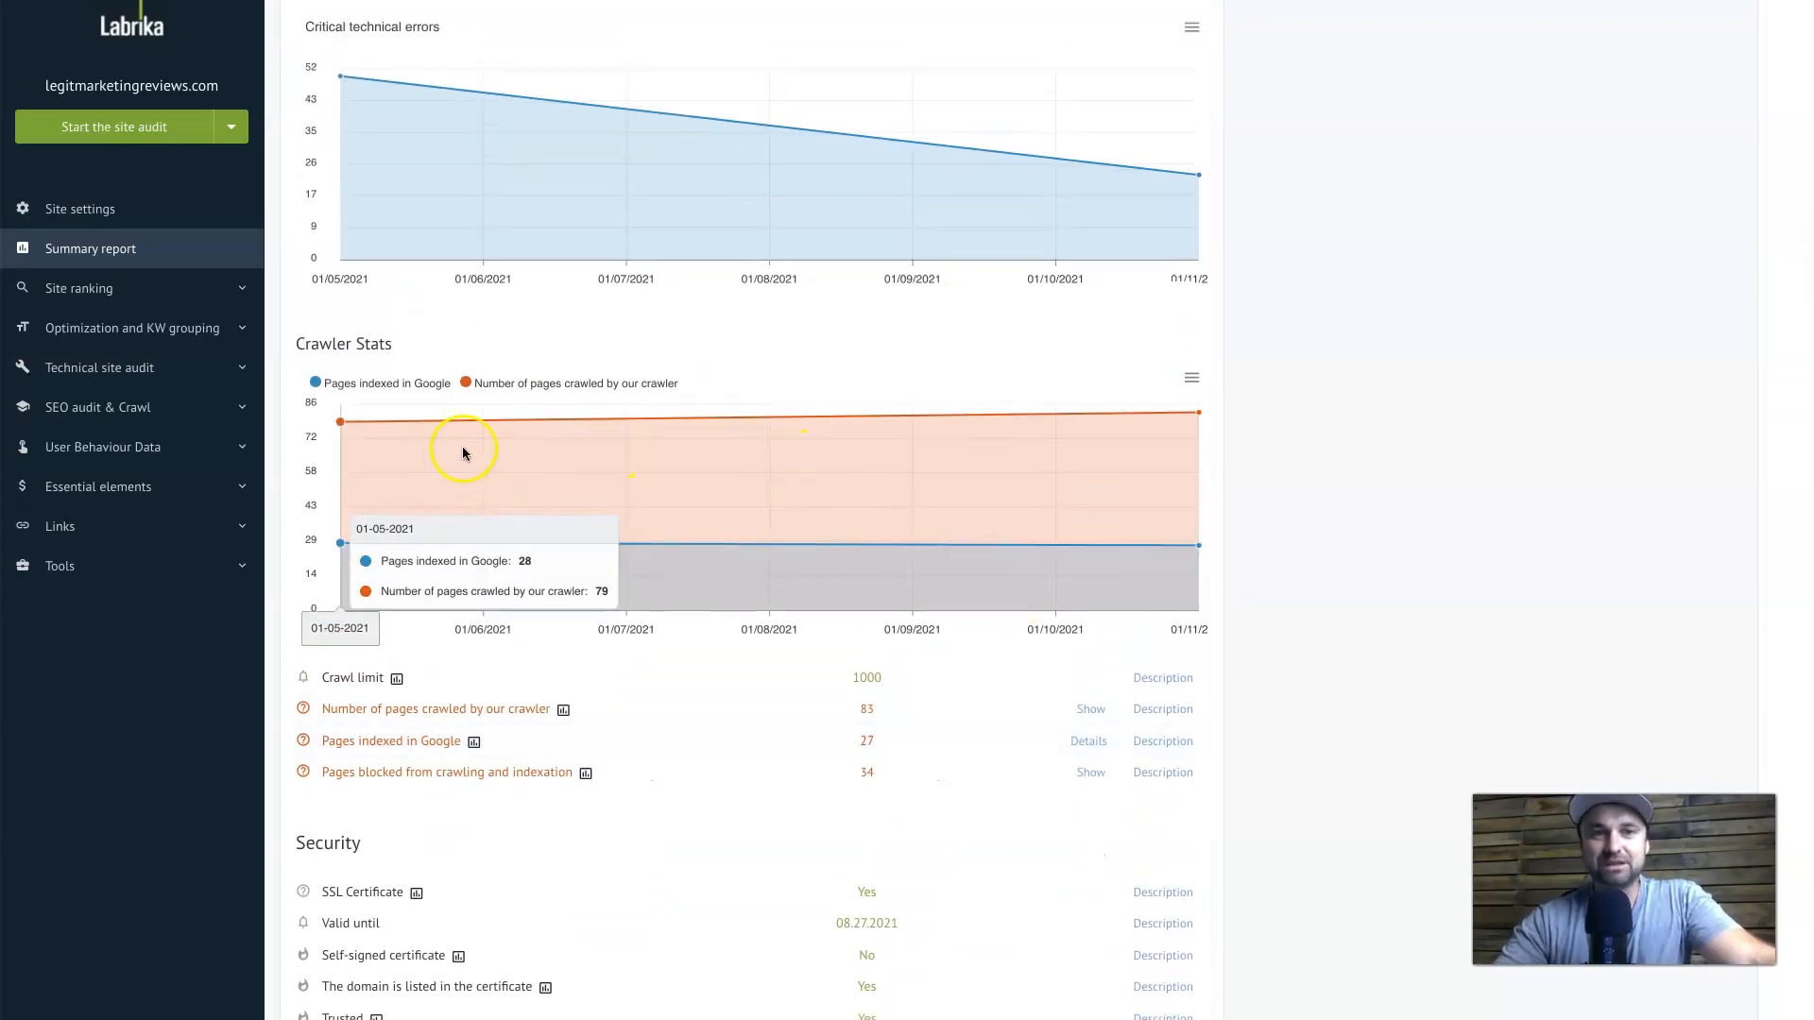
pyautogui.moveTo(1168, 429)
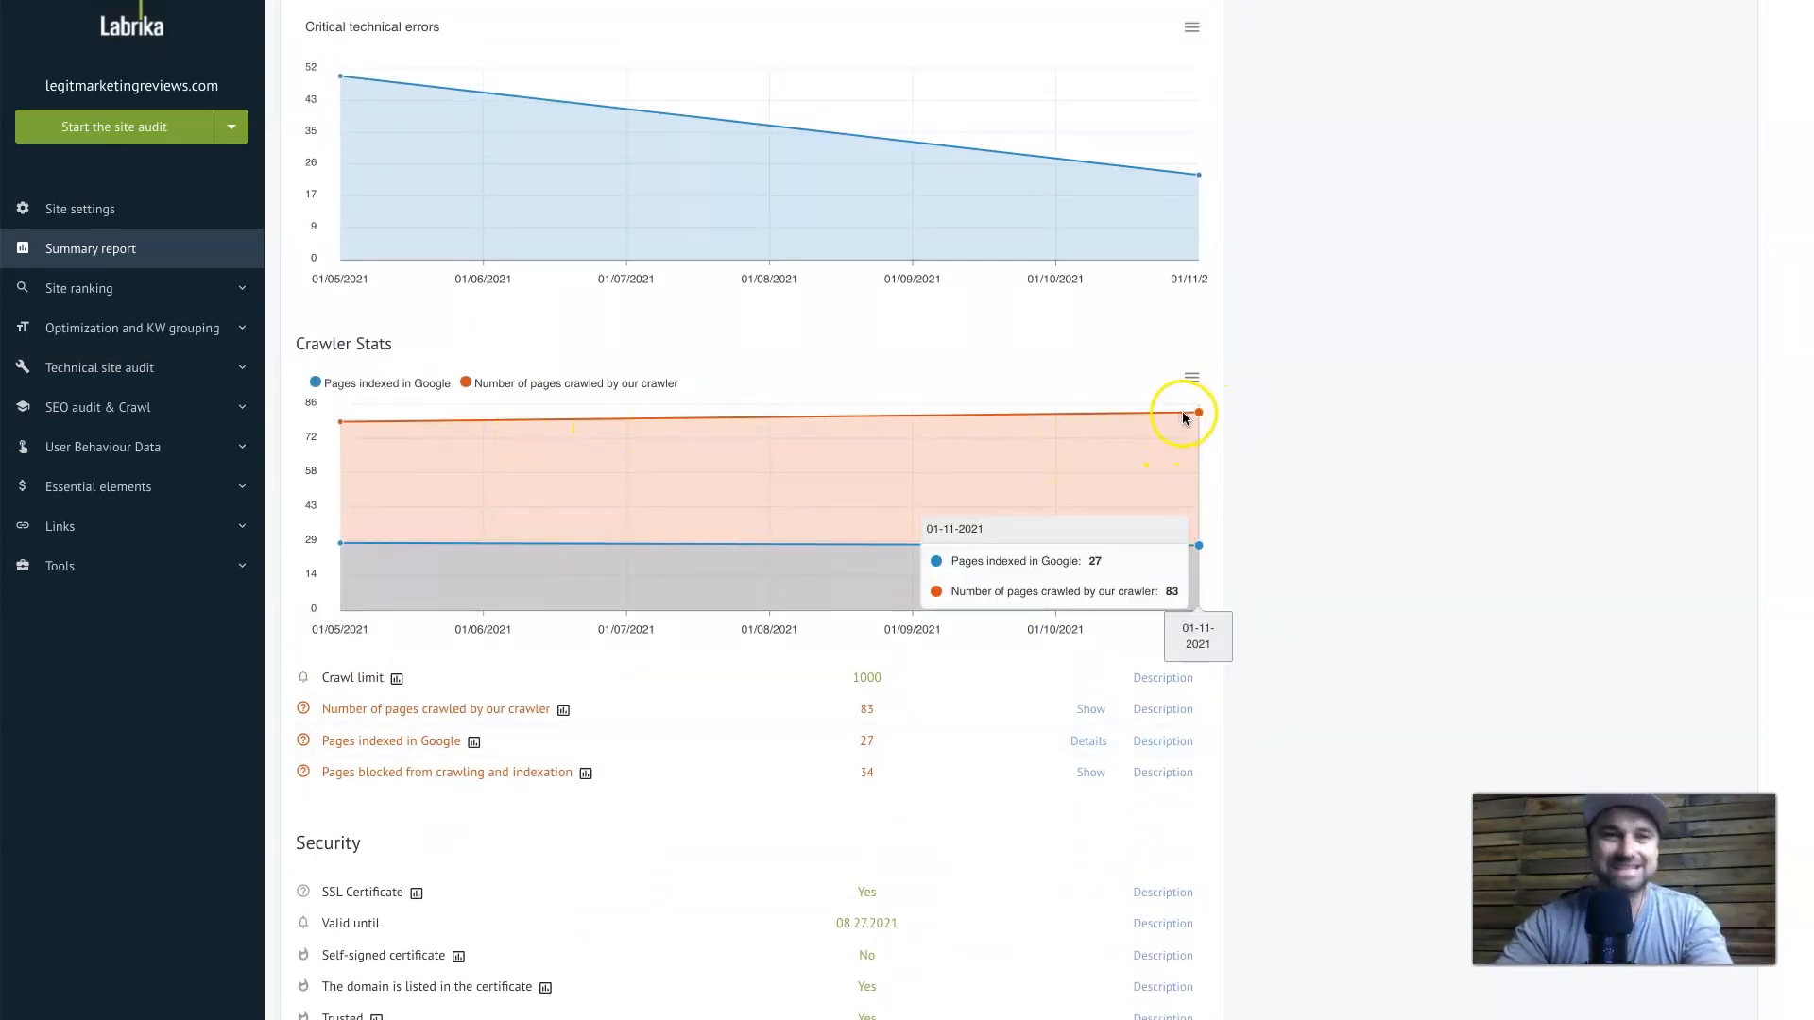
pyautogui.moveTo(1196, 427)
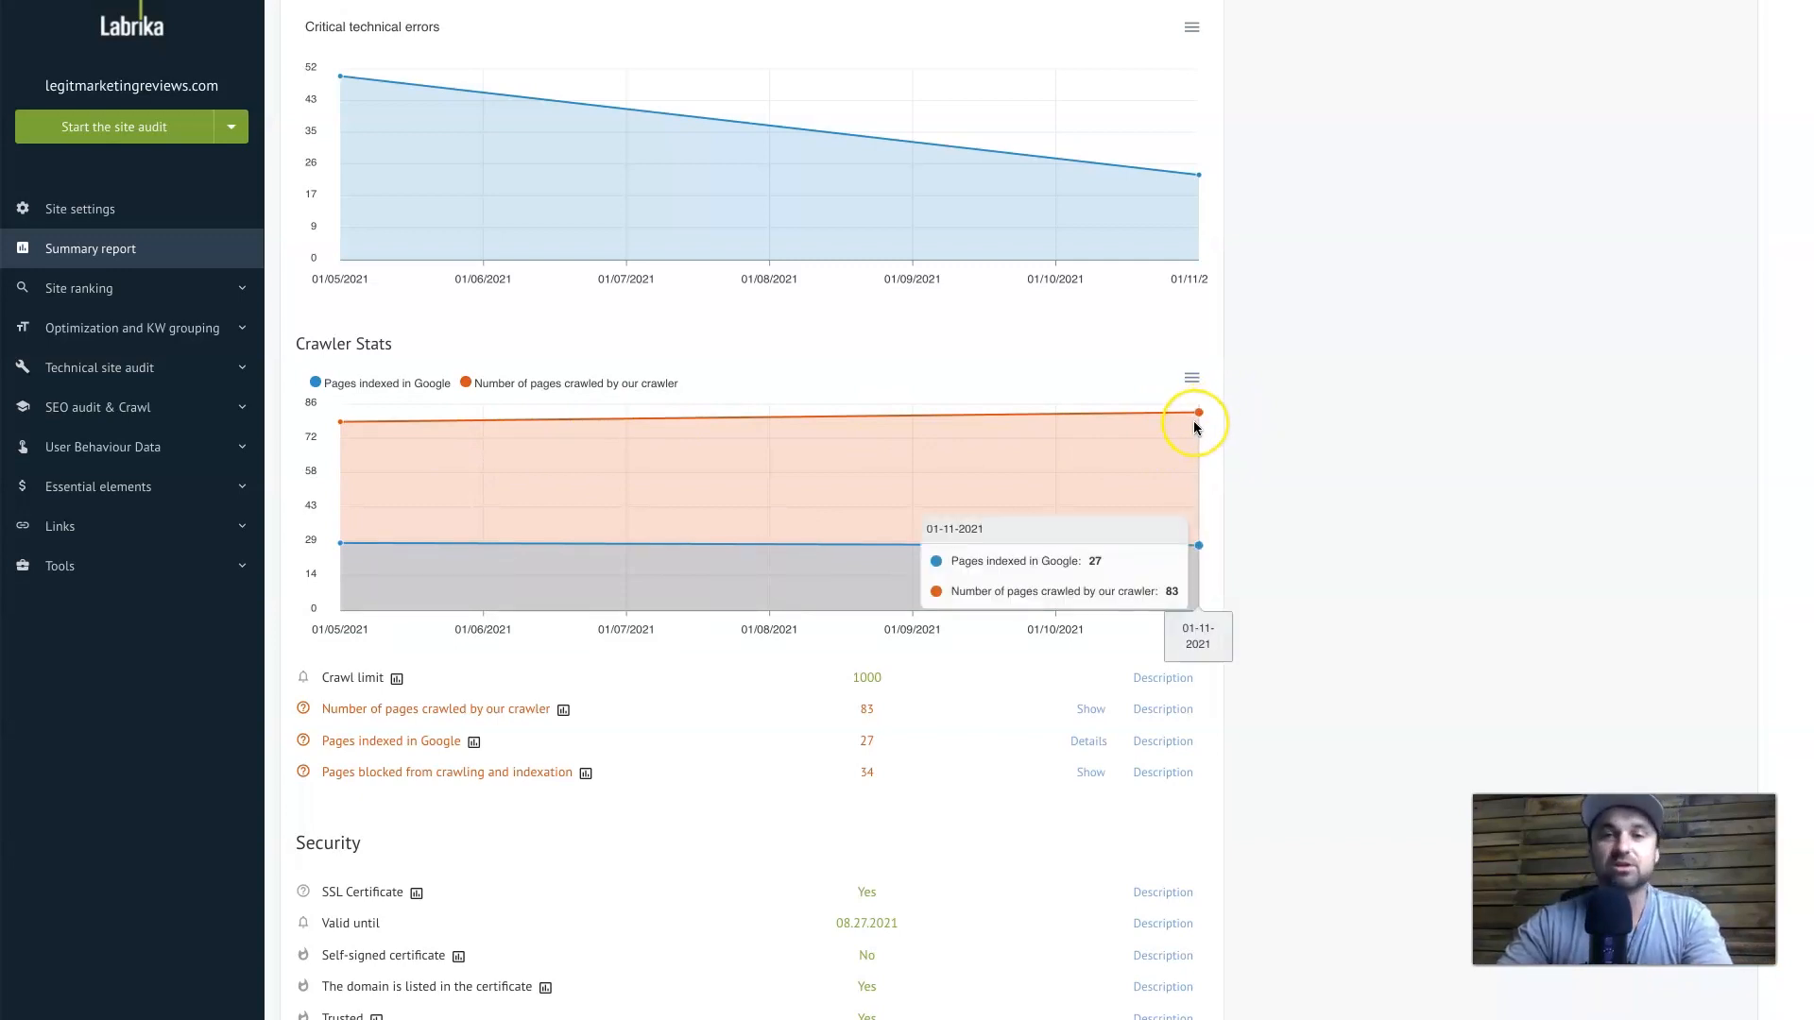
pyautogui.scroll(-3)
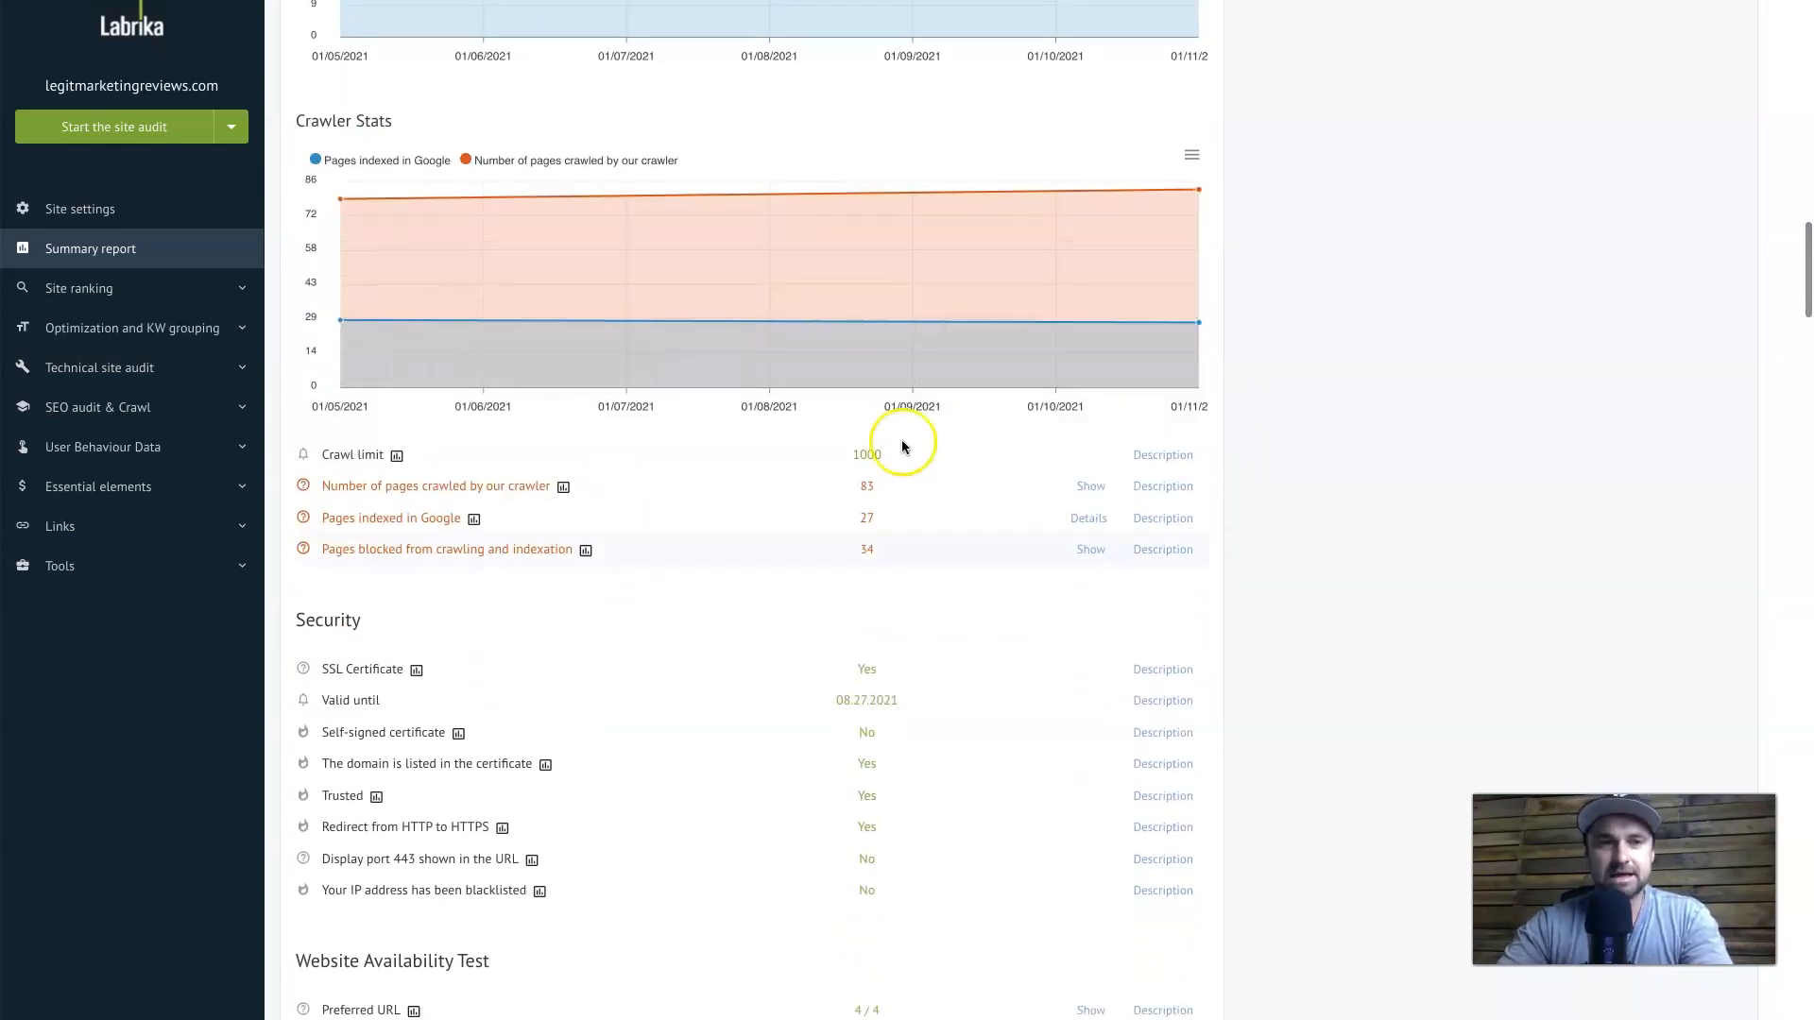
# Continue through Hosting, Server errors and Resources down to sitemap and HTML errors
pyautogui.scroll(-3)
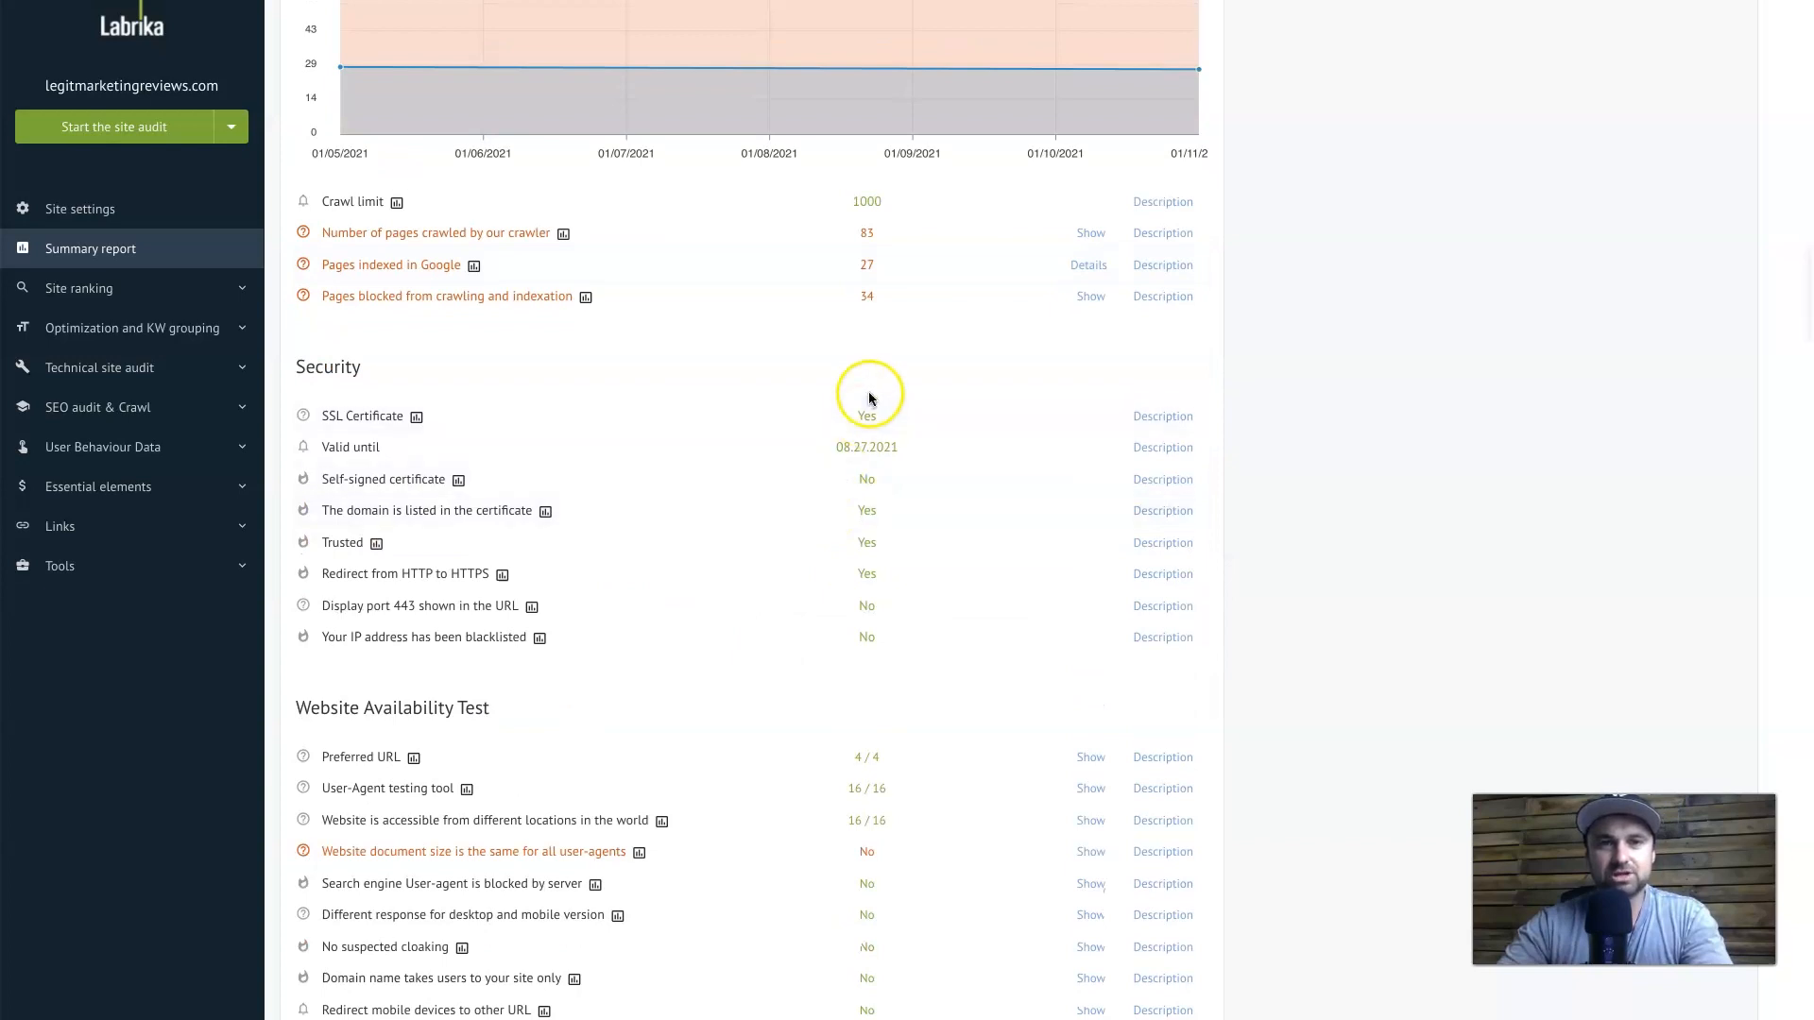
pyautogui.scroll(-3)
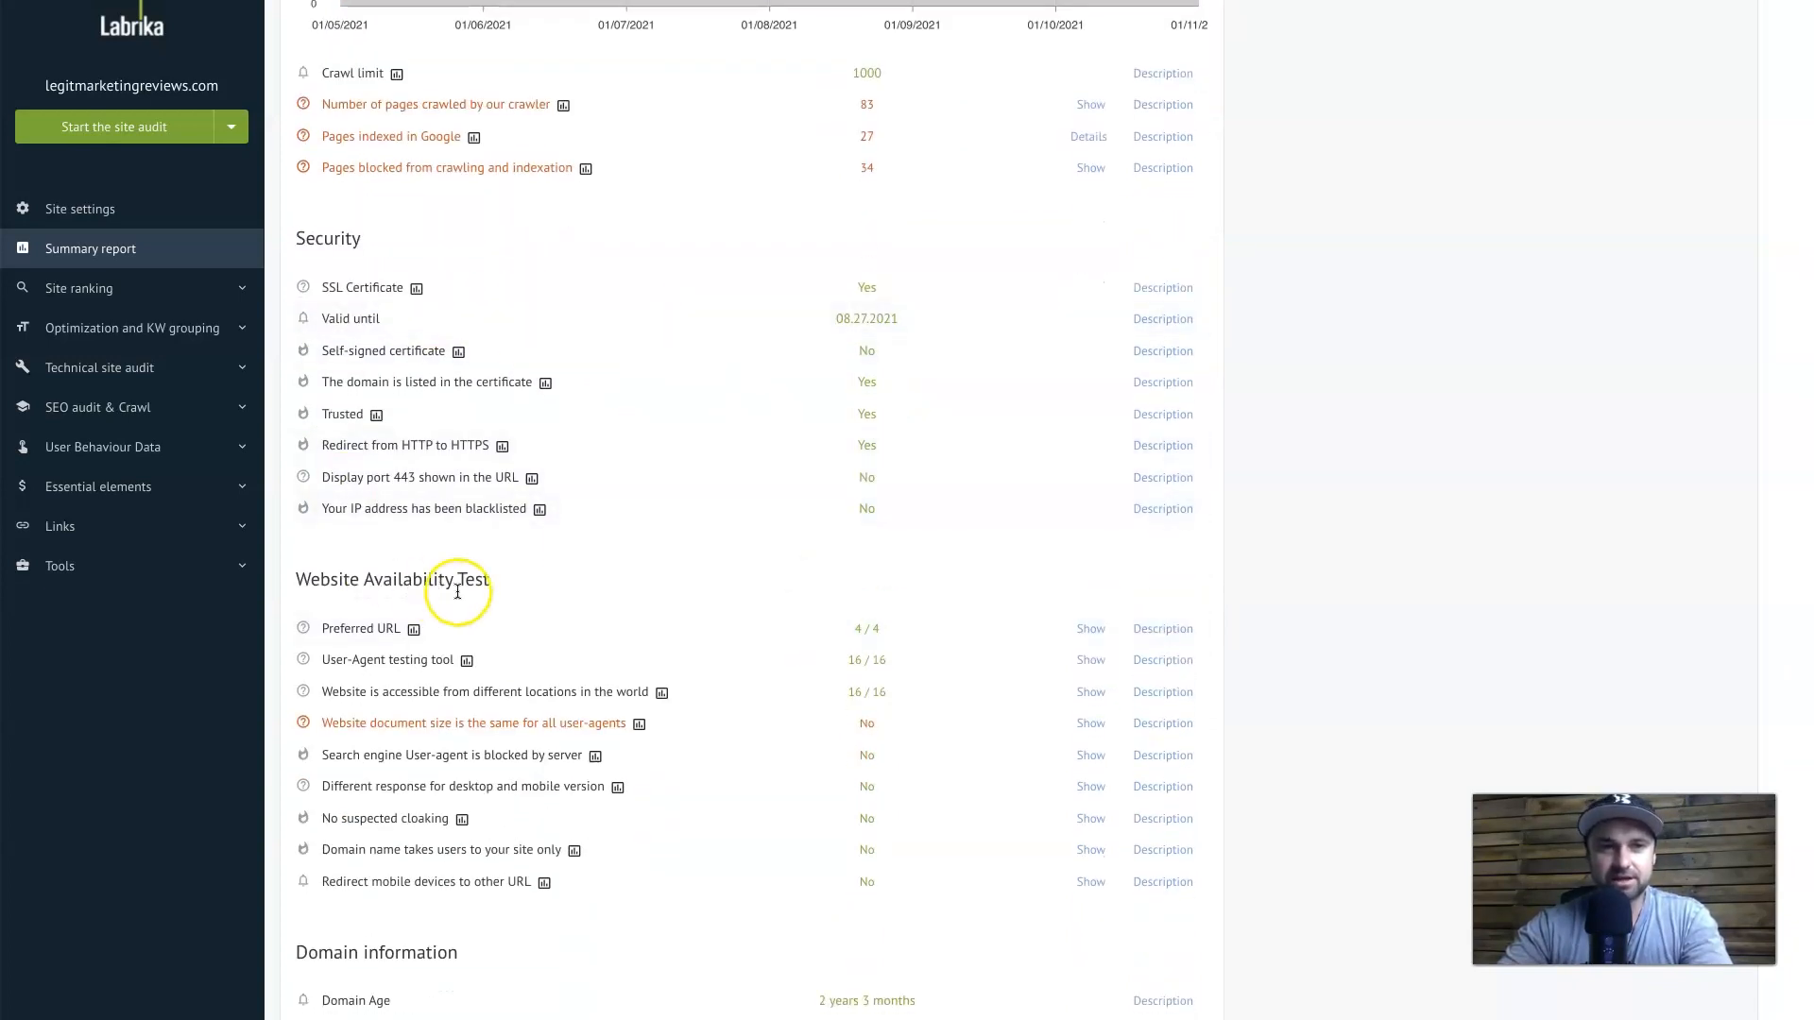
pyautogui.scroll(-3)
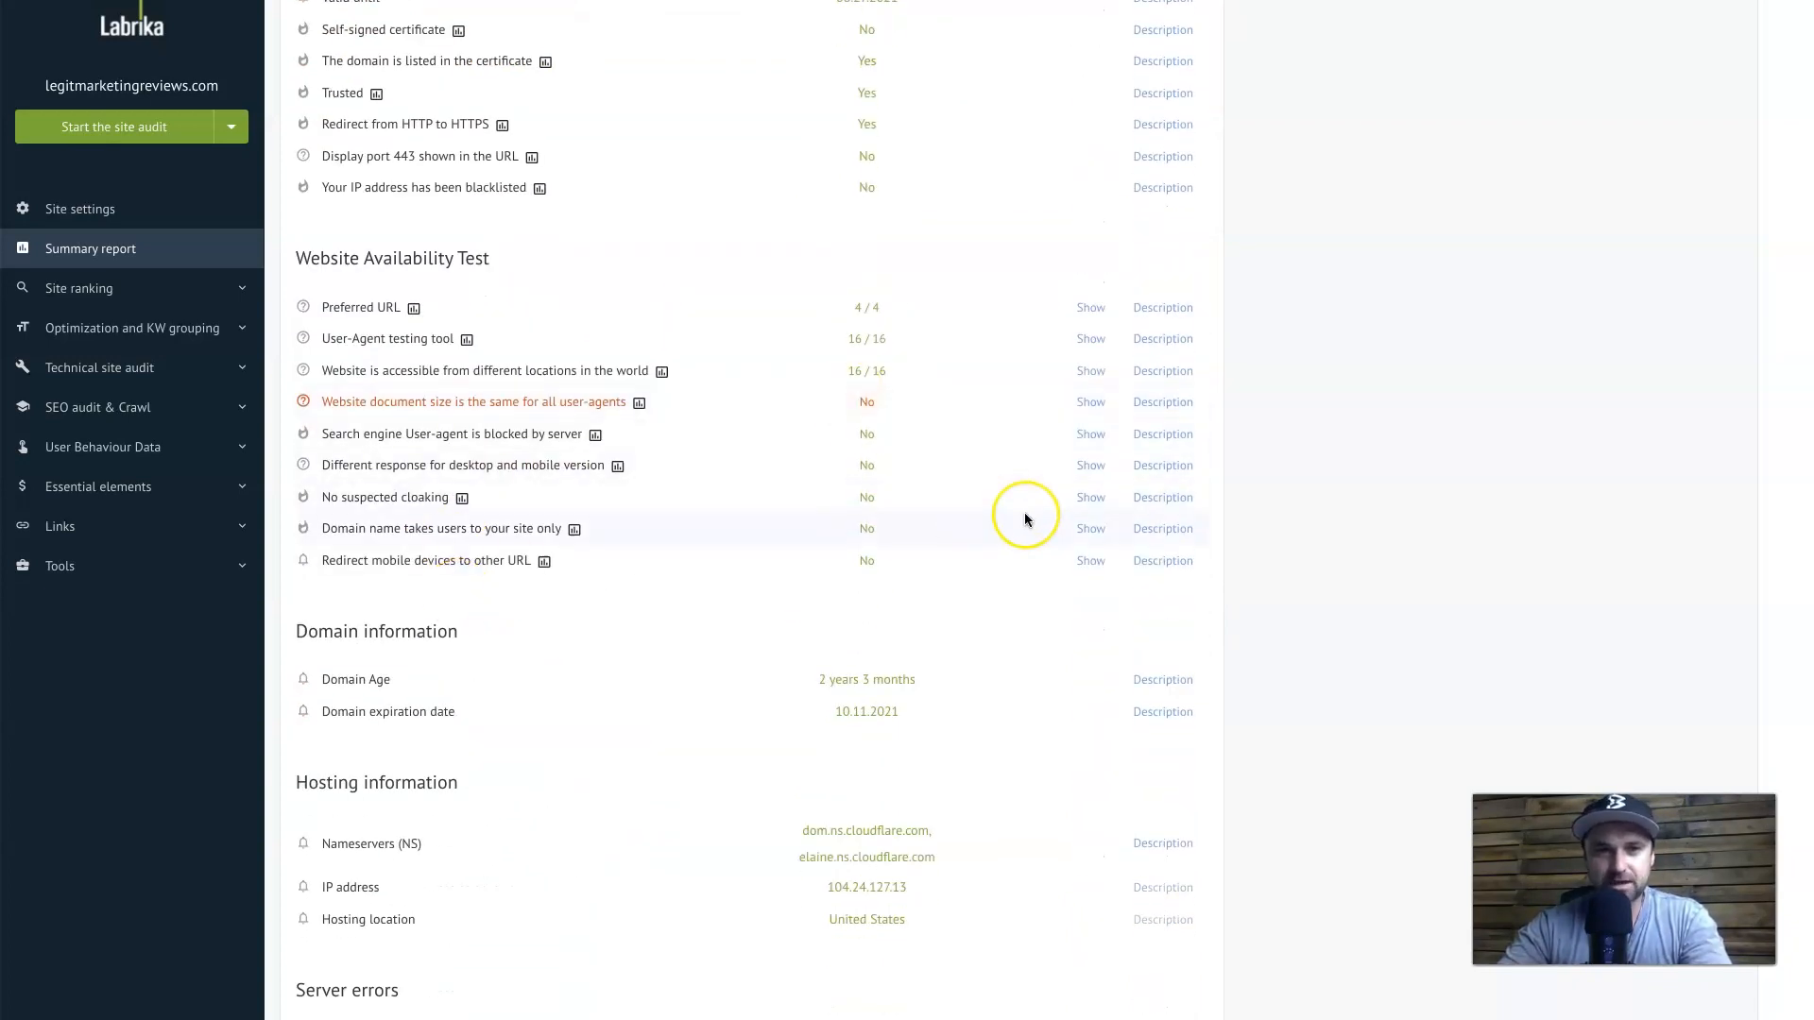
pyautogui.scroll(-3)
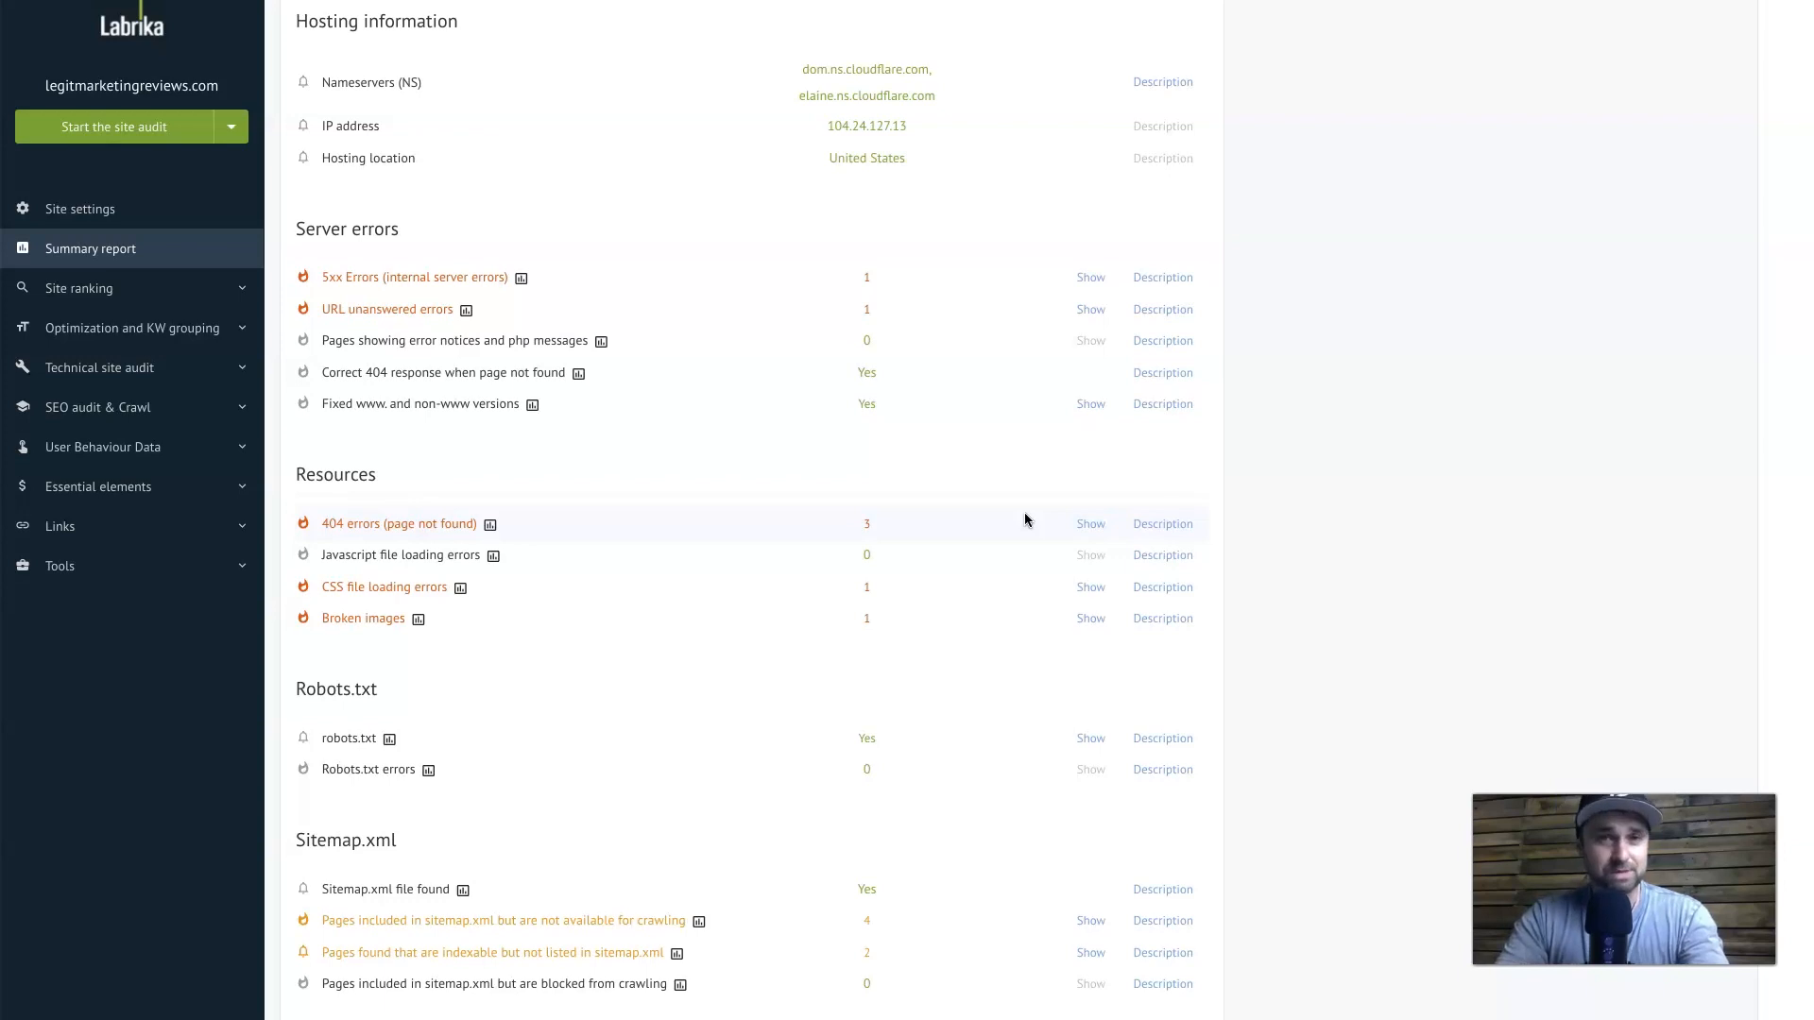
pyautogui.moveTo(1232, 578)
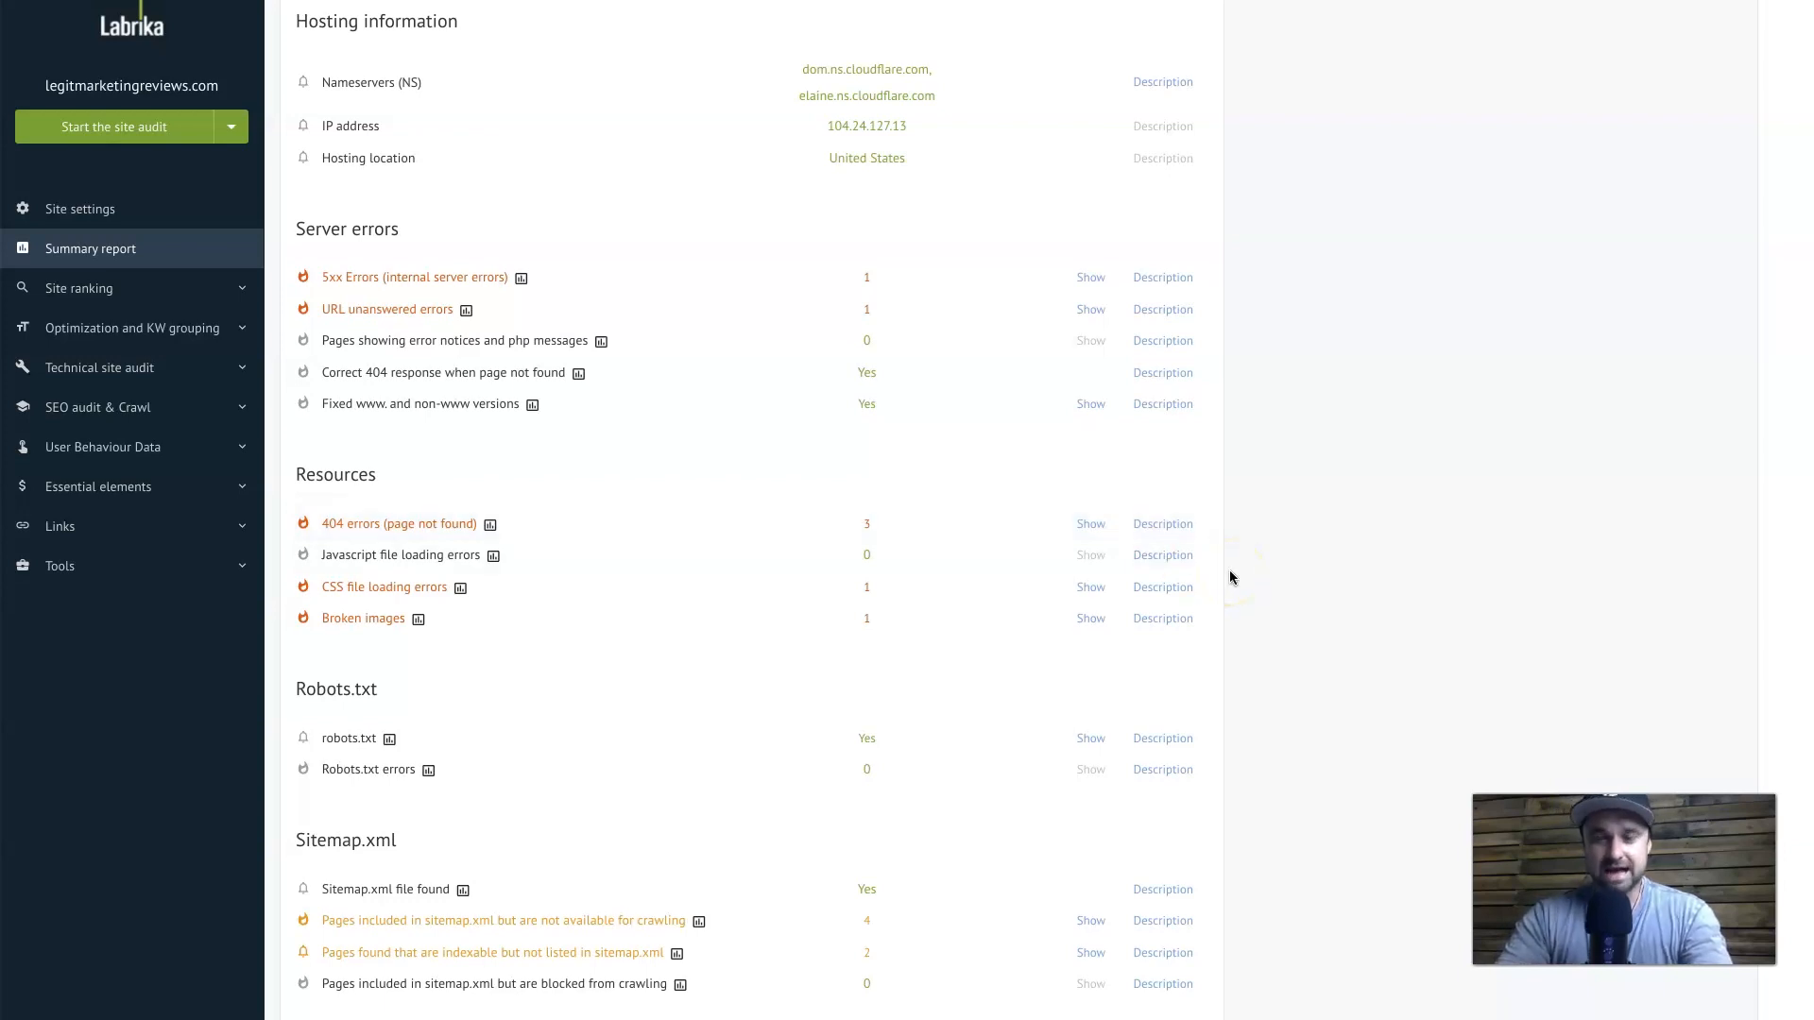
pyautogui.scroll(-3)
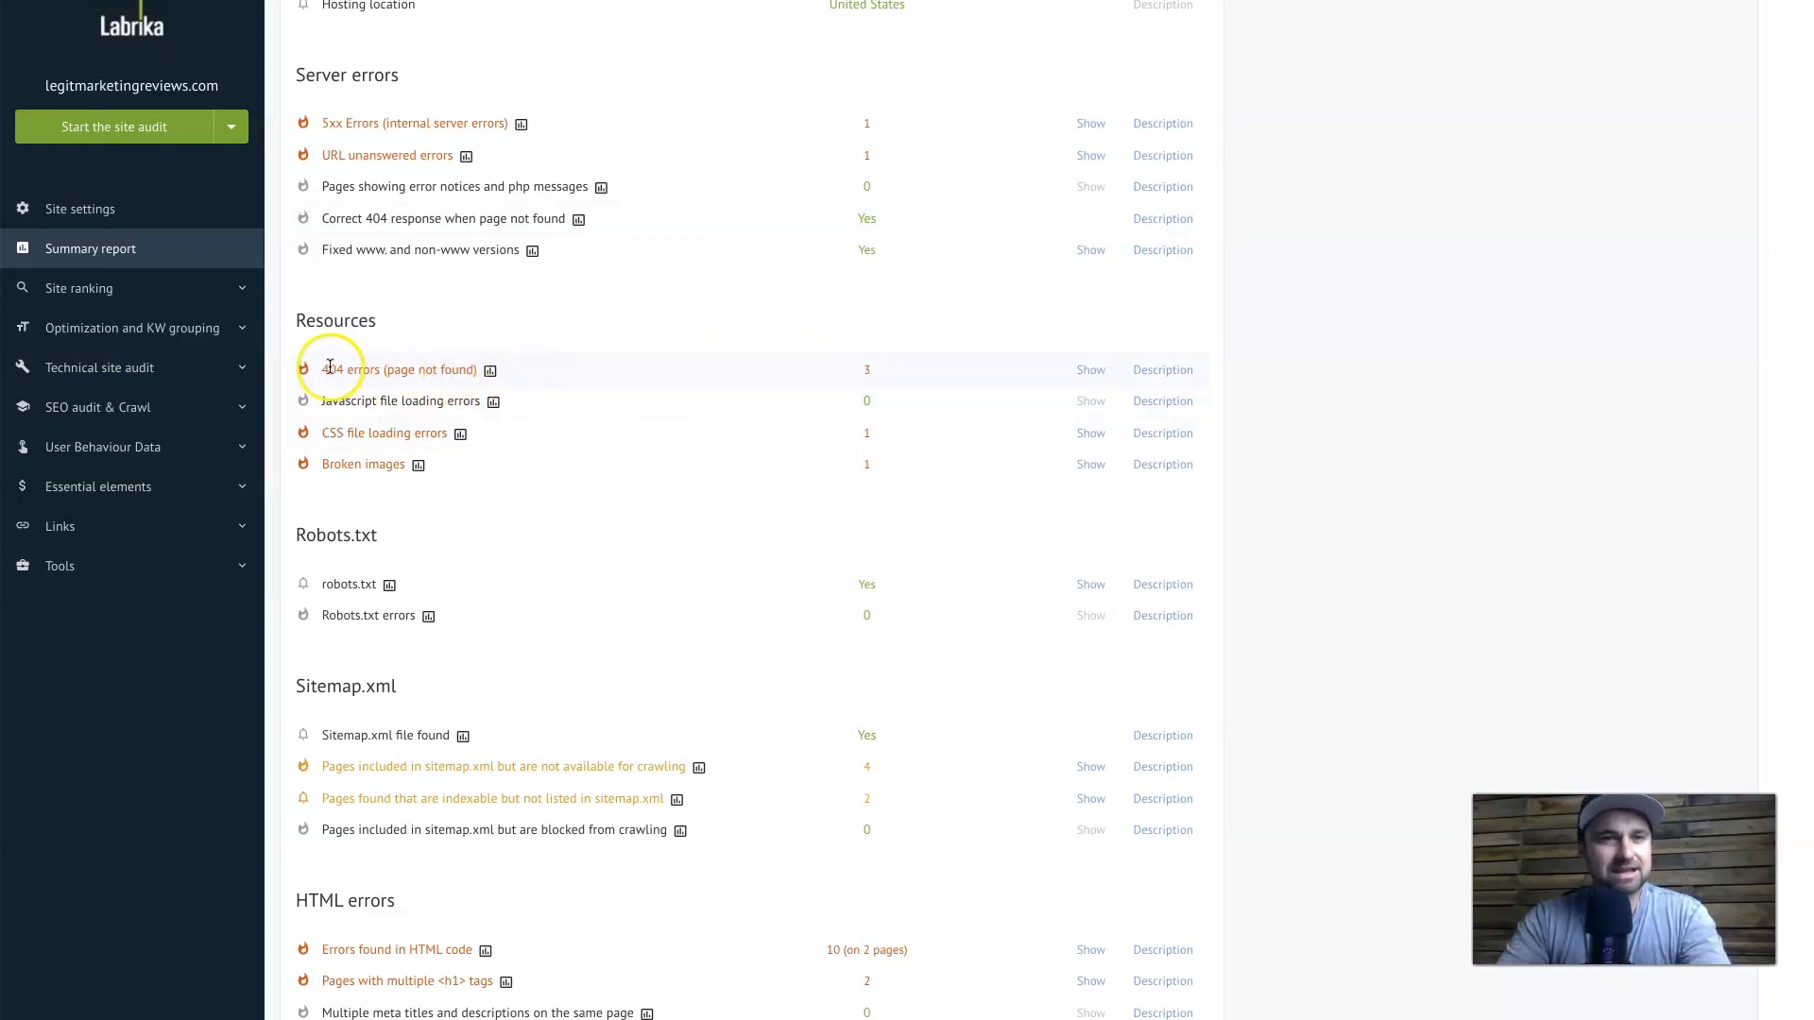
pyautogui.moveTo(1085, 371)
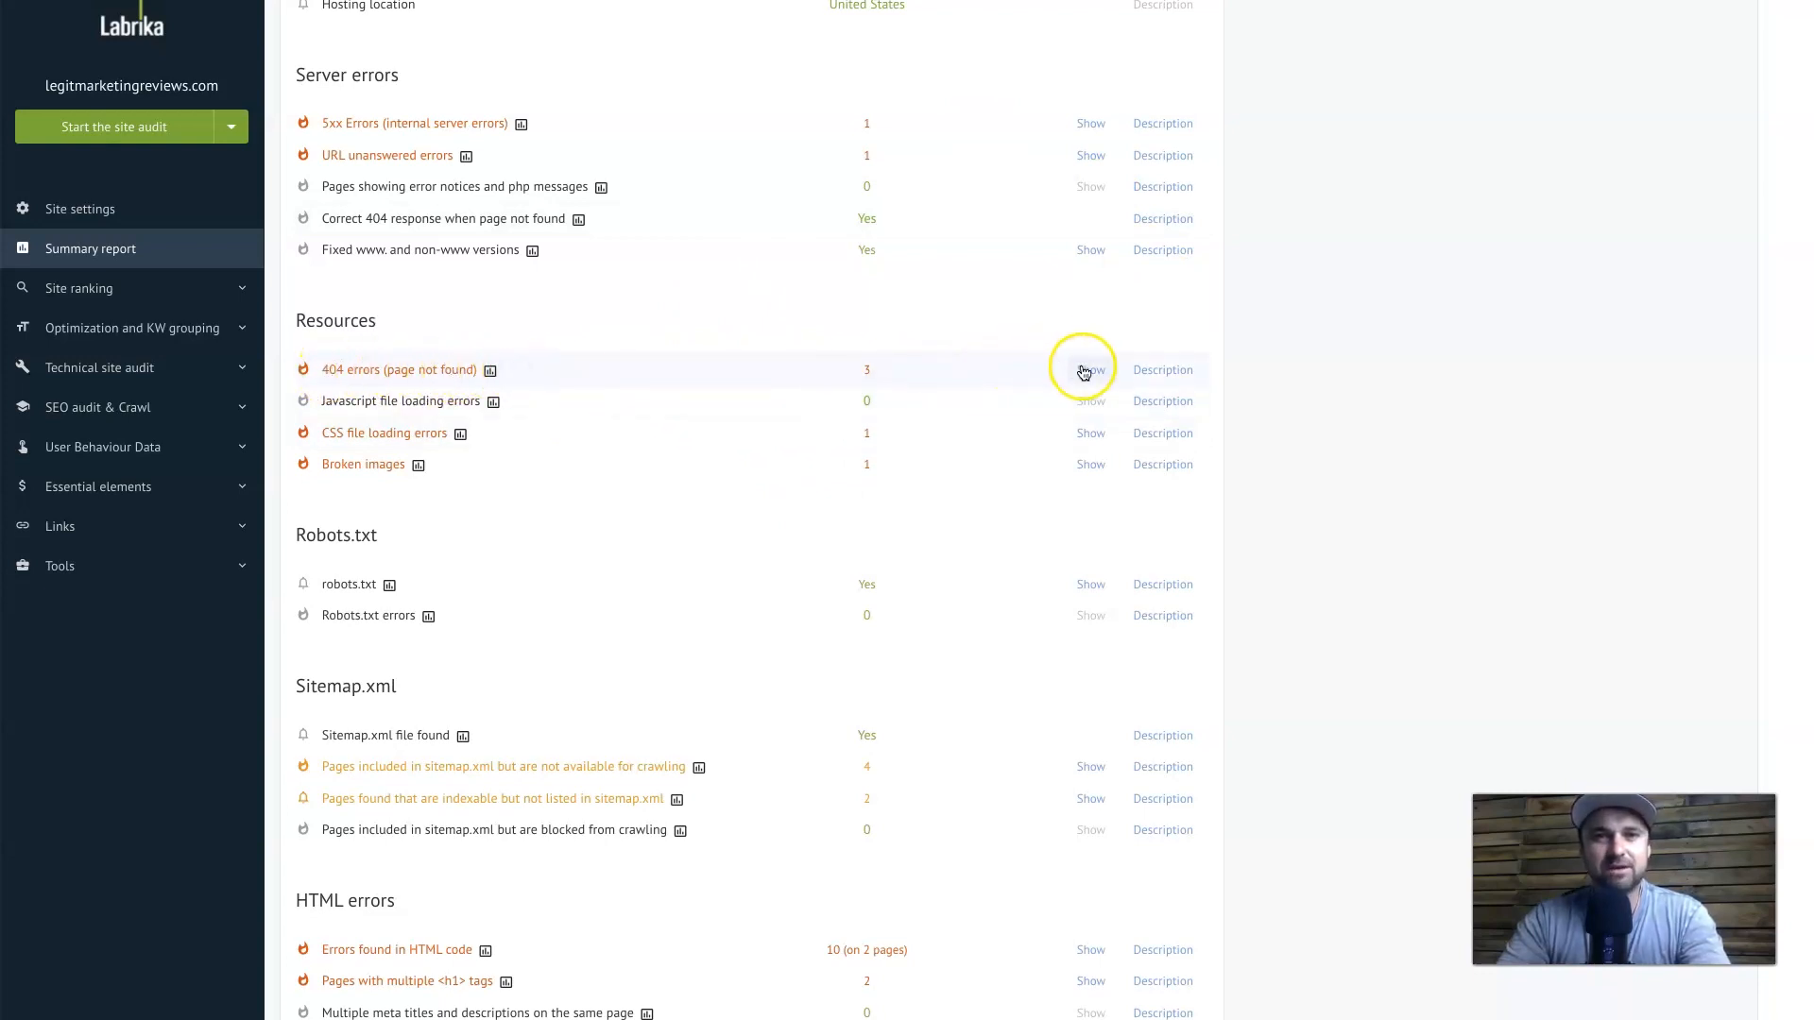
# View the list of pages returning 404 errors and close it
pyautogui.click(1090, 370)
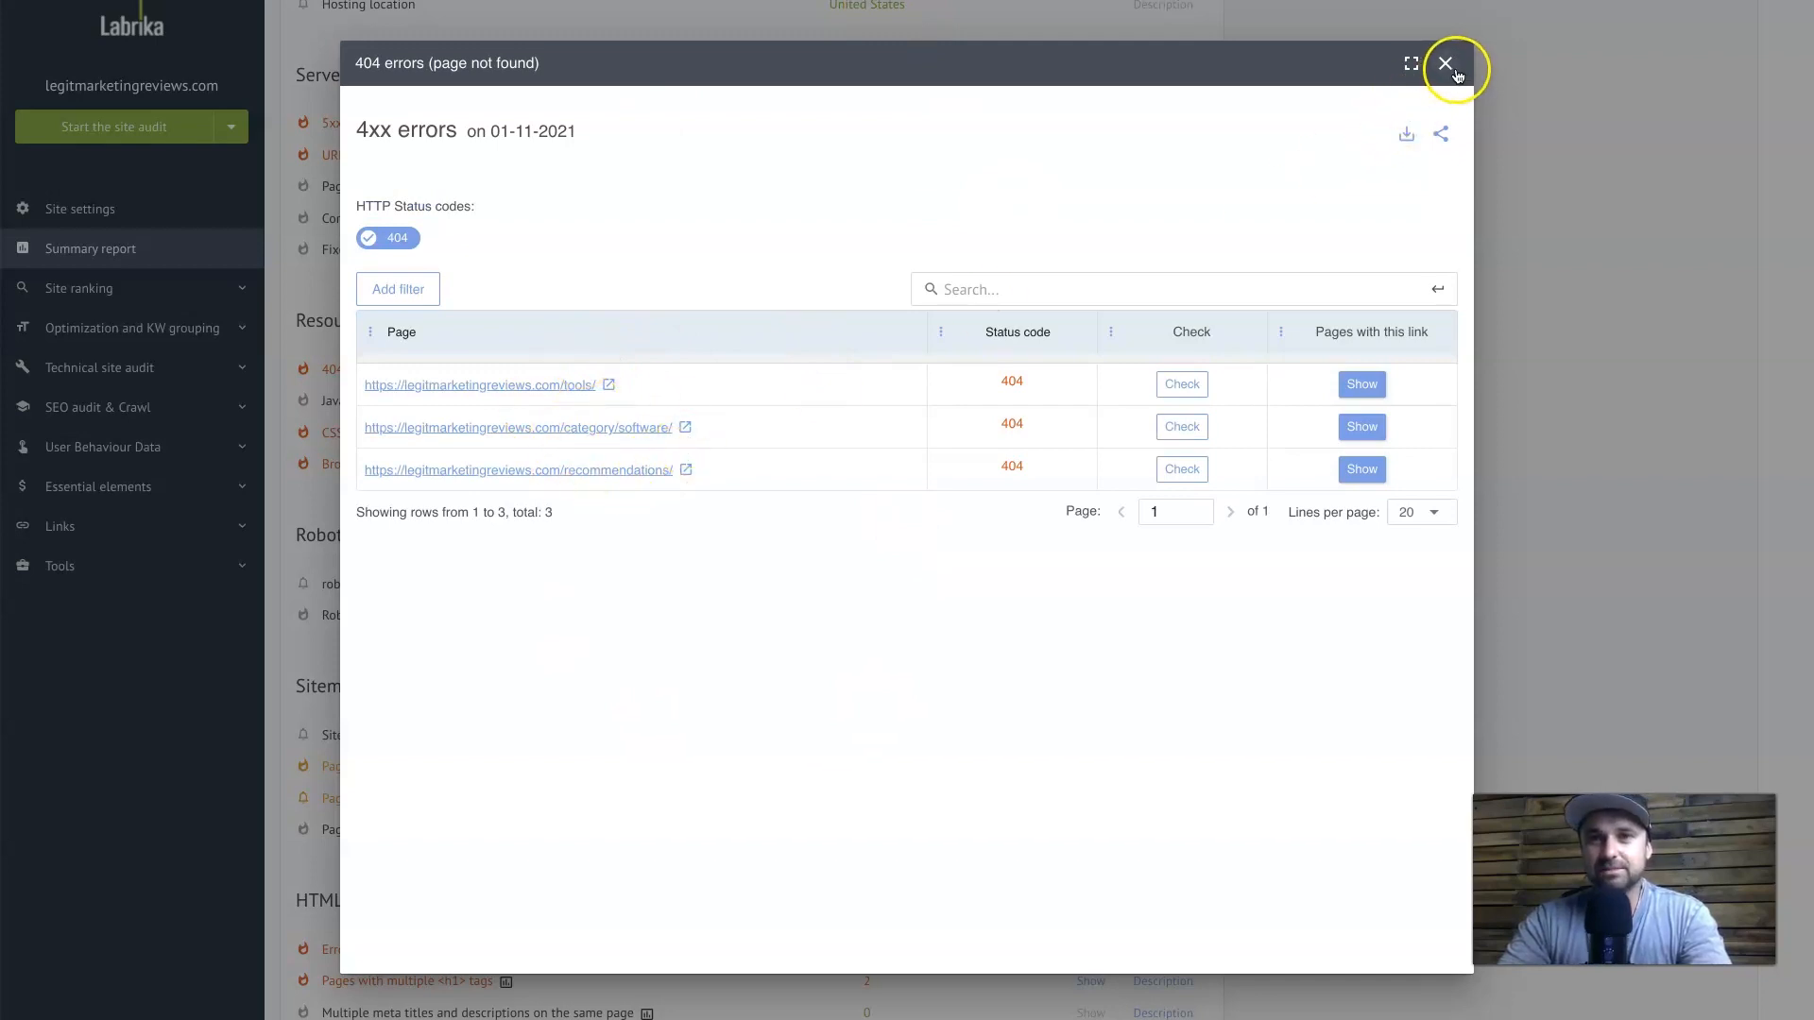
pyautogui.click(1443, 64)
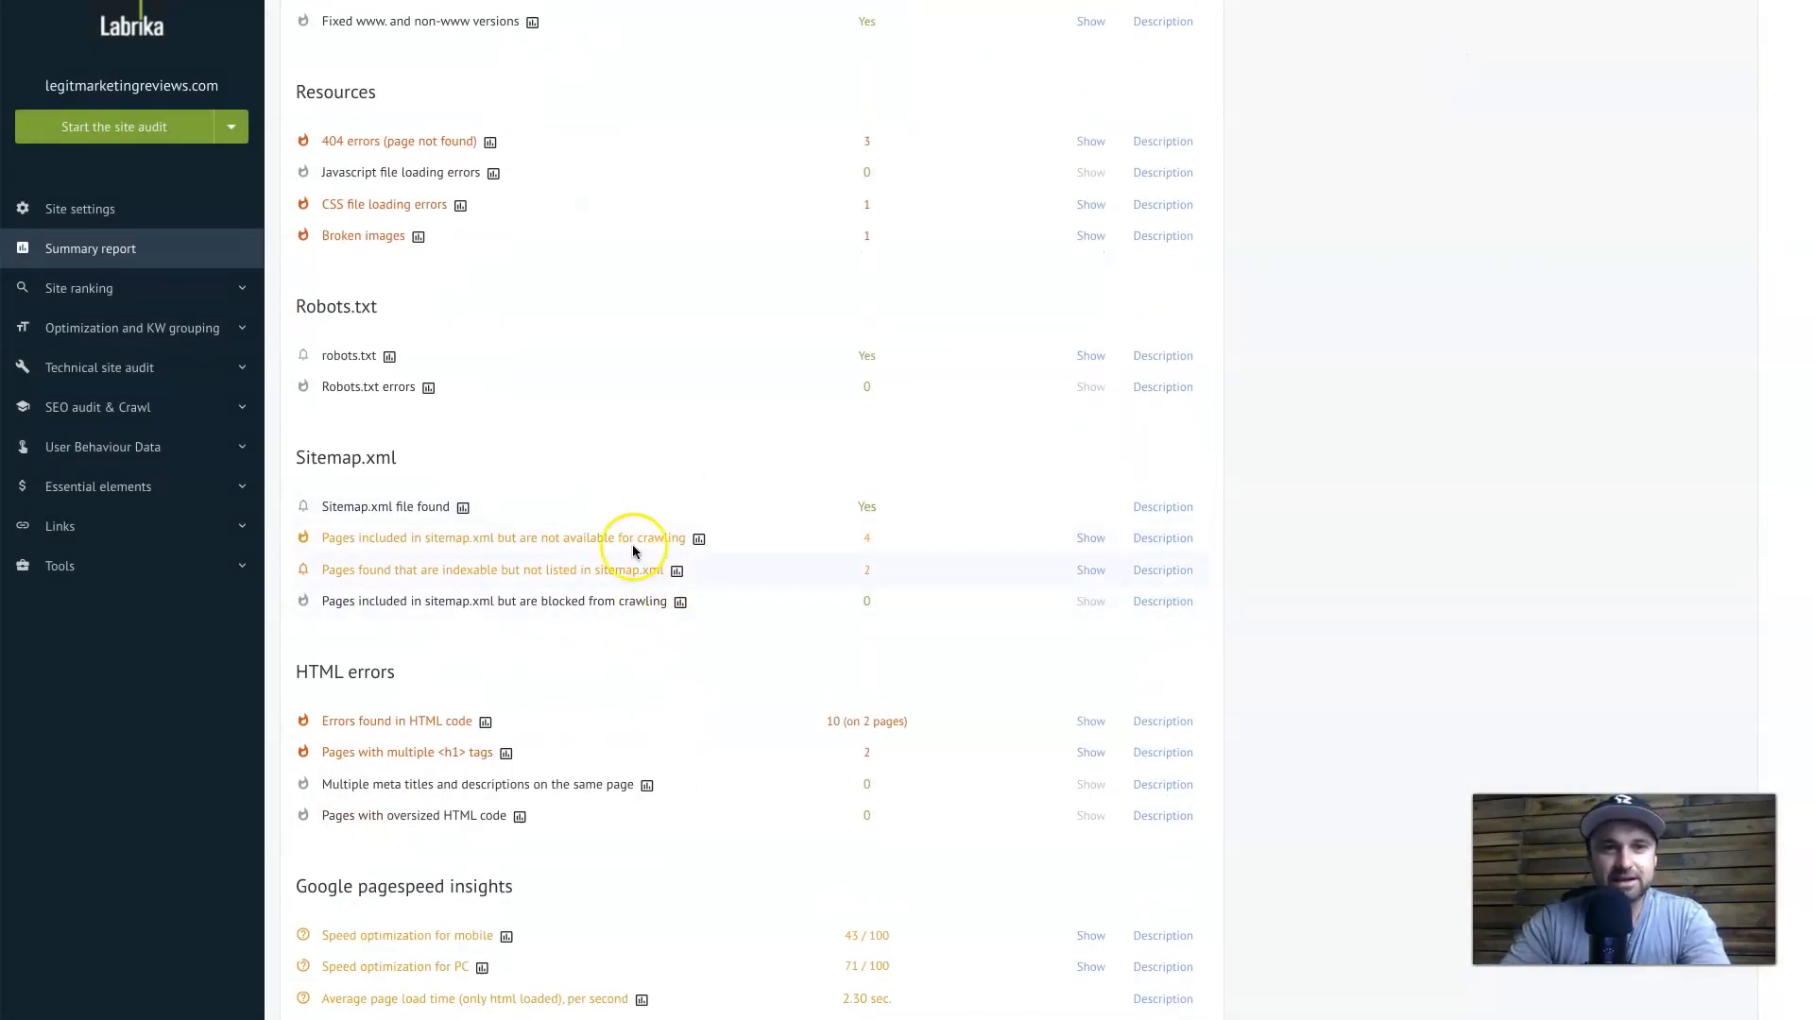
# Scroll through the SEO audit and ranking charts, returning to the top of the Summary report
pyautogui.scroll(-3)
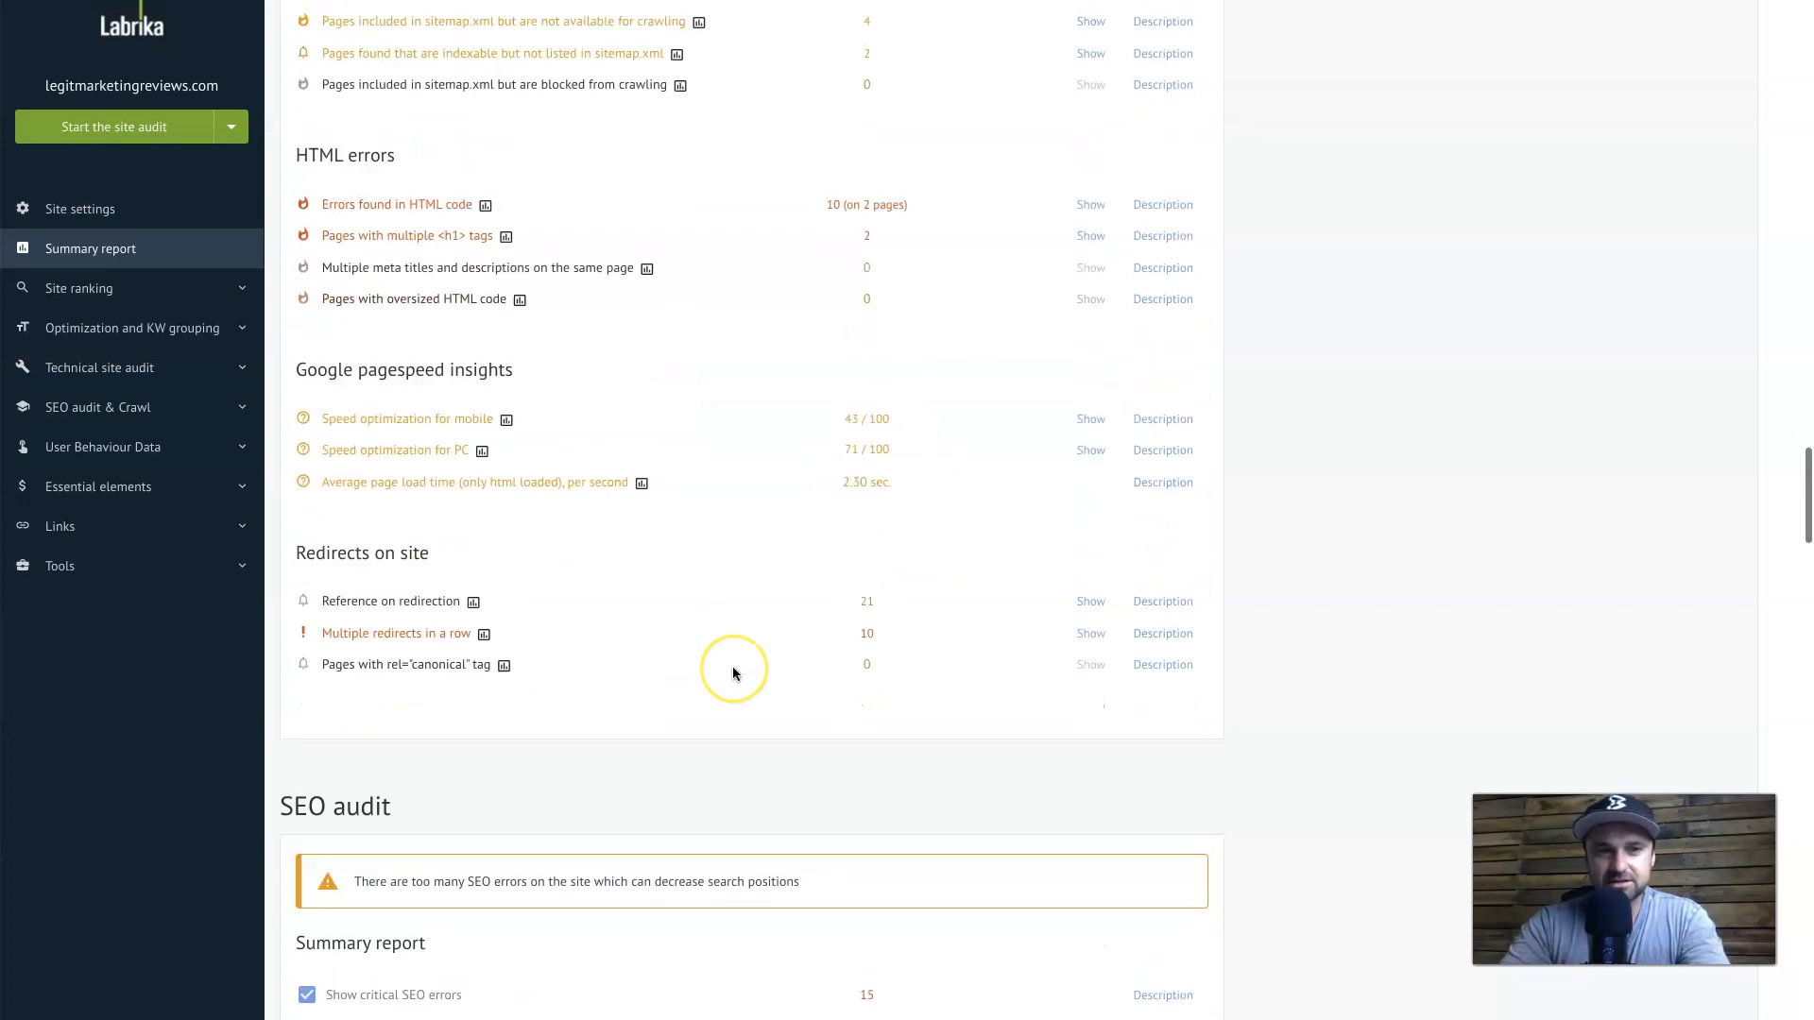
pyautogui.scroll(-3)
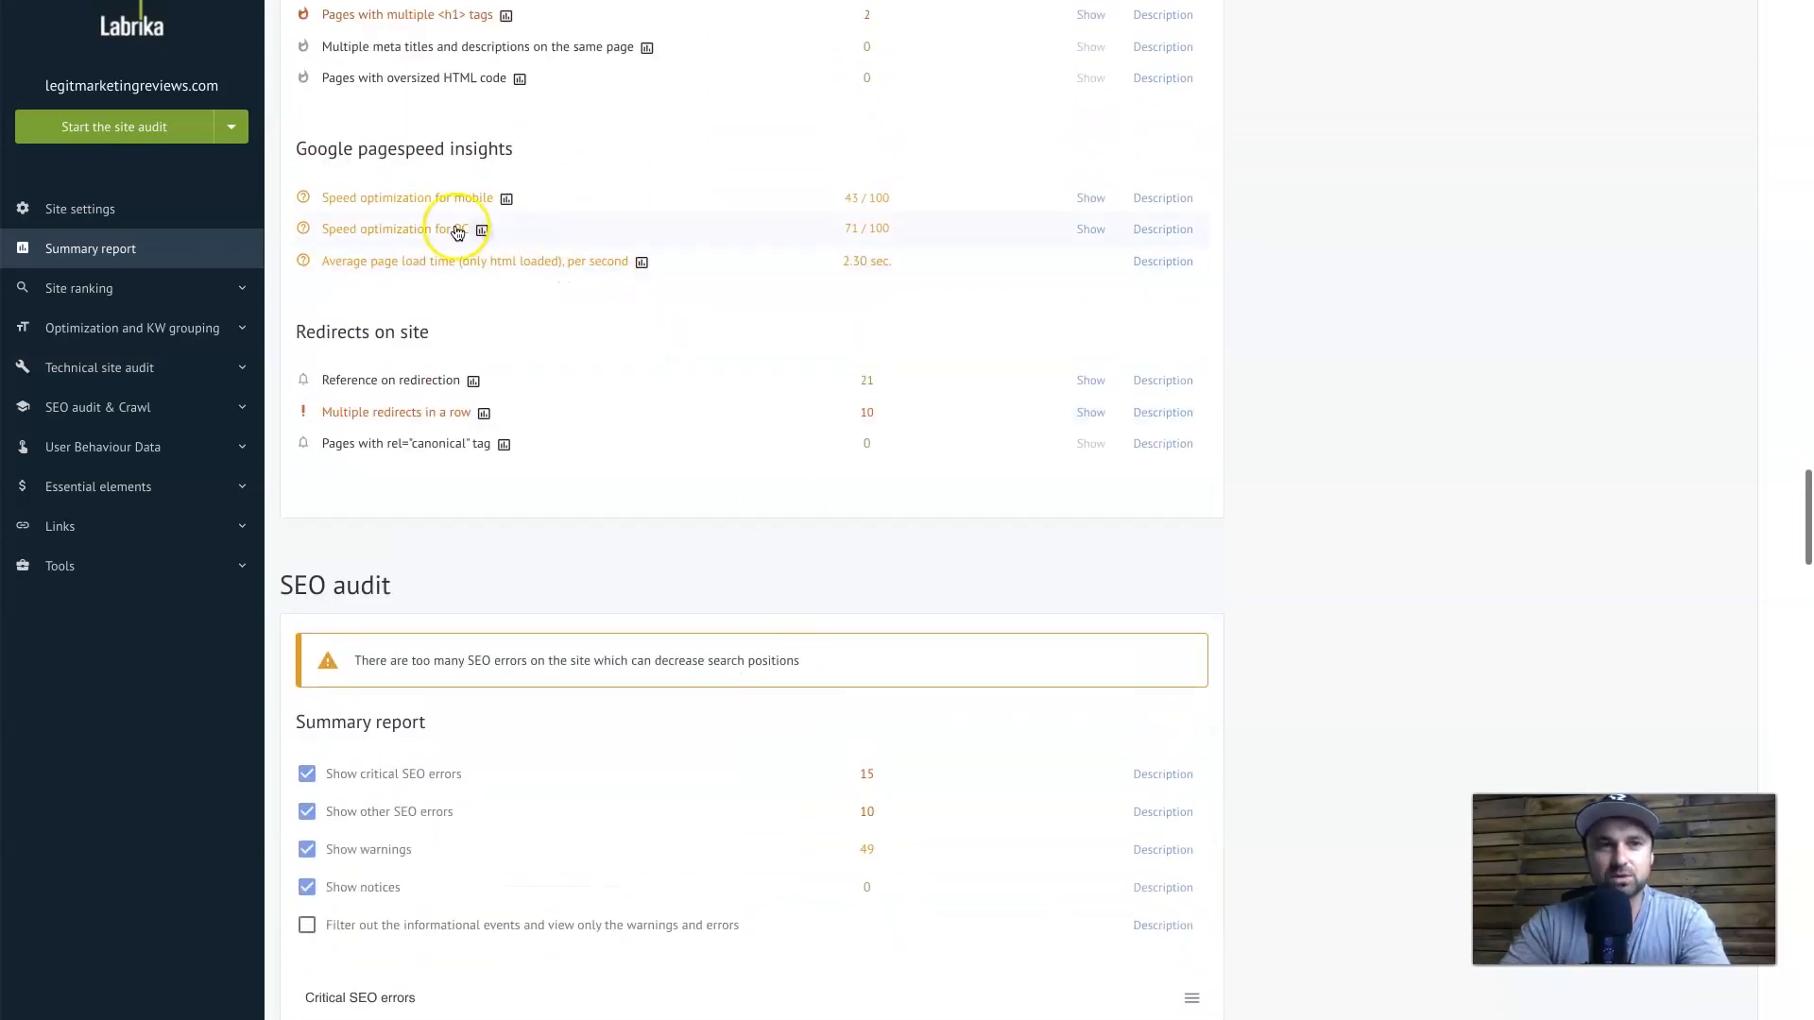
pyautogui.scroll(-3)
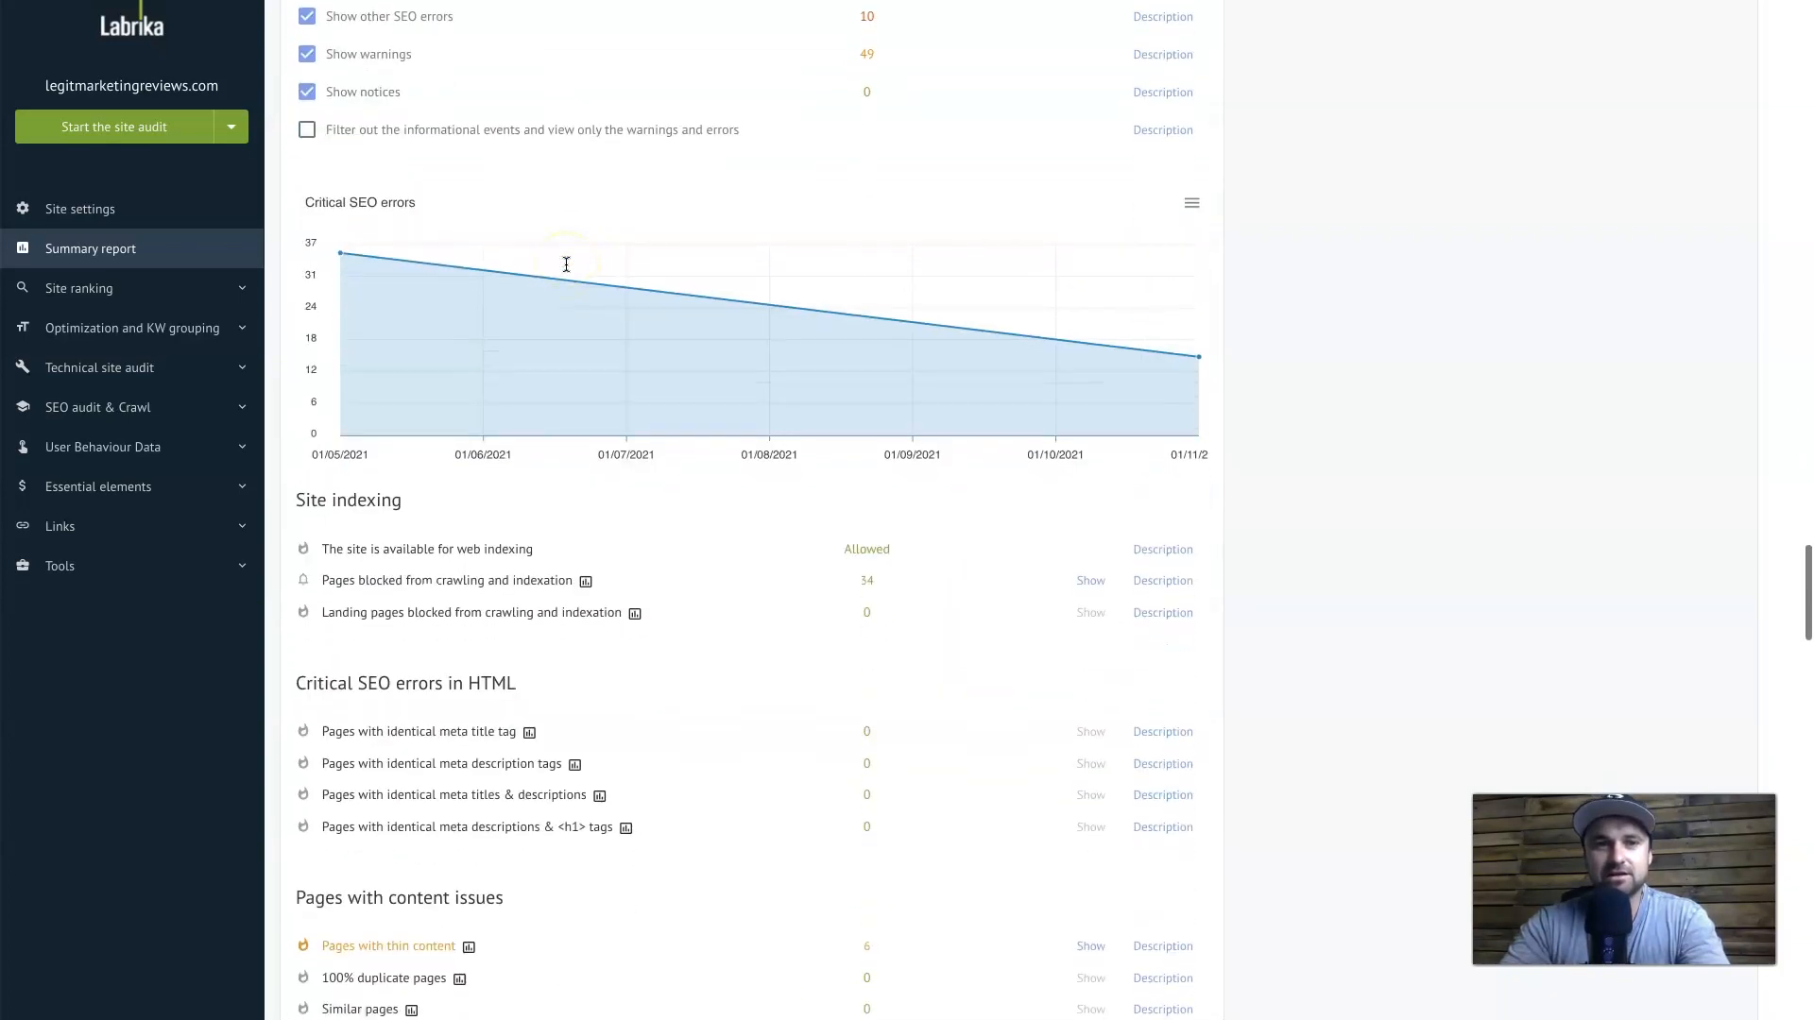
pyautogui.scroll(-3)
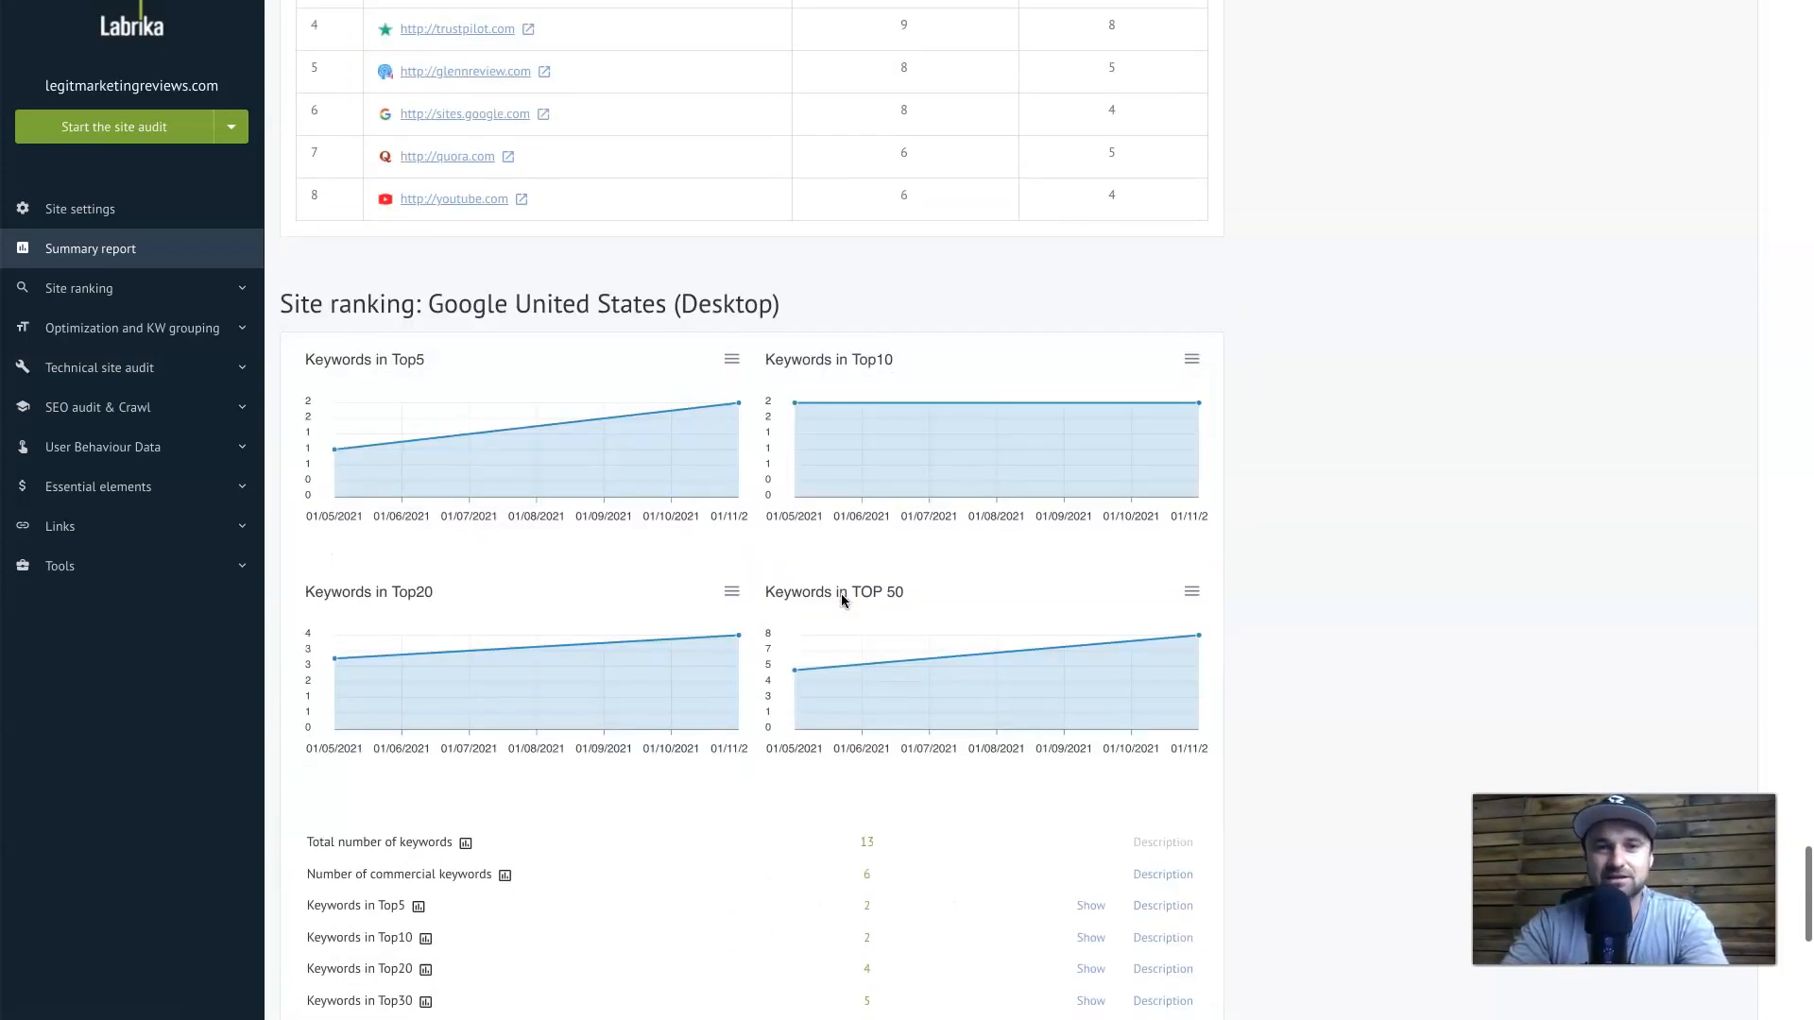
pyautogui.scroll(-3)
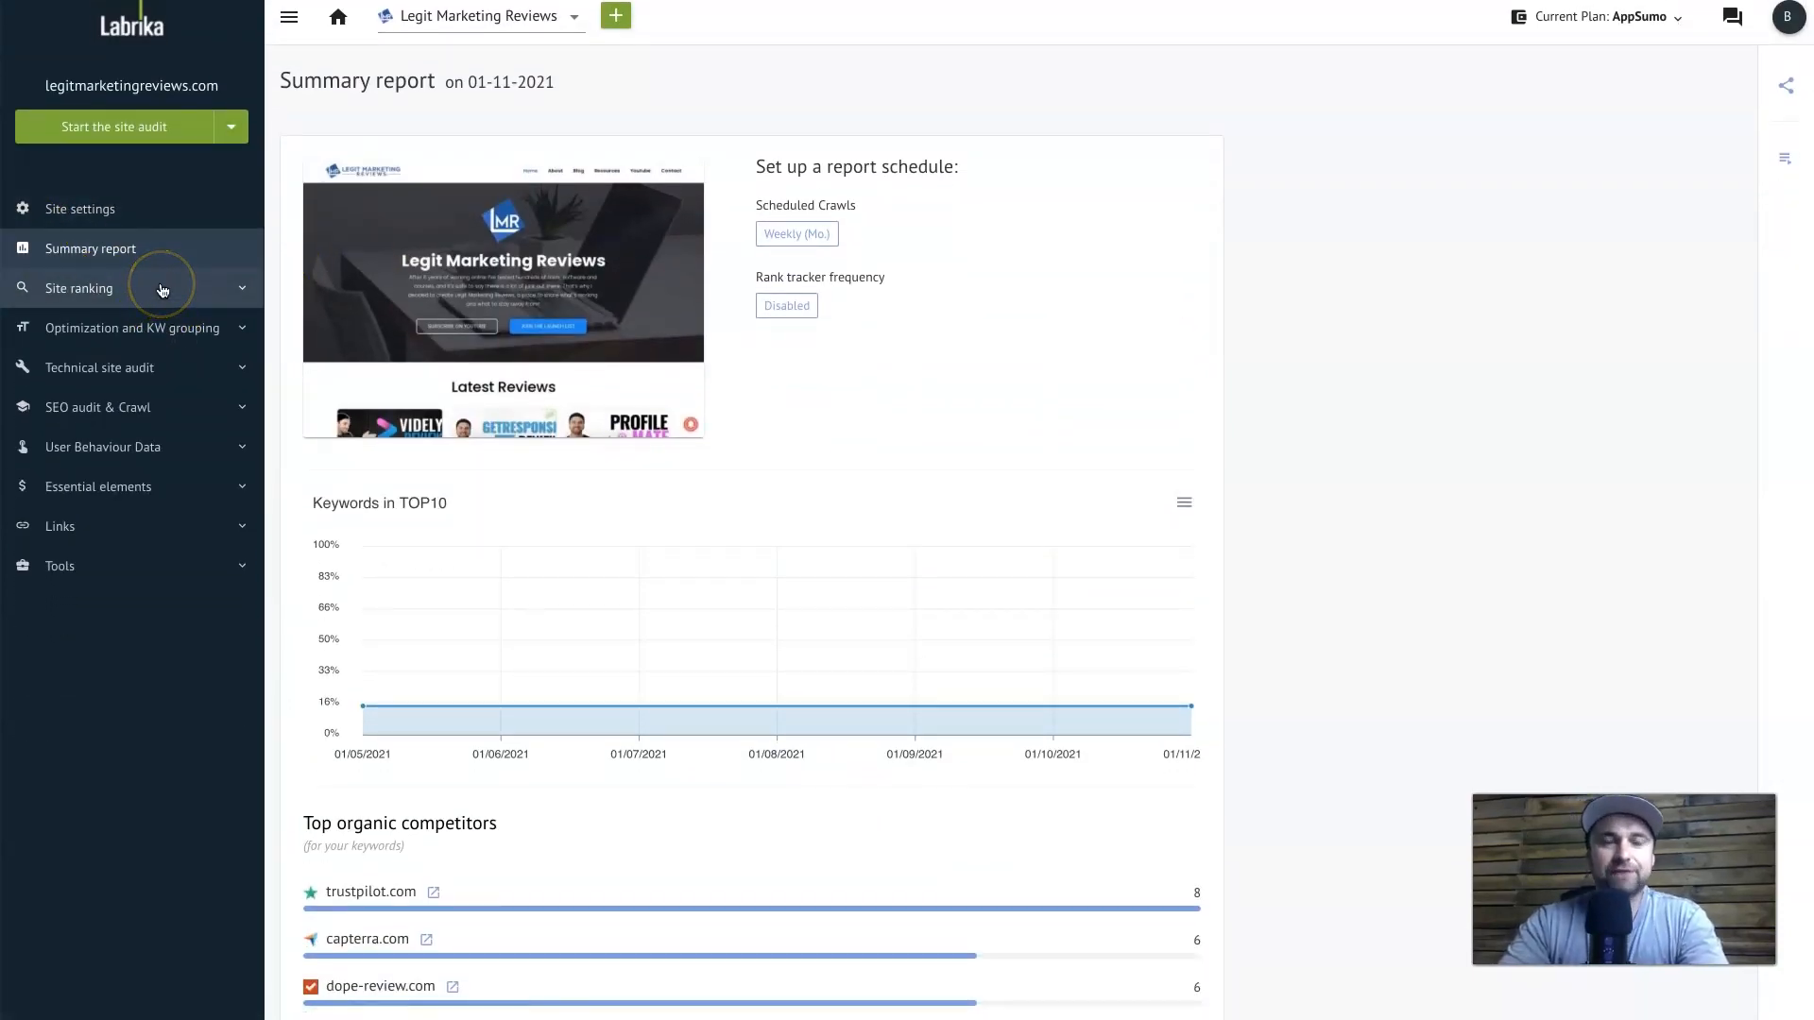
# Open Google United States (Desktop) under Site ranking and view the keyword positions table
pyautogui.click(80, 288)
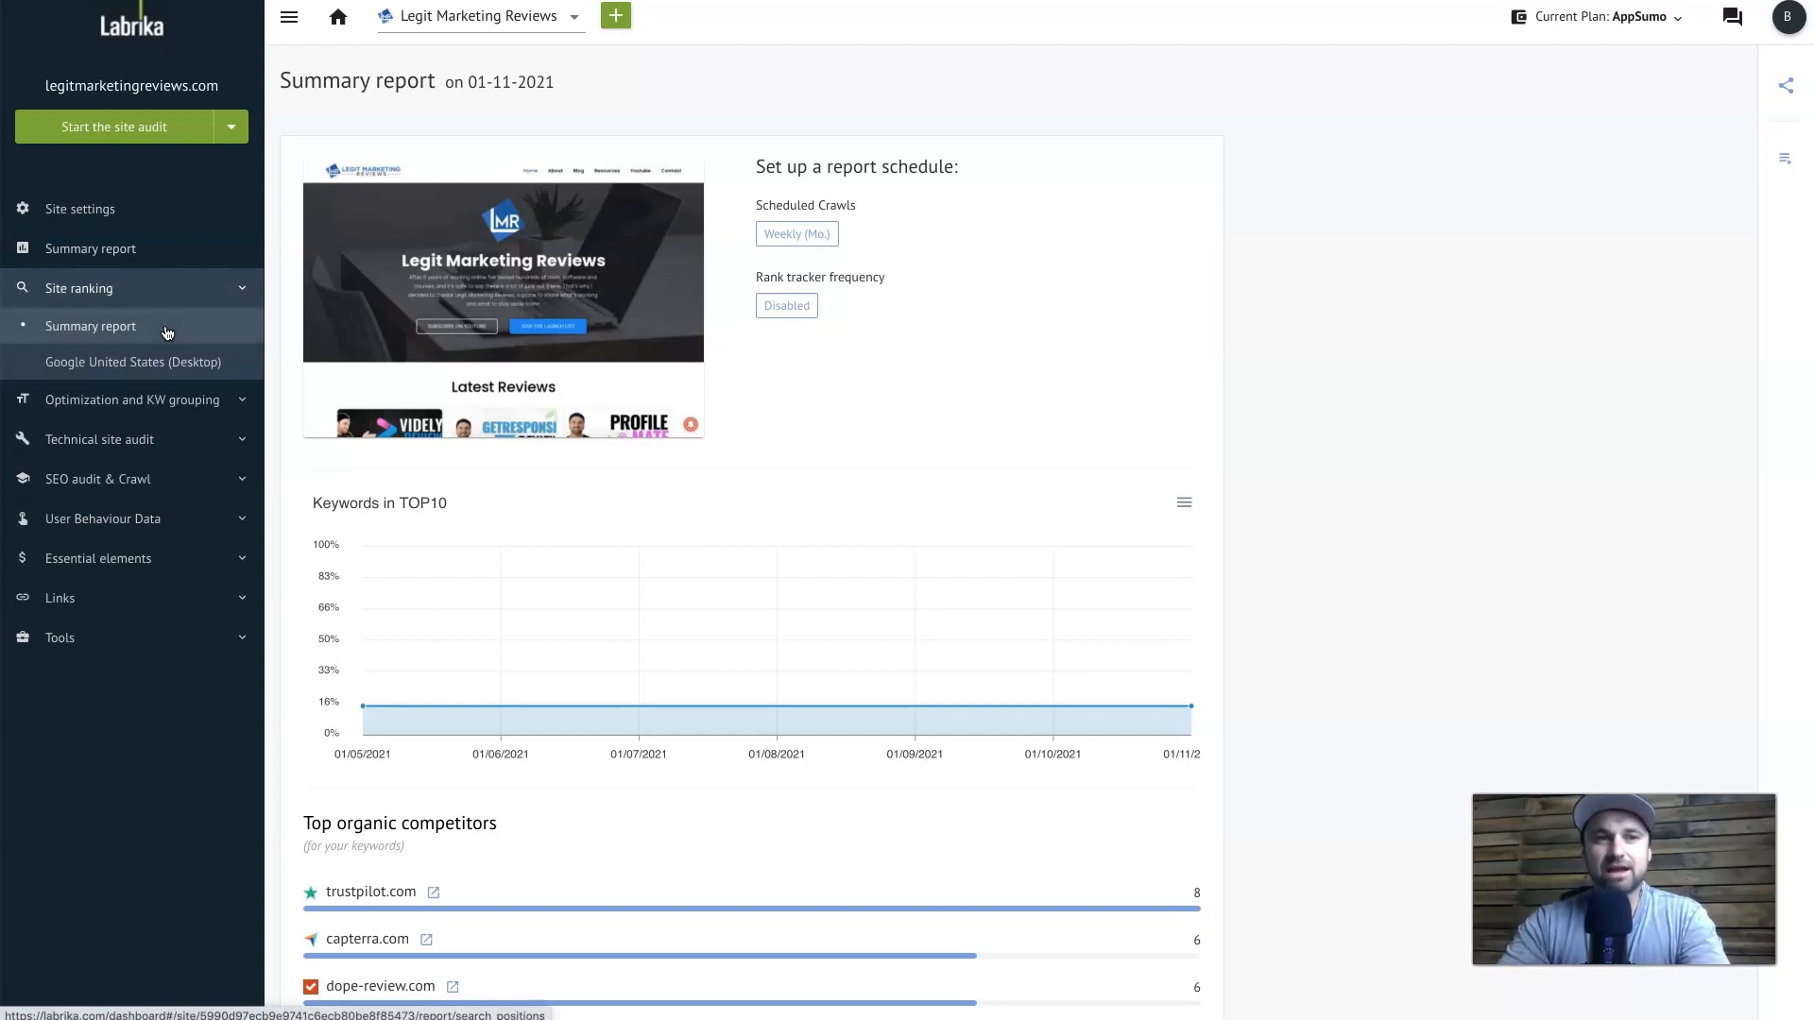
pyautogui.click(124, 361)
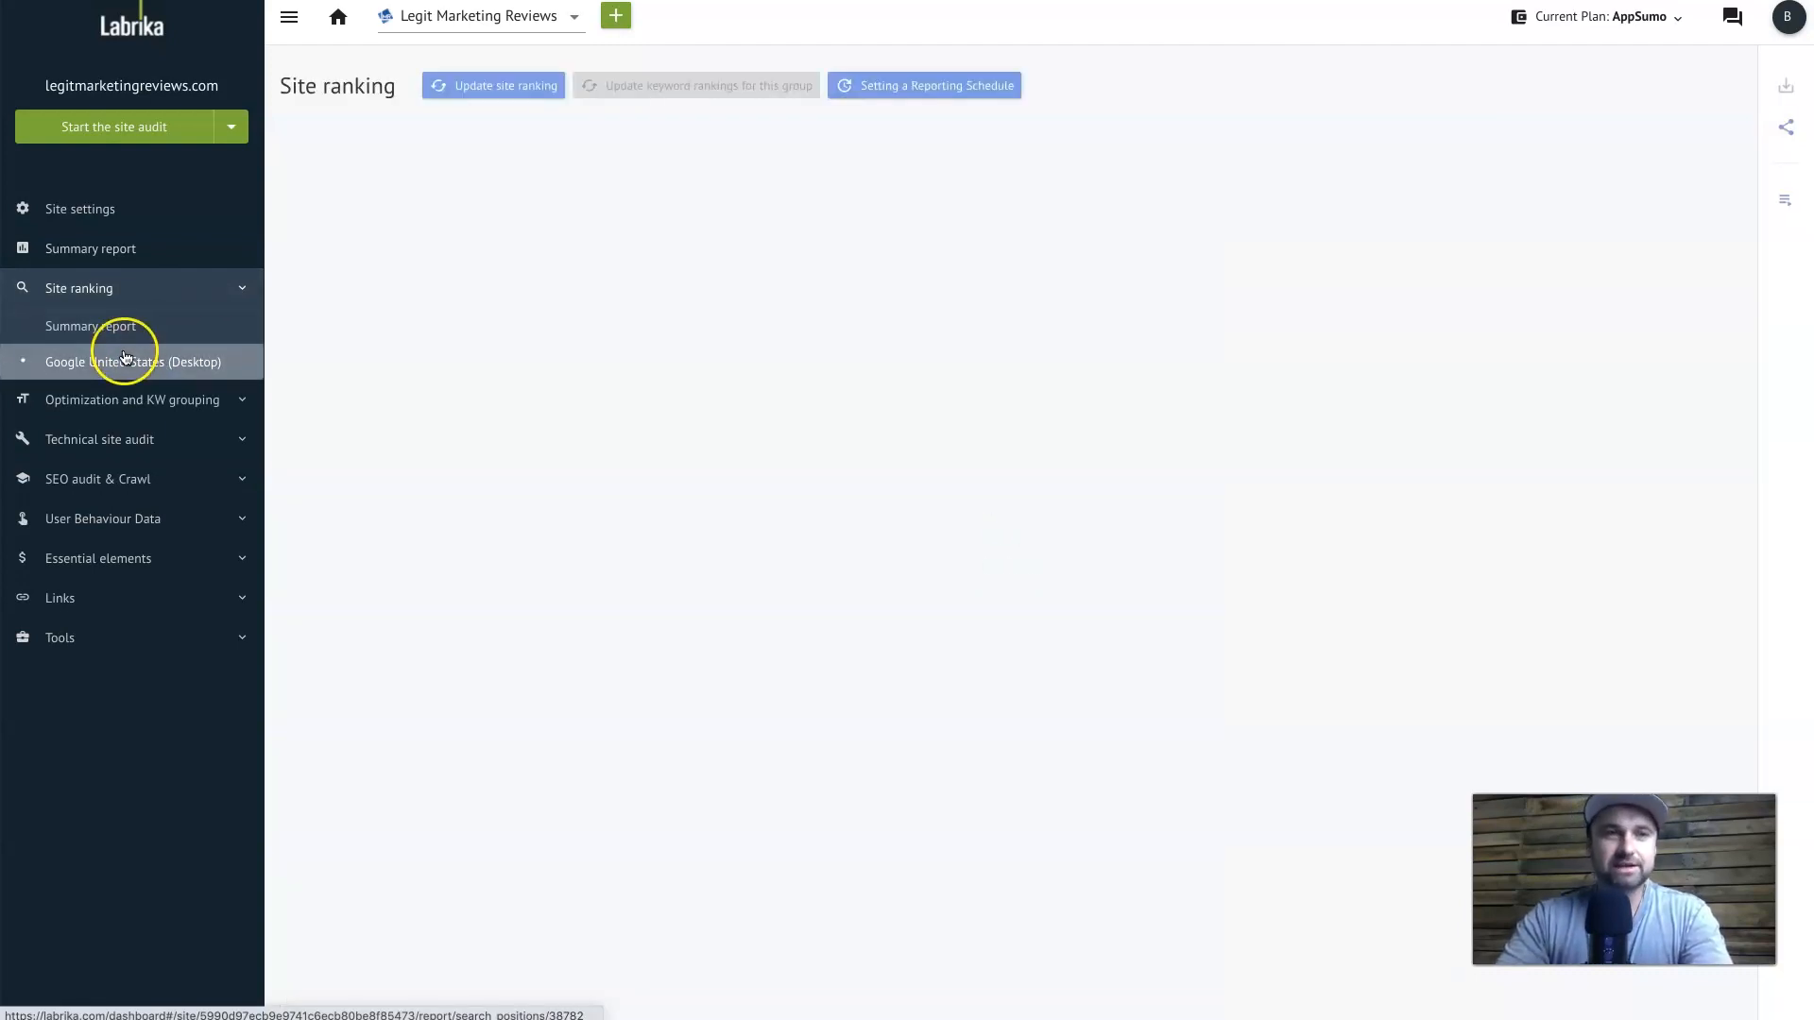
pyautogui.click(132, 361)
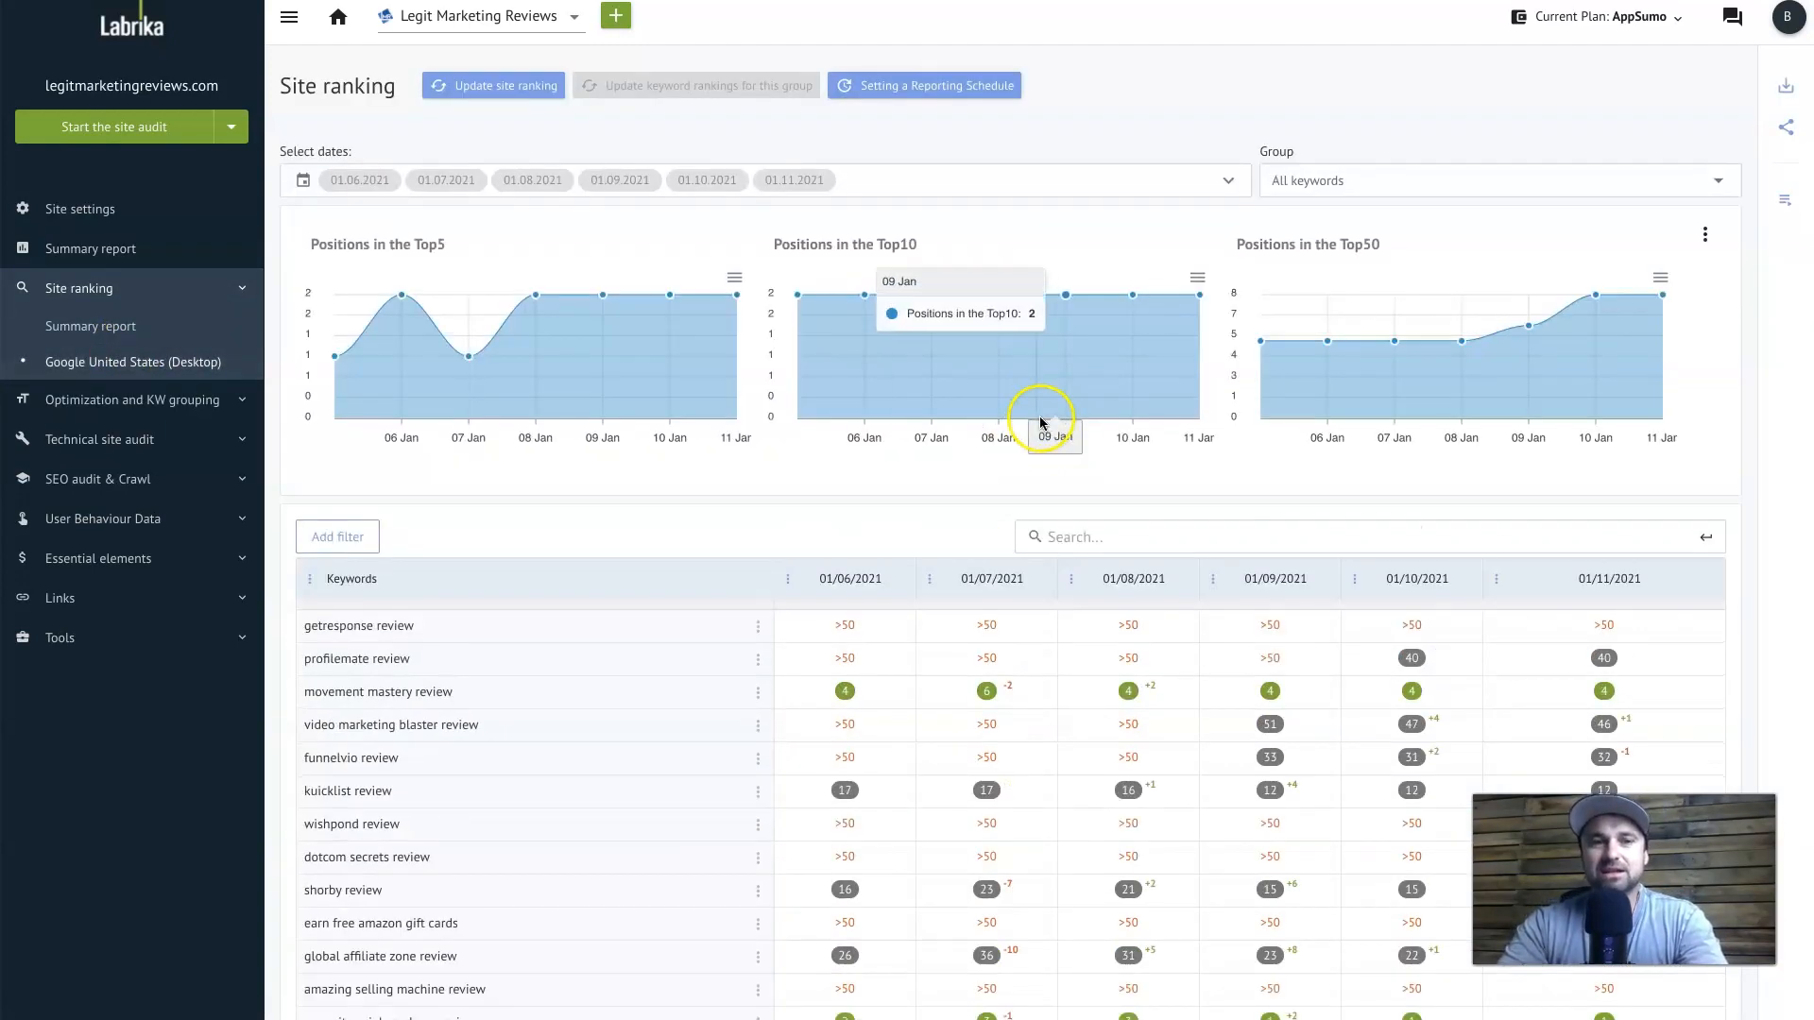
pyautogui.scroll(-3)
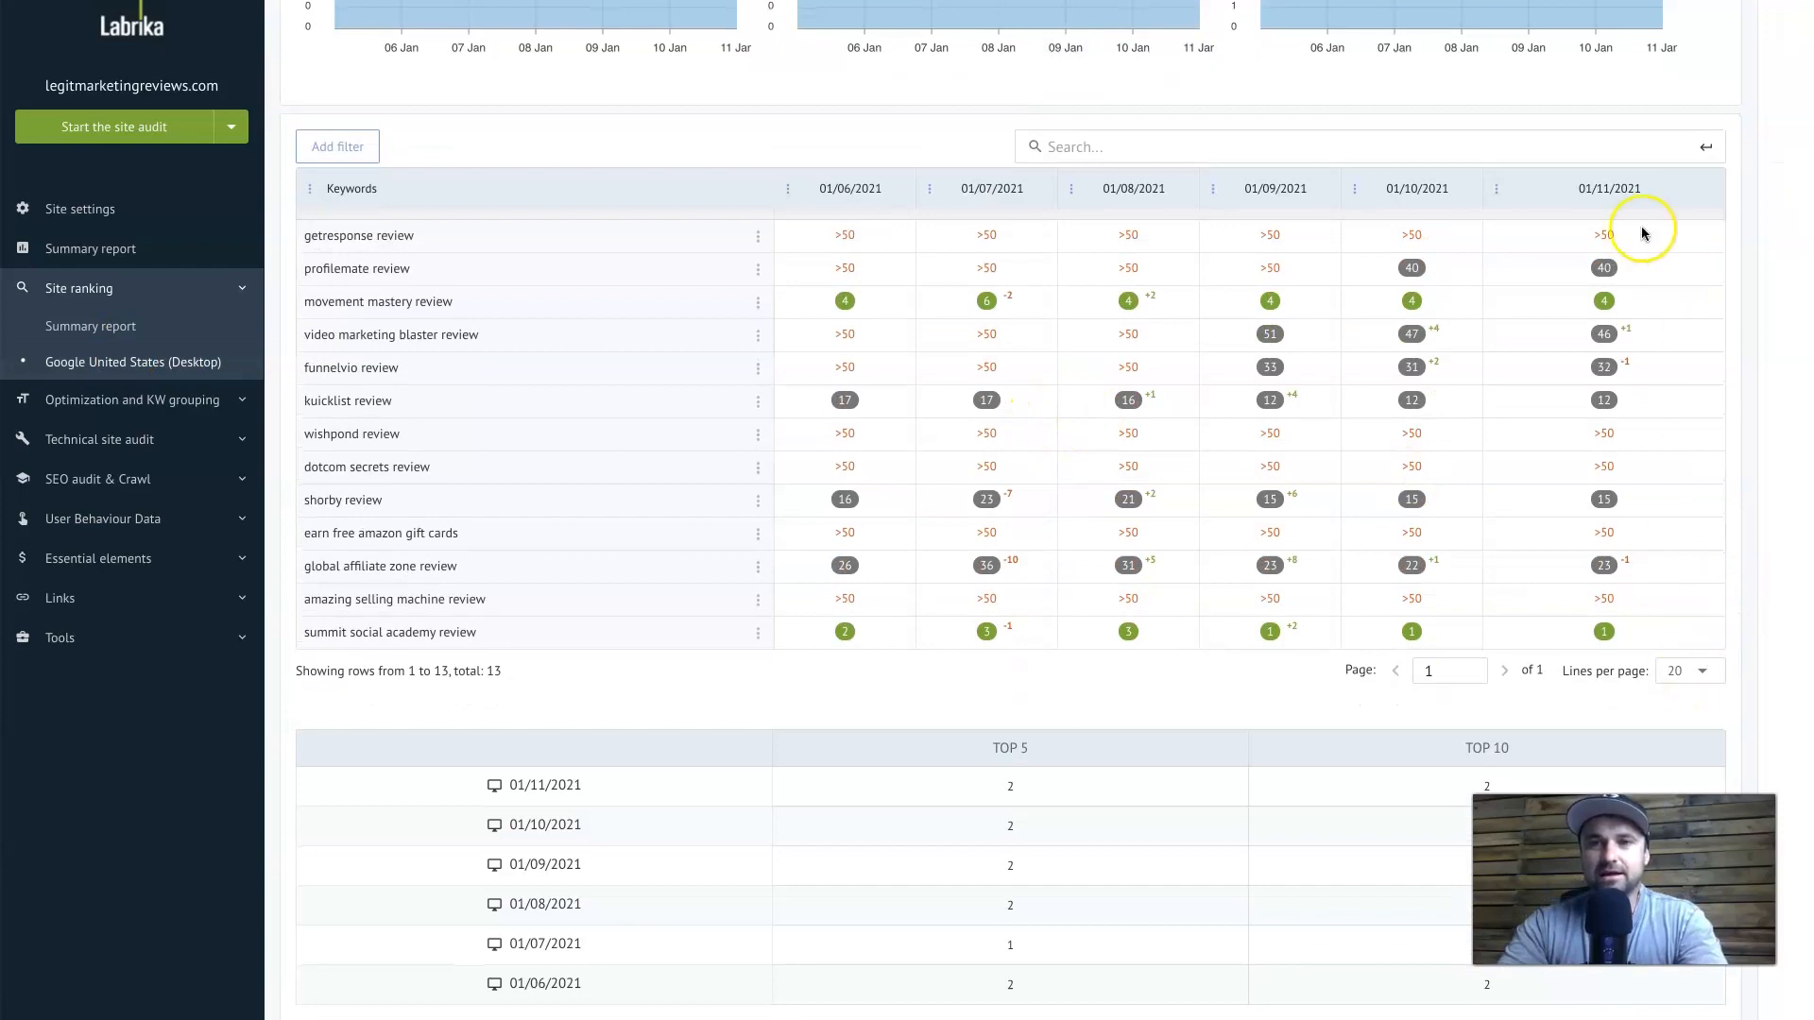
pyautogui.moveTo(852, 193)
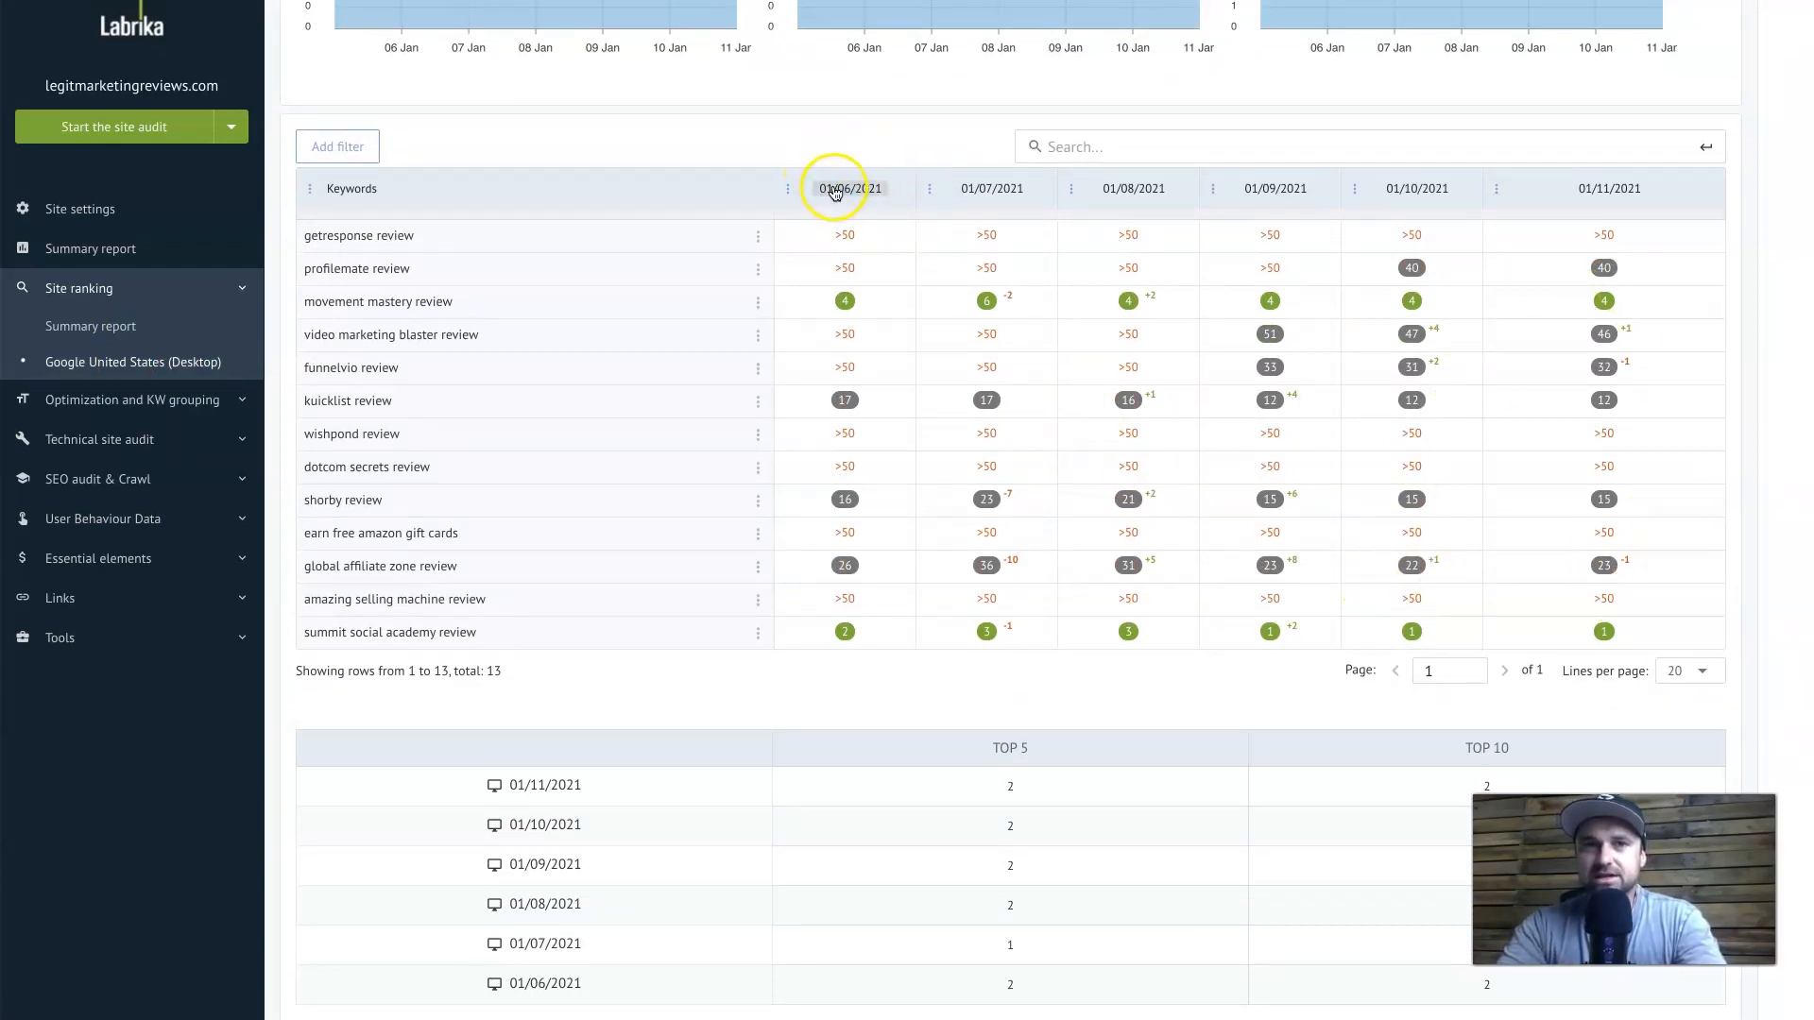
pyautogui.moveTo(904, 658)
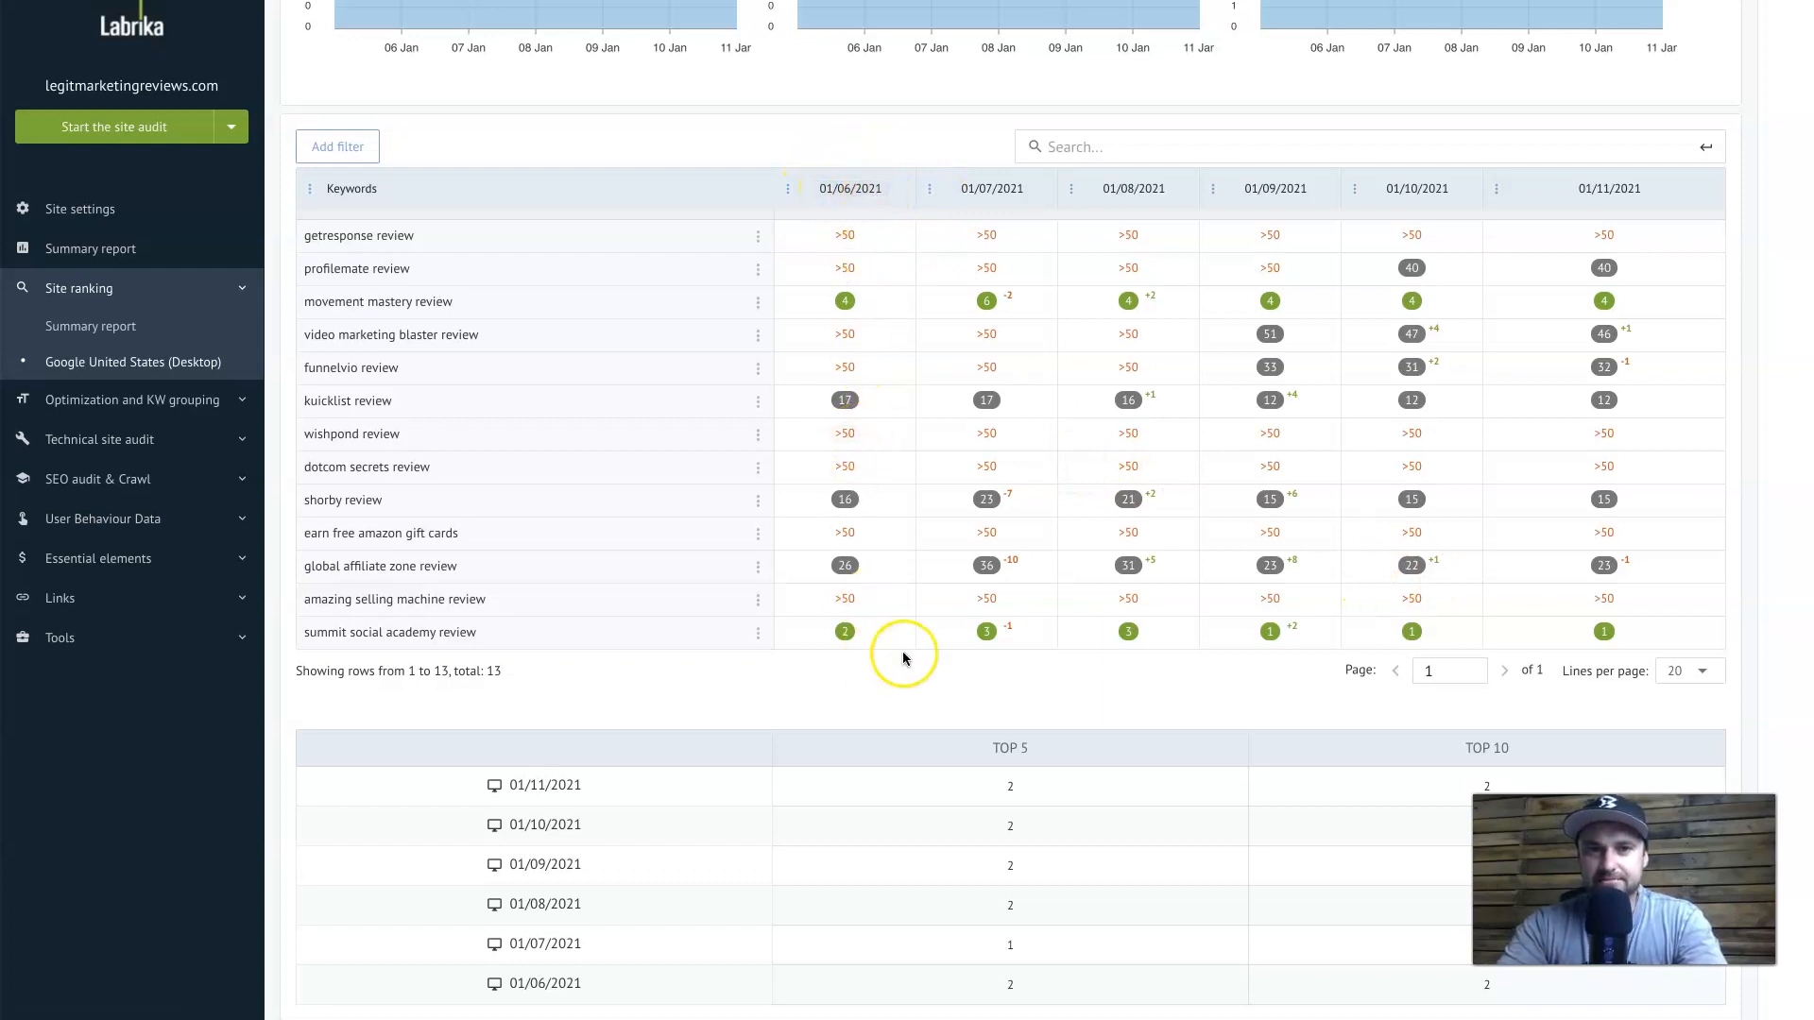
pyautogui.moveTo(1376, 287)
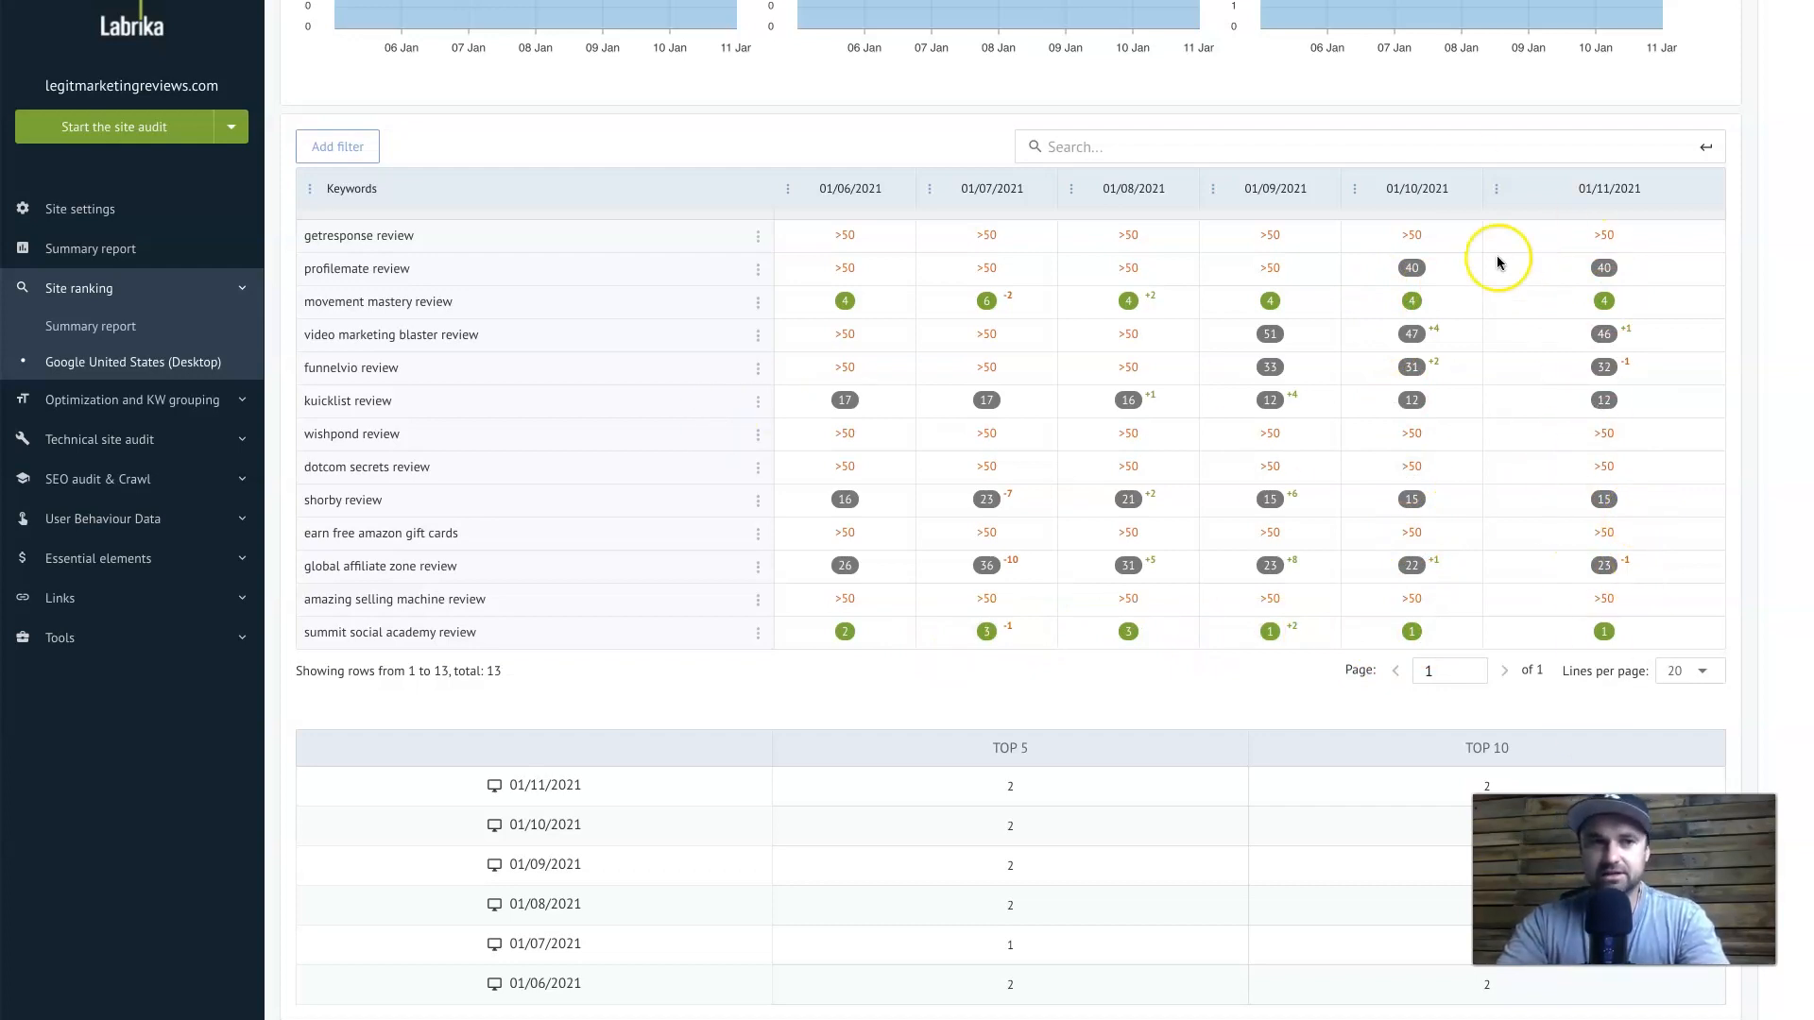
pyautogui.moveTo(495, 423)
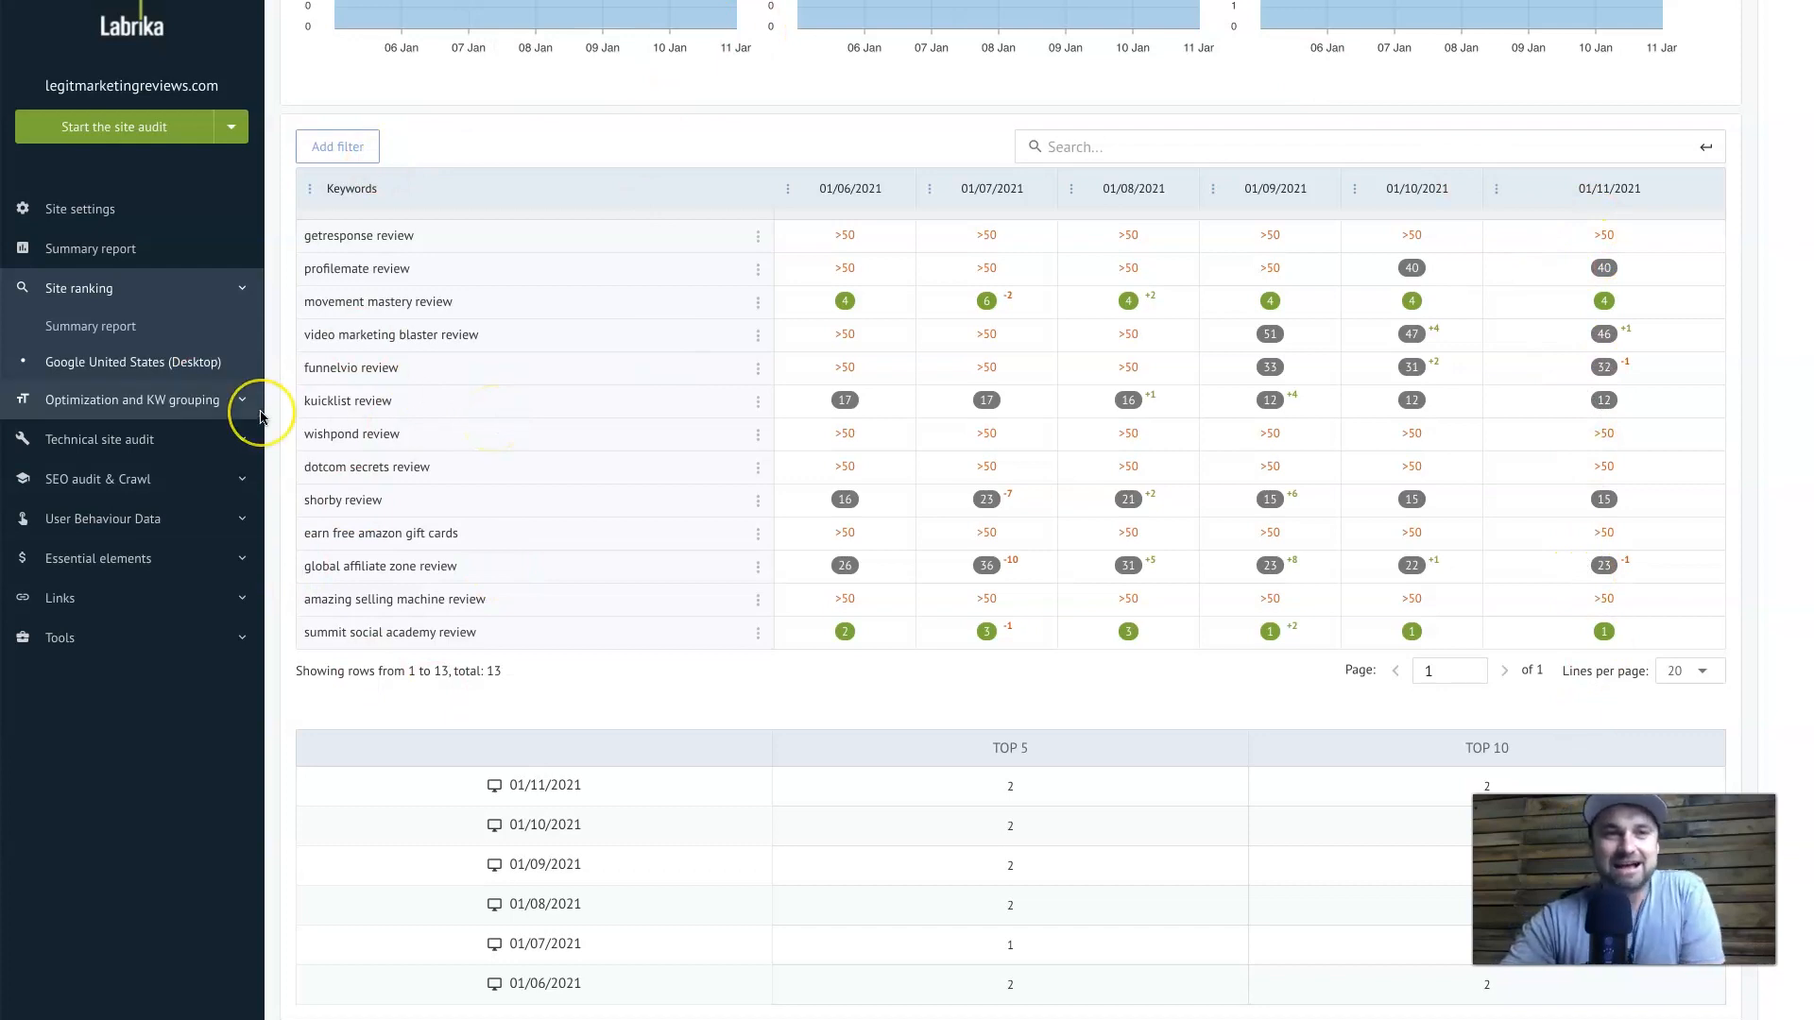
pyautogui.moveTo(210, 421)
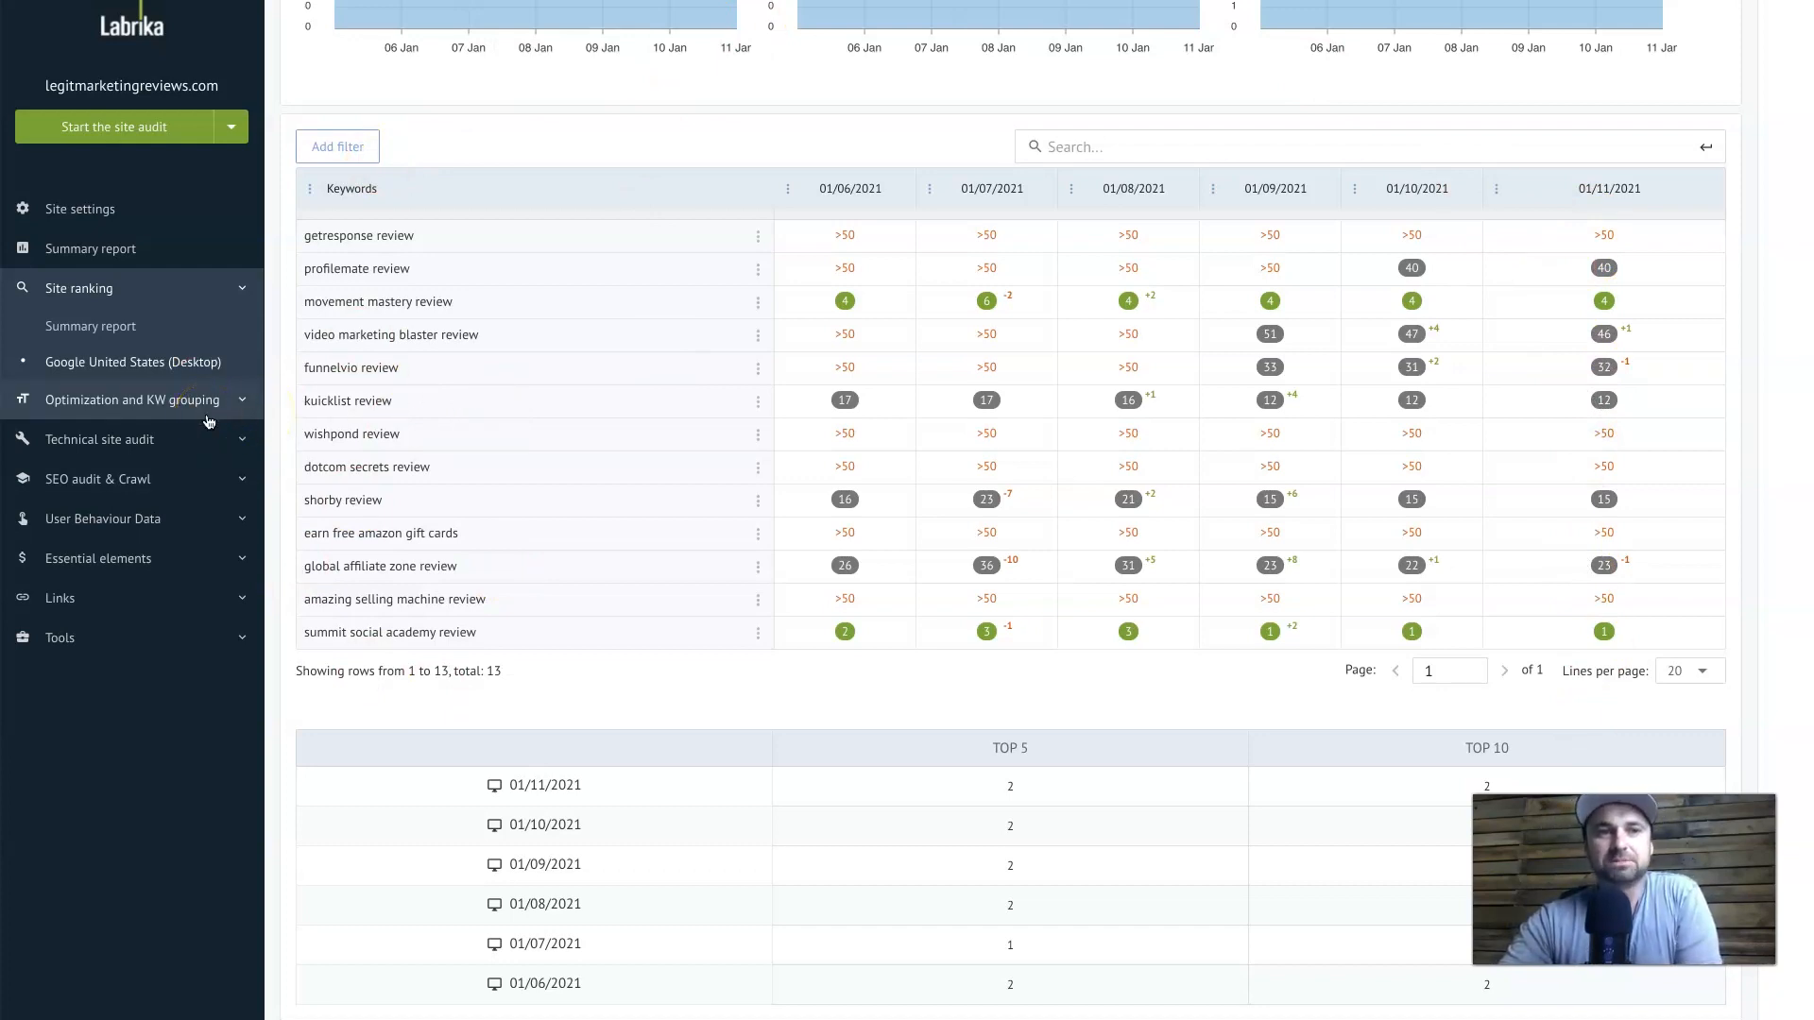
# Open the Optimization and KW grouping report
pyautogui.click(133, 376)
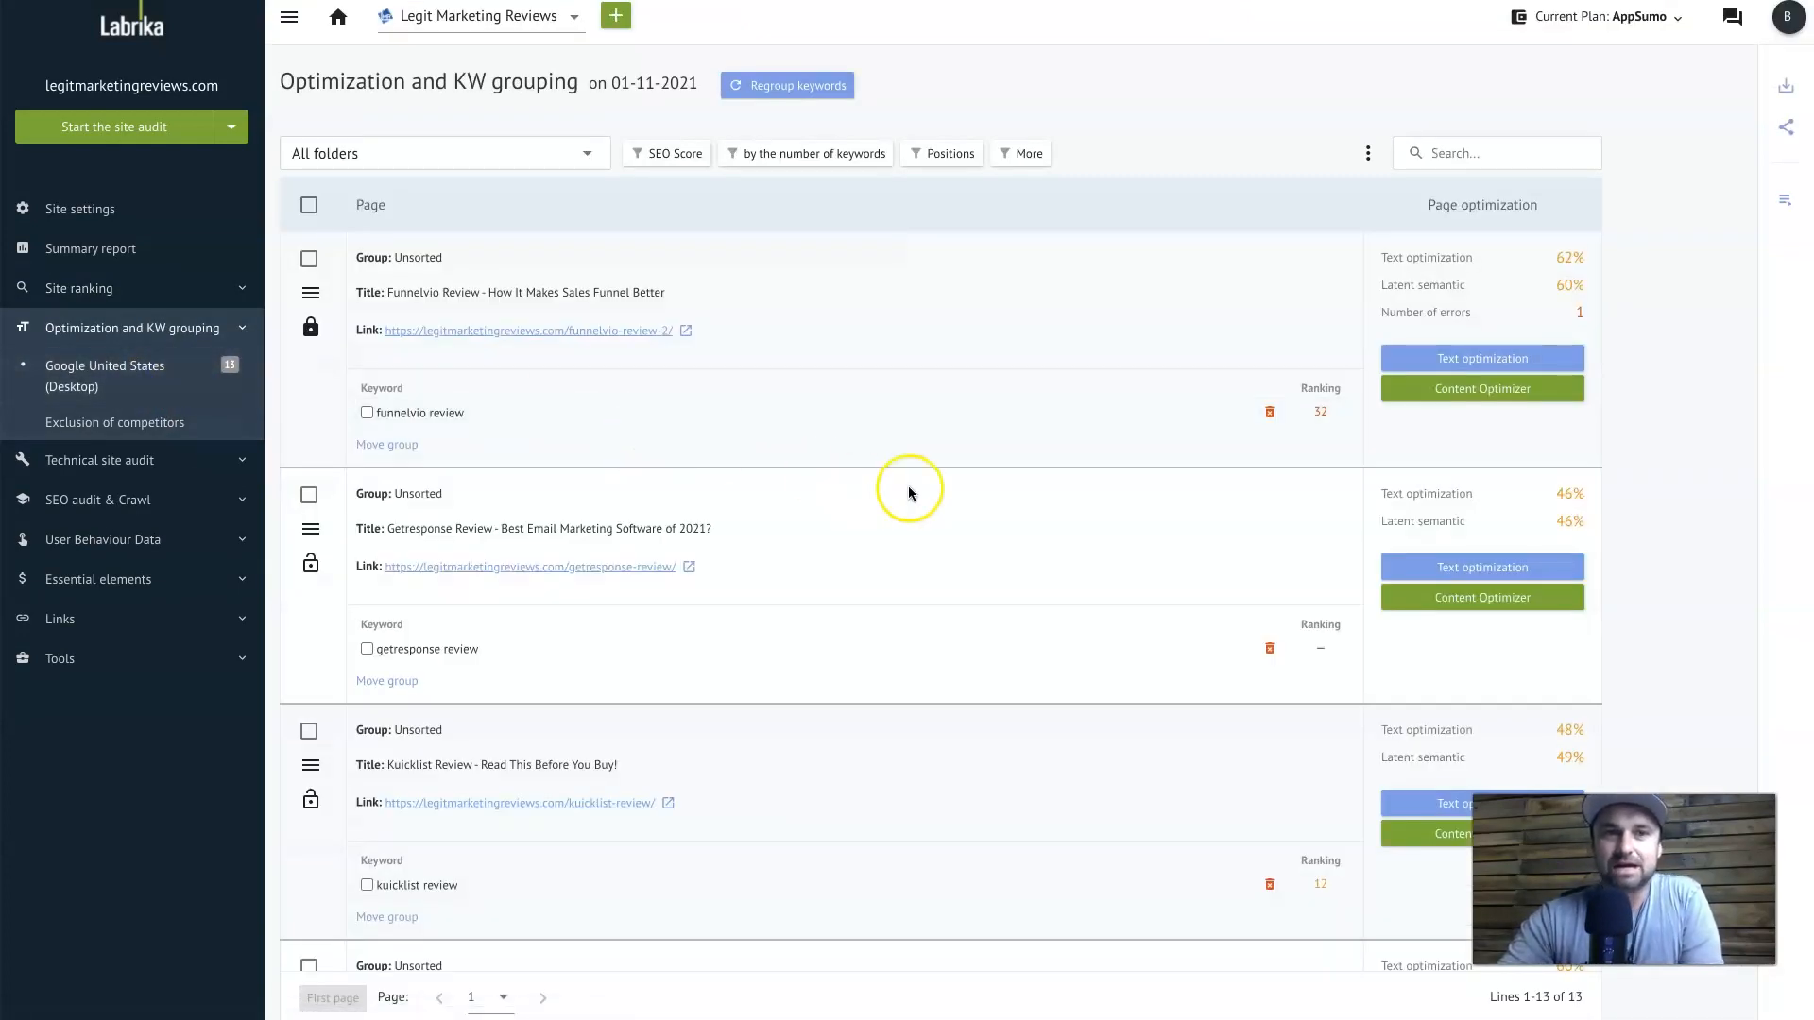
# Open text optimization details for the Funnelvio review page and view its text recommendations
pyautogui.scroll(-3)
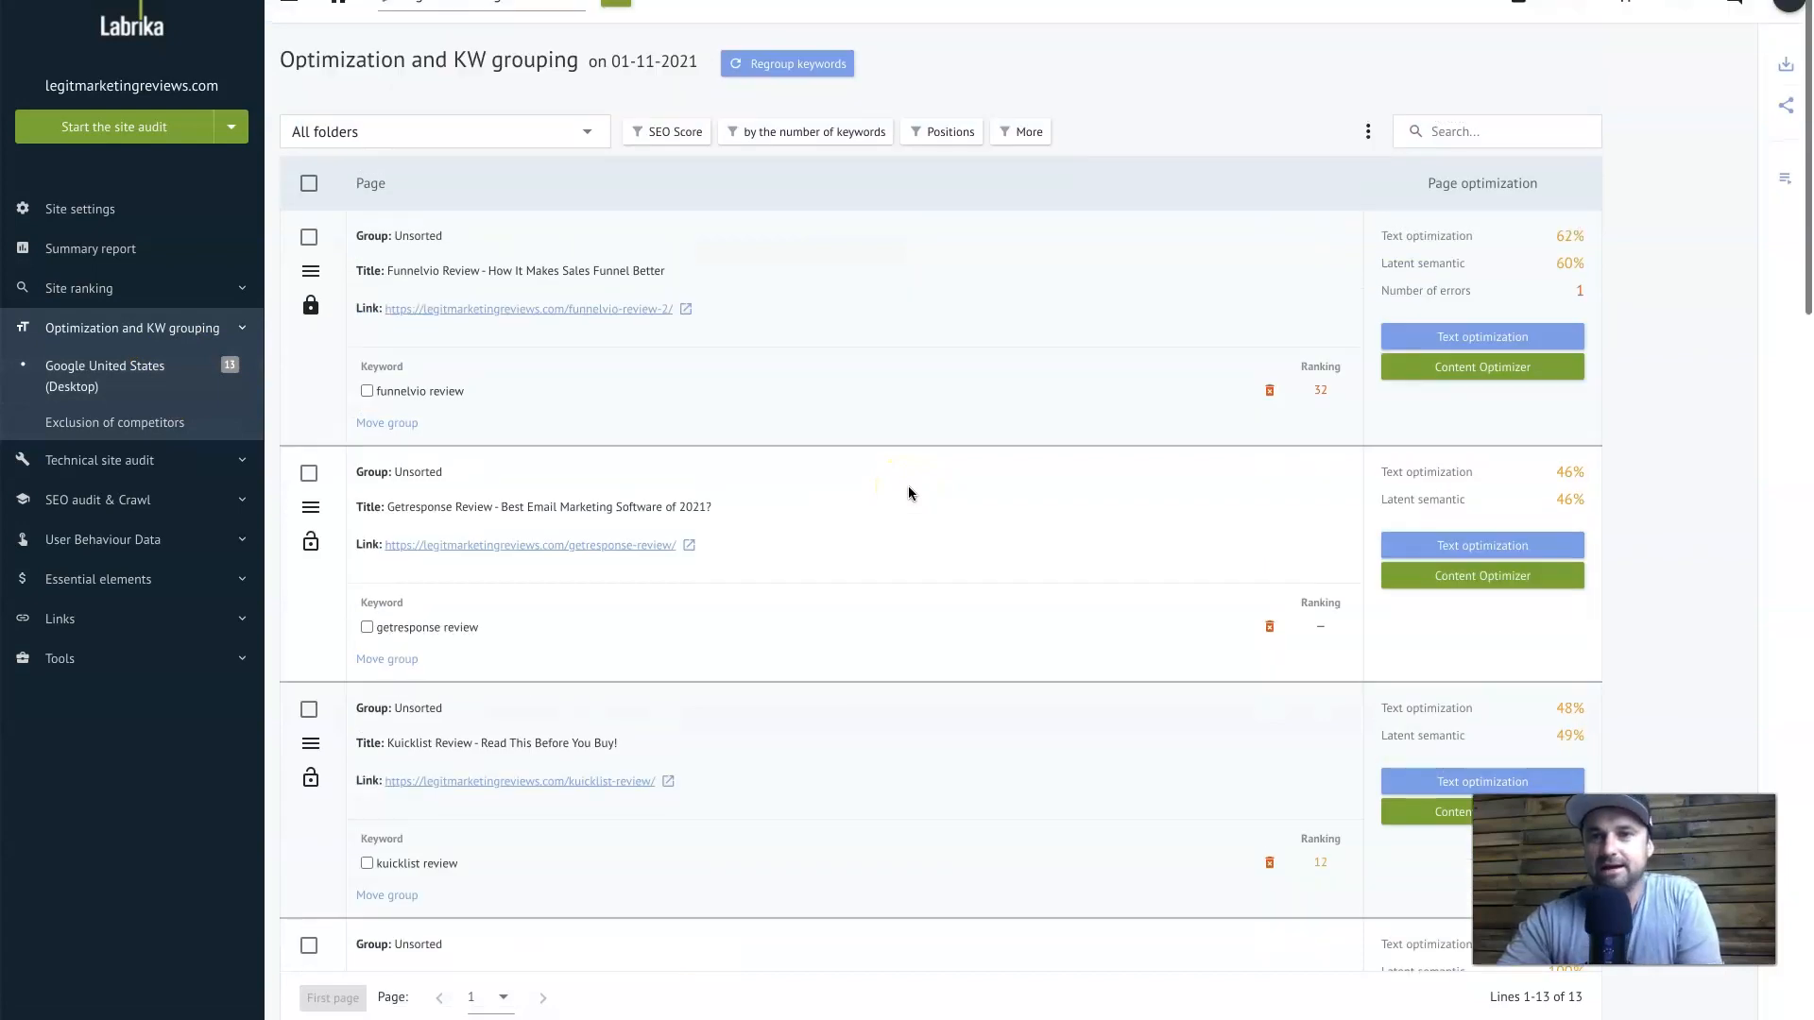
pyautogui.scroll(-3)
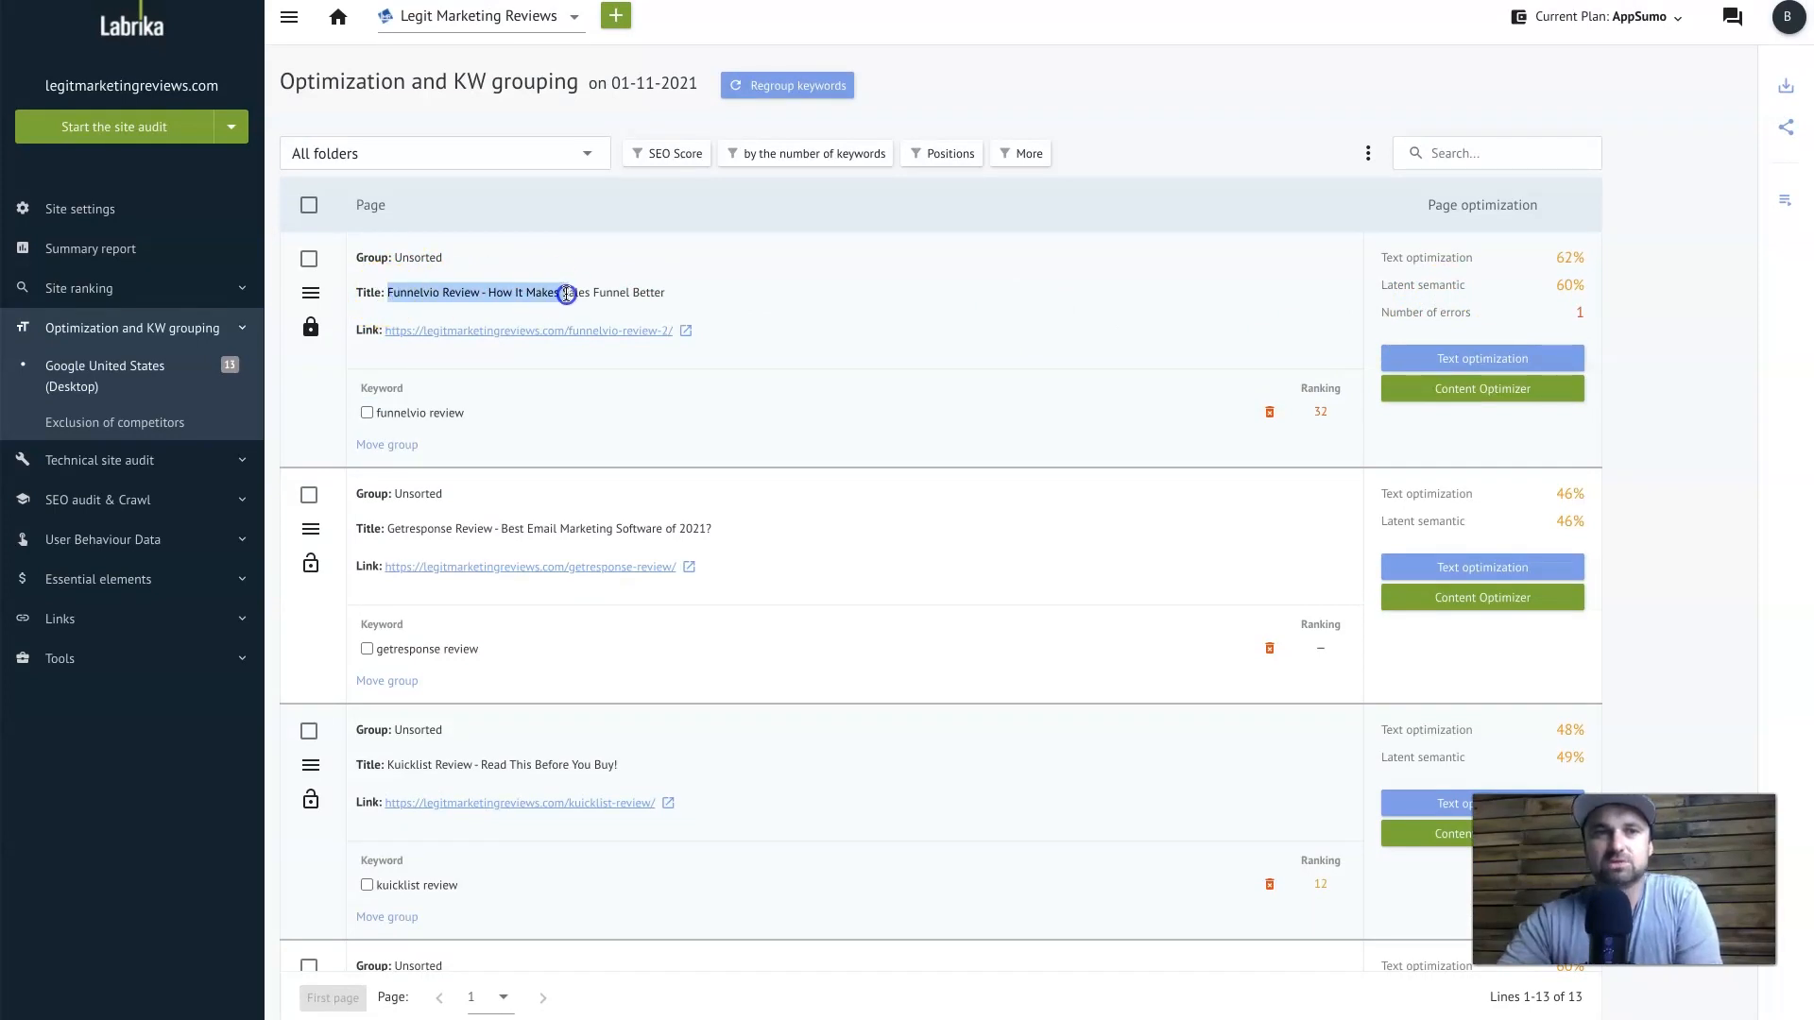
pyautogui.moveTo(1432, 361)
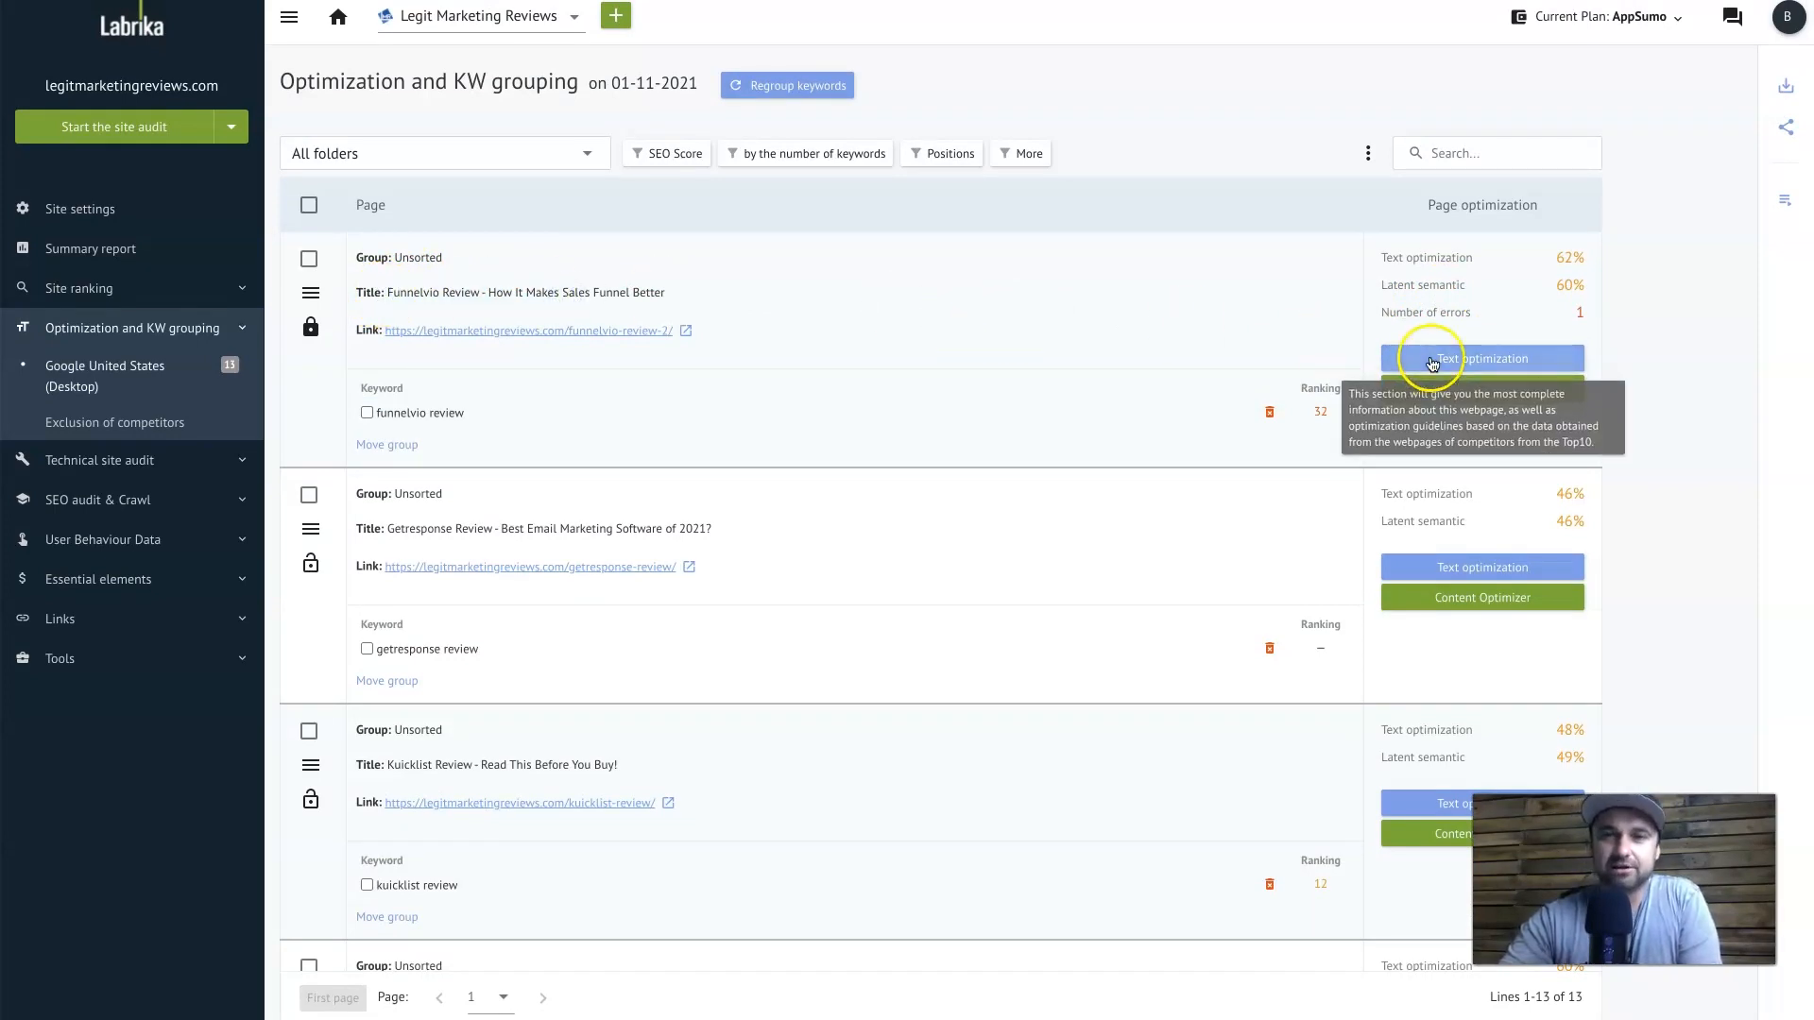
pyautogui.moveTo(1531, 354)
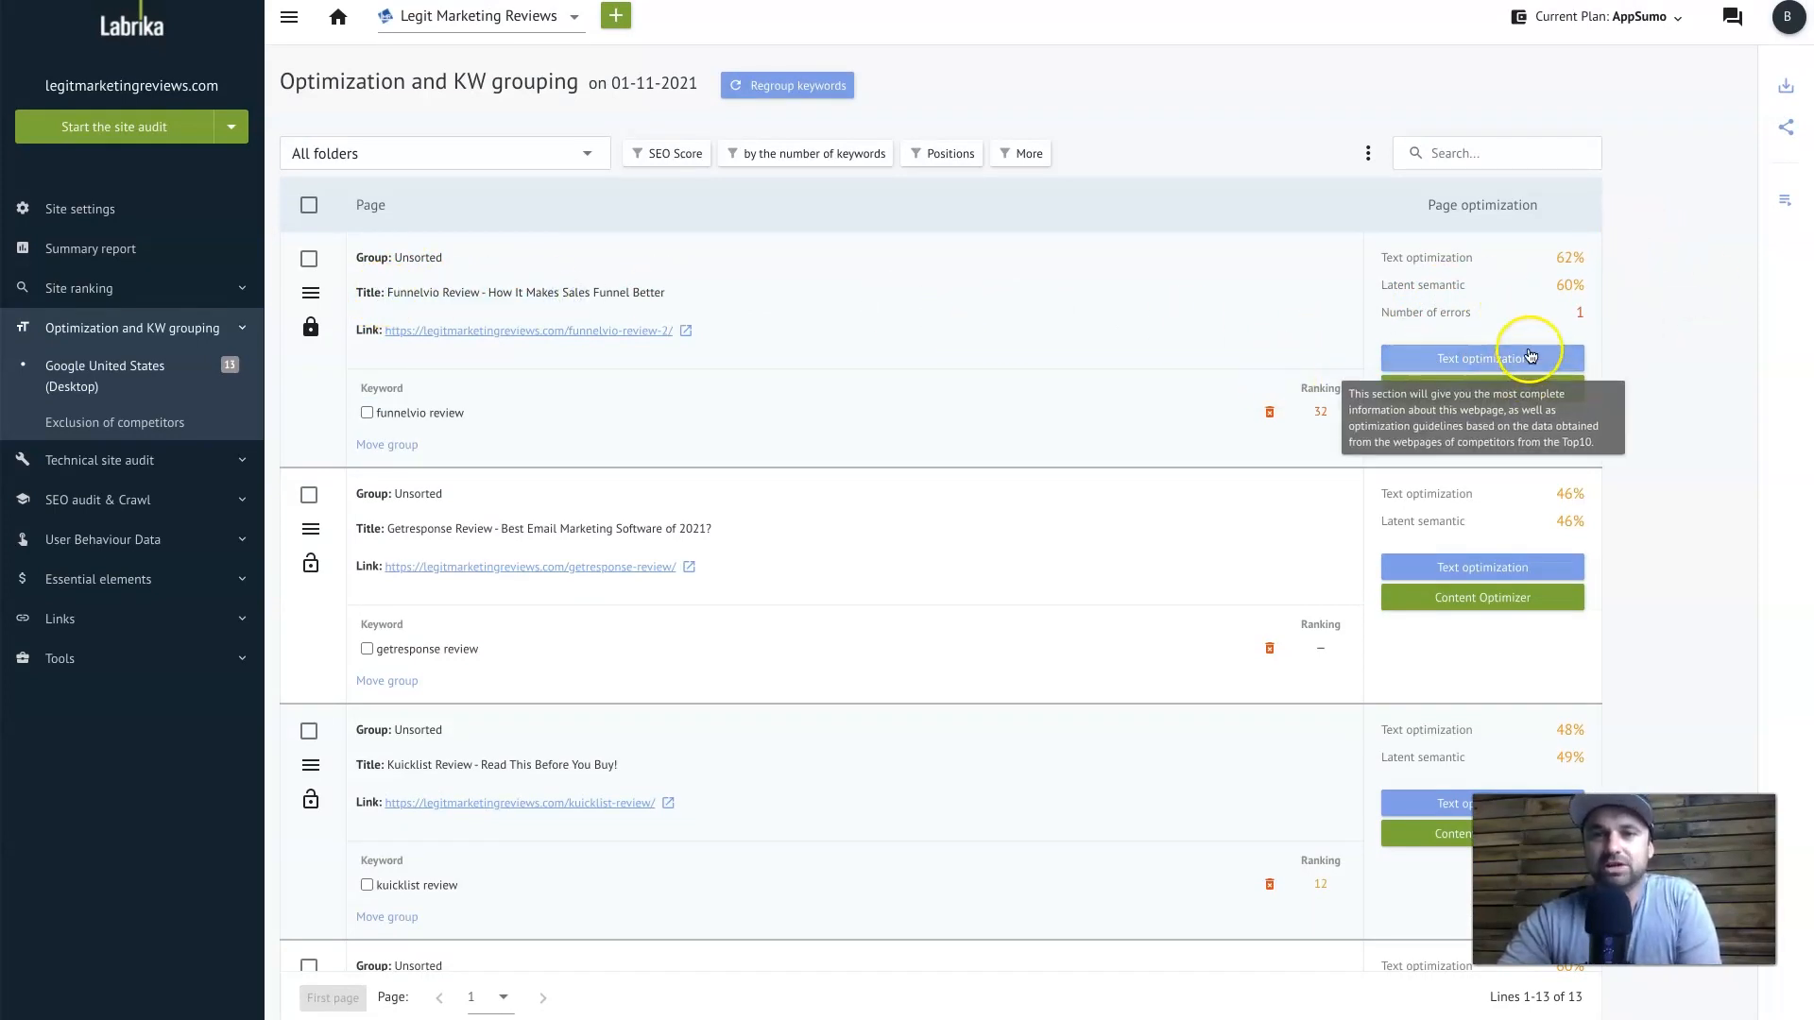
pyautogui.click(1481, 359)
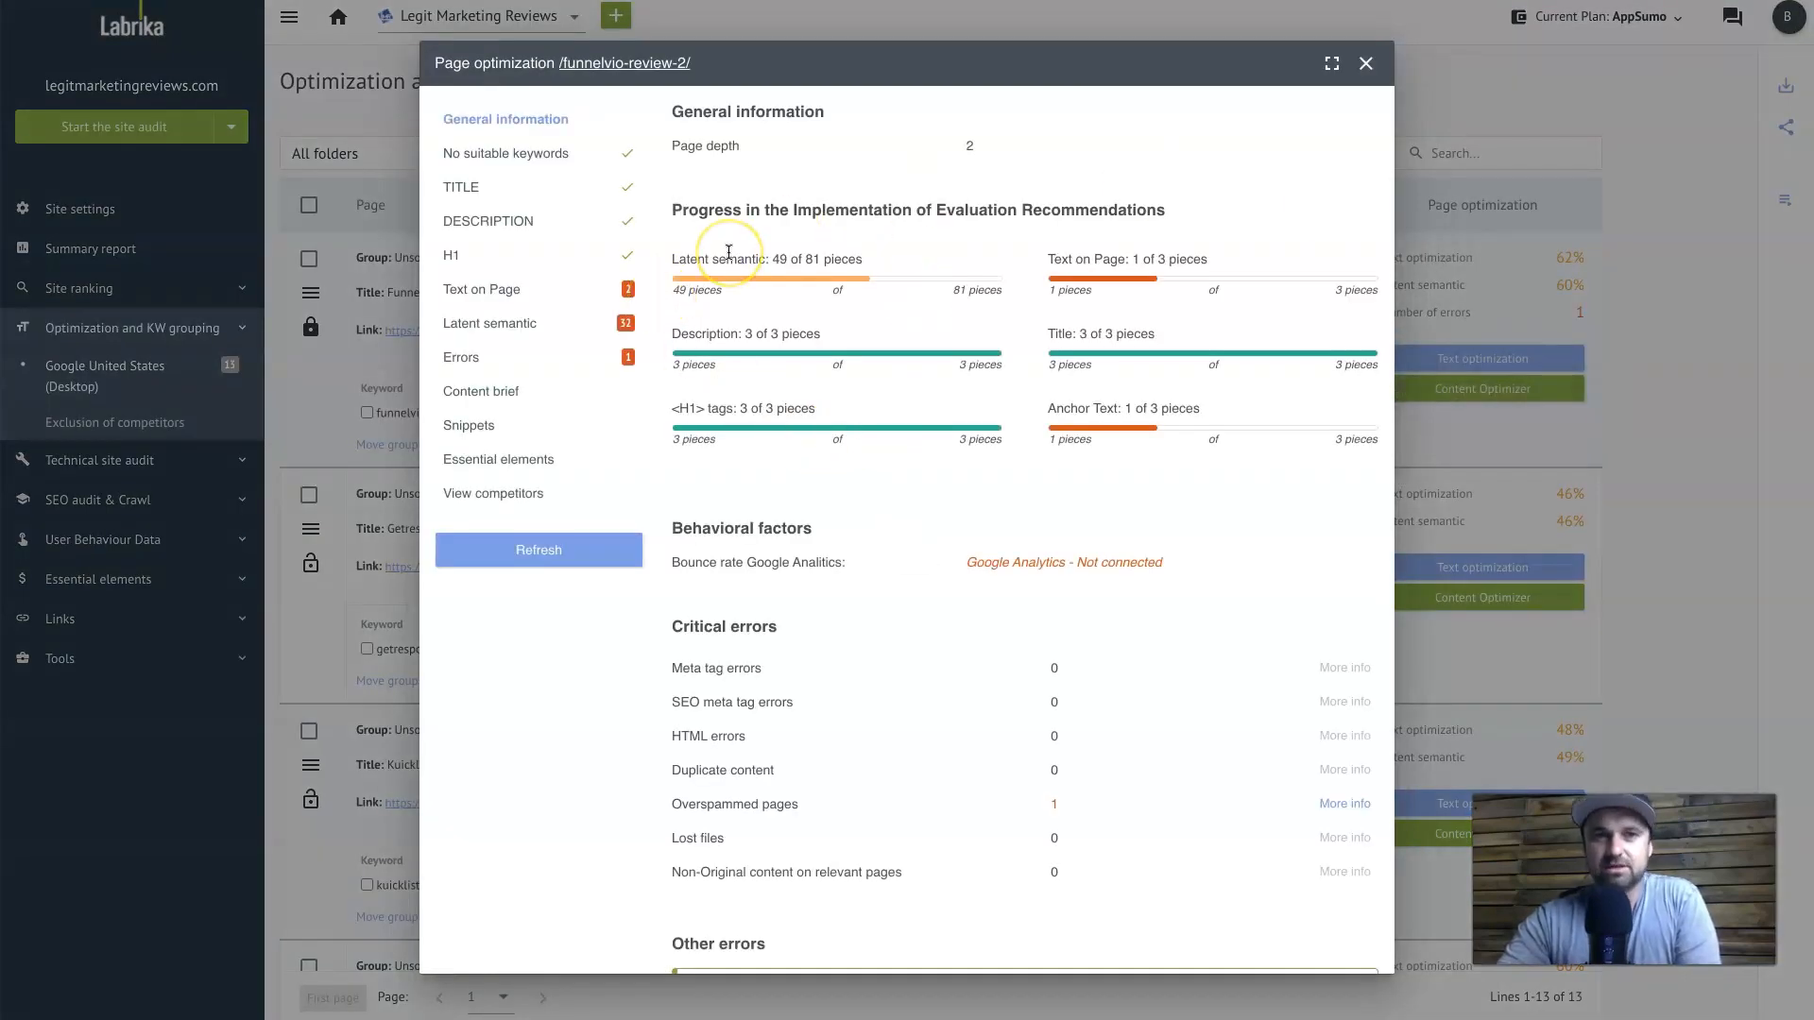
pyautogui.moveTo(465, 298)
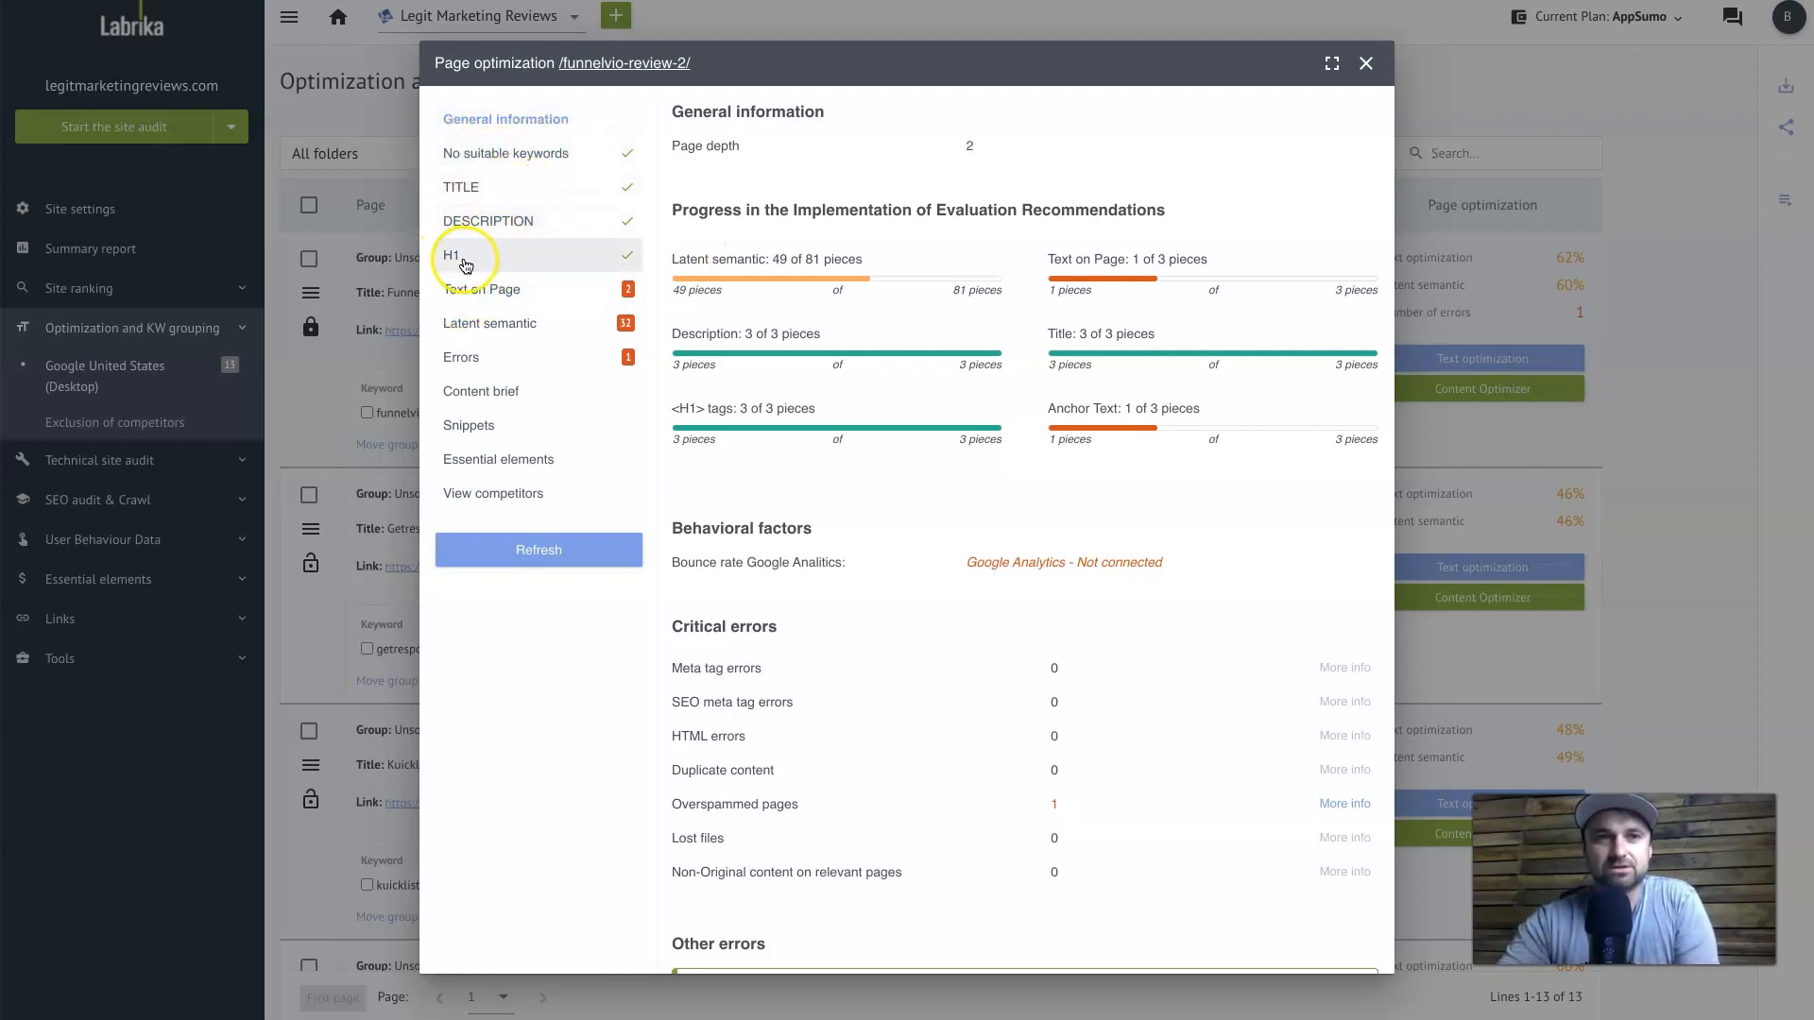
pyautogui.click(483, 289)
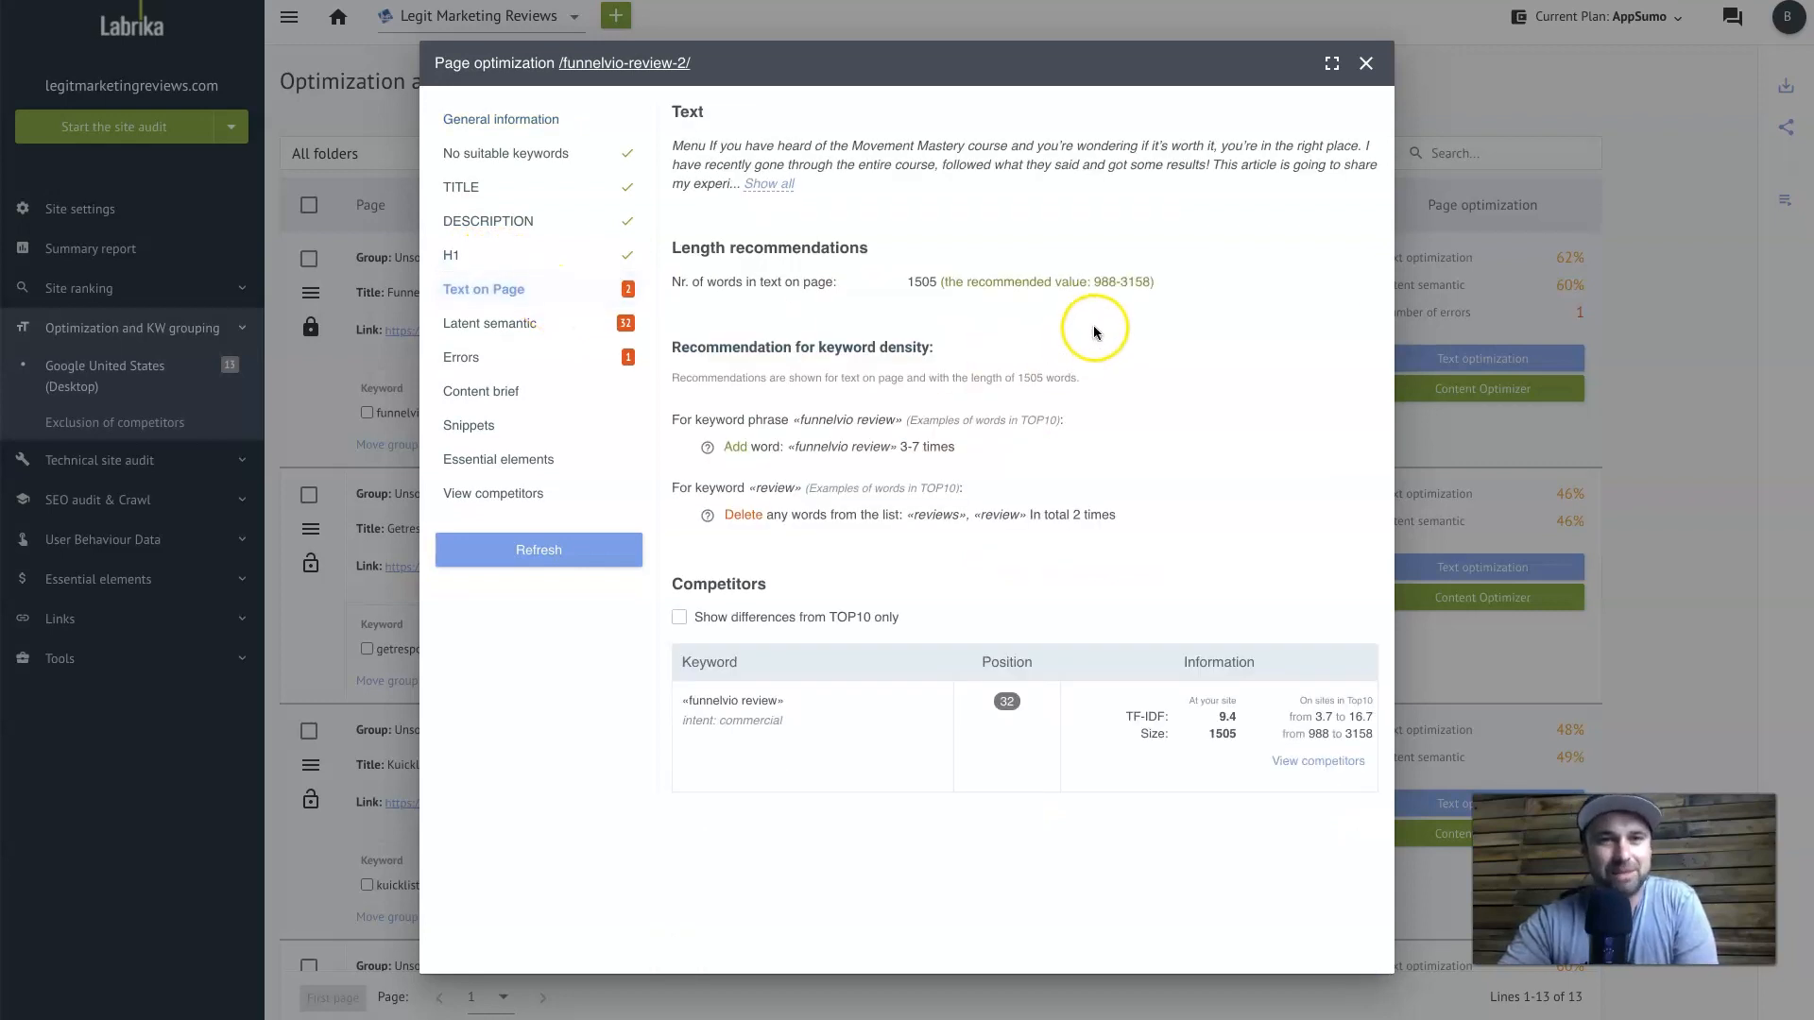
pyautogui.moveTo(909, 514); pyautogui.dragTo(1064, 514)
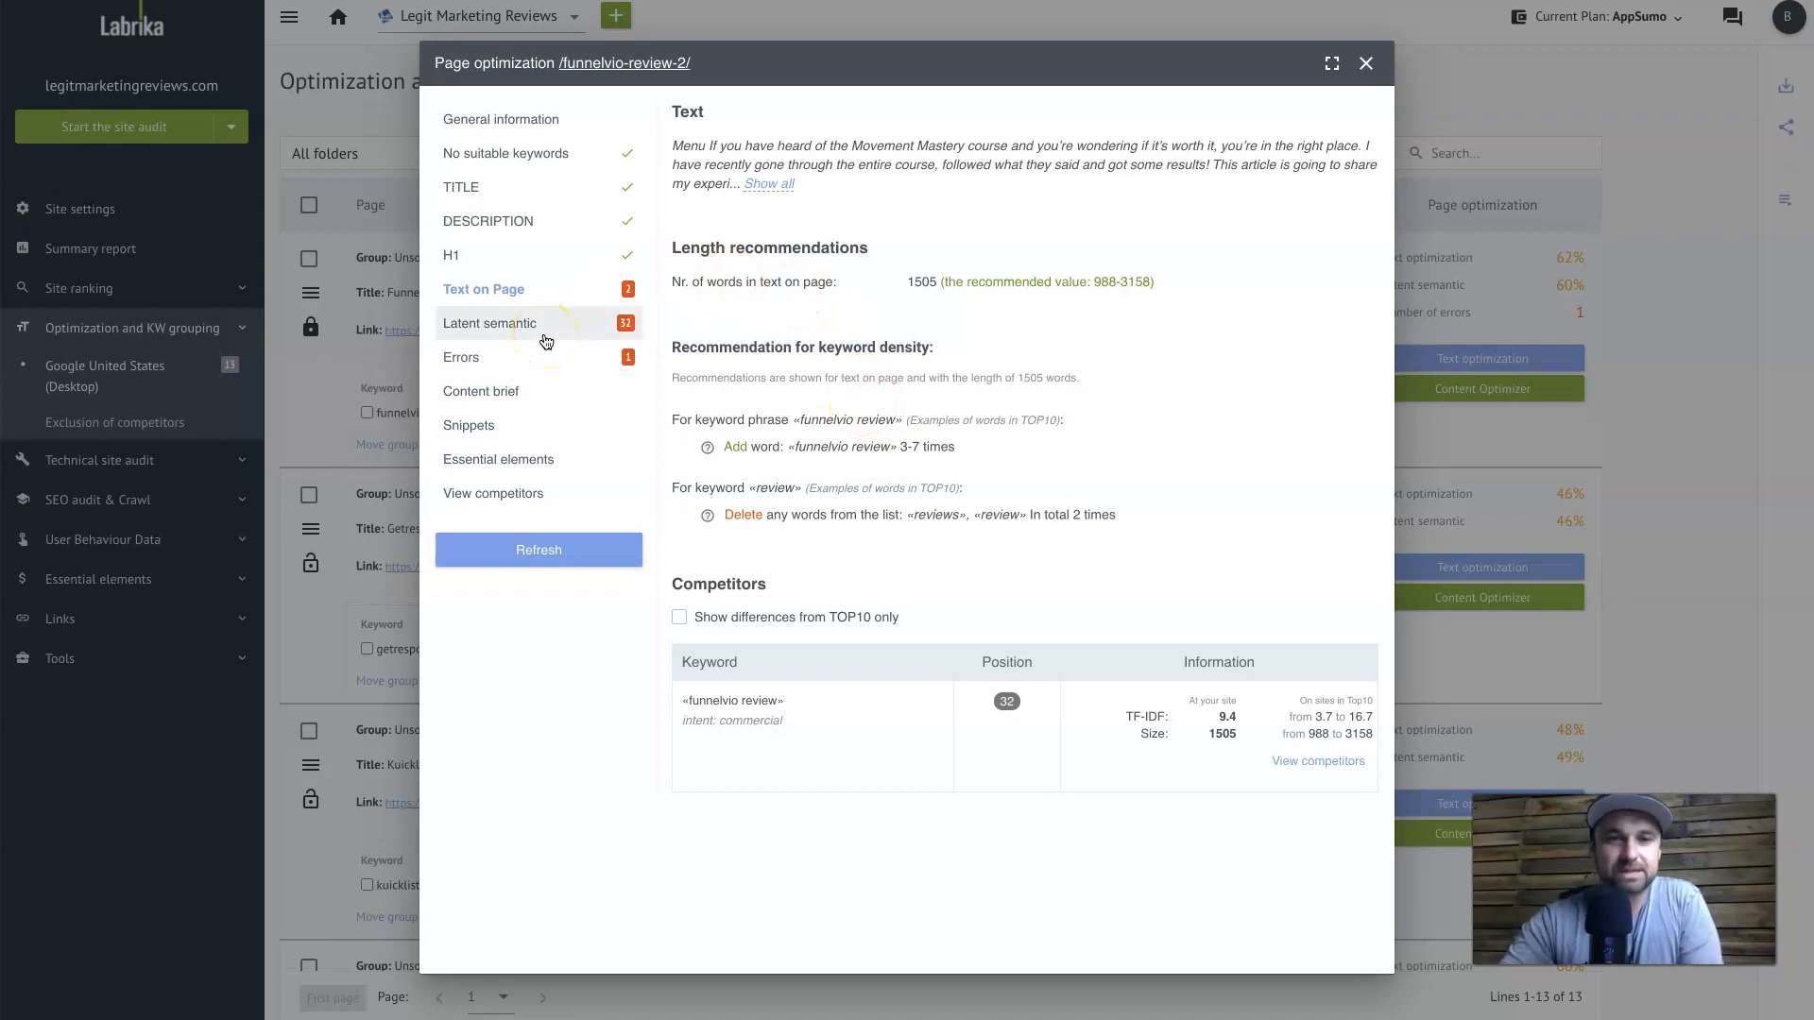
# Review the latent semantic words suggested for the page
pyautogui.click(490, 323)
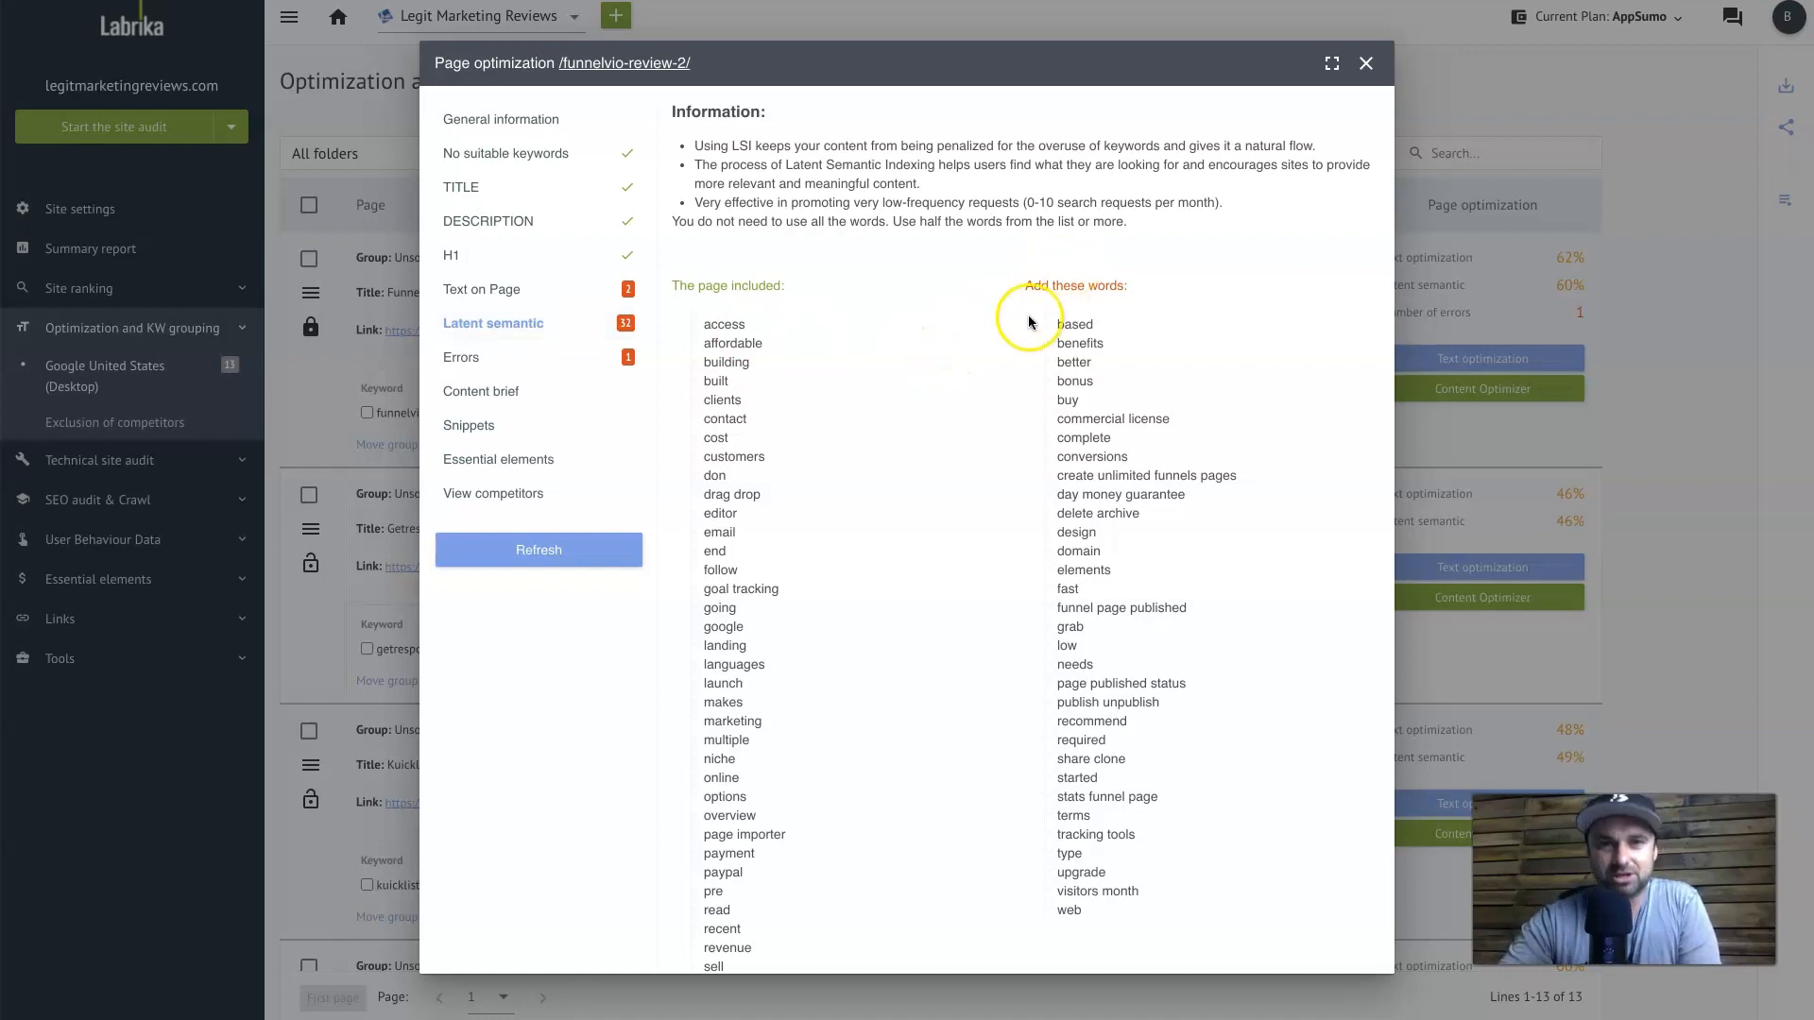
pyautogui.moveTo(1077, 894)
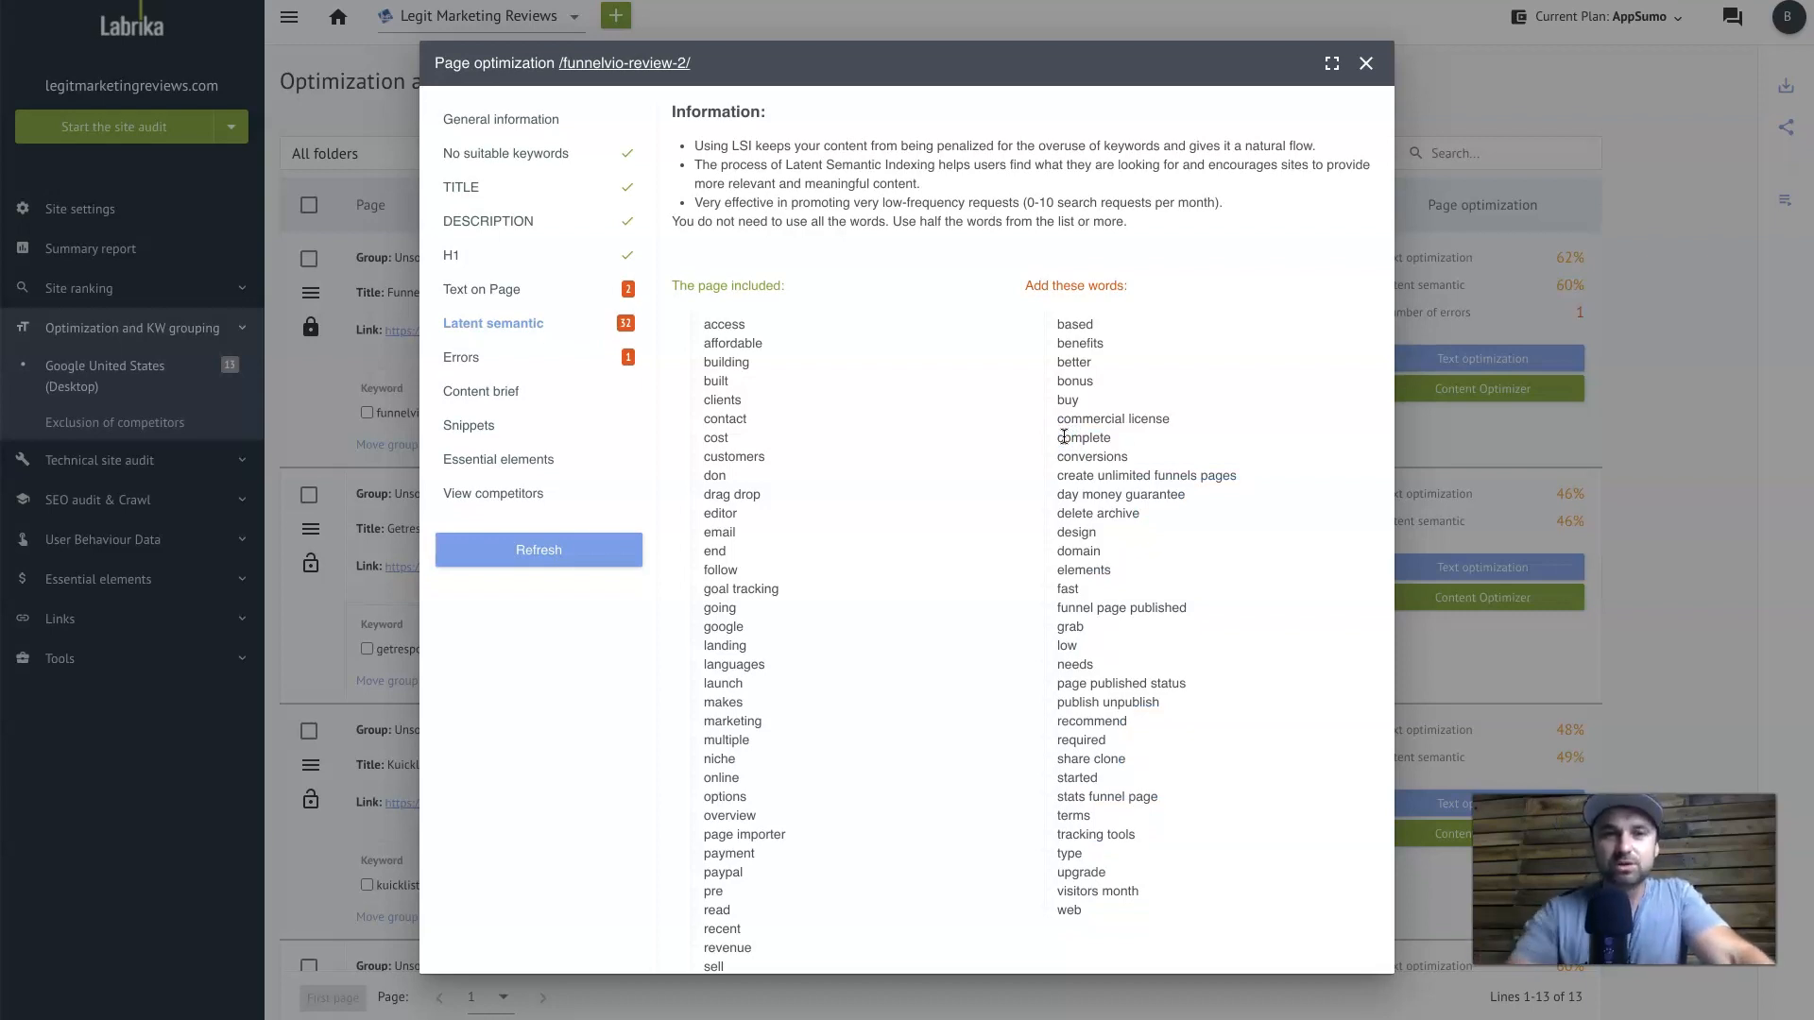
pyautogui.moveTo(1136, 261)
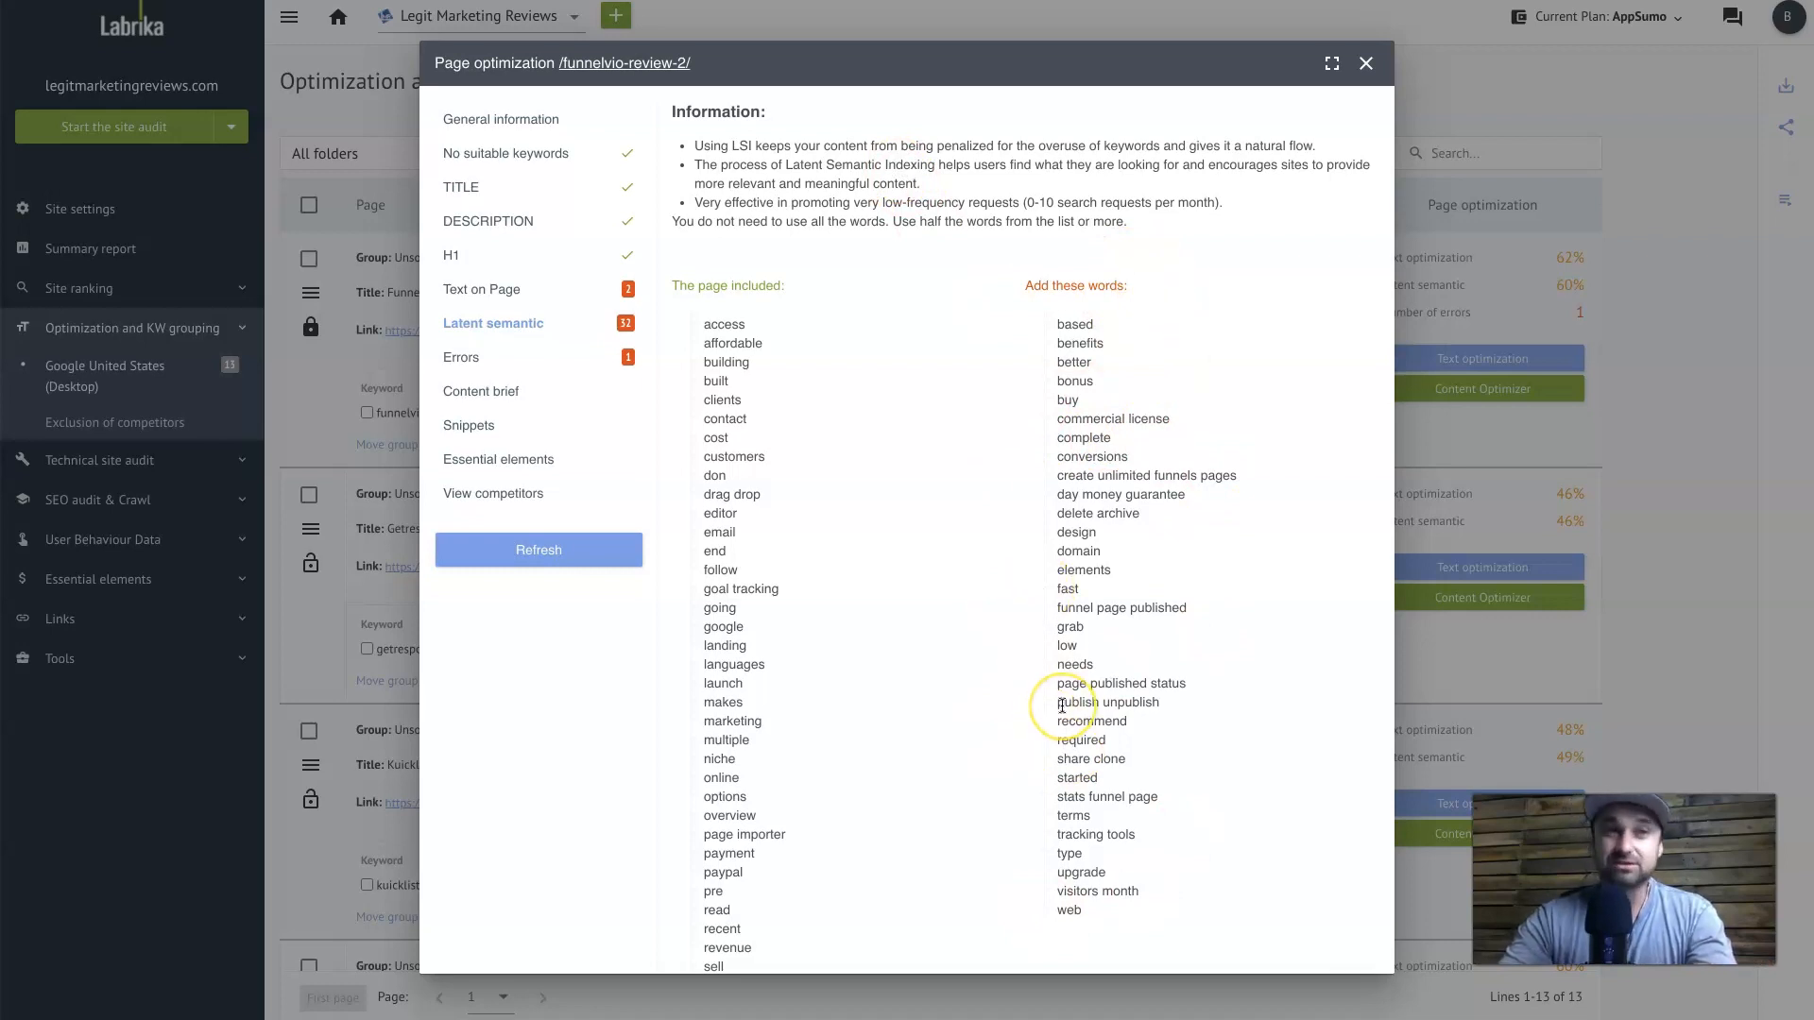
pyautogui.scroll(-3)
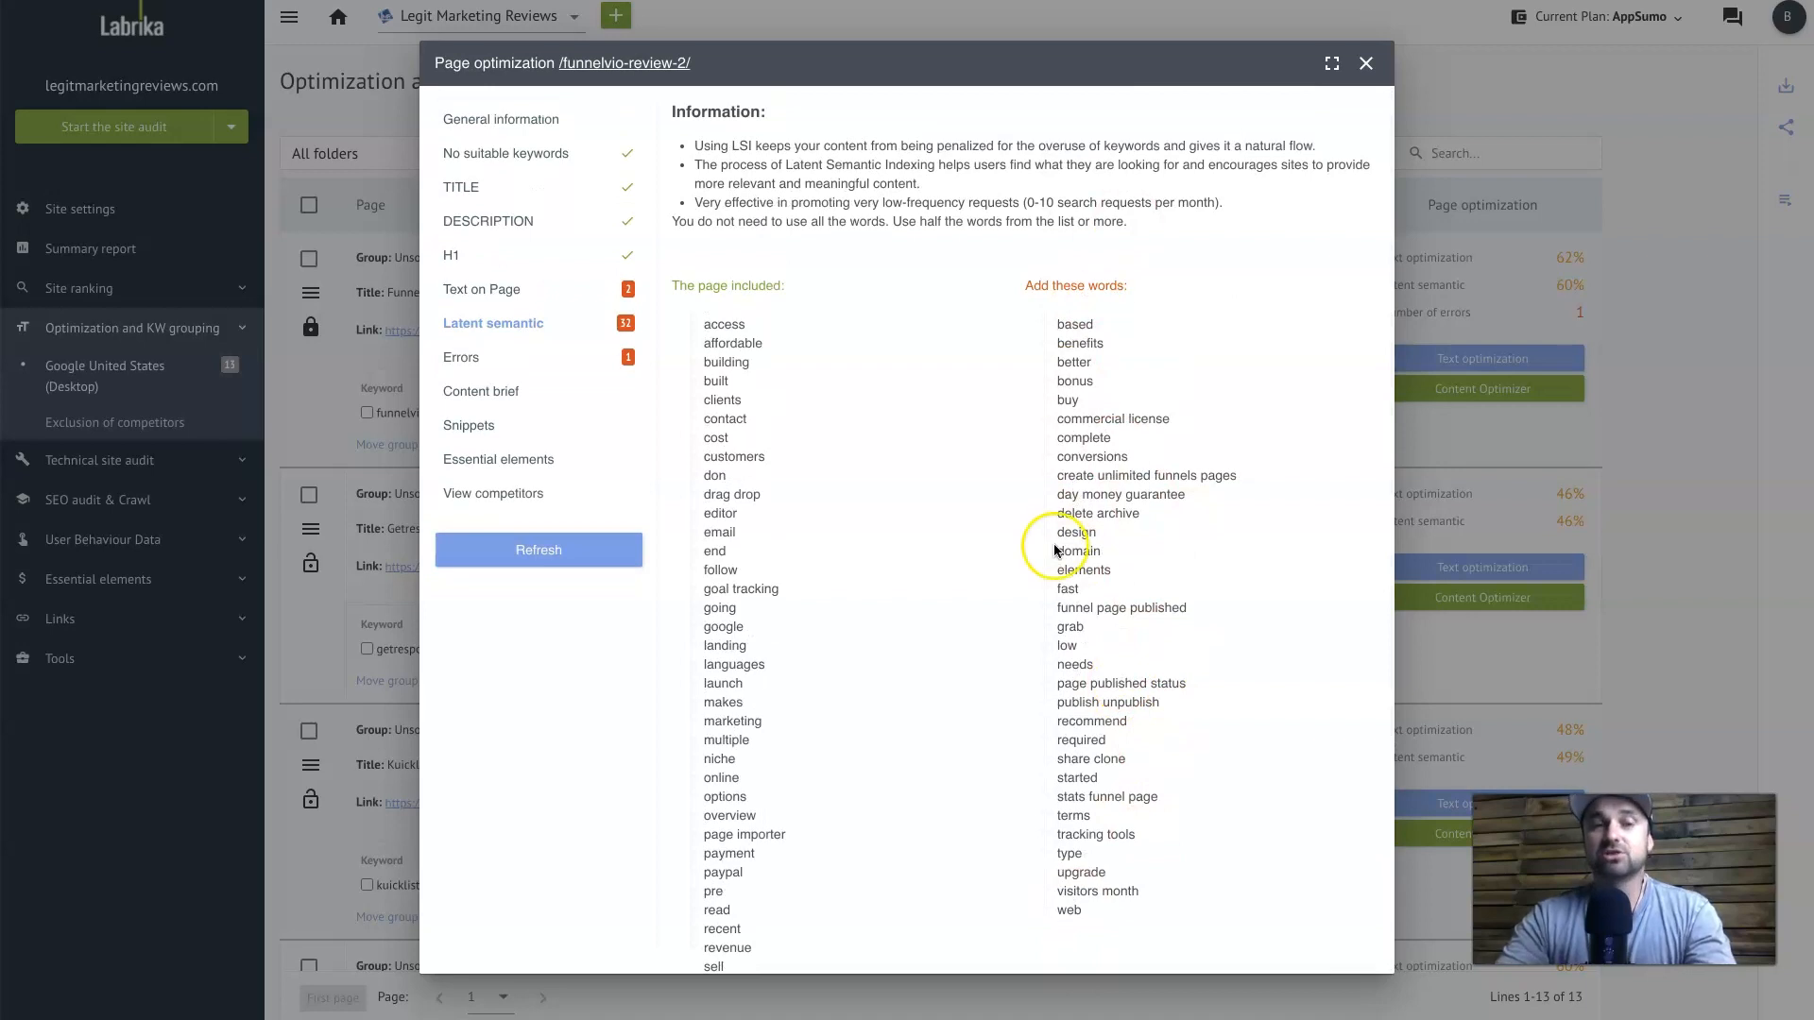
pyautogui.moveTo(869, 370)
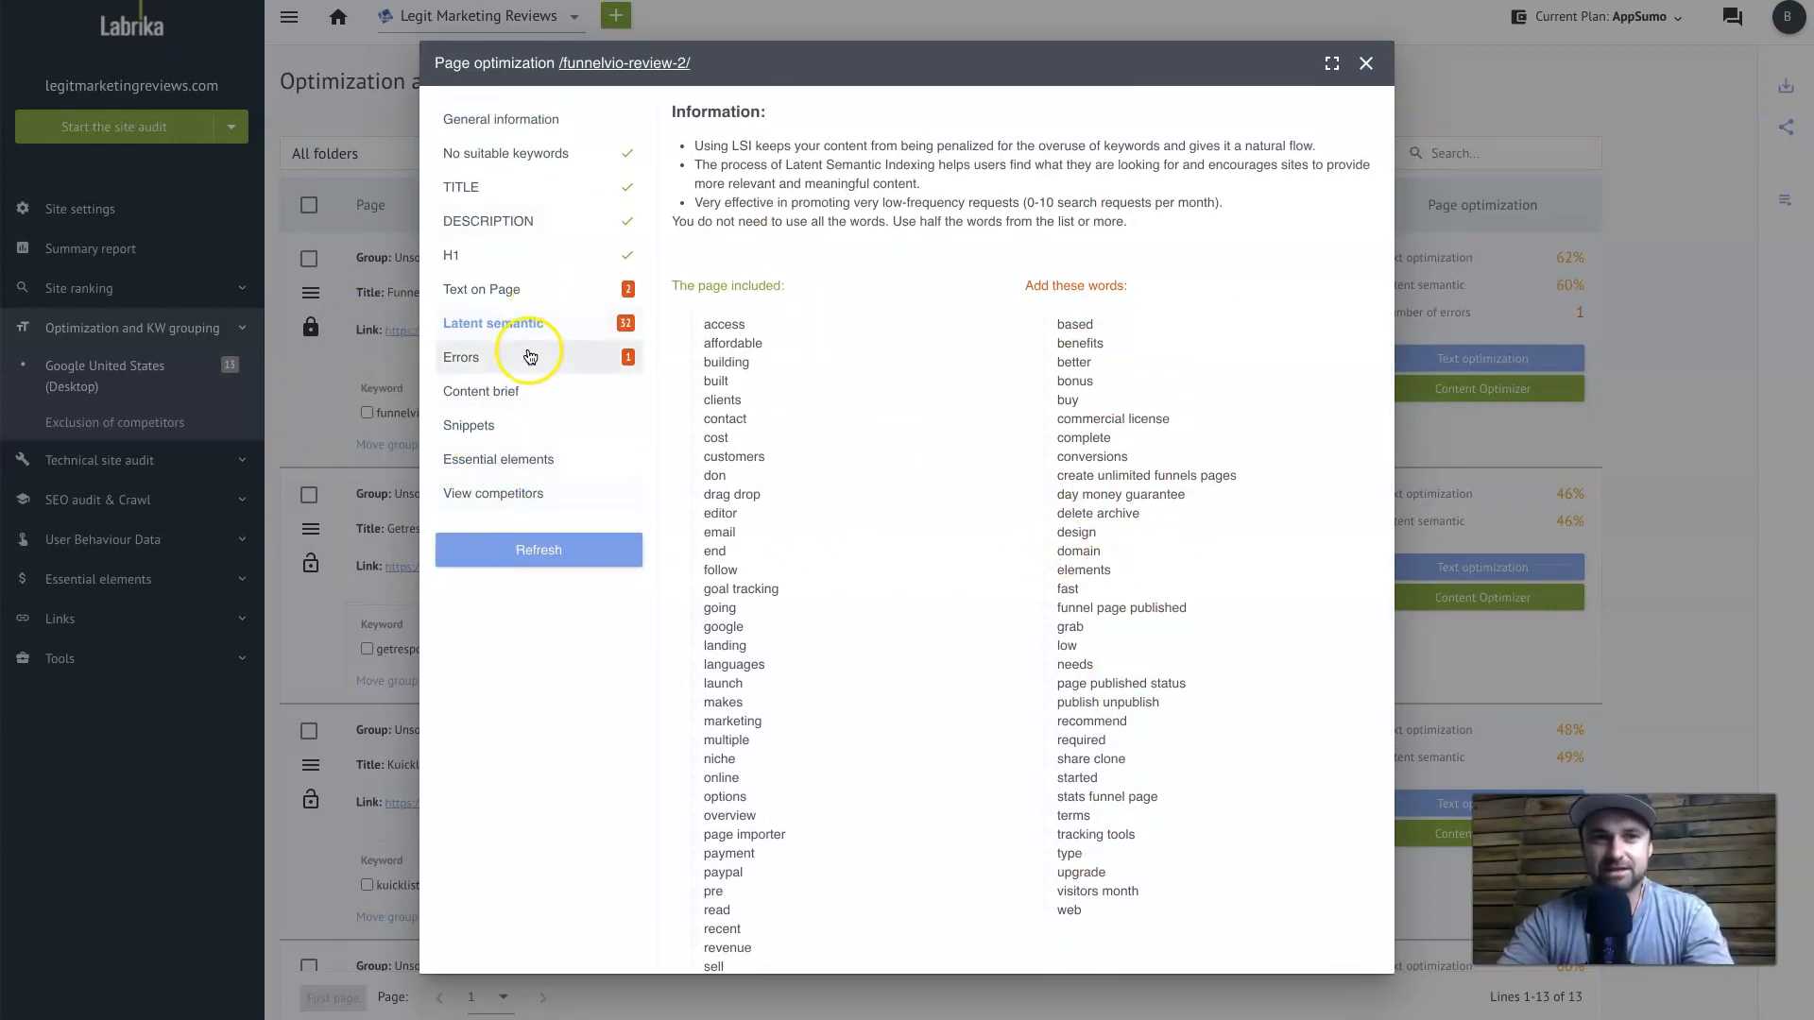
# Check the Errors list for why the page counts as overspammed, then close the report
pyautogui.click(462, 357)
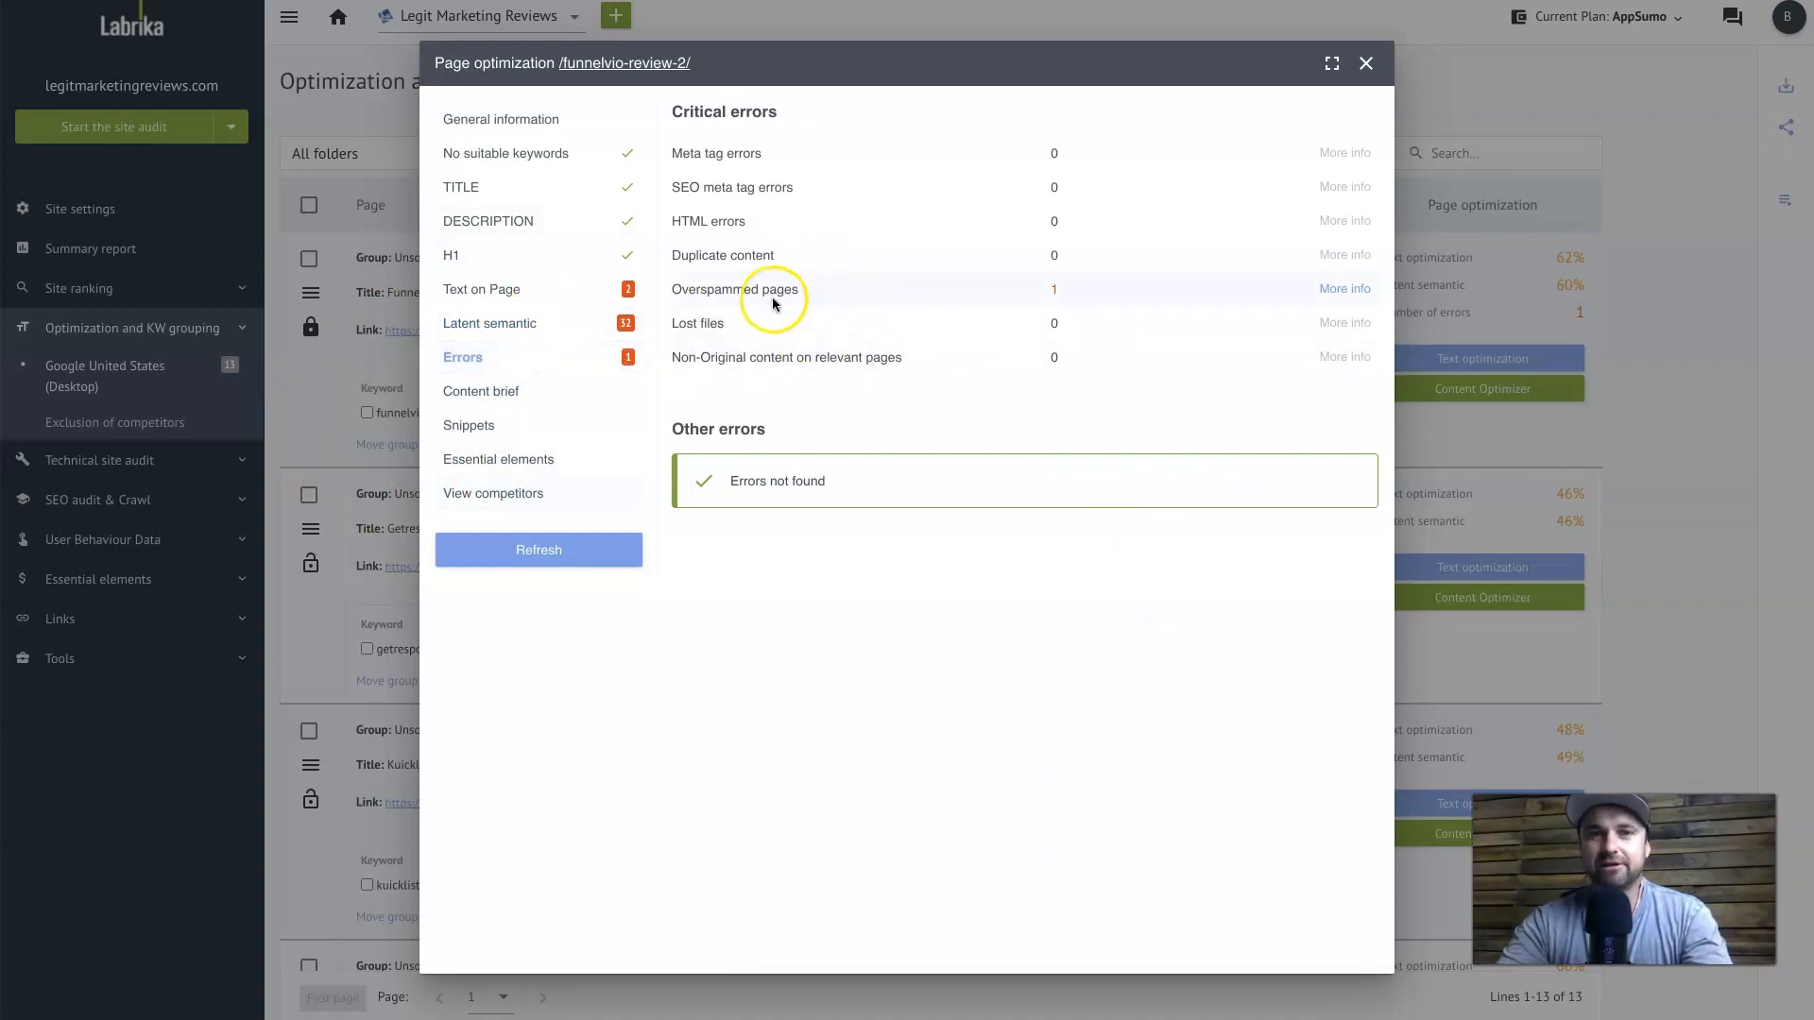
pyautogui.moveTo(1345, 291)
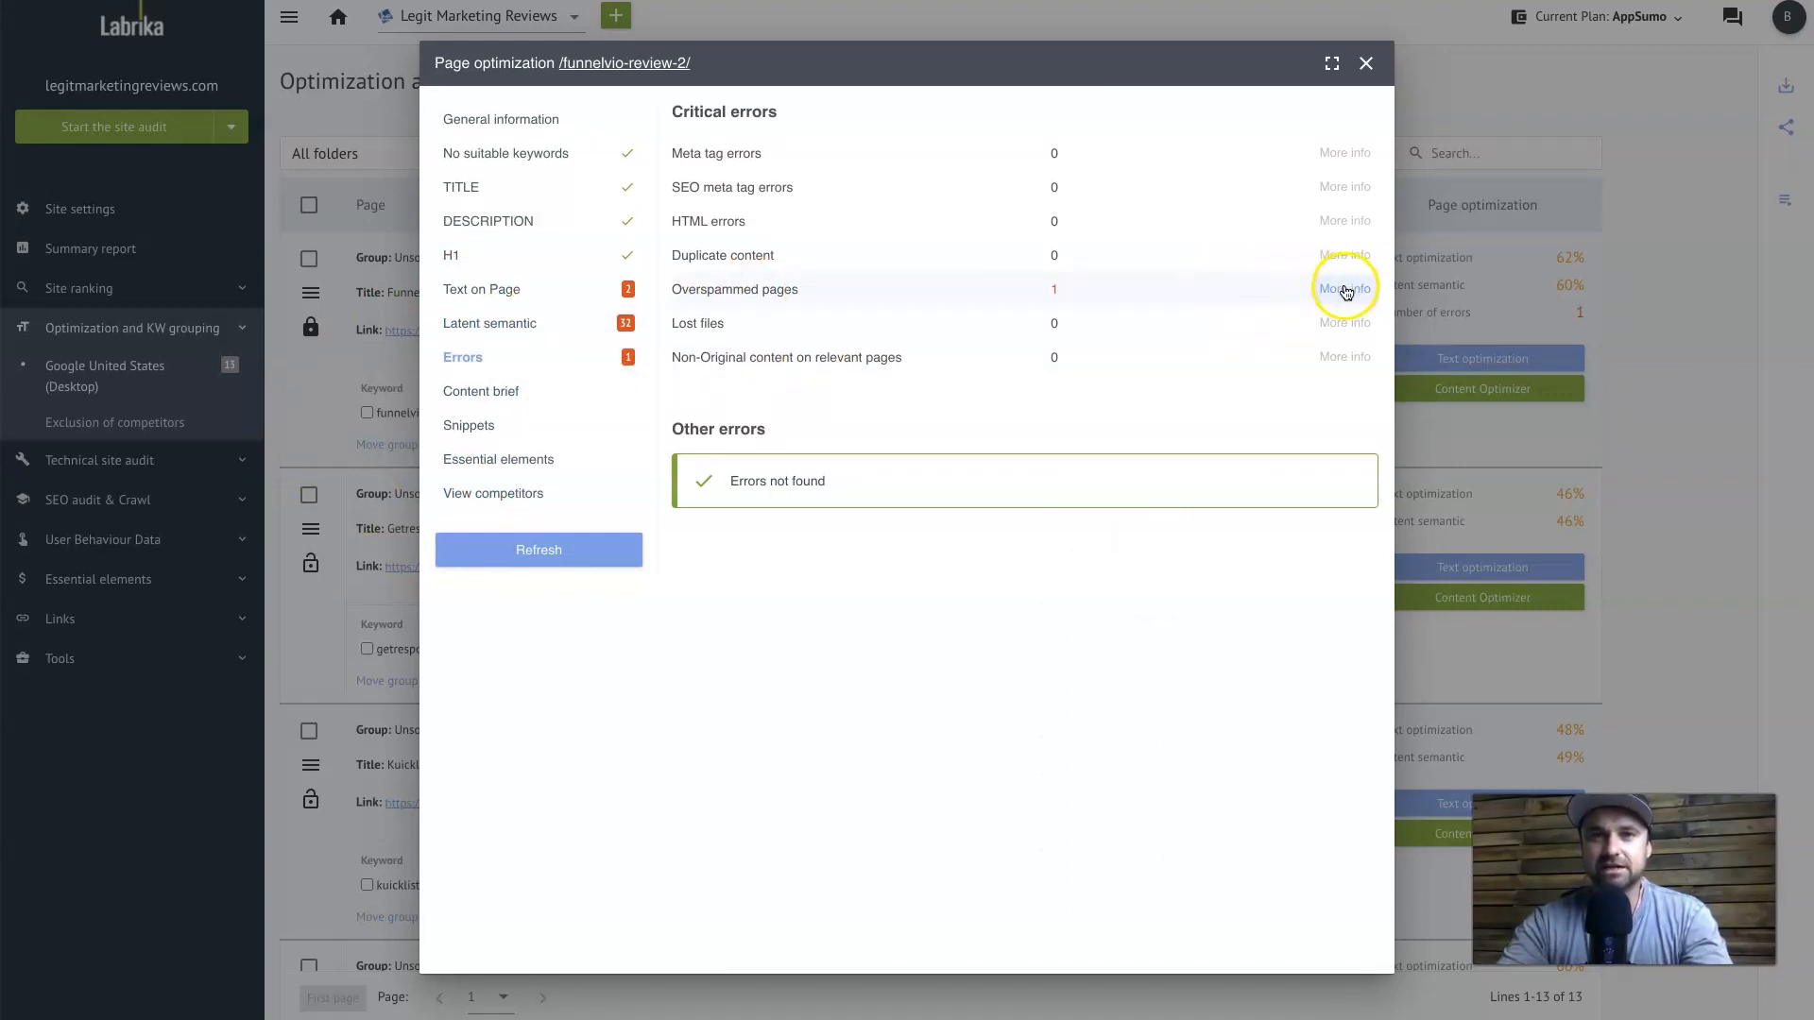
pyautogui.click(1346, 289)
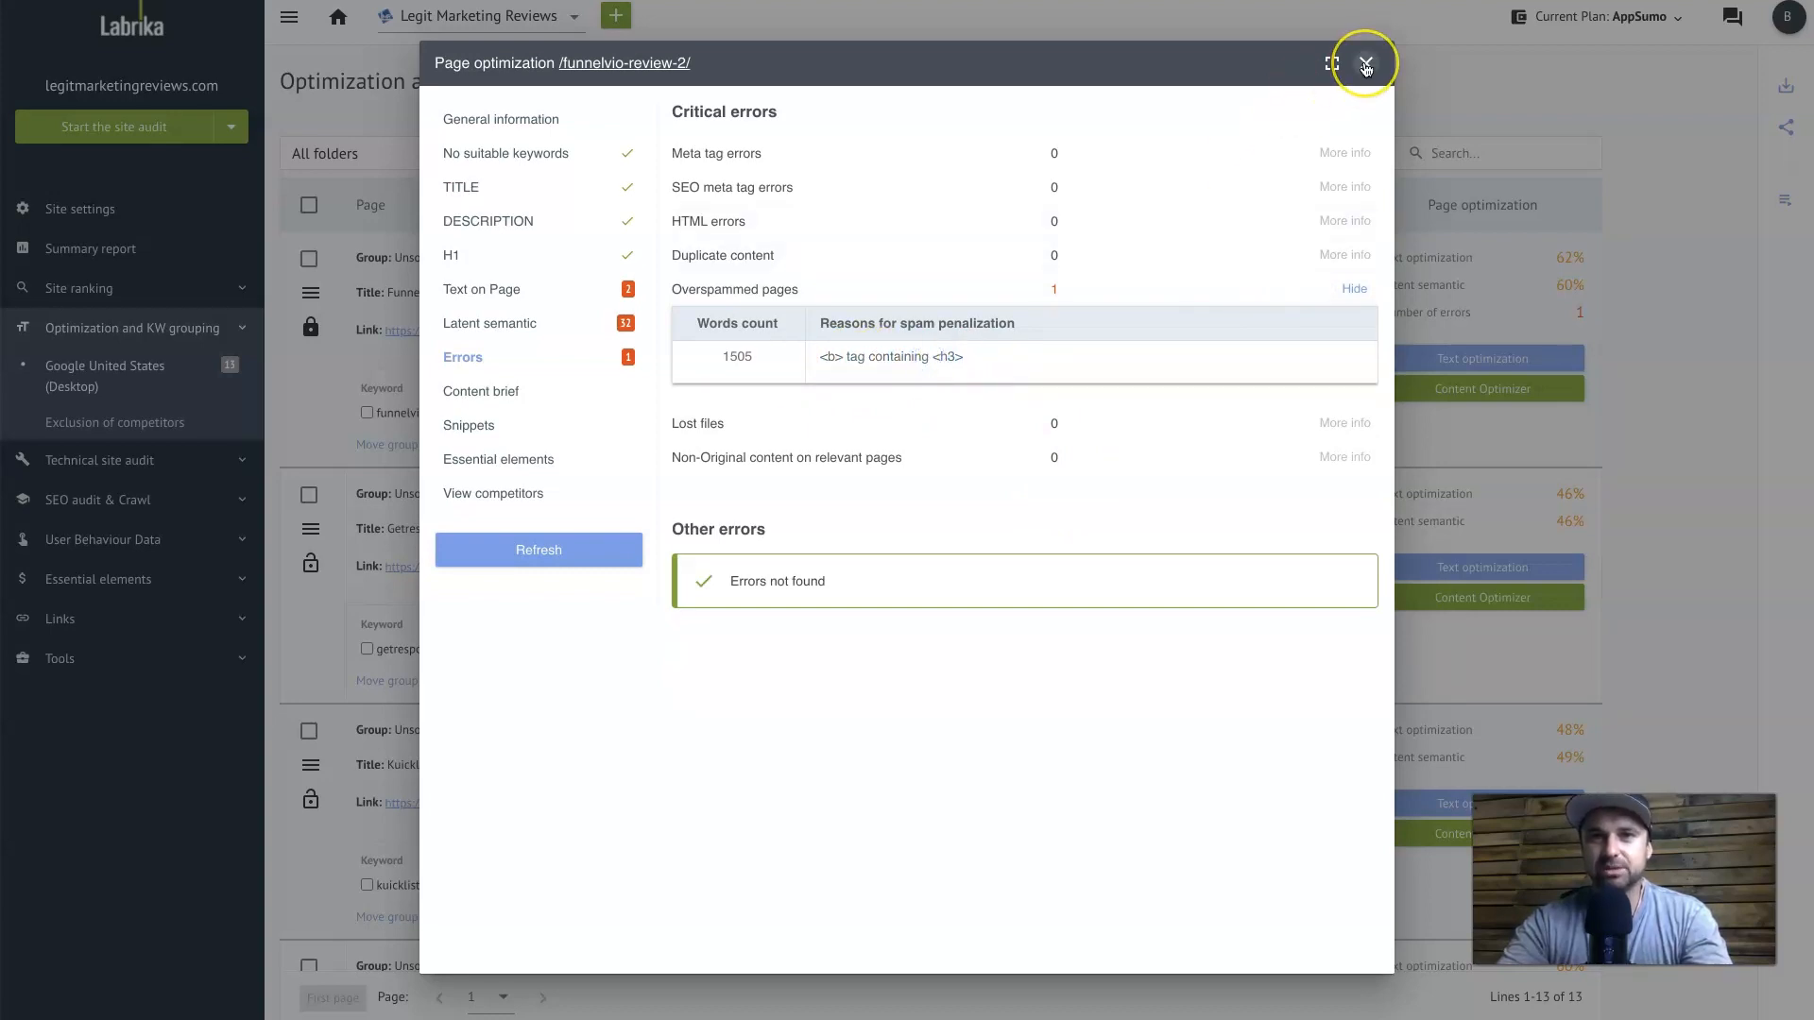
pyautogui.click(1367, 63)
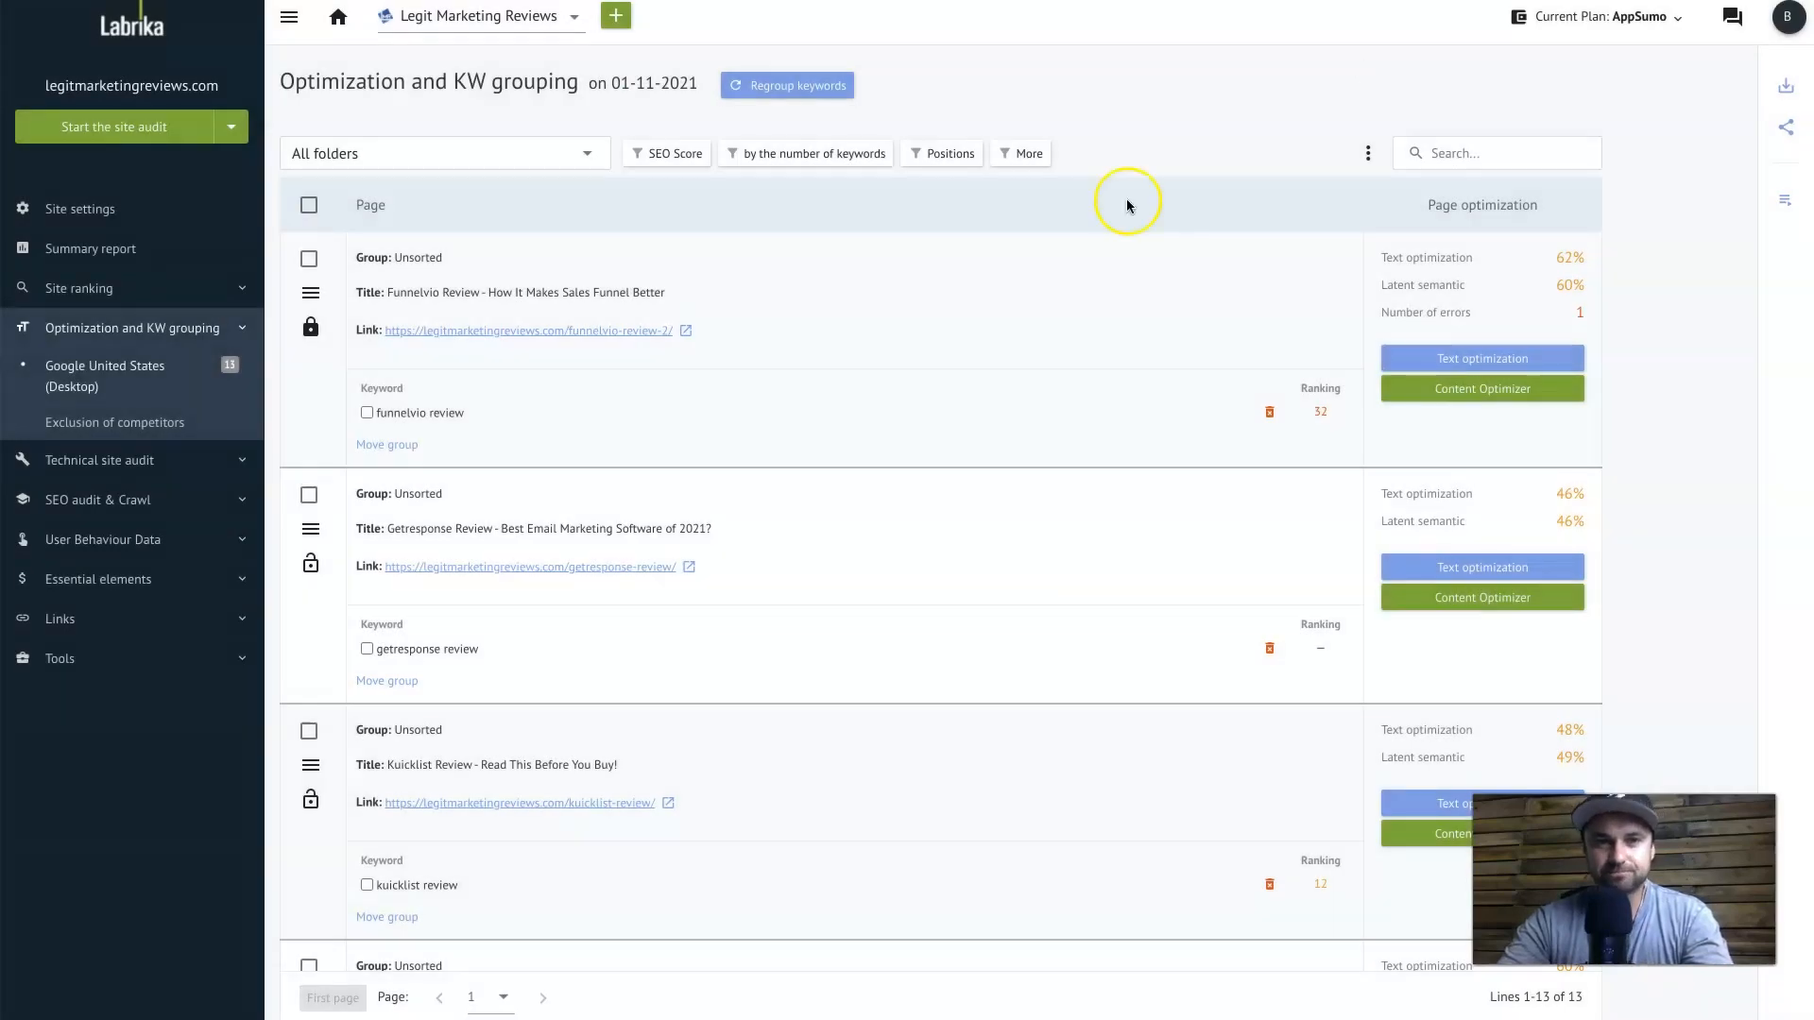
pyautogui.moveTo(1459, 357)
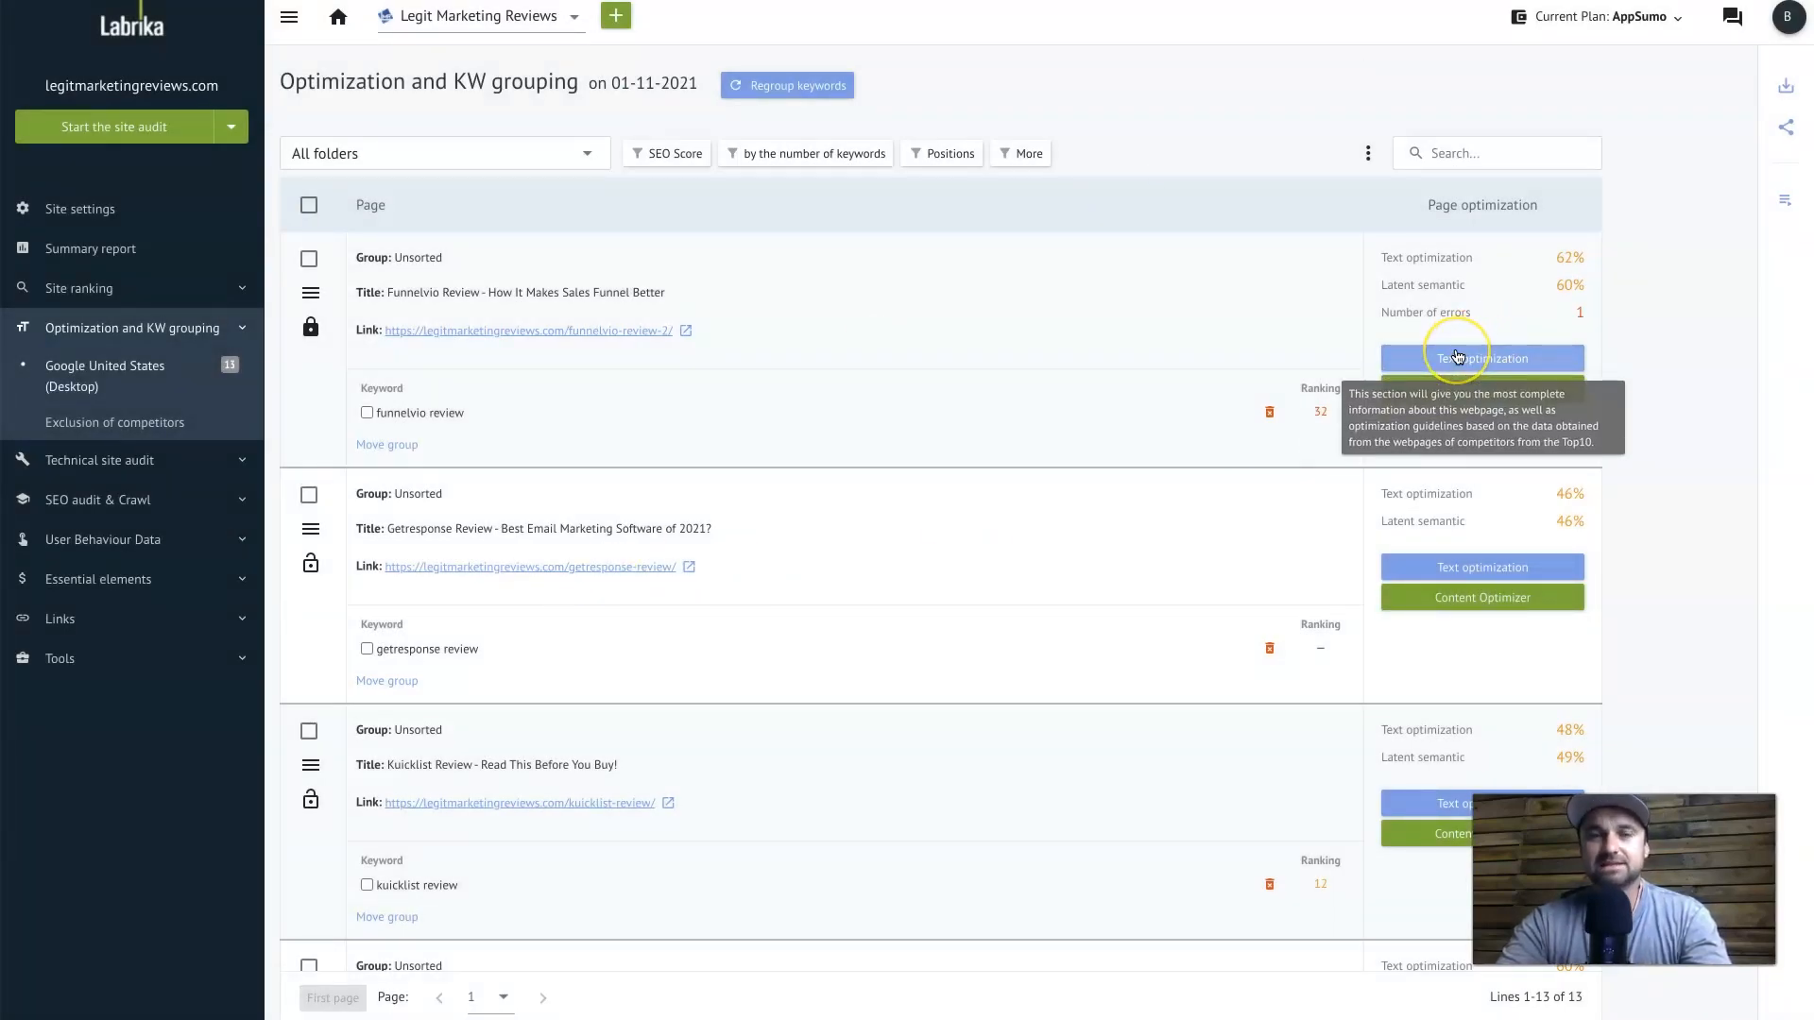
pyautogui.moveTo(1485, 614)
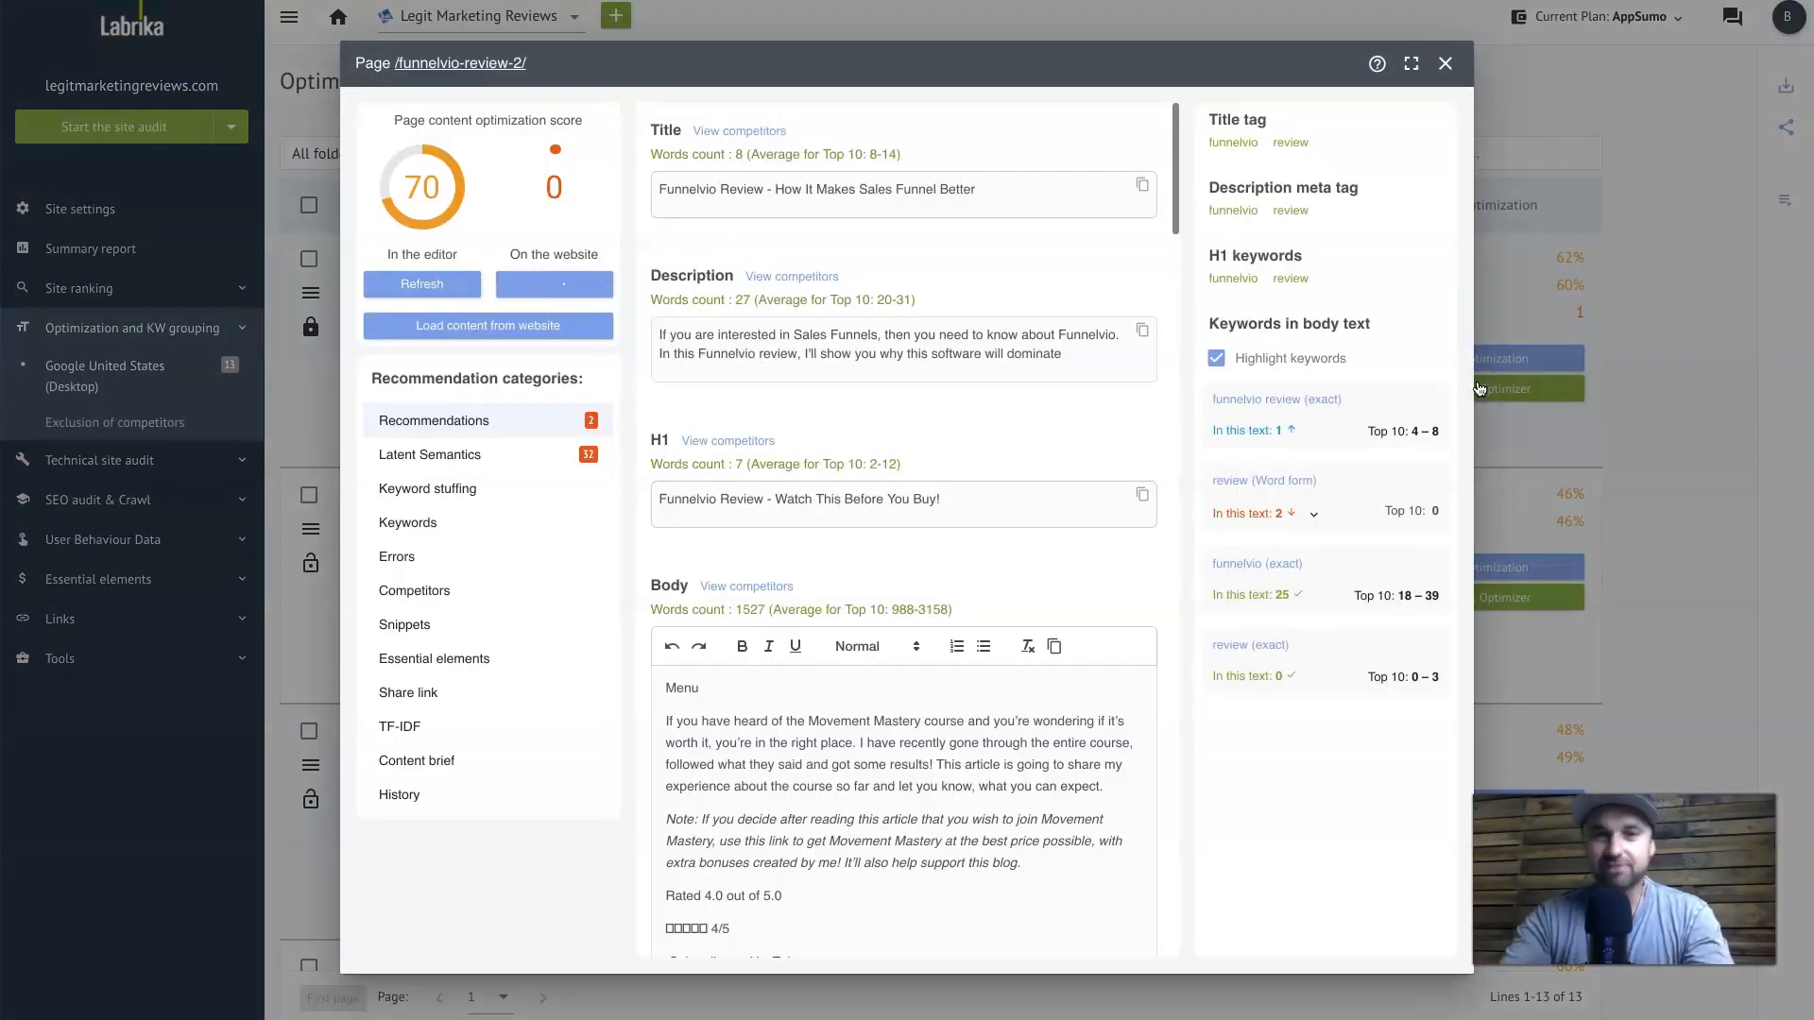
pyautogui.click(554, 283)
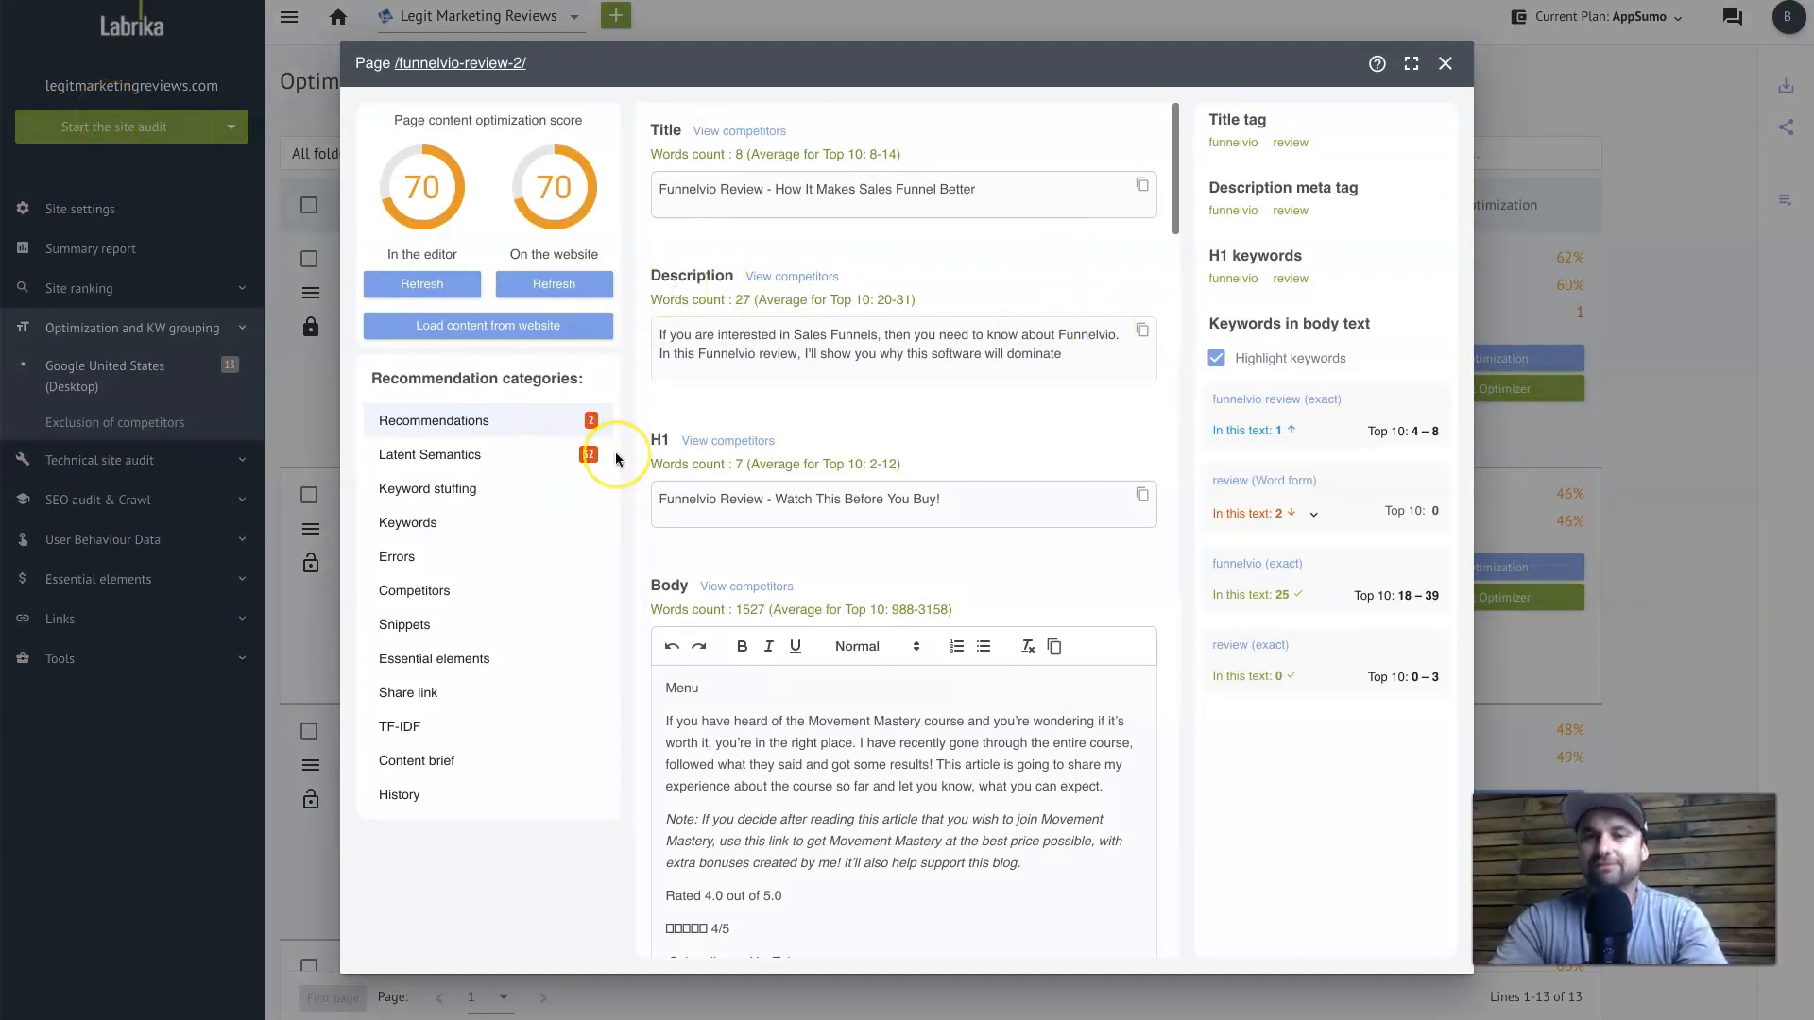
pyautogui.moveTo(480, 461)
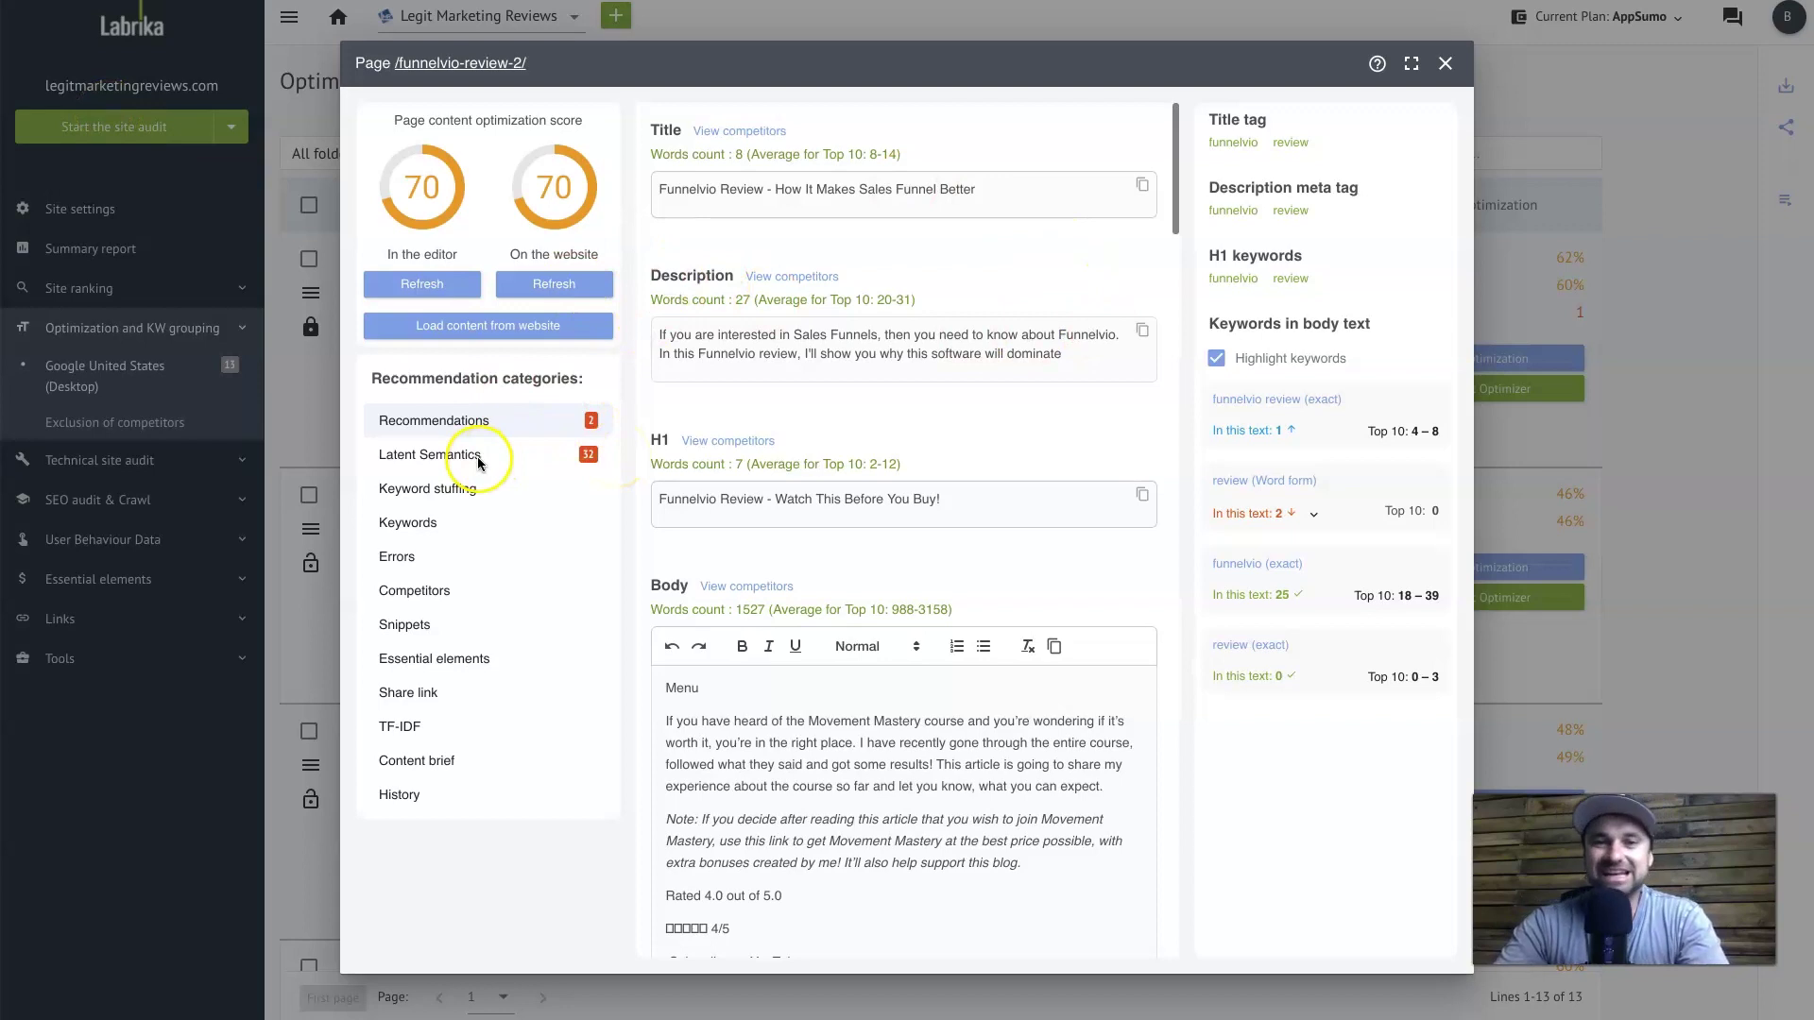
pyautogui.moveTo(423, 185)
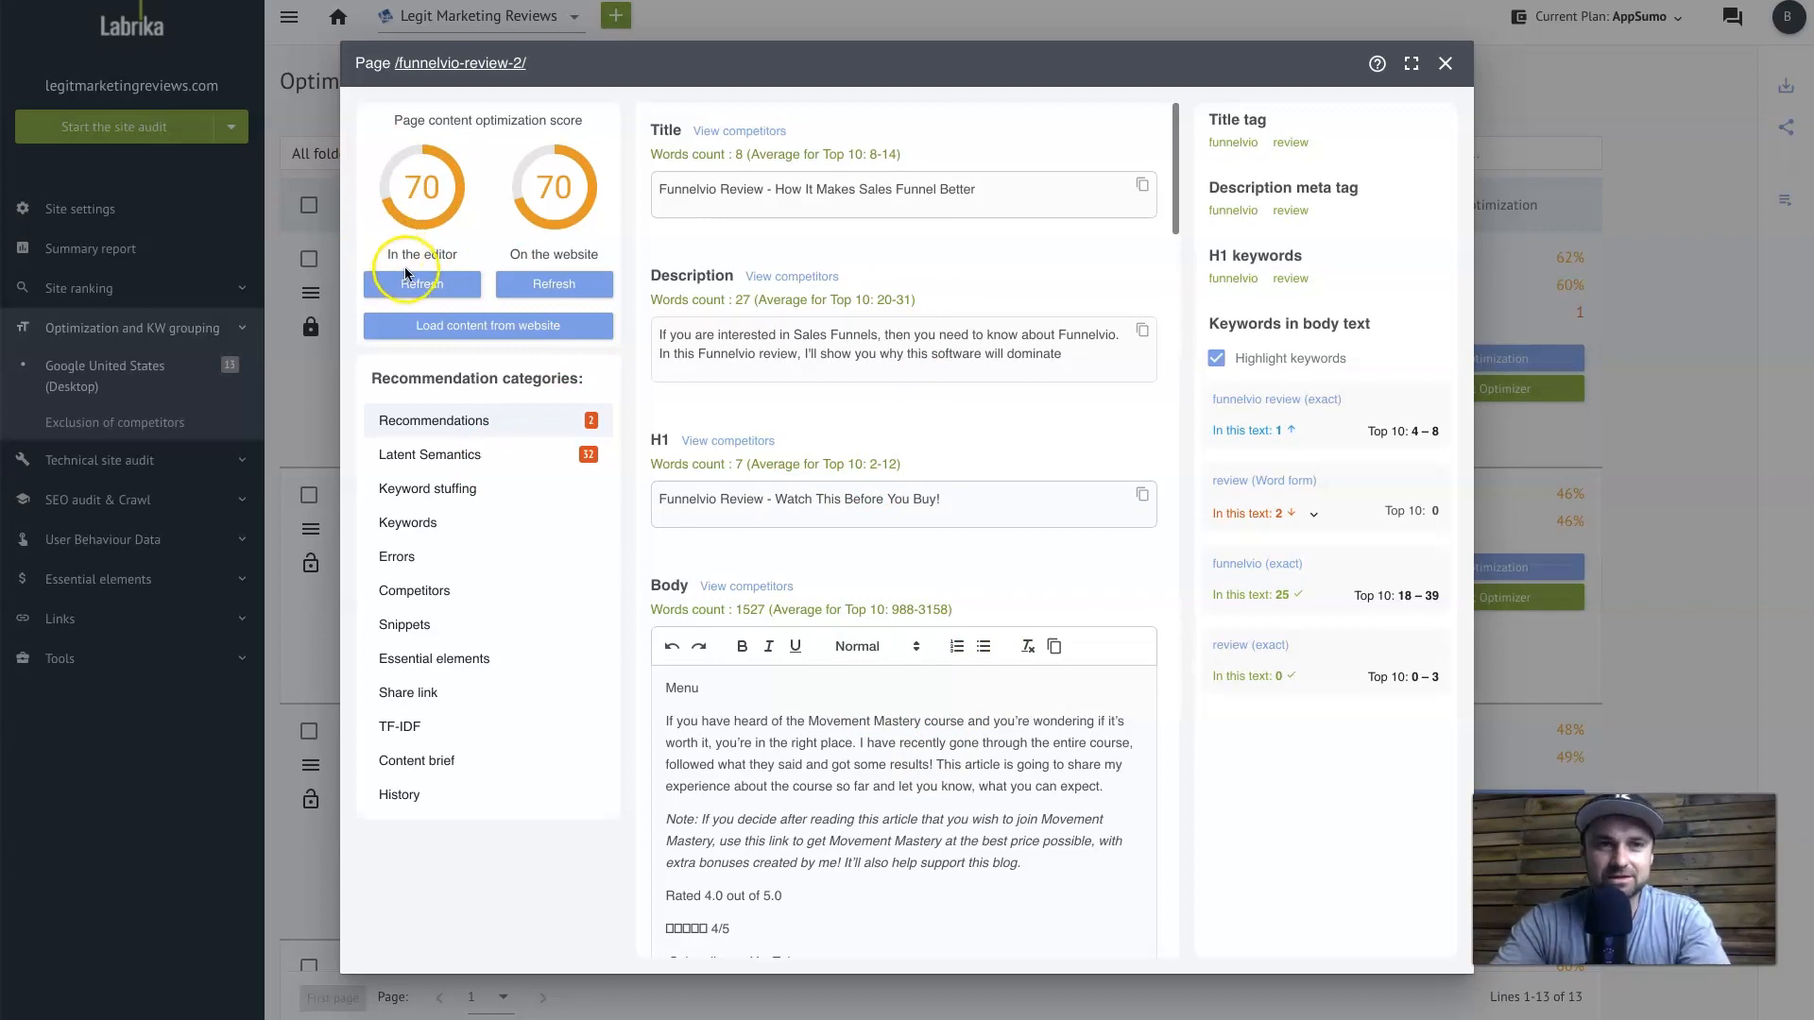
pyautogui.moveTo(1234, 229)
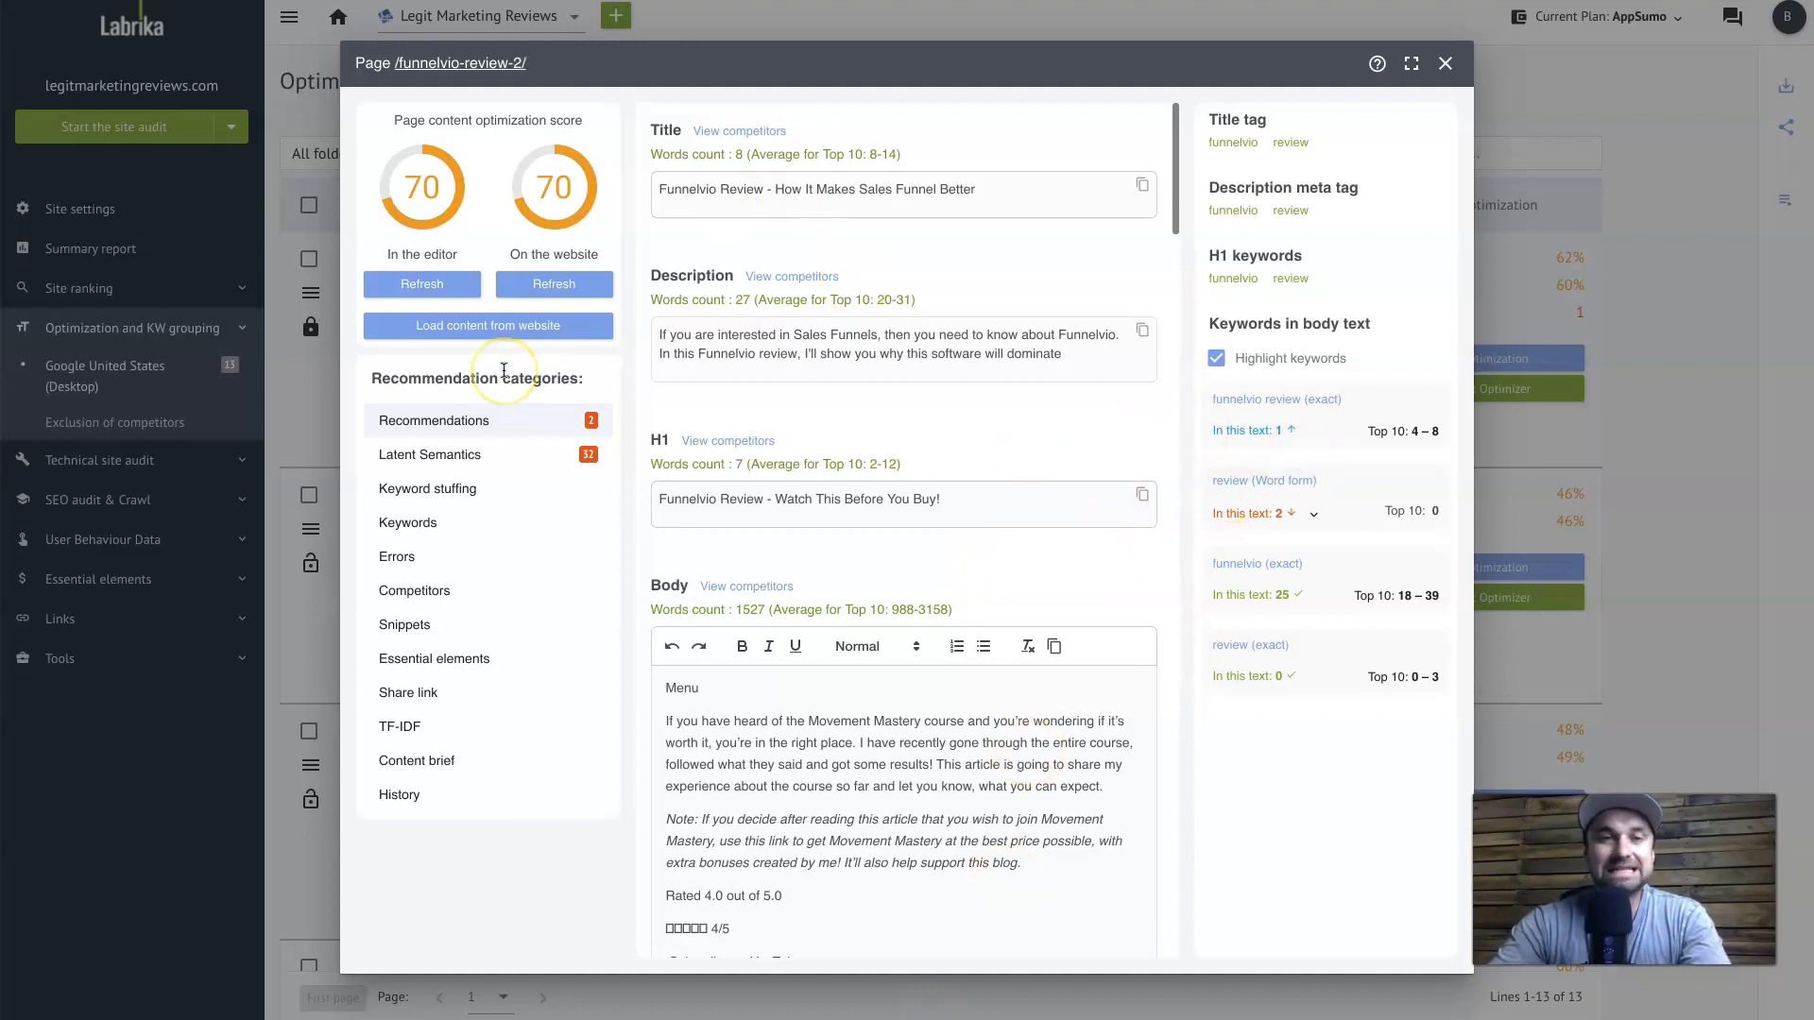
pyautogui.moveTo(483, 465)
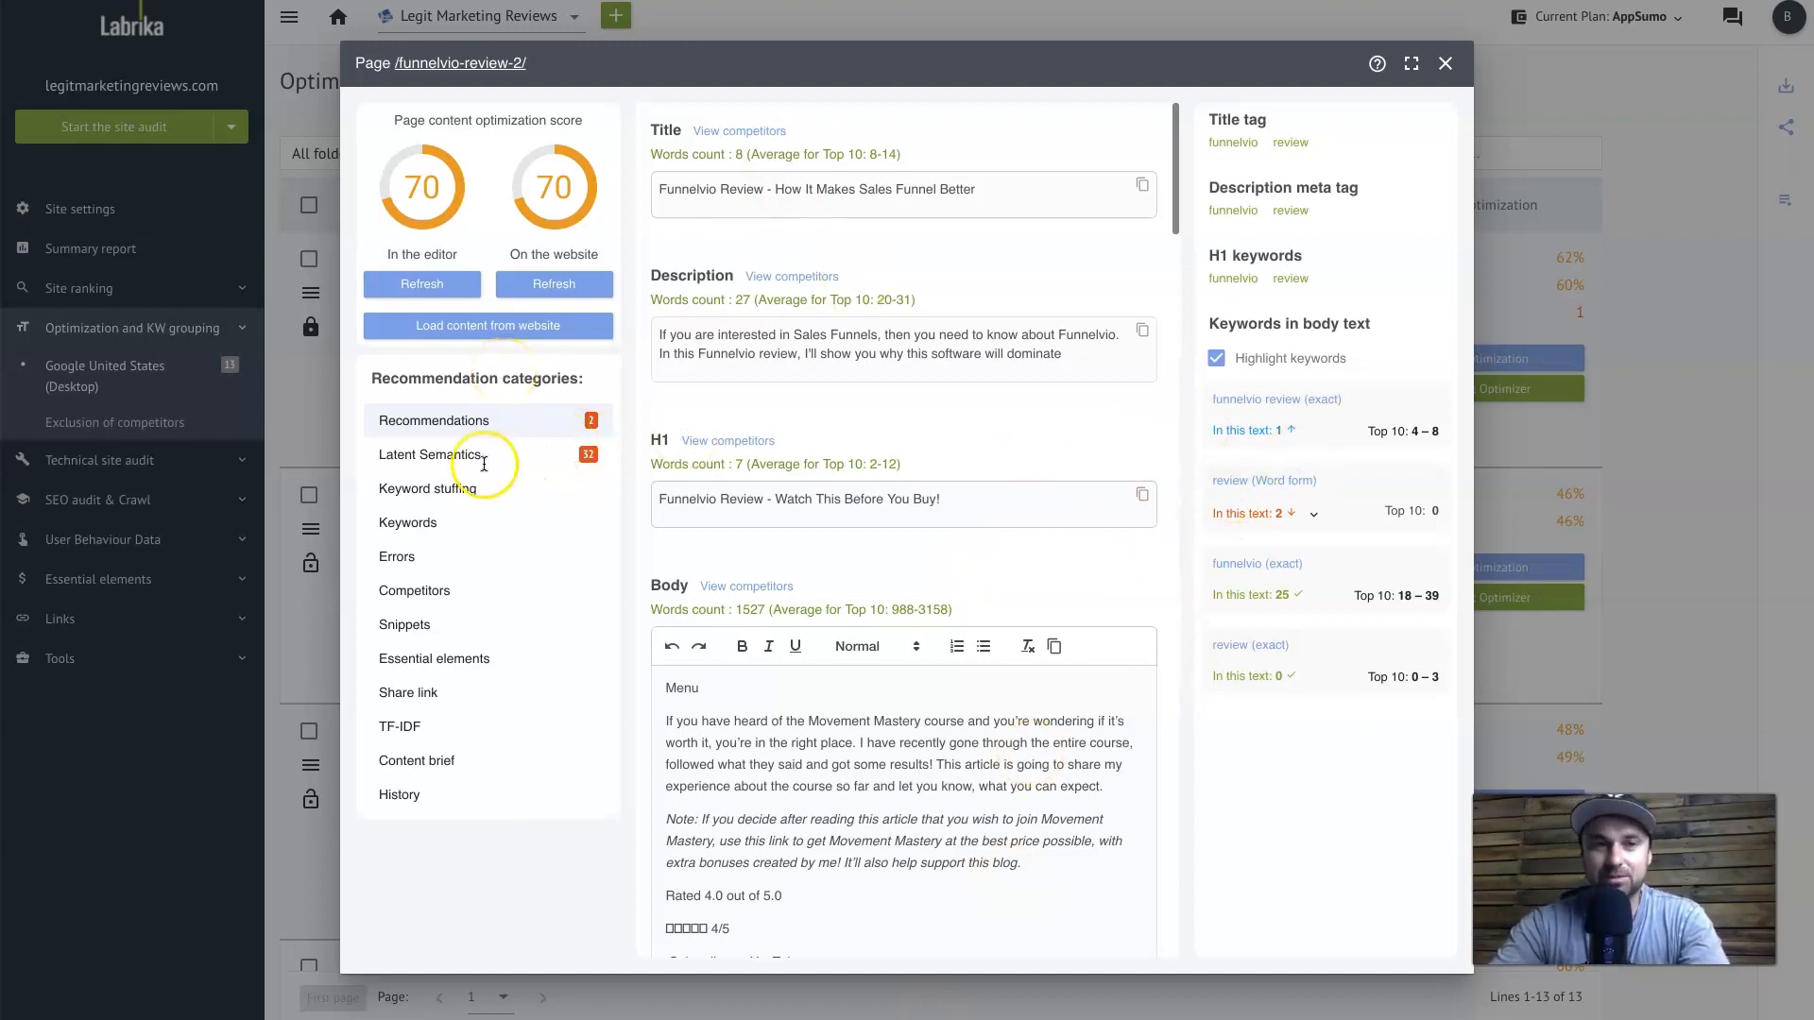
pyautogui.moveTo(470, 461)
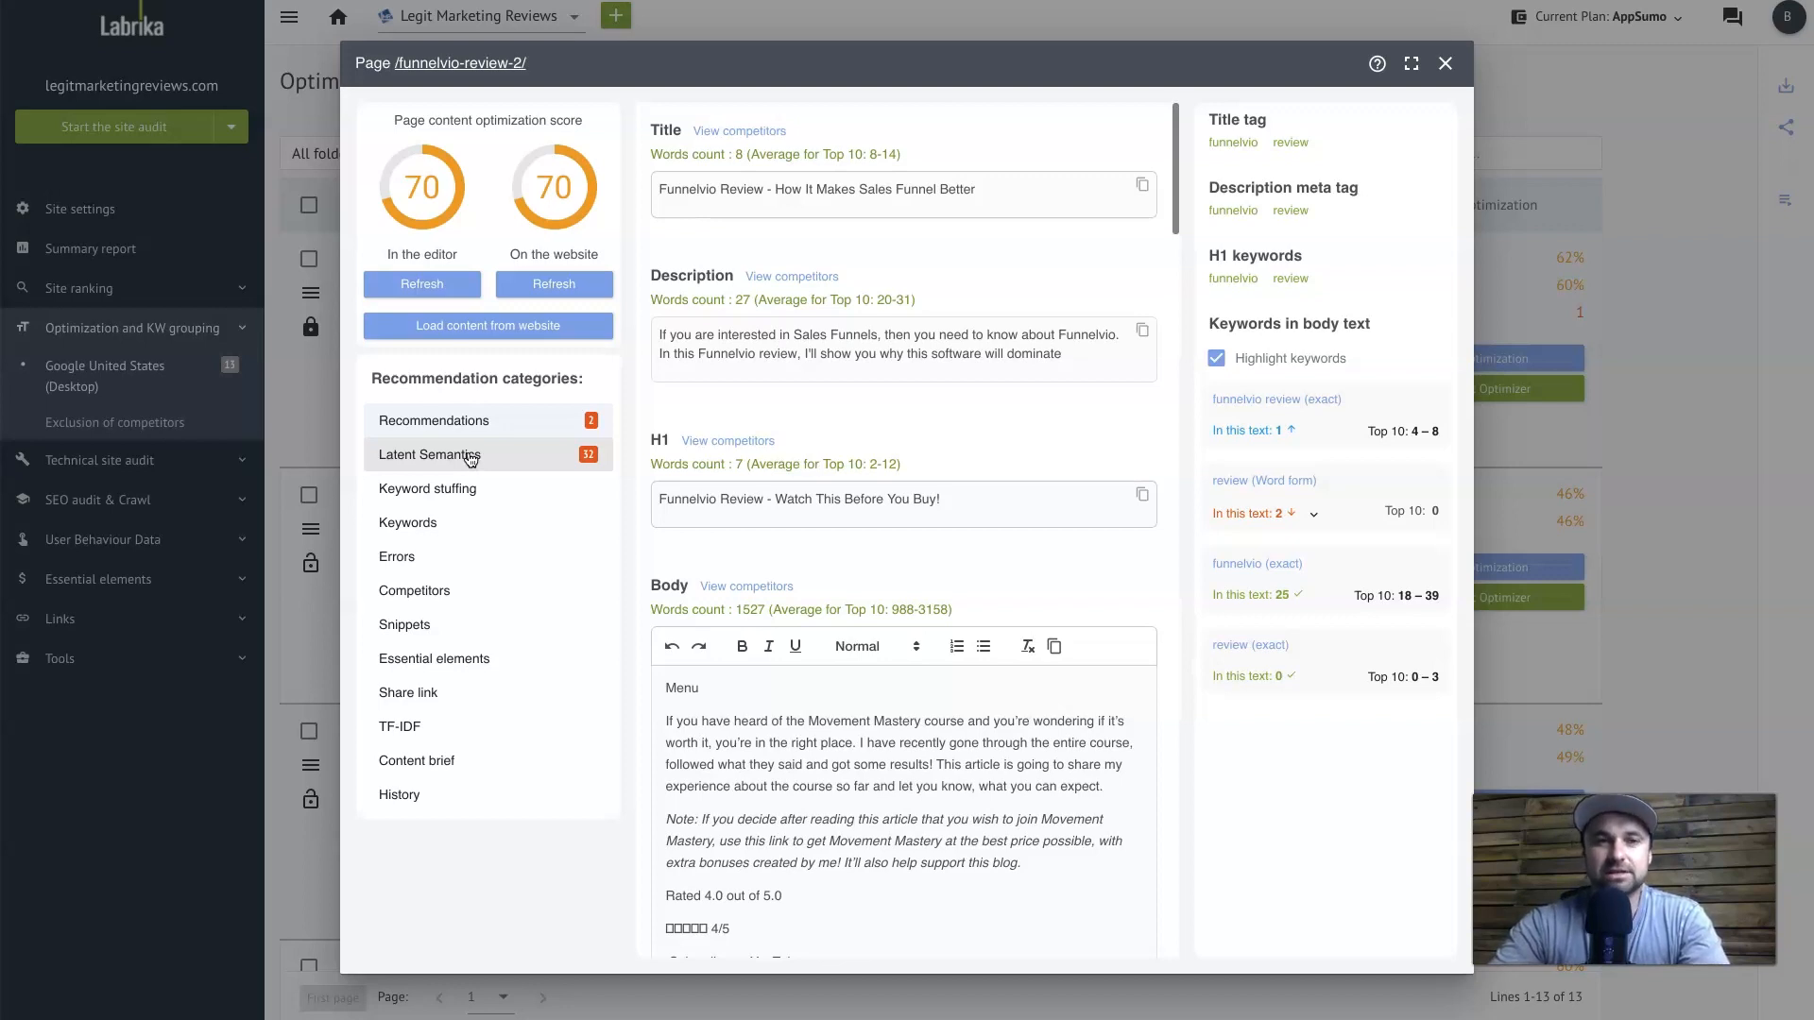
pyautogui.click(429, 453)
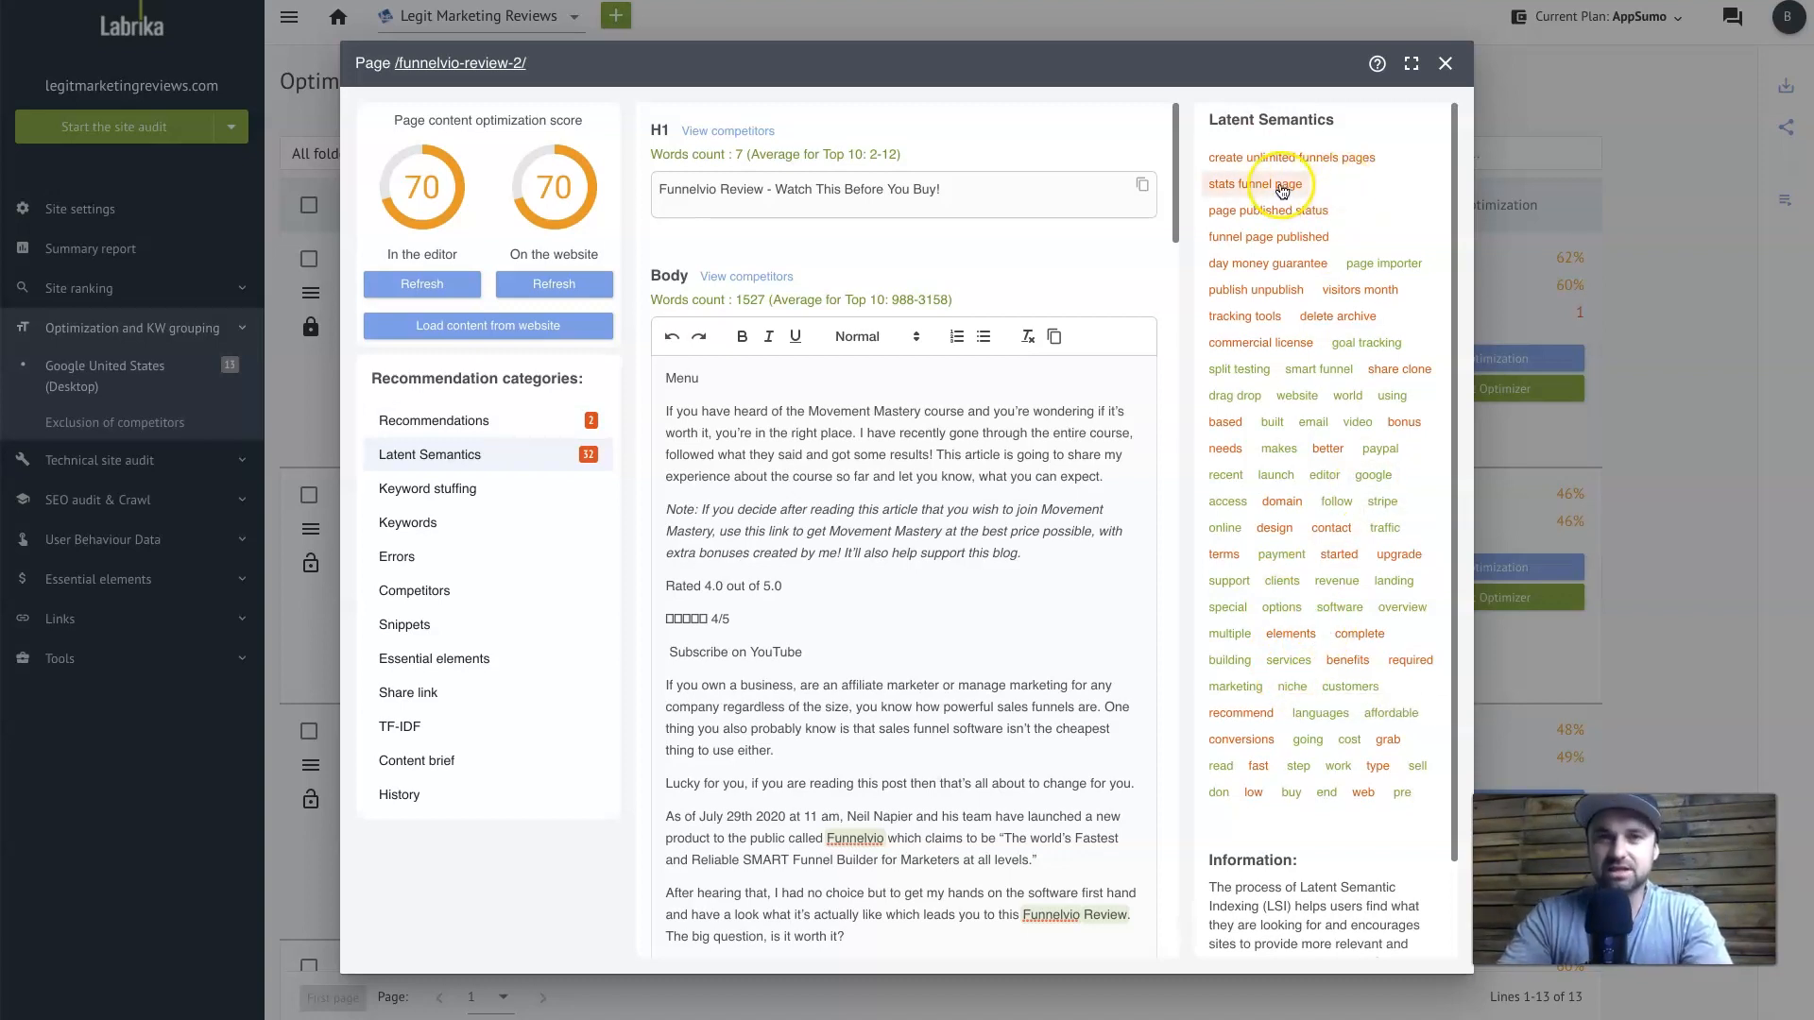
pyautogui.moveTo(1281, 214)
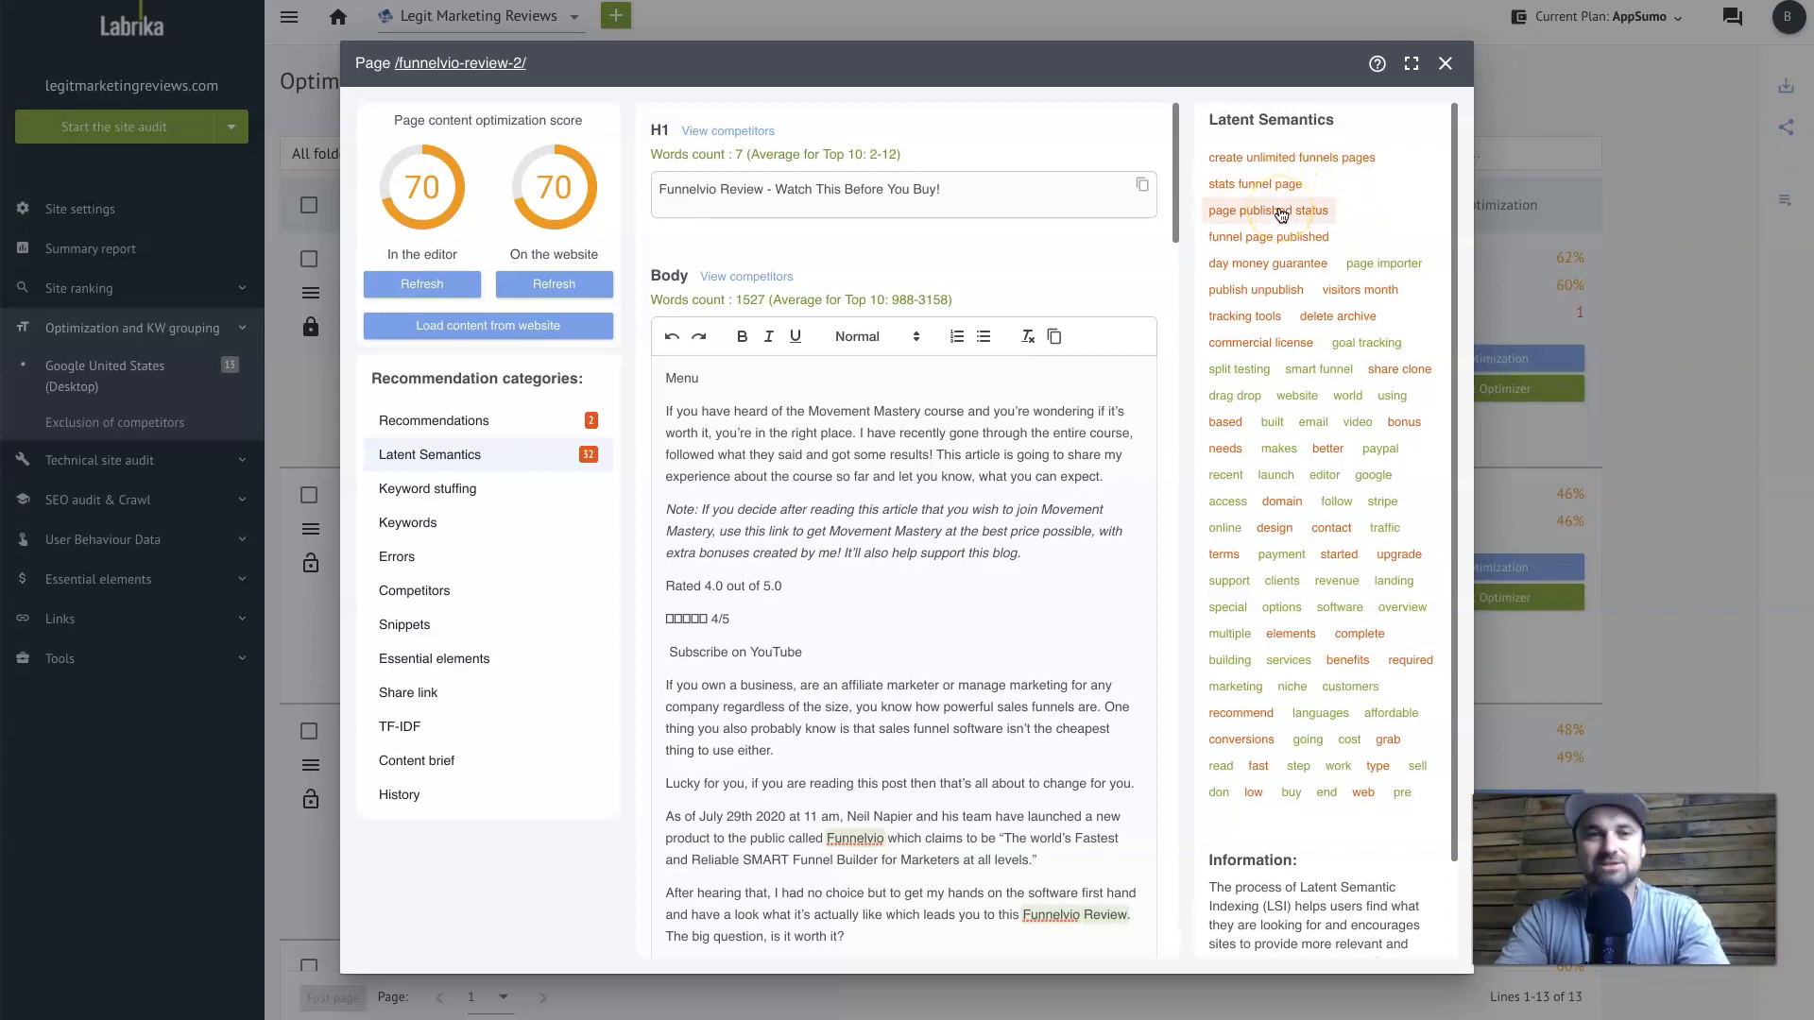
pyautogui.moveTo(1279, 214)
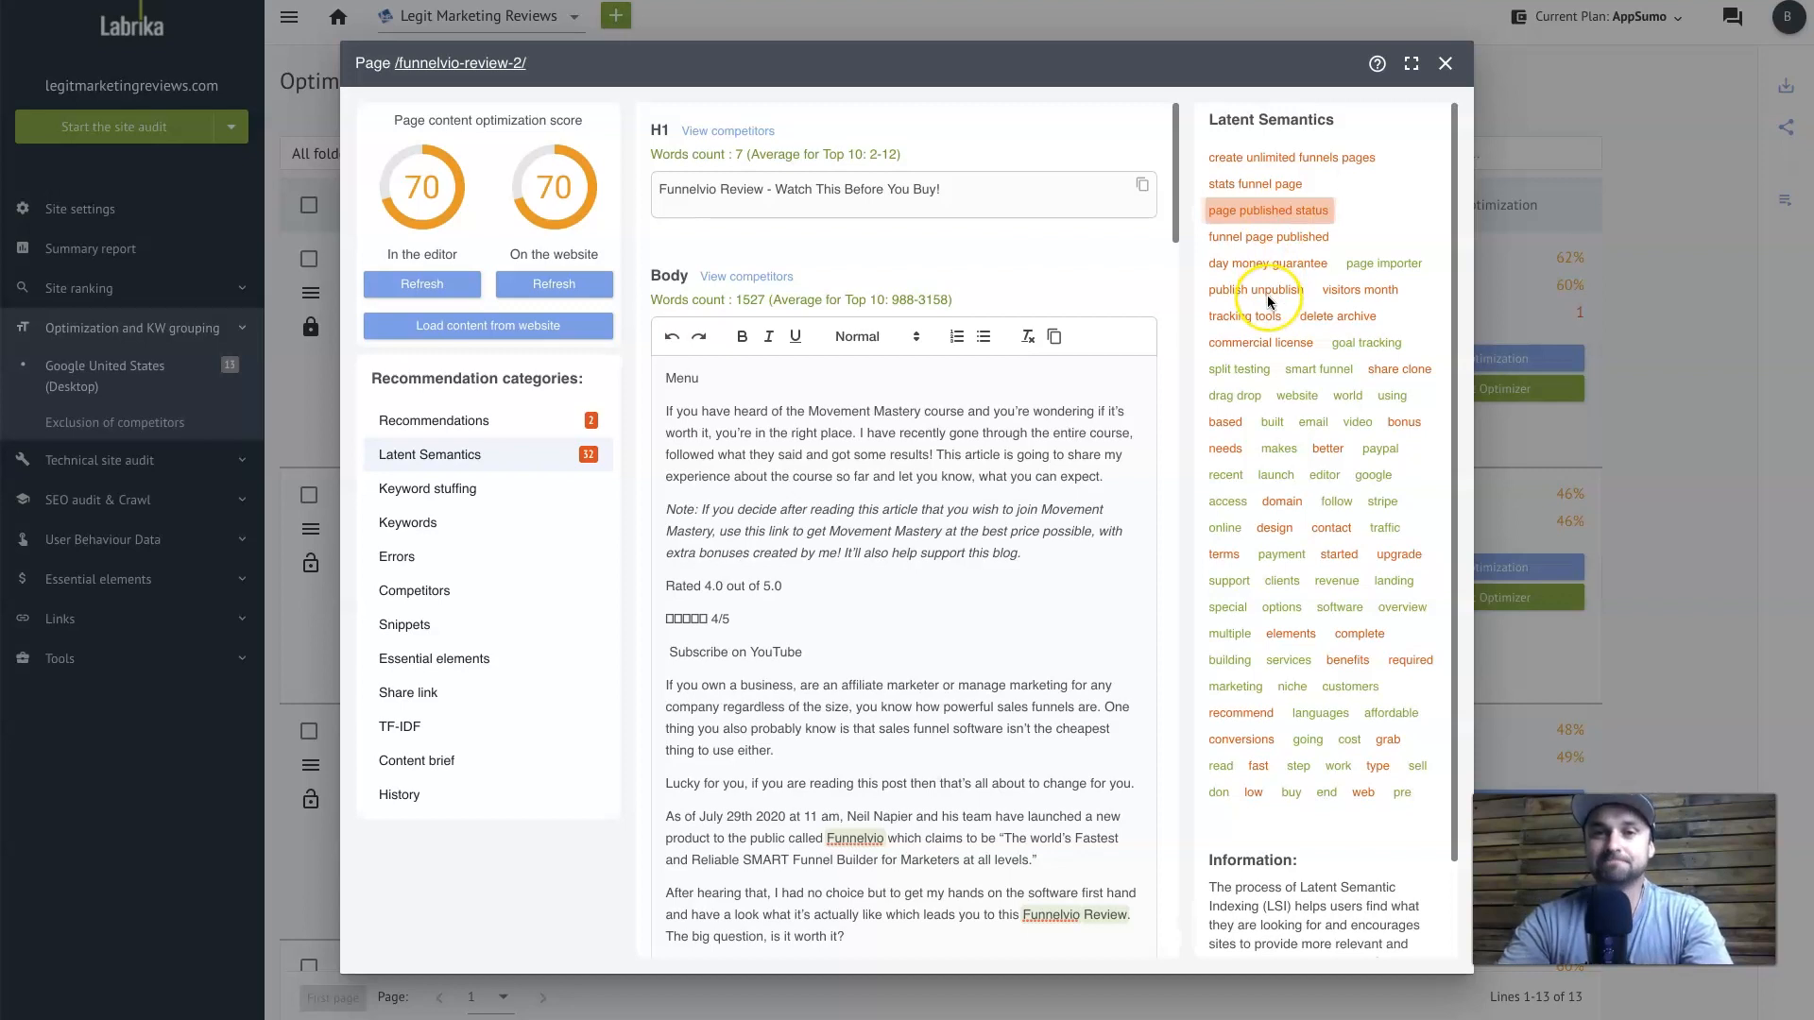
pyautogui.click(1270, 209)
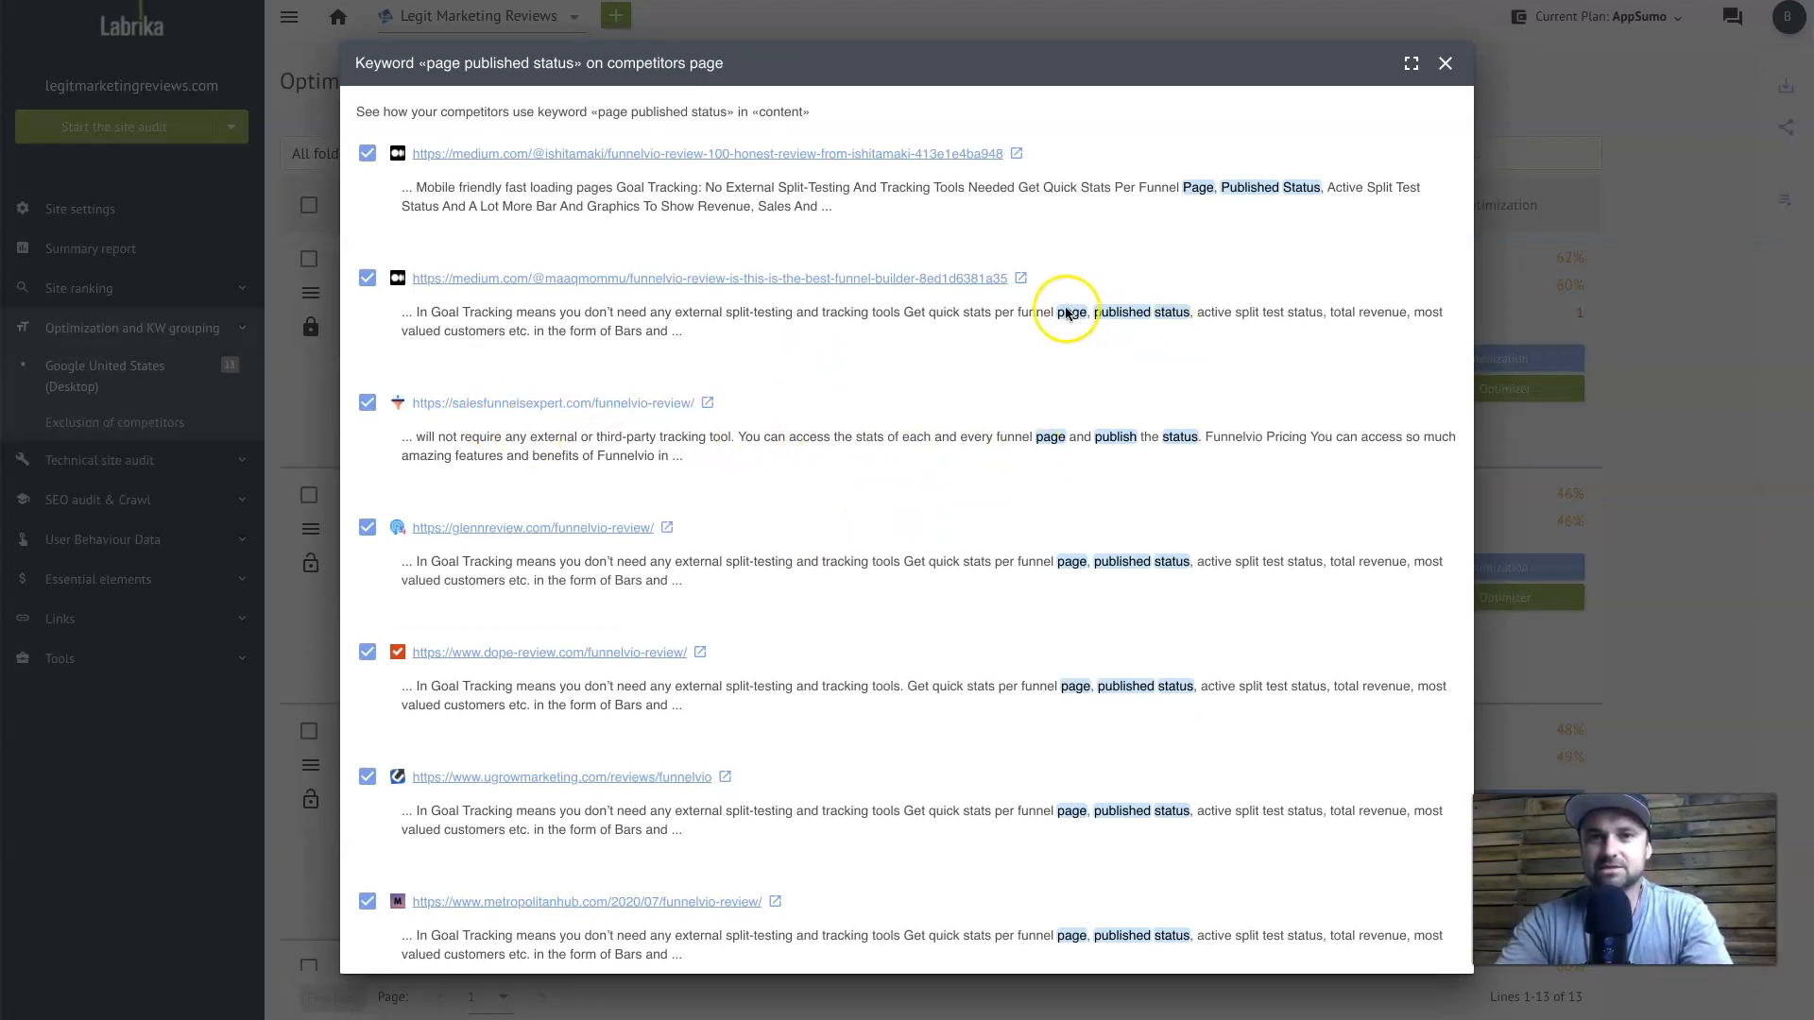
pyautogui.moveTo(1066, 752)
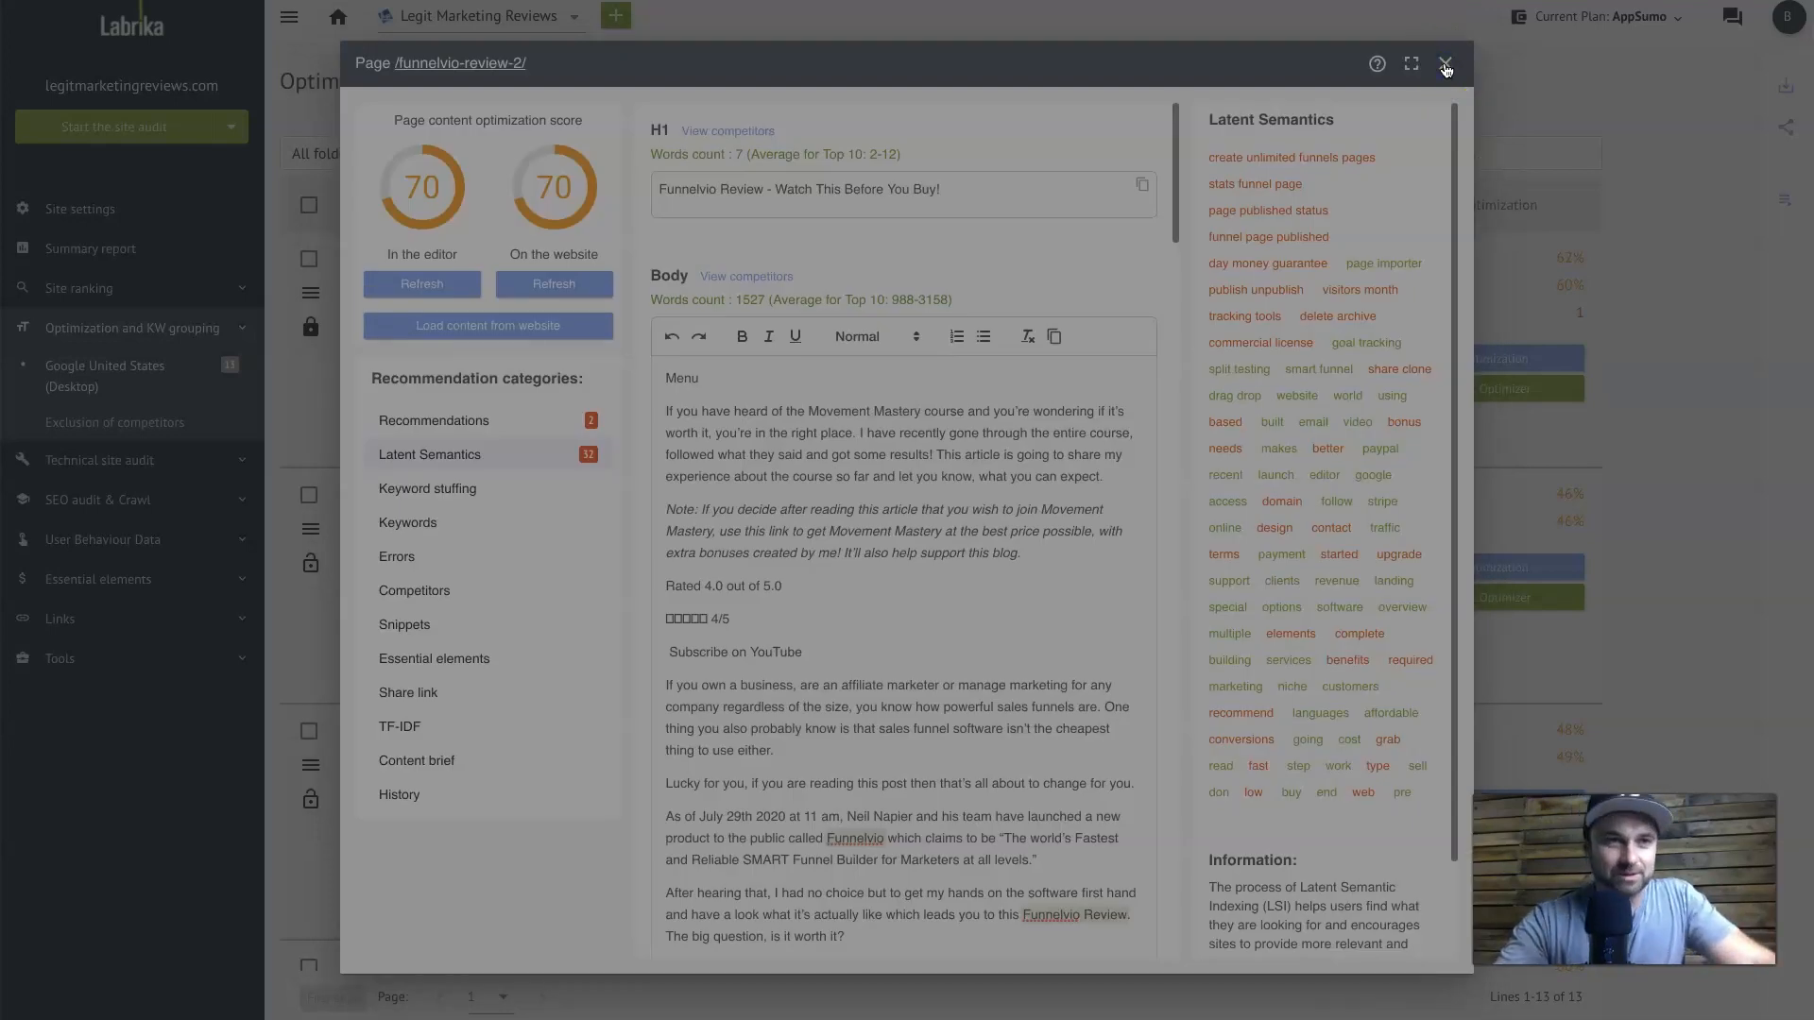
pyautogui.click(1444, 64)
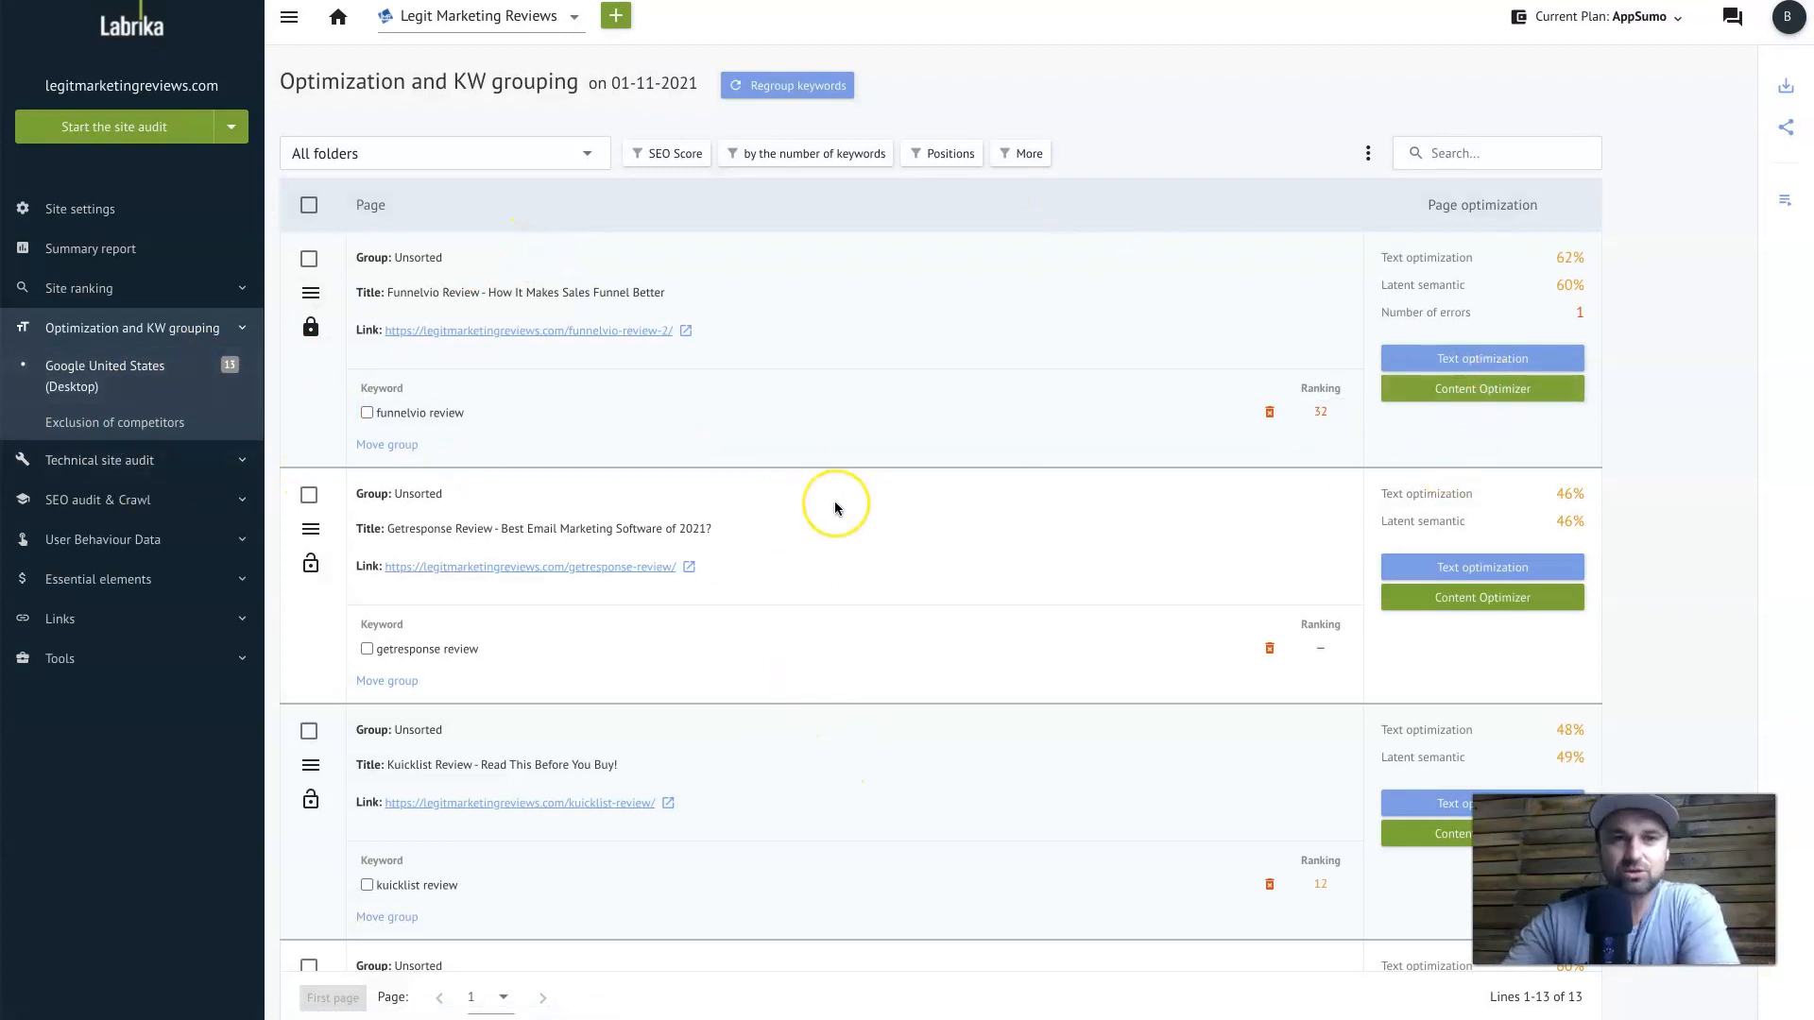
pyautogui.moveTo(752, 287)
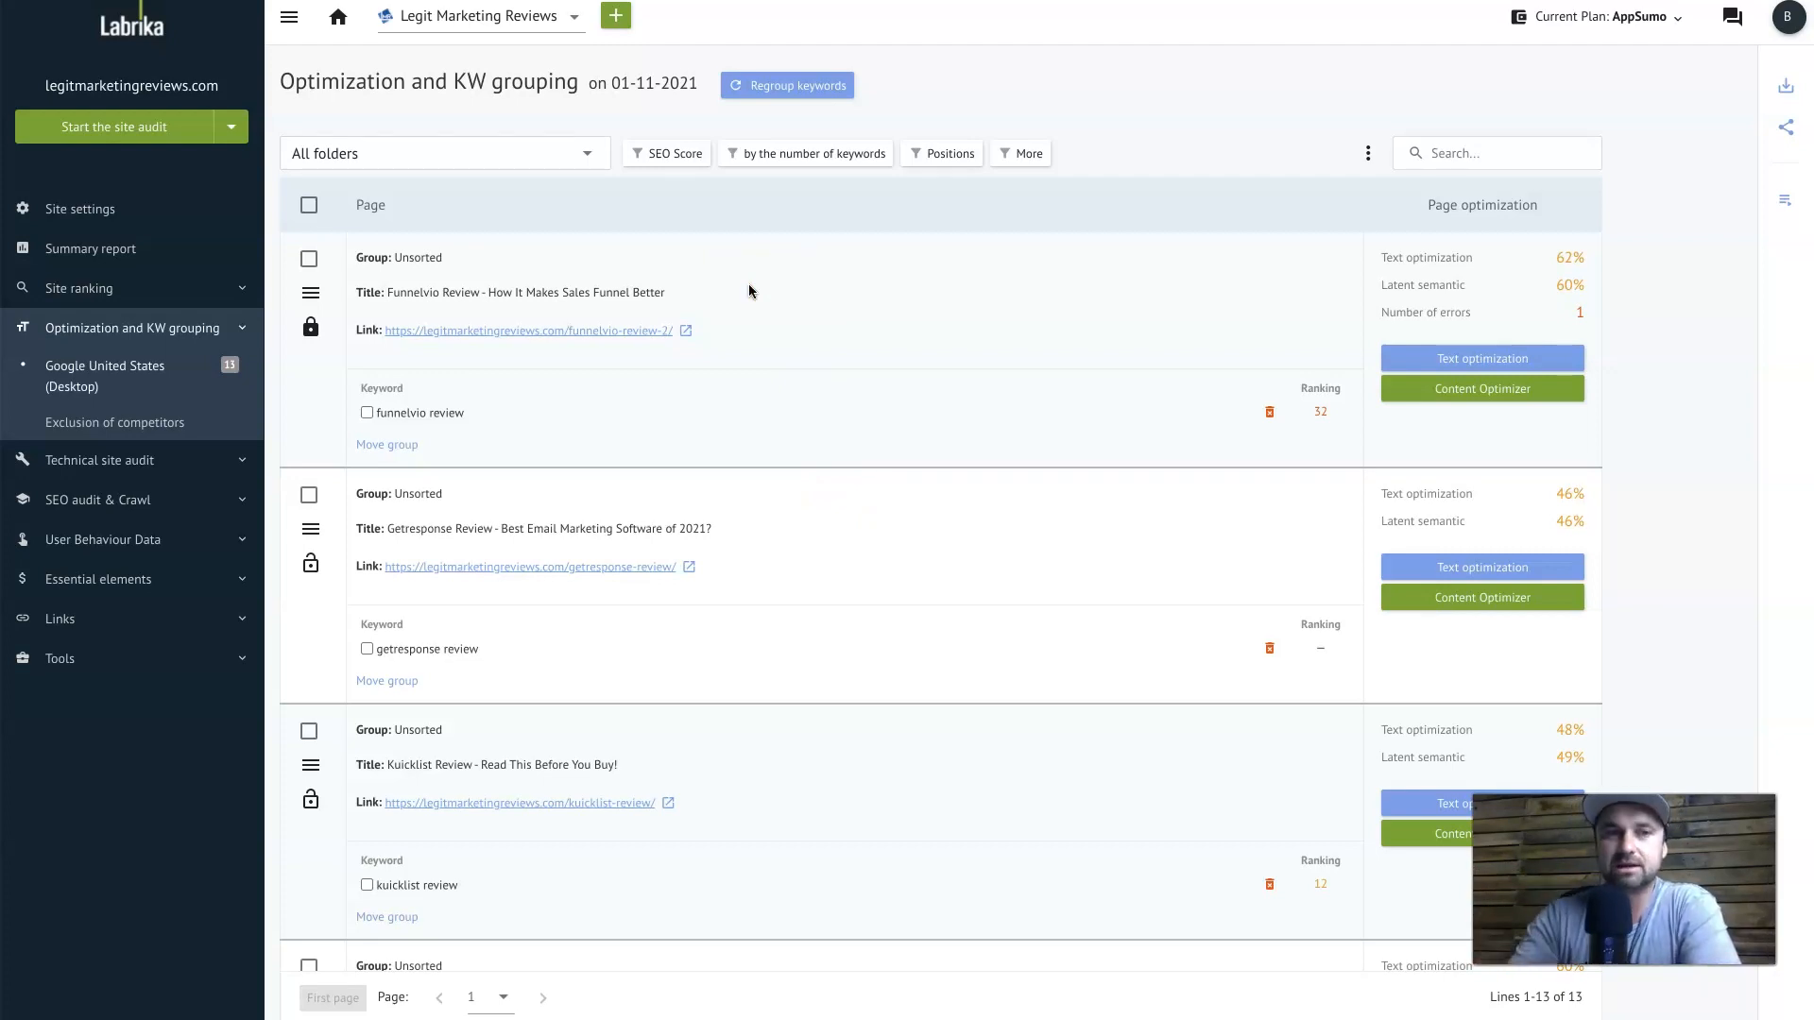
pyautogui.moveTo(1520, 365)
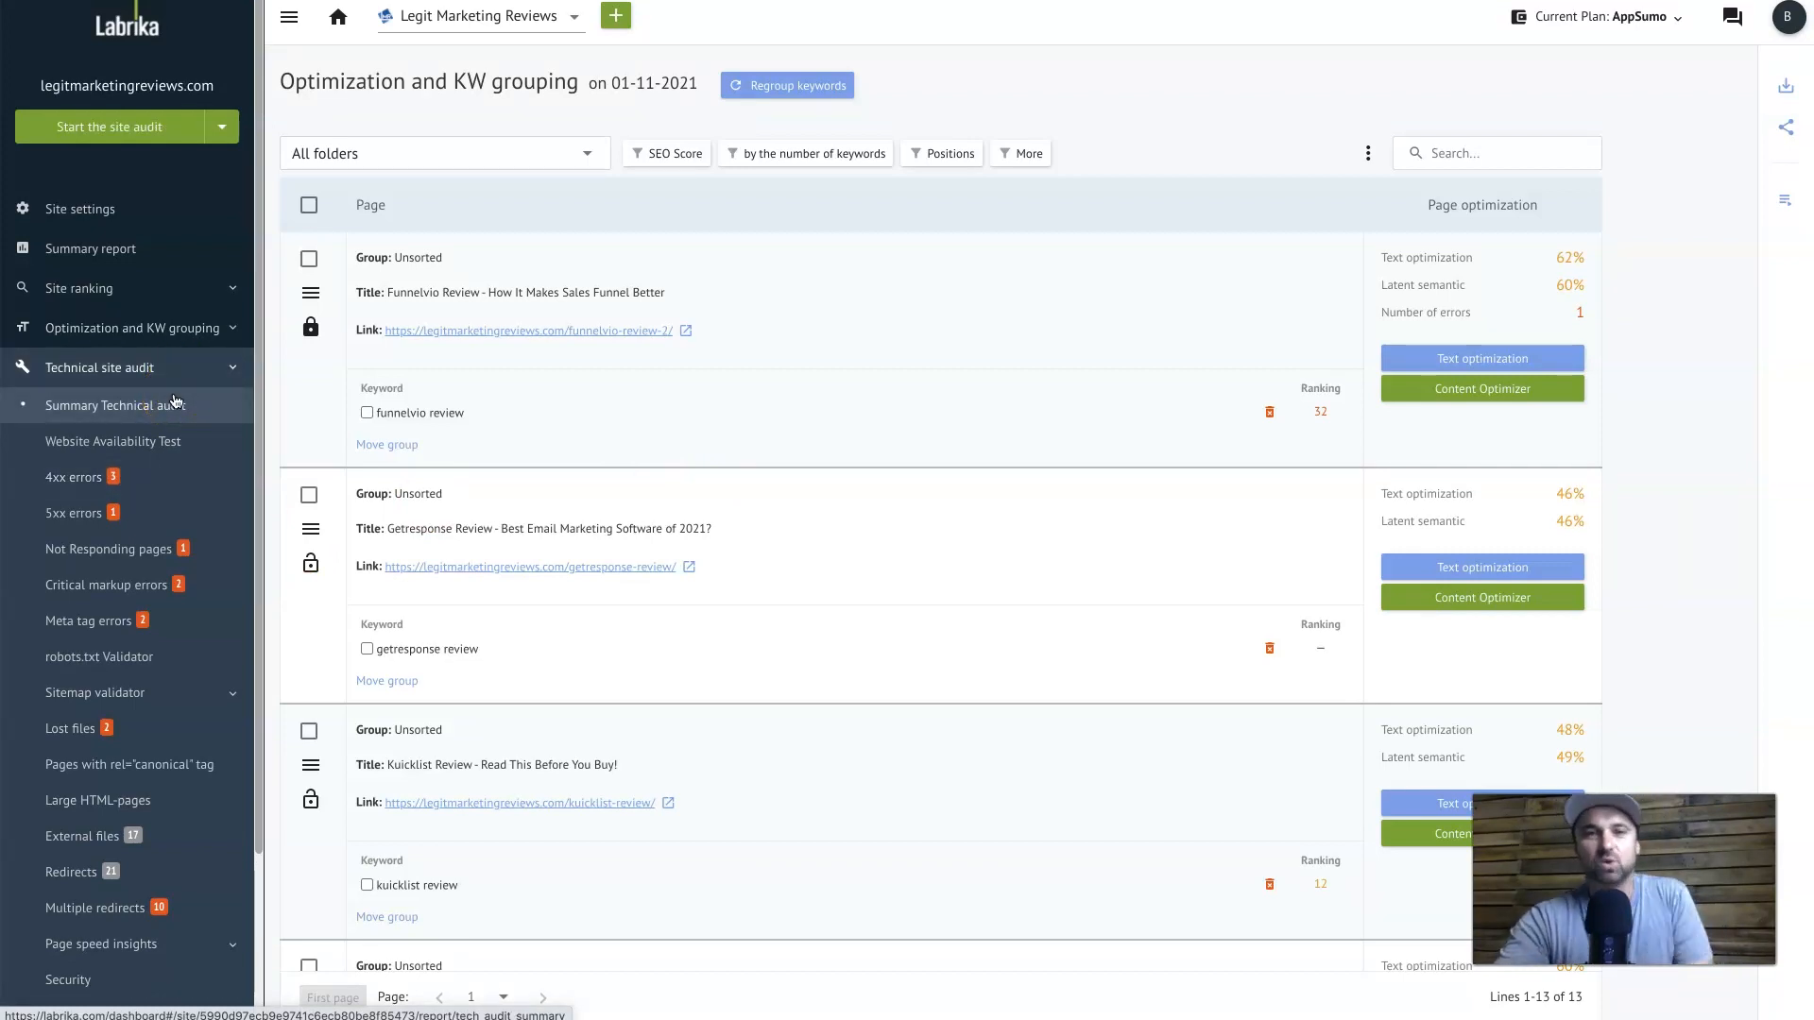
pyautogui.click(104, 404)
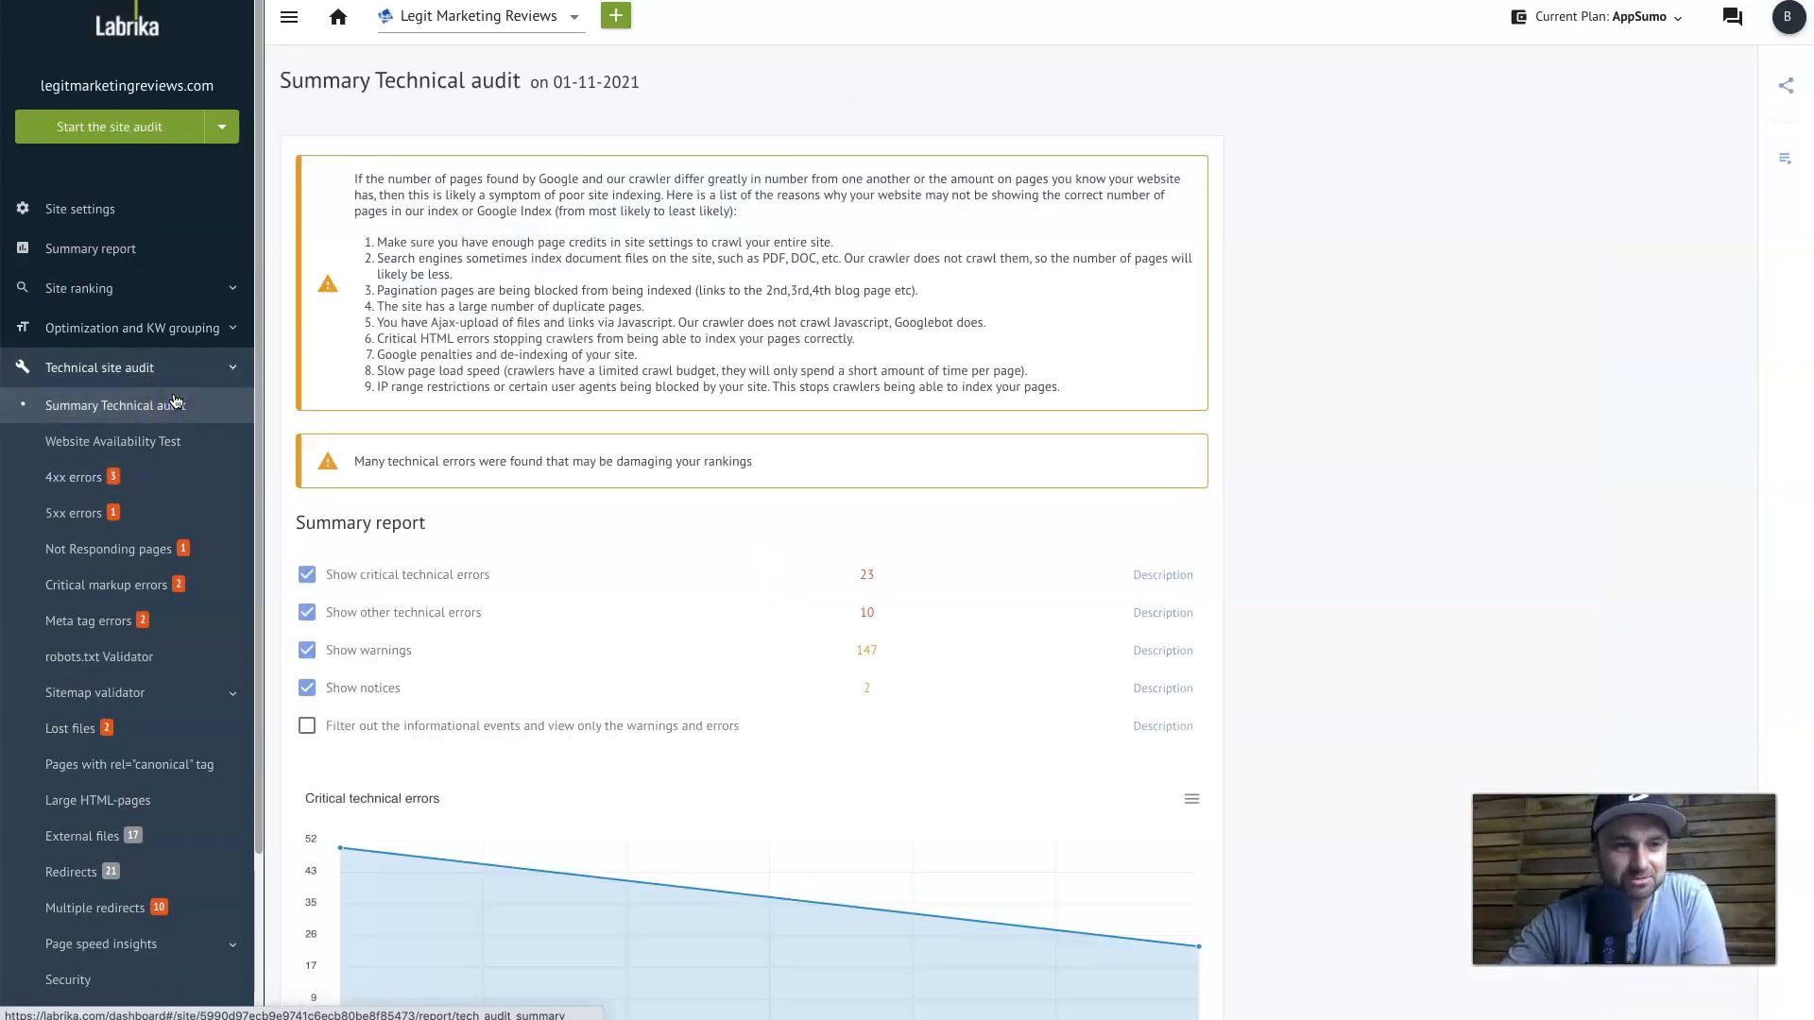
pyautogui.scroll(-3)
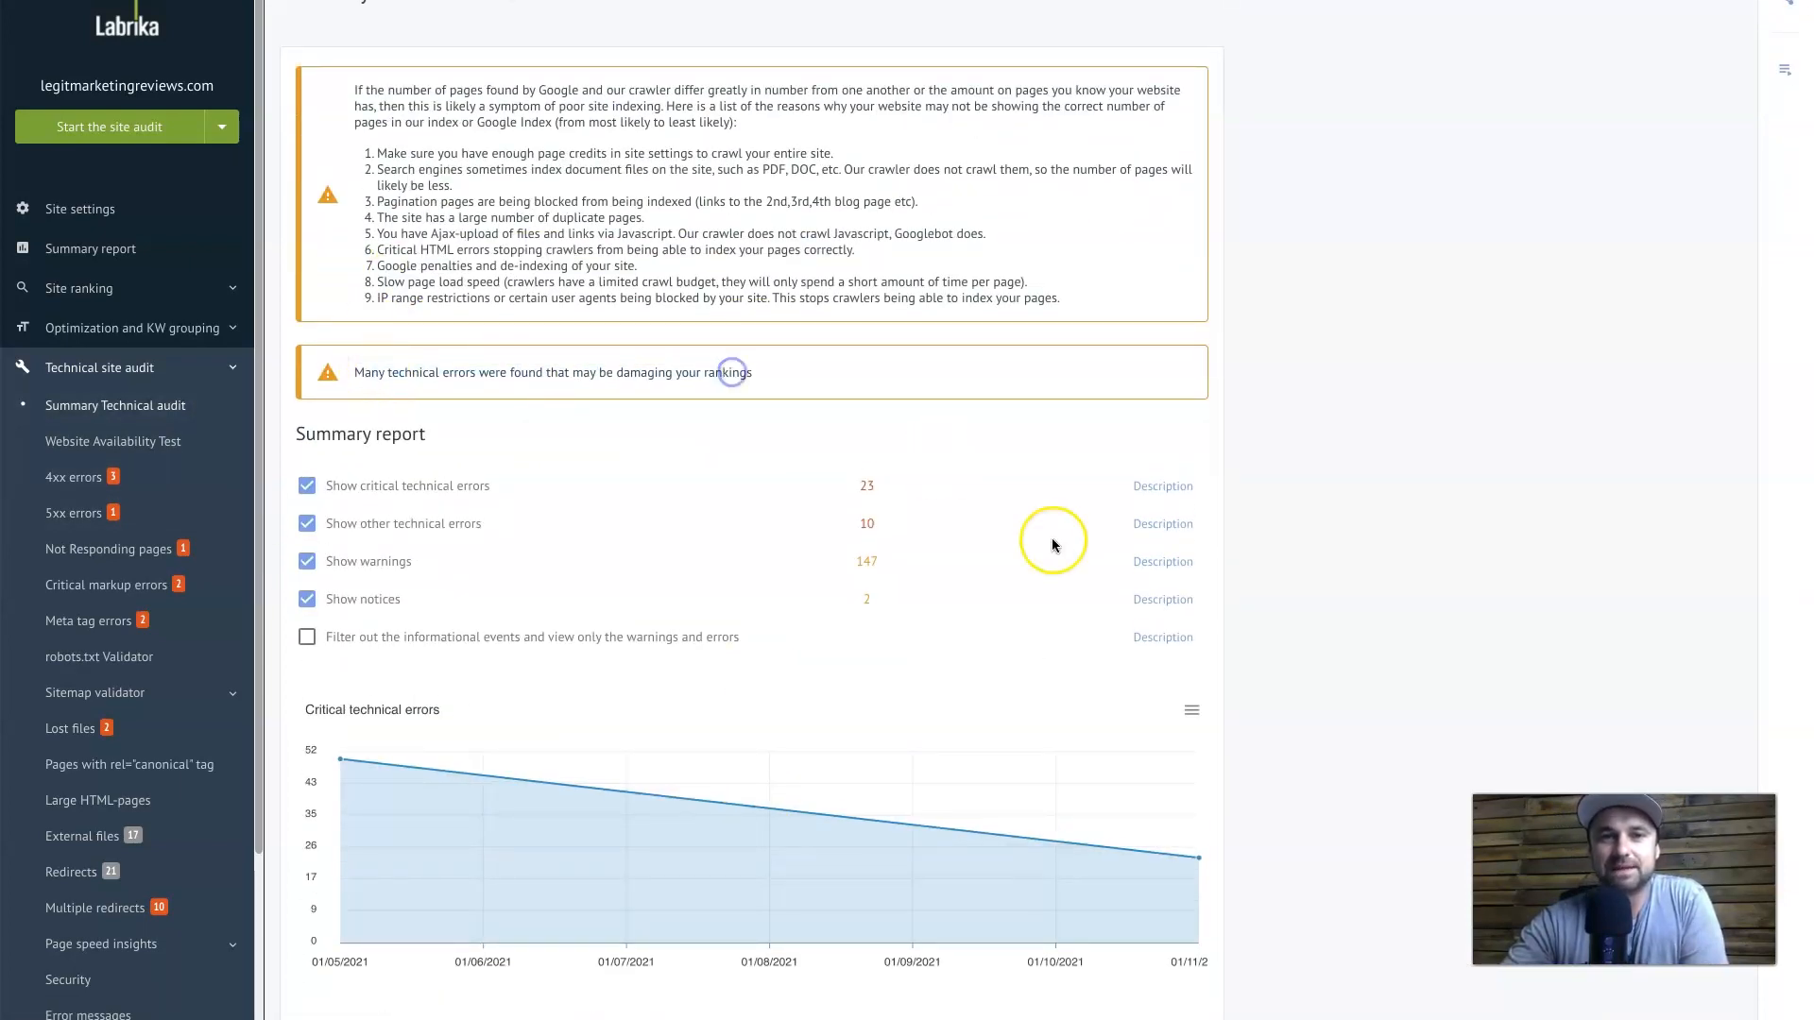
pyautogui.scroll(-3)
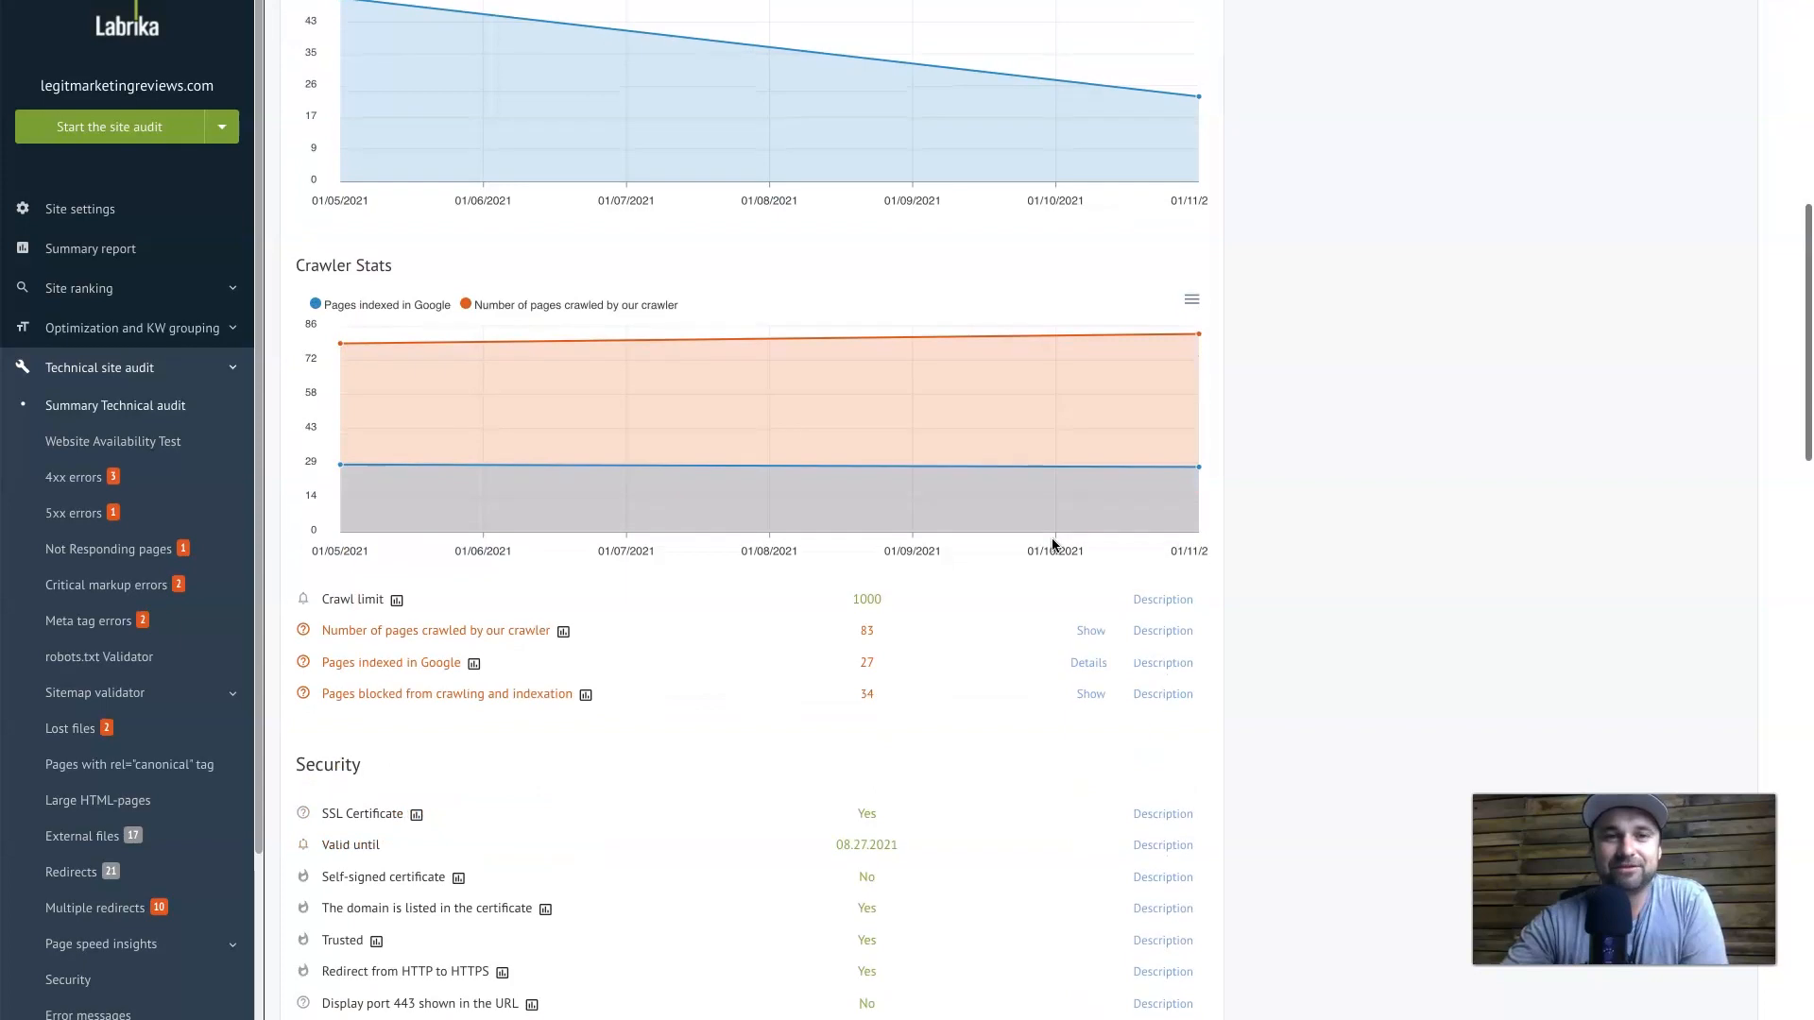
pyautogui.scroll(-3)
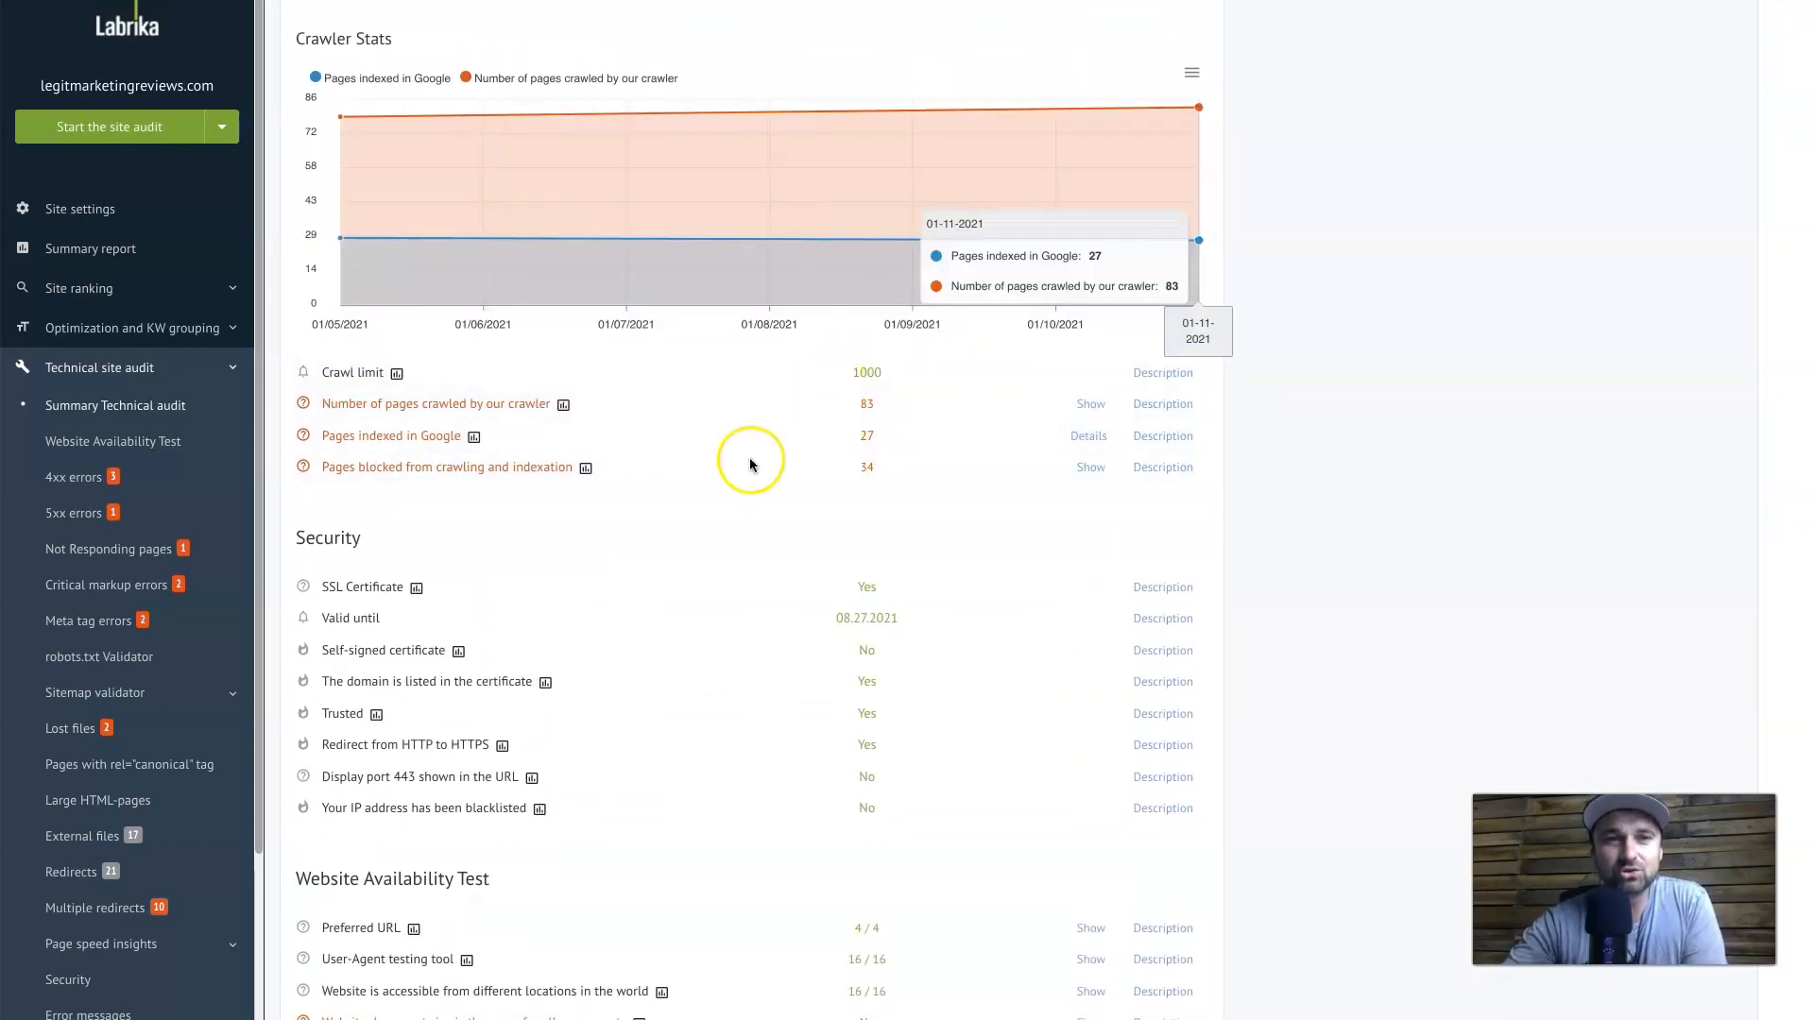
pyautogui.scroll(-3)
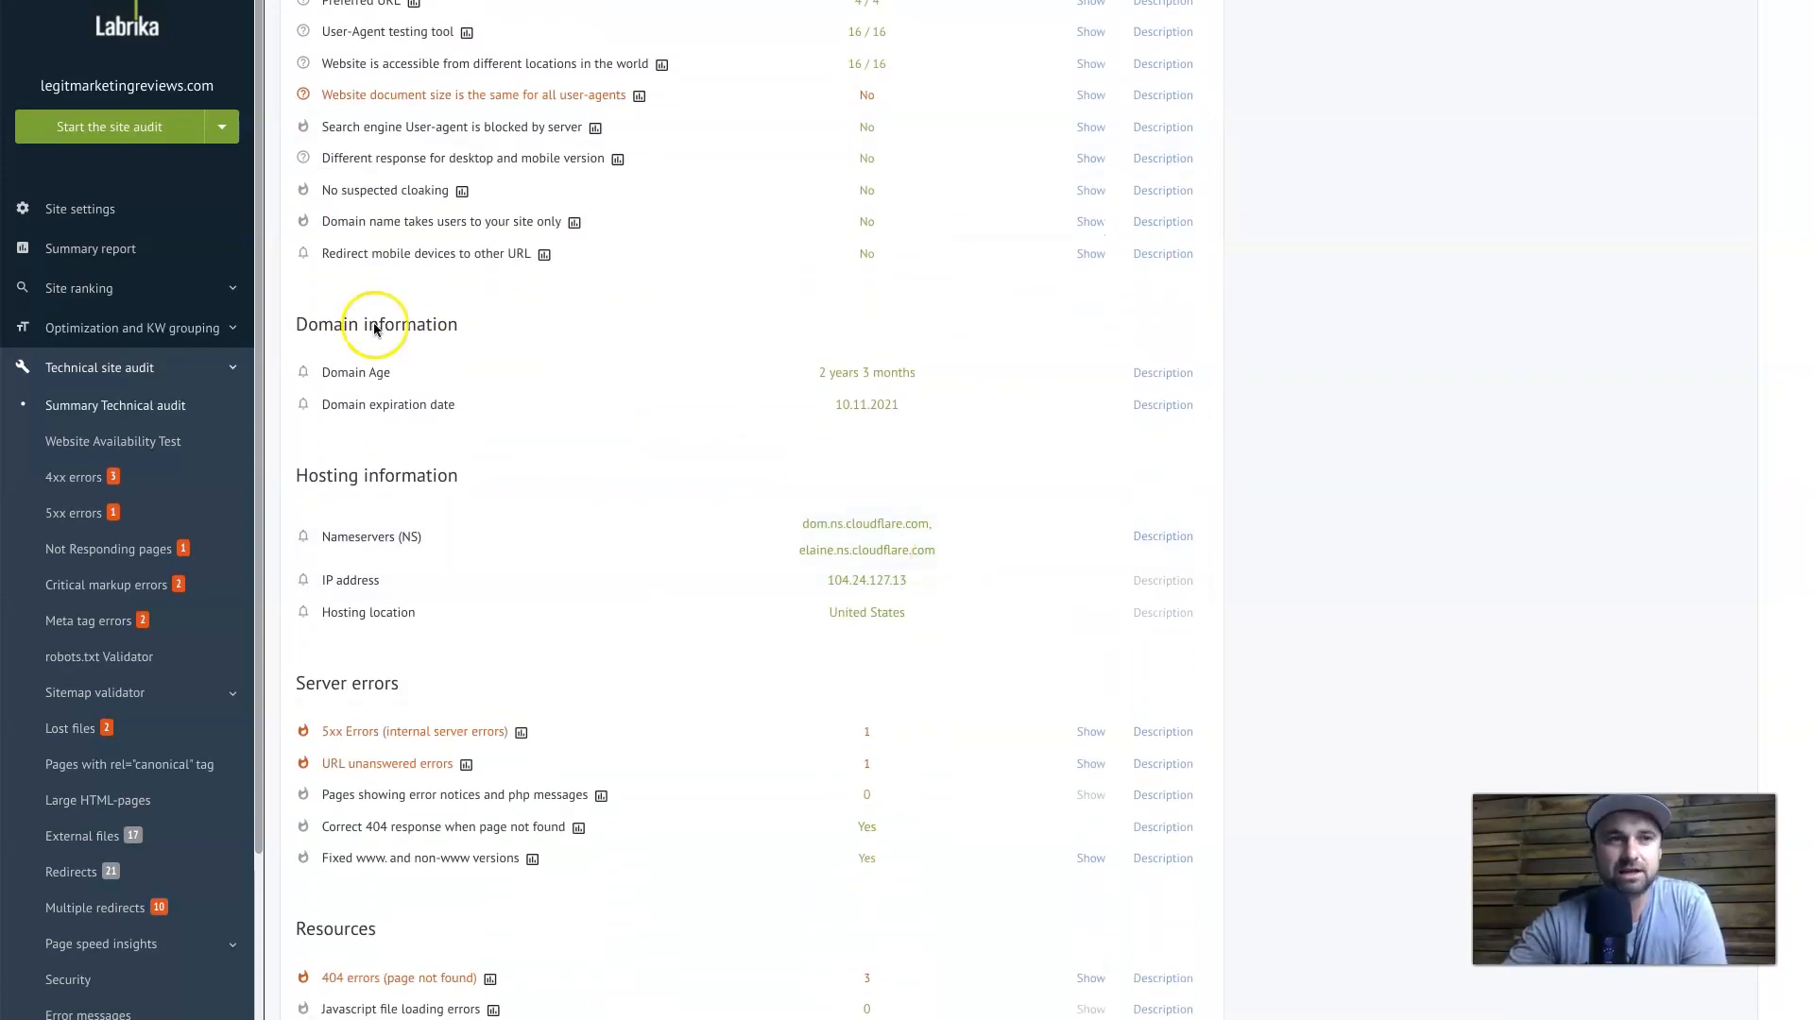
pyautogui.scroll(-3)
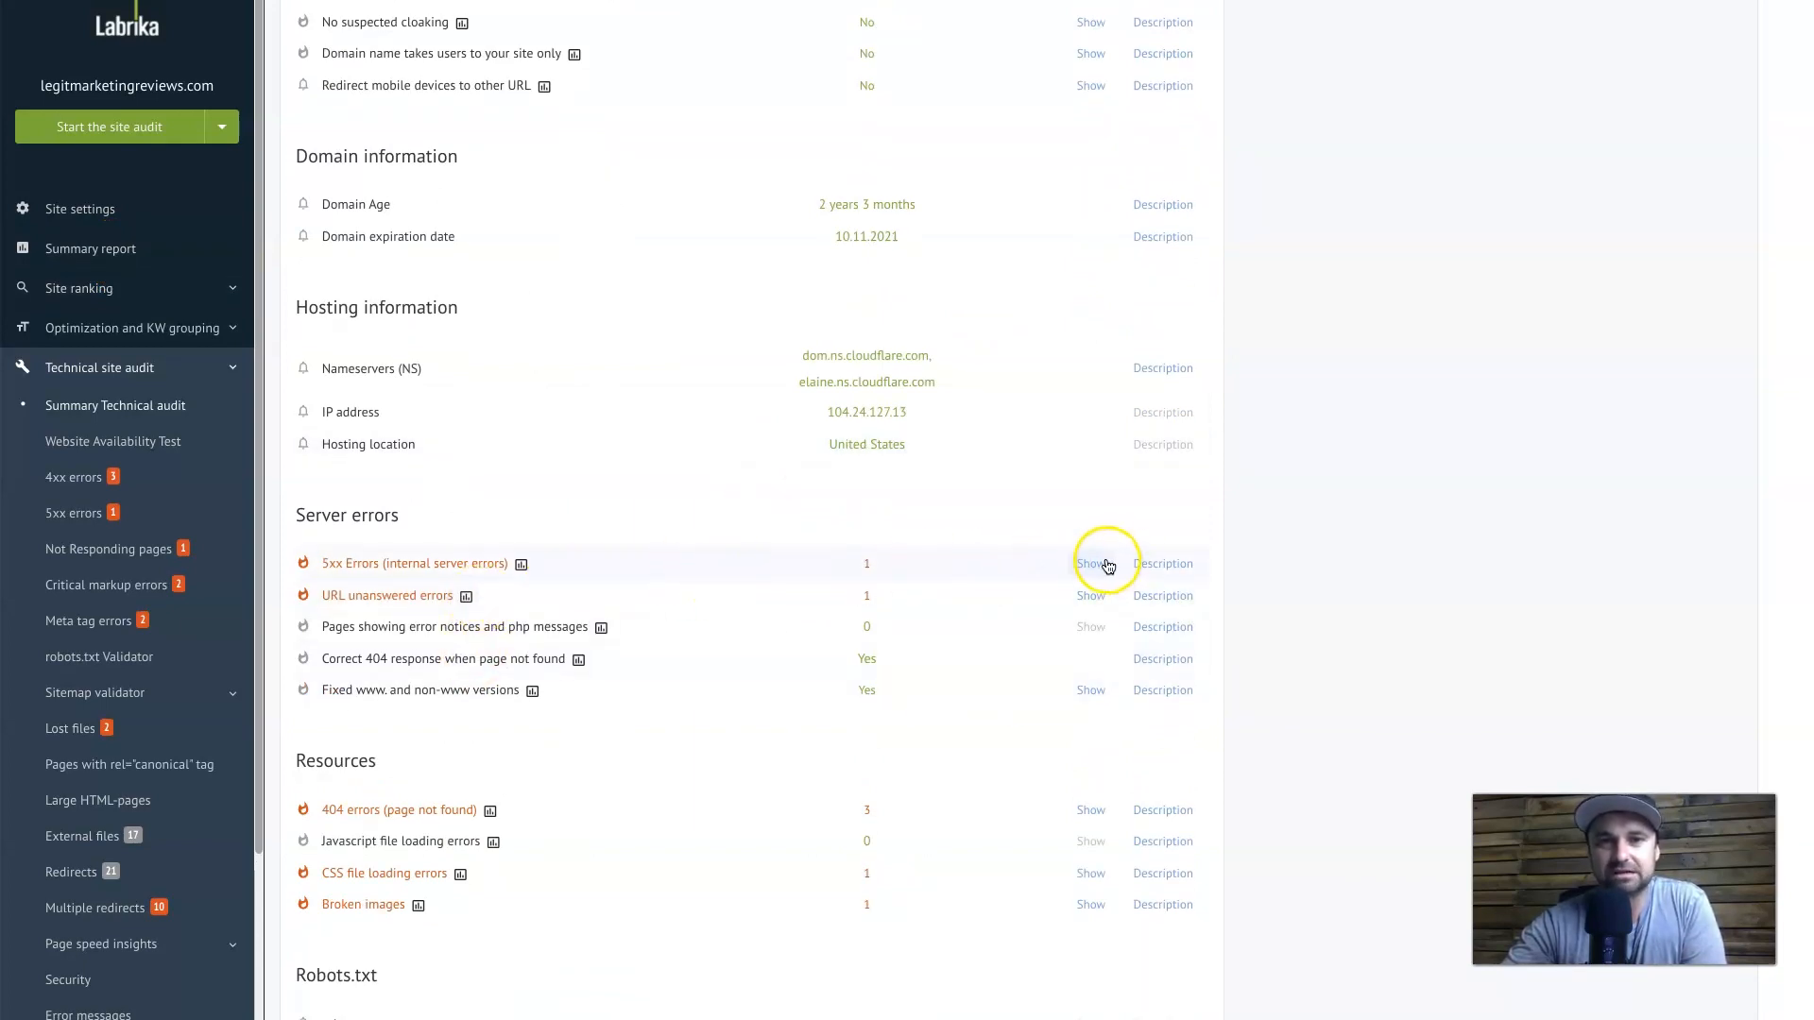
pyautogui.click(1090, 563)
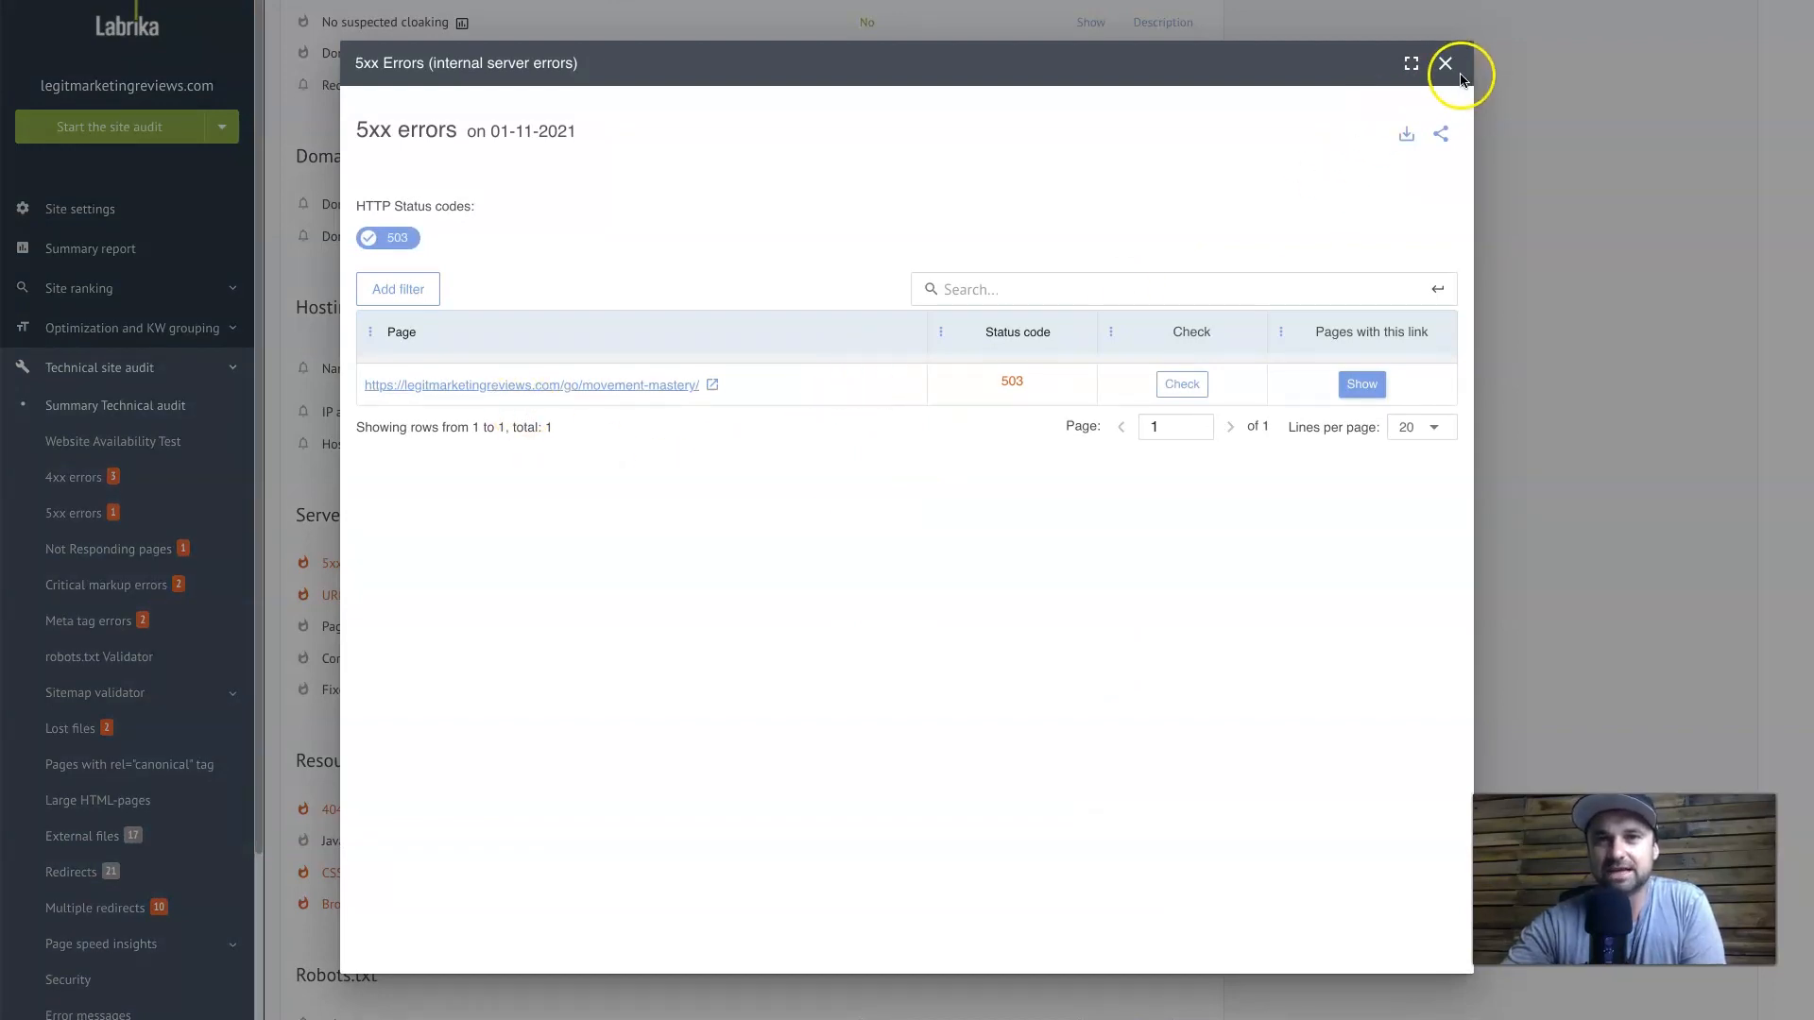
pyautogui.click(1443, 64)
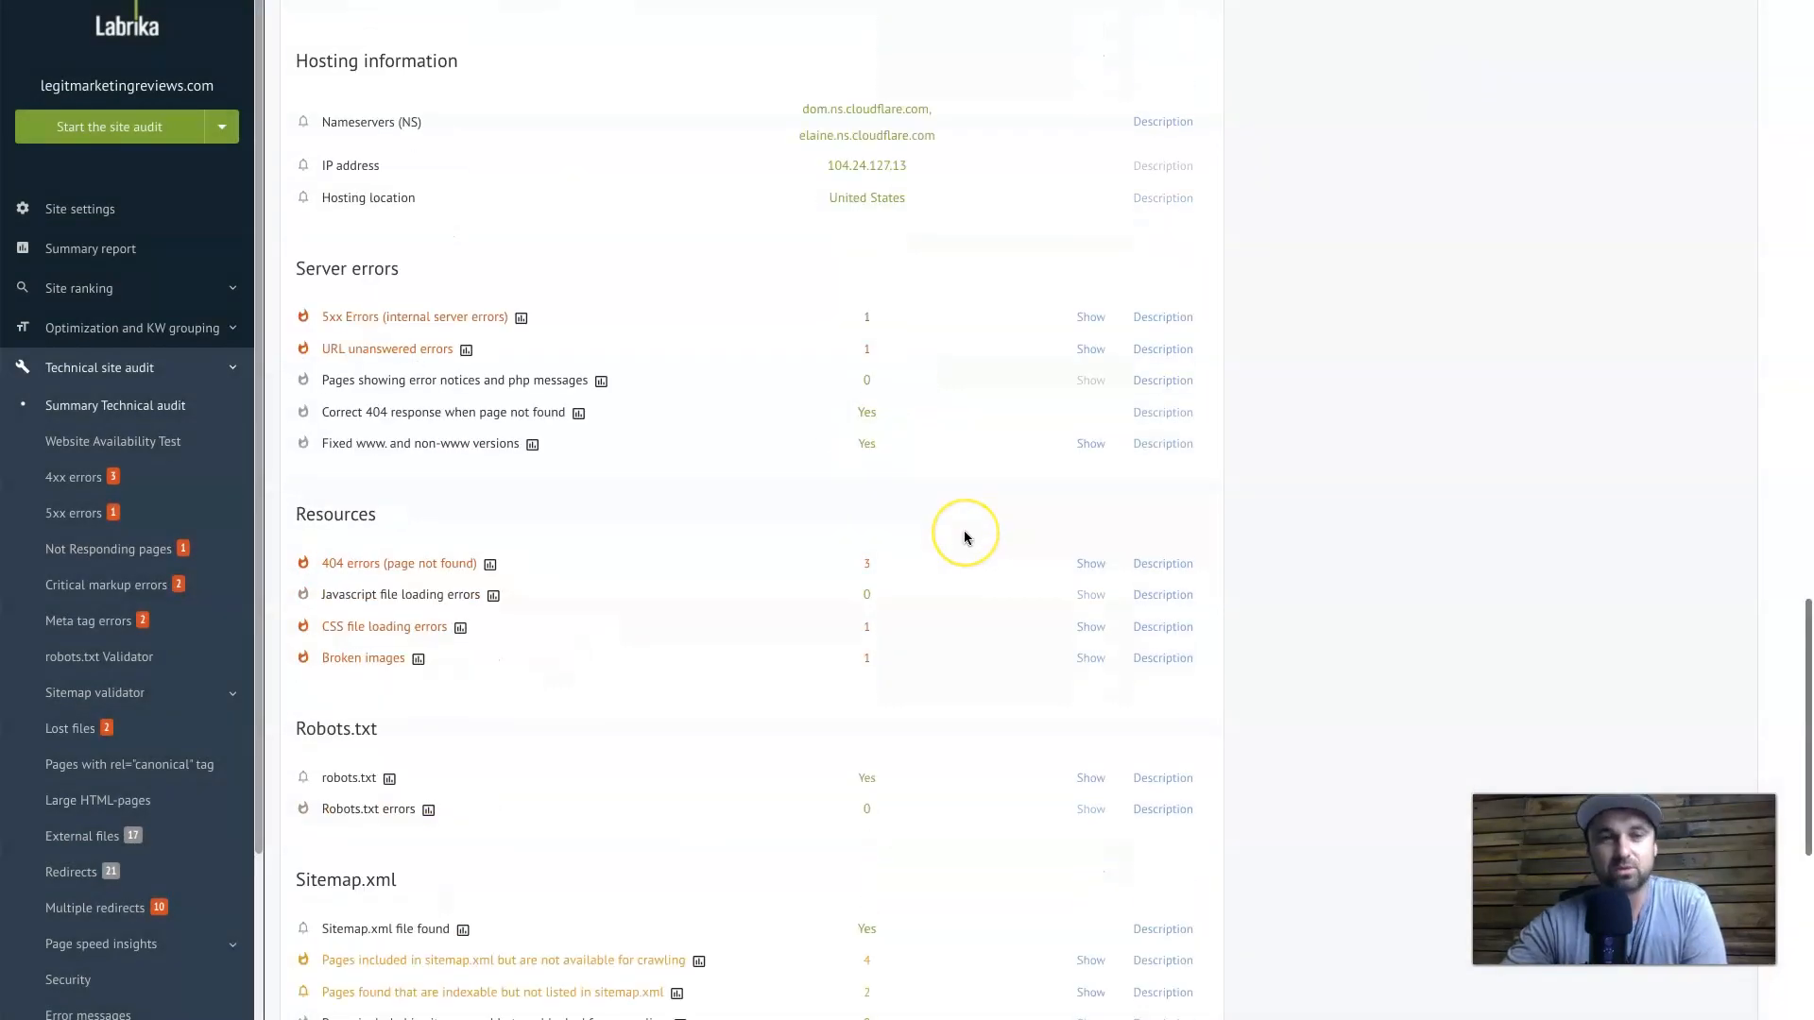
pyautogui.scroll(-3)
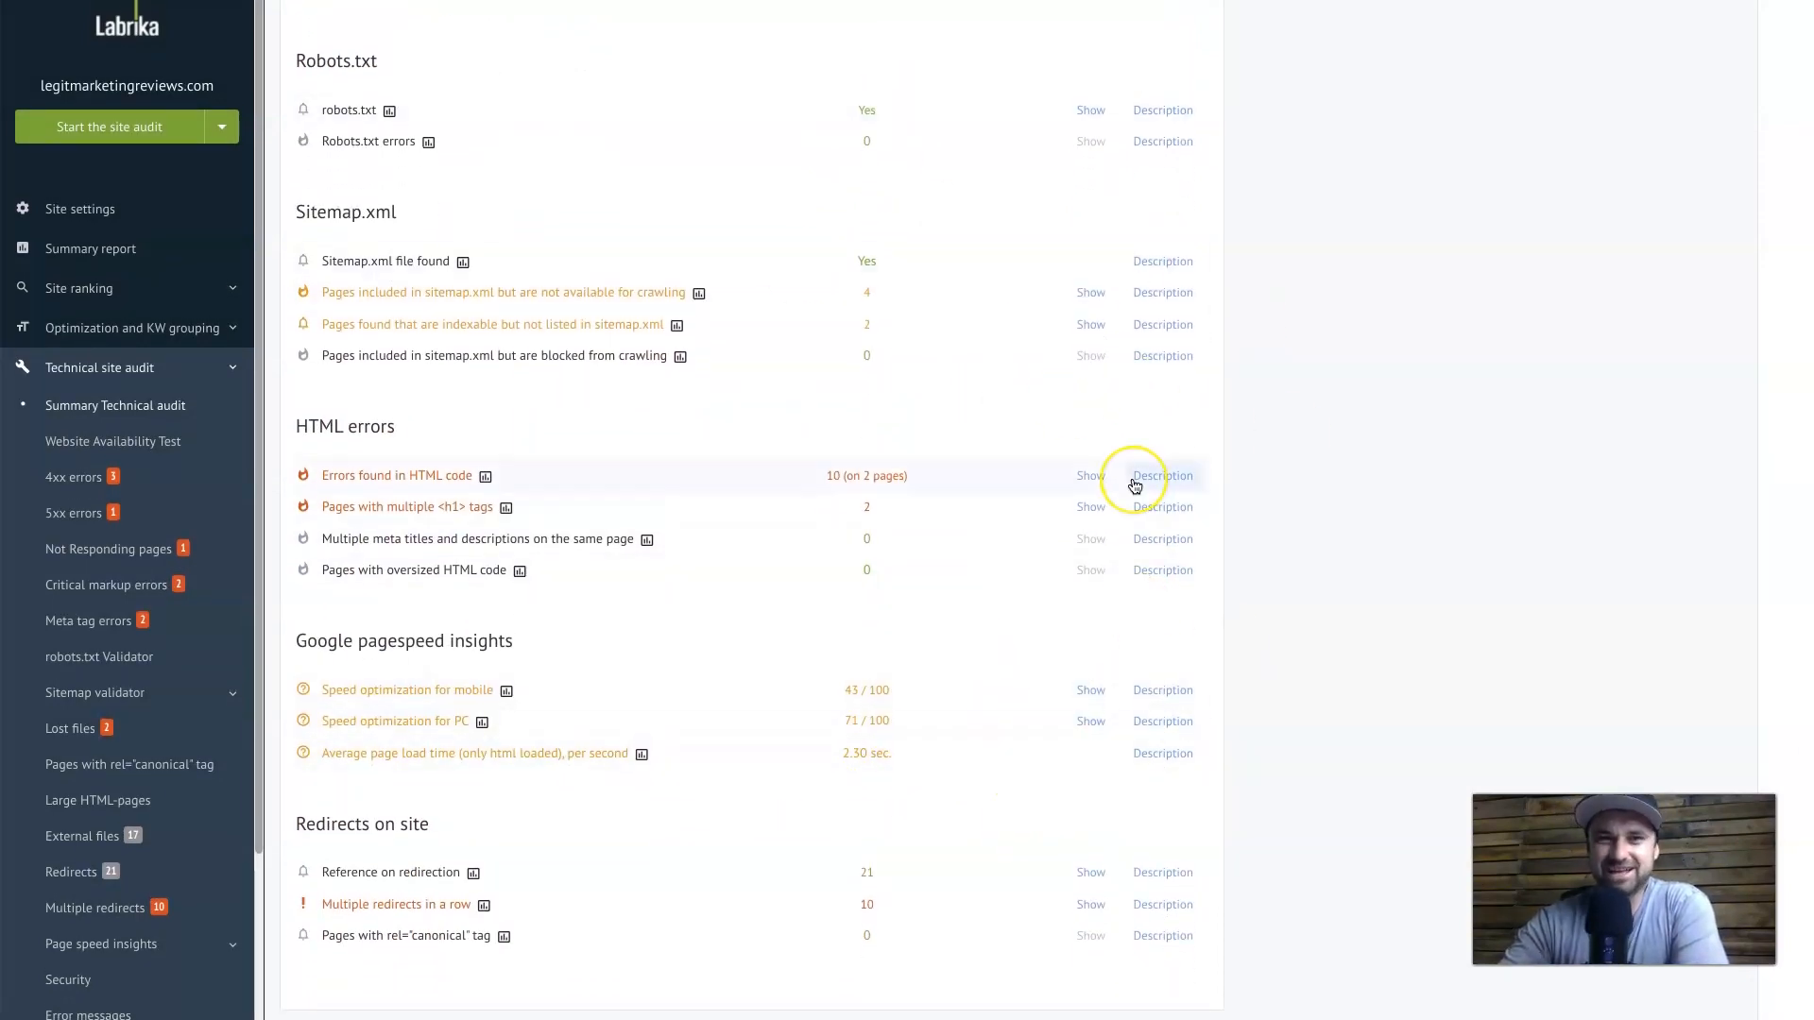
pyautogui.scroll(3)
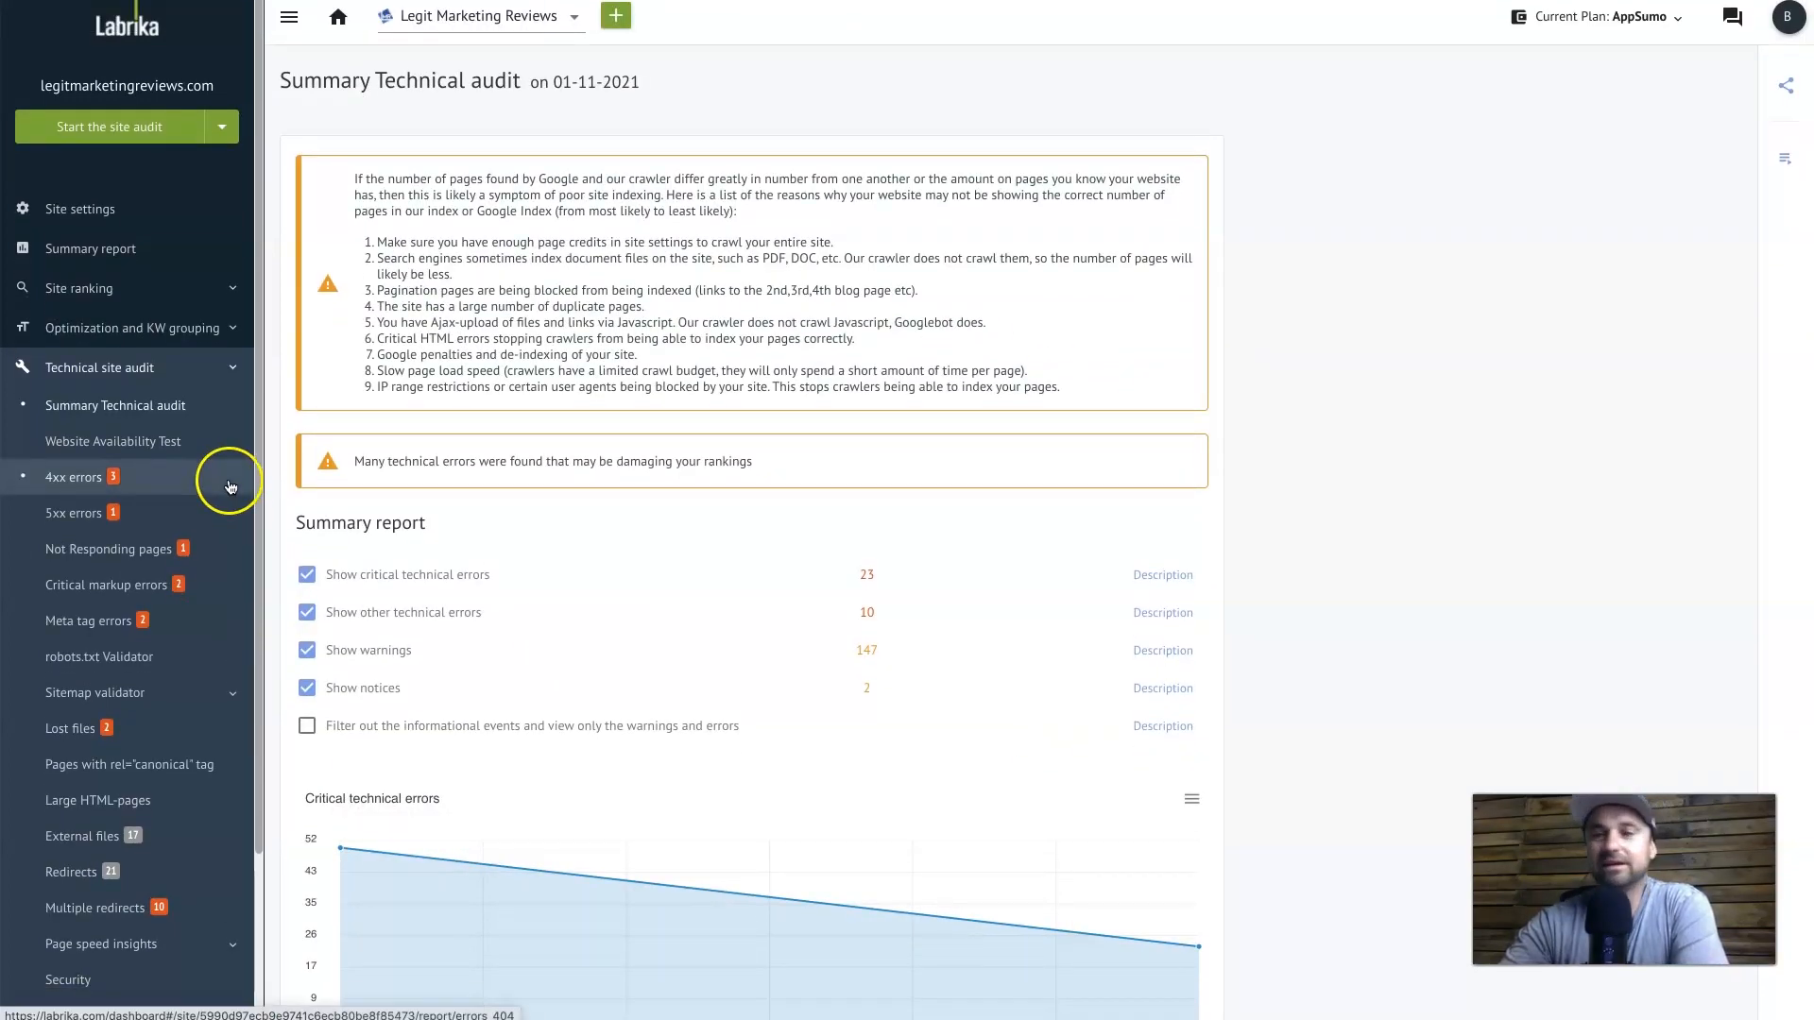
pyautogui.moveTo(140, 492)
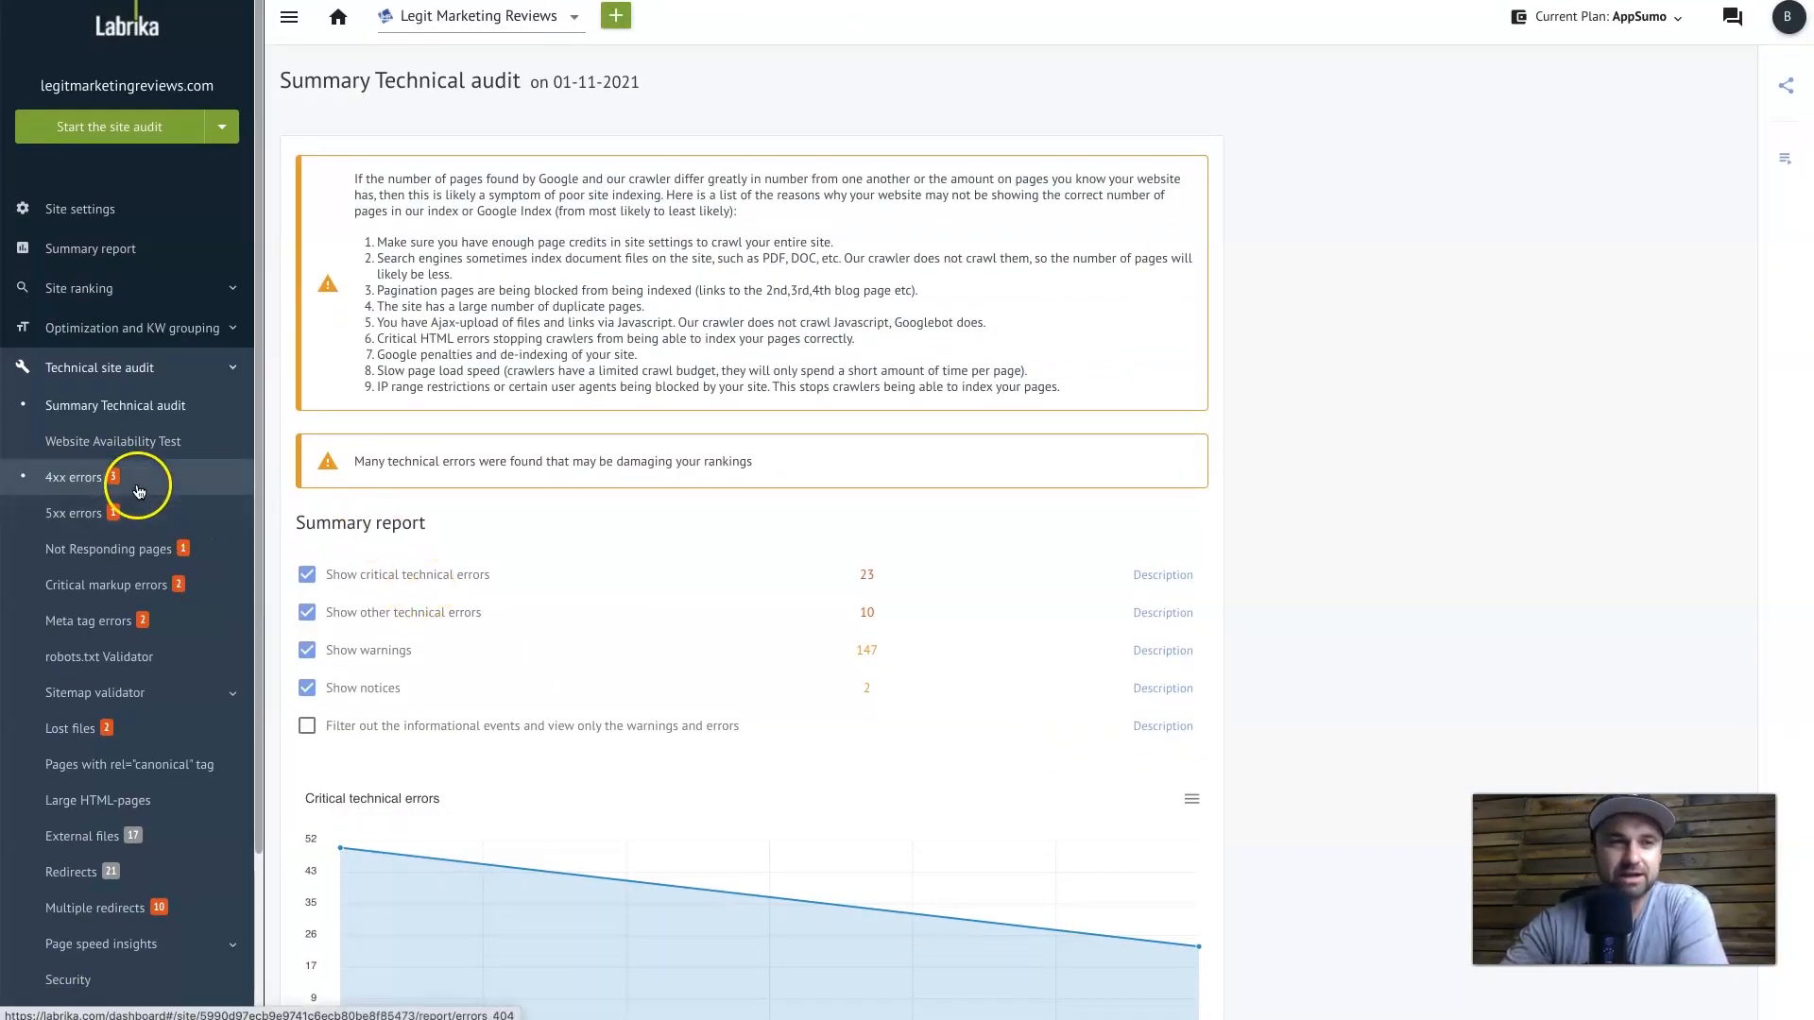
# Open the 4xx errors report and show which pages link to the broken /tools/ URL
pyautogui.click(72, 477)
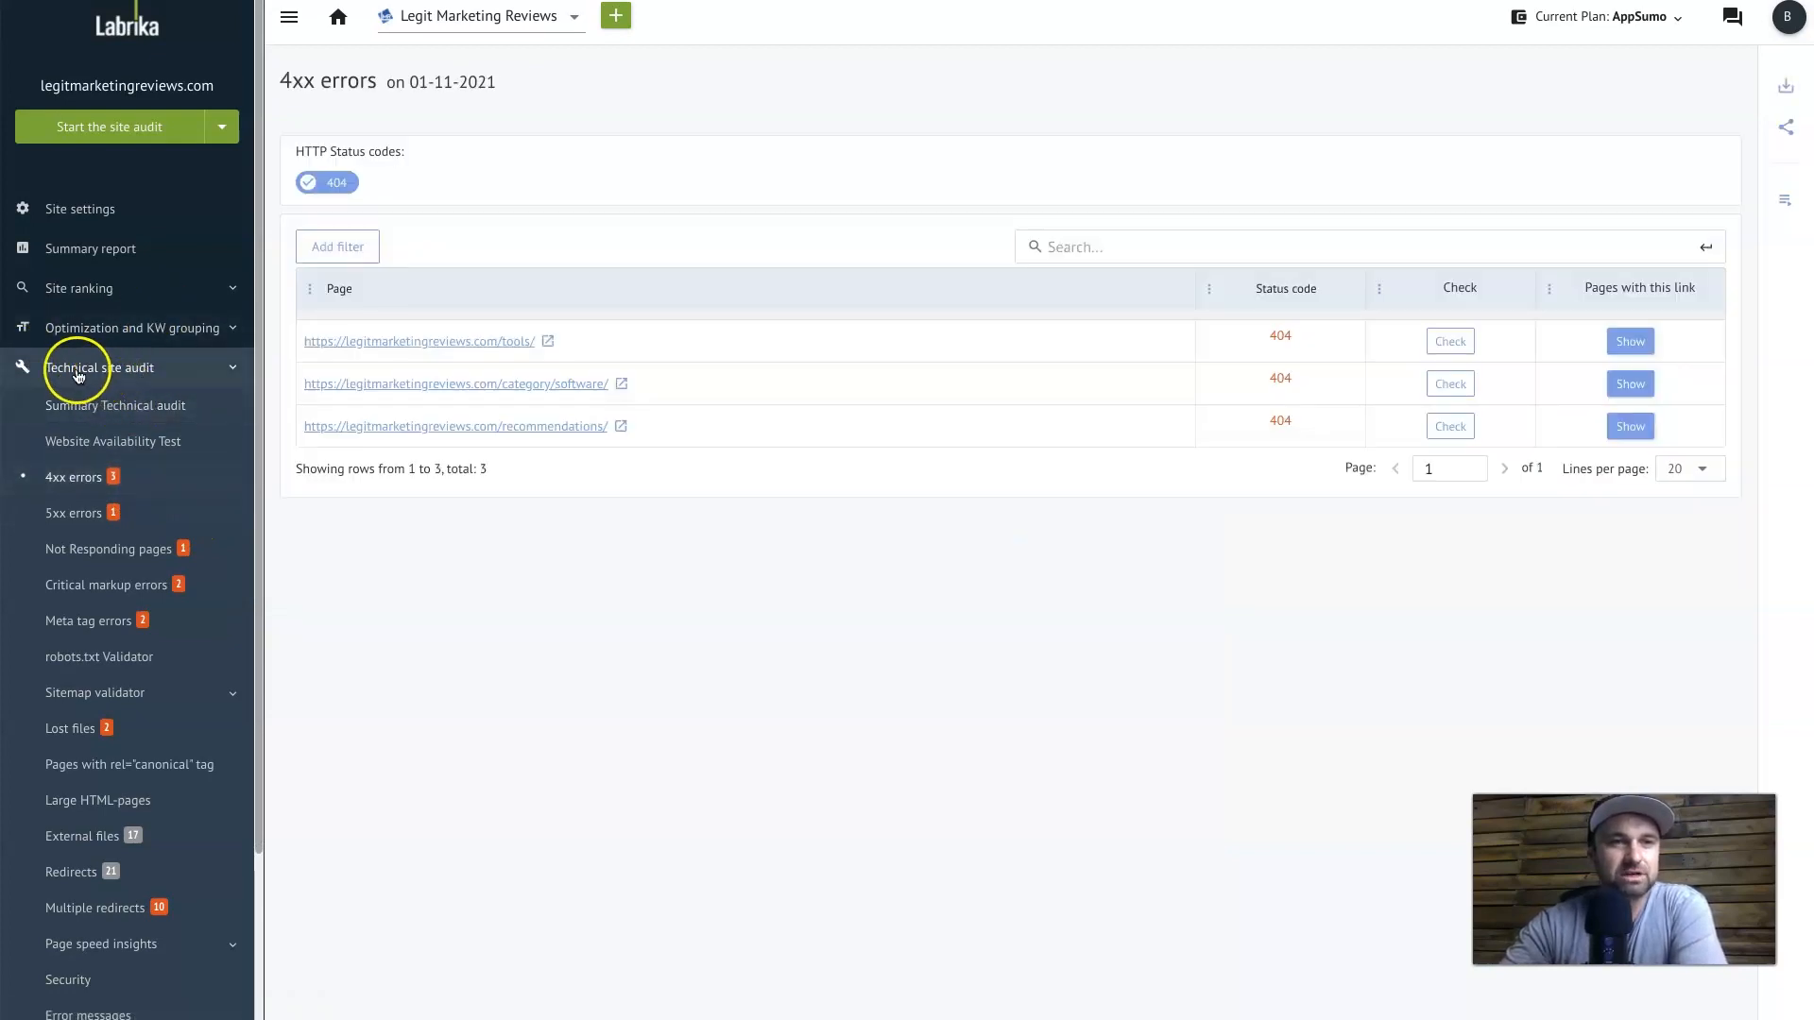
pyautogui.moveTo(111, 779)
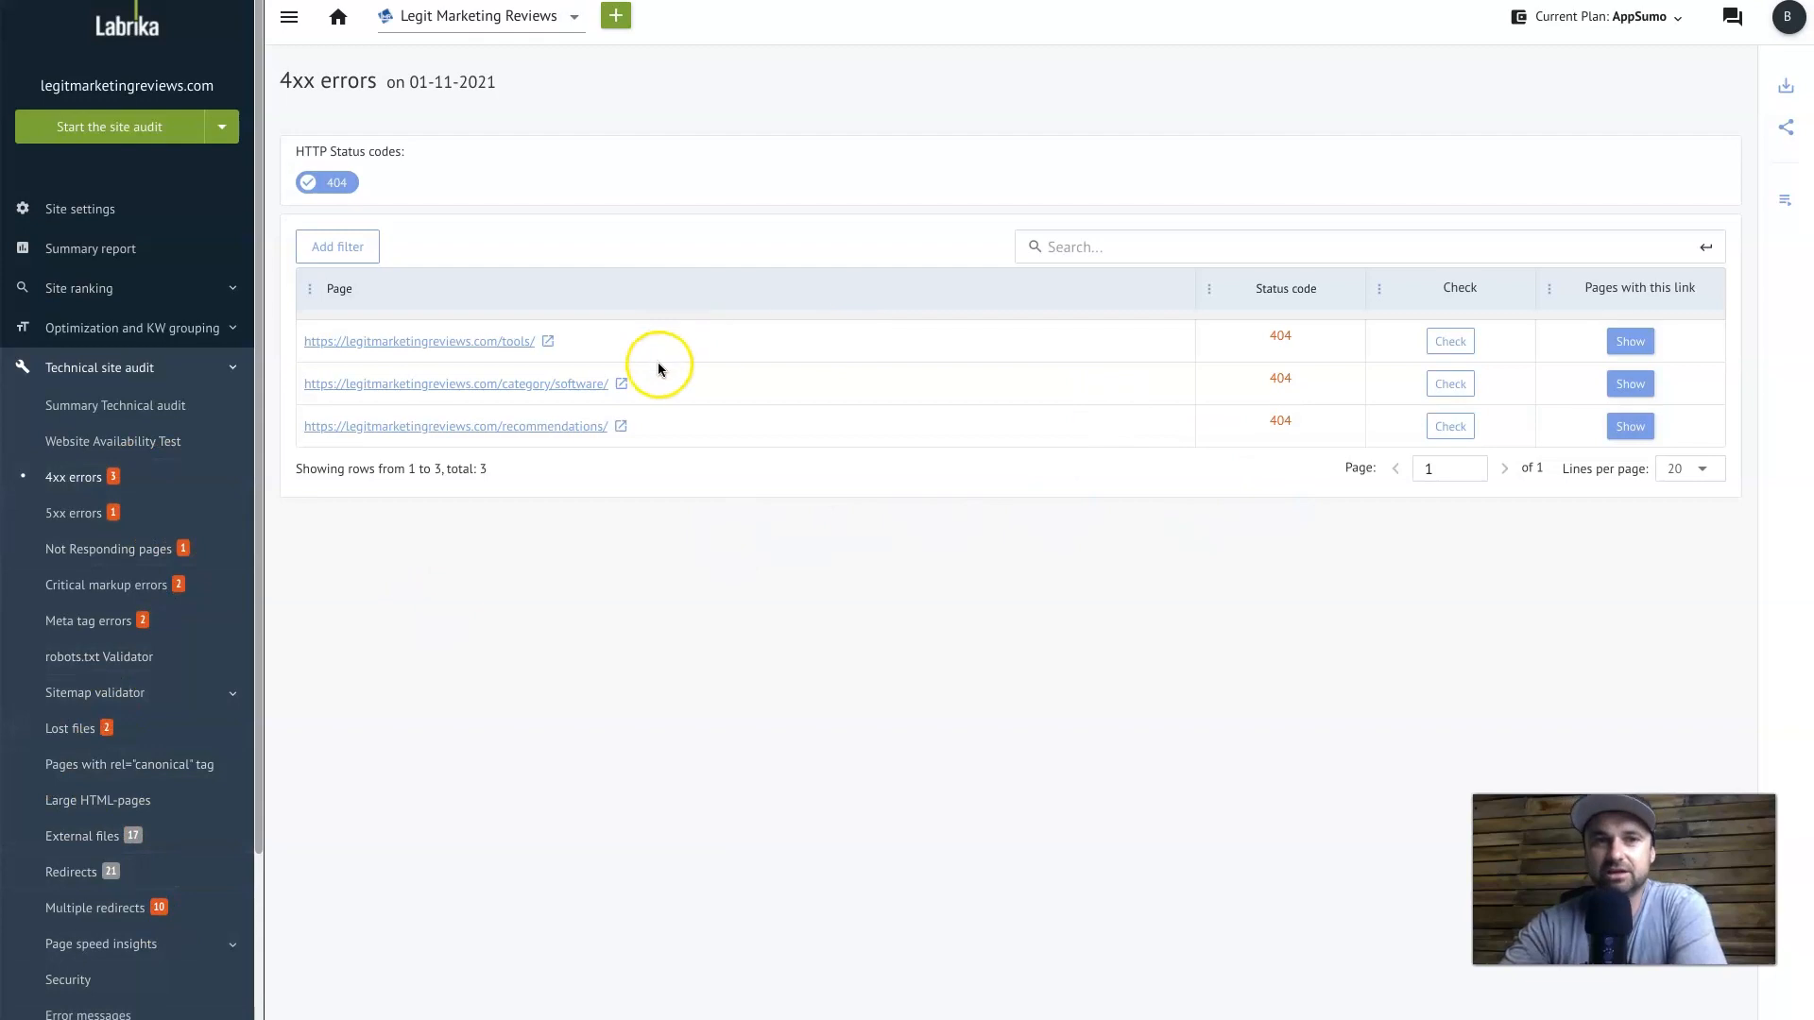
pyautogui.moveTo(1483, 340)
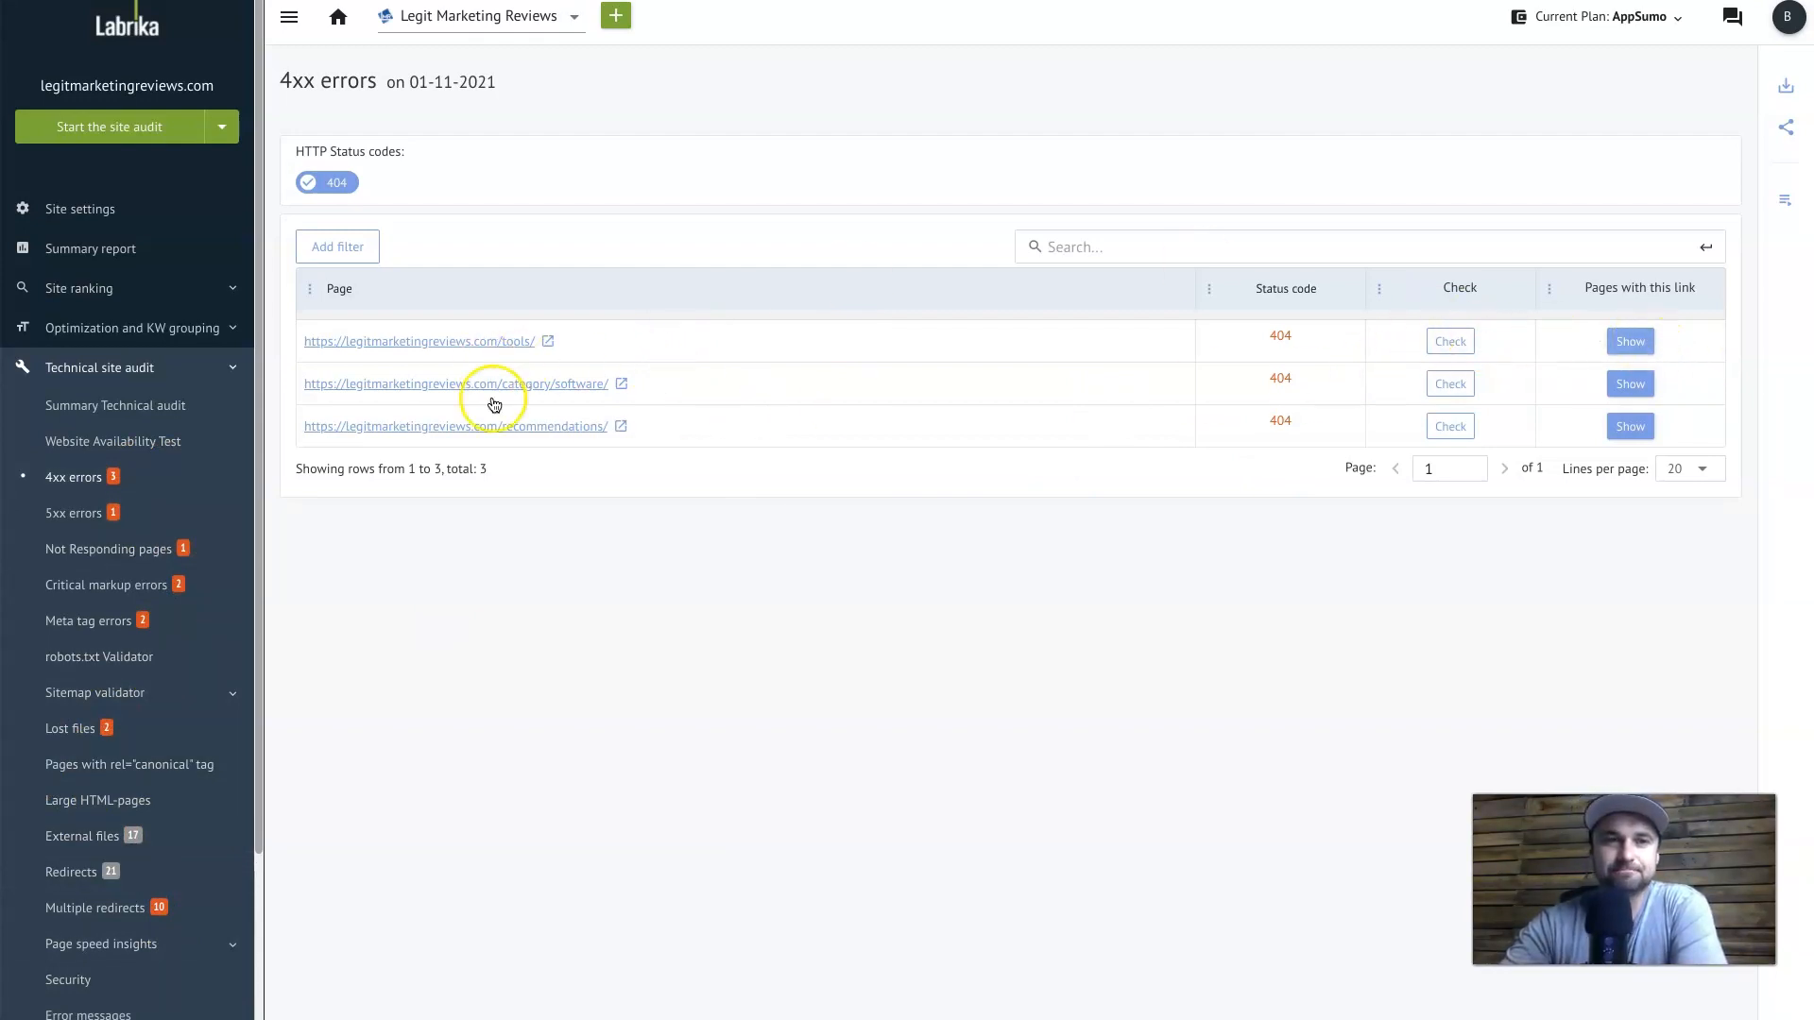
pyautogui.moveTo(773, 409)
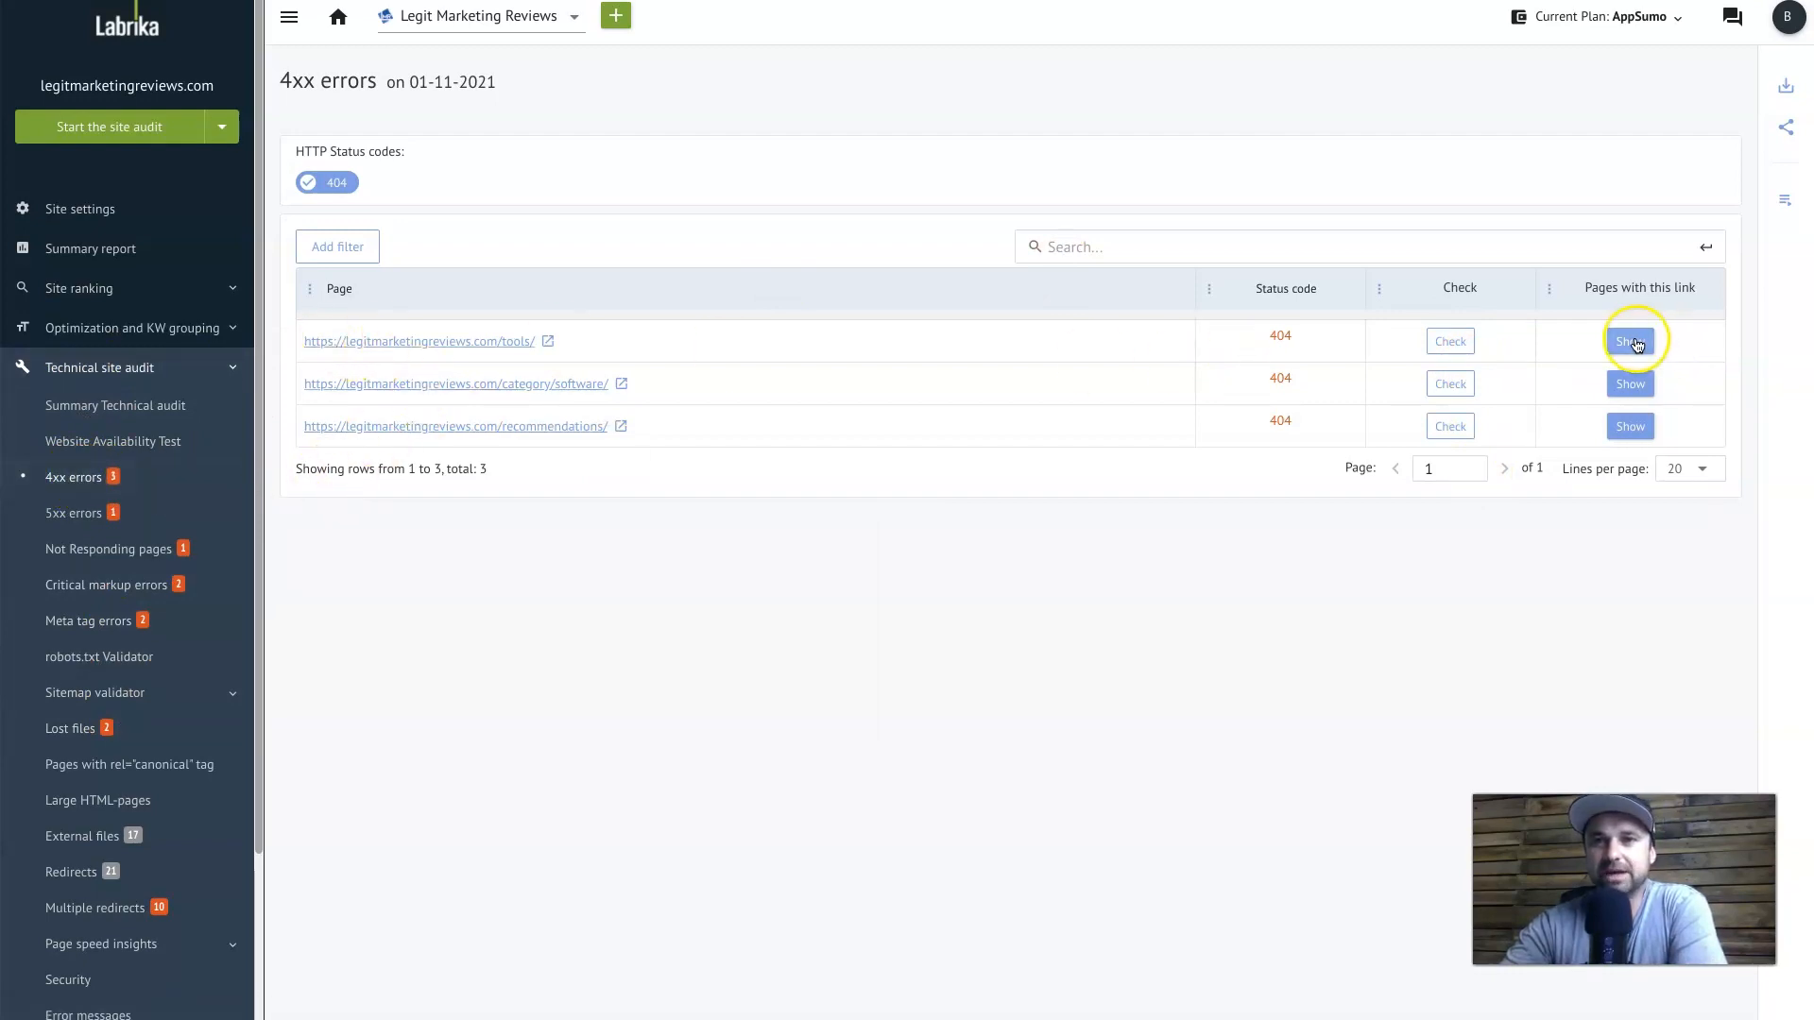
pyautogui.click(1629, 340)
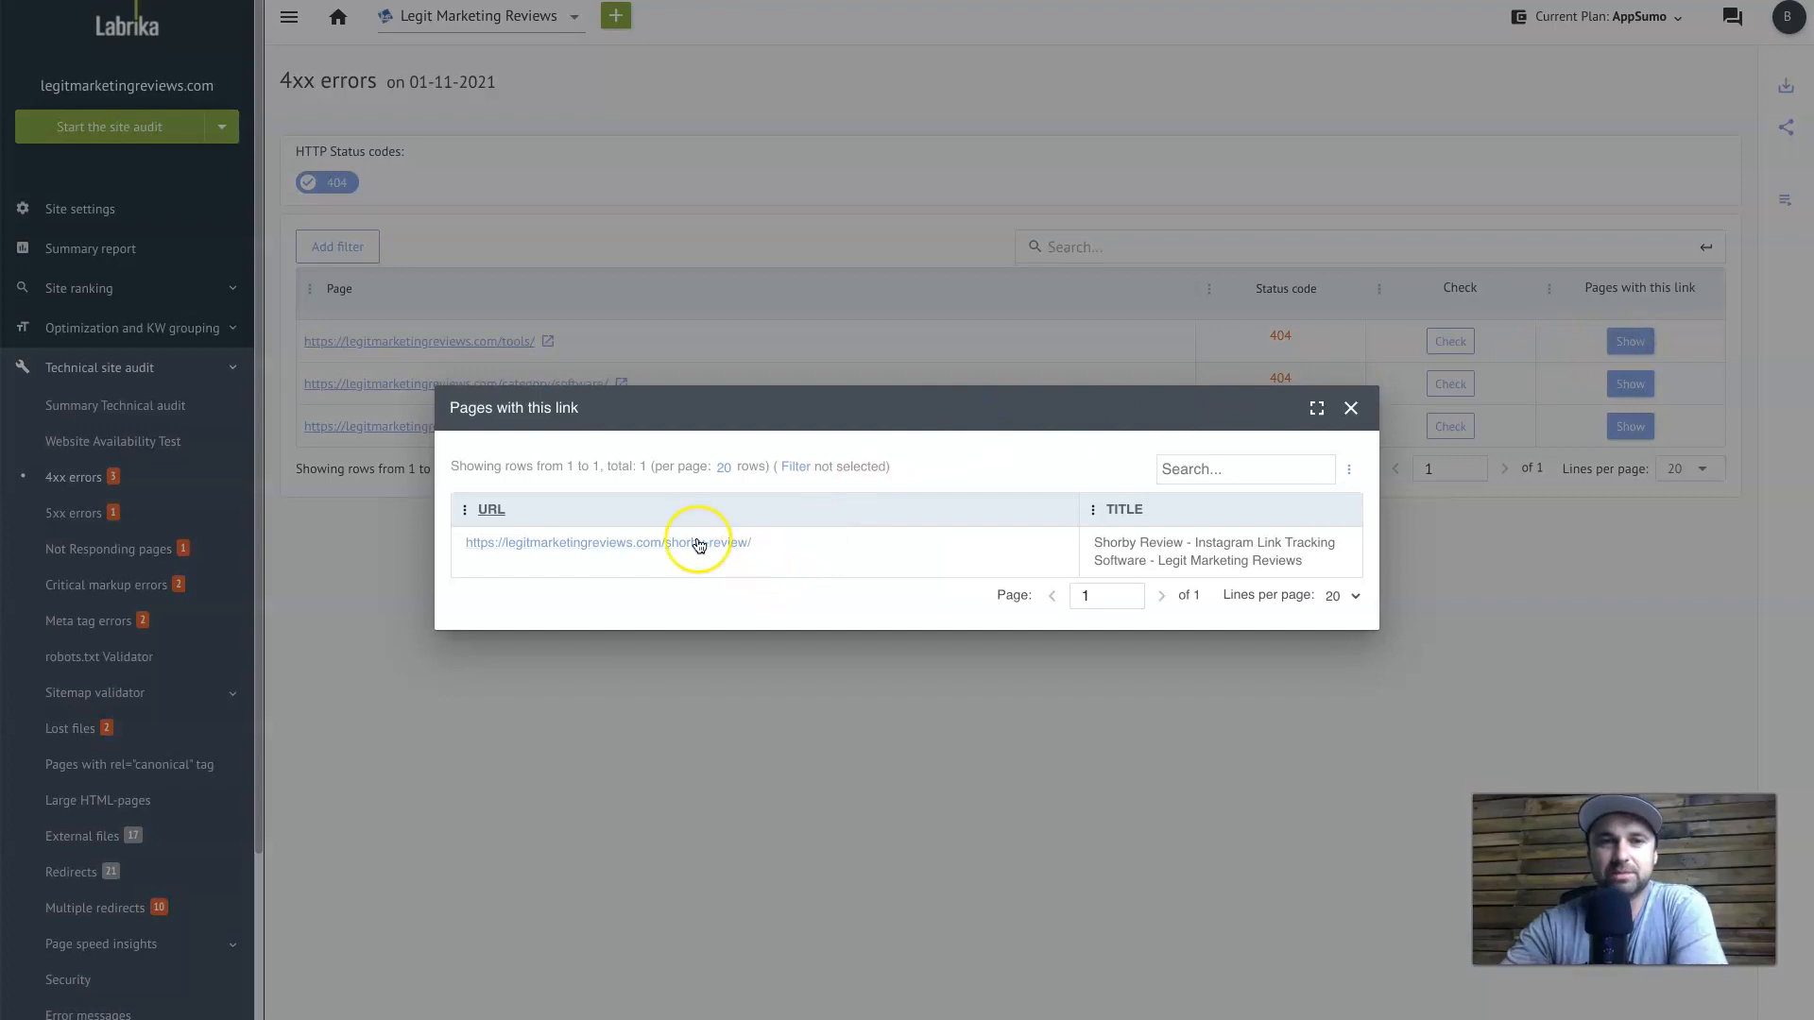
pyautogui.moveTo(1353, 380)
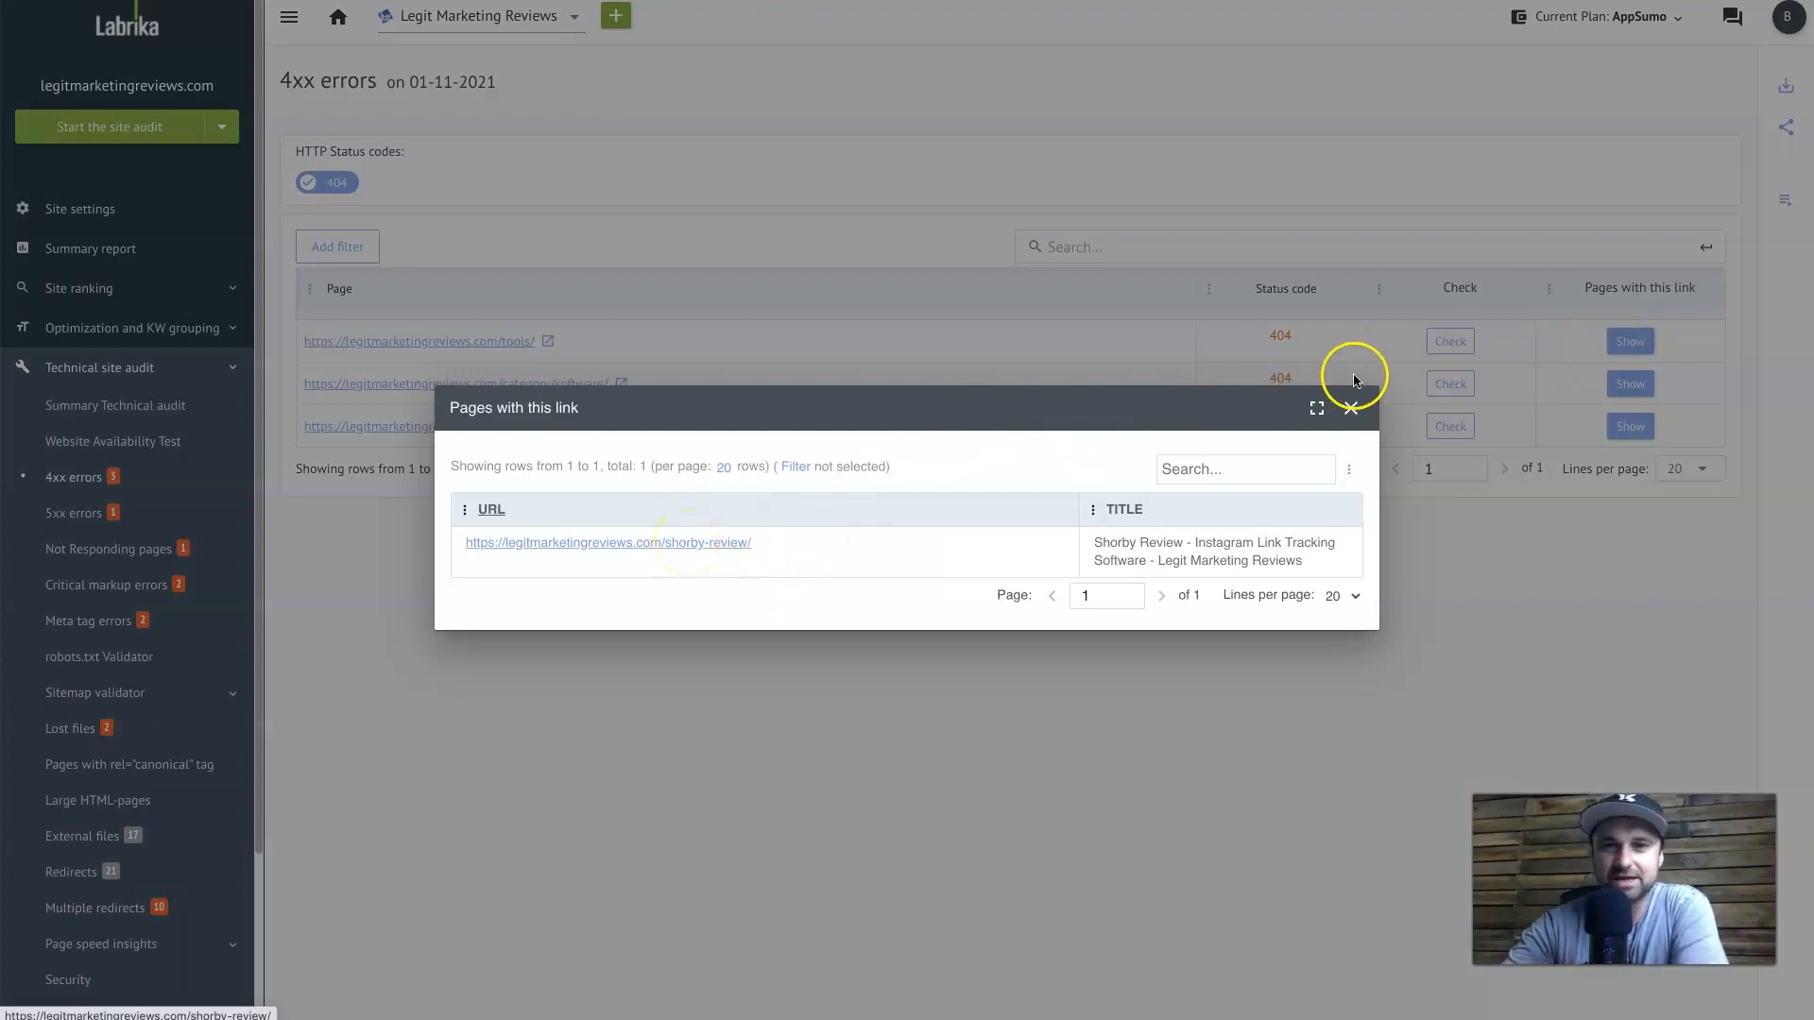
pyautogui.click(1349, 408)
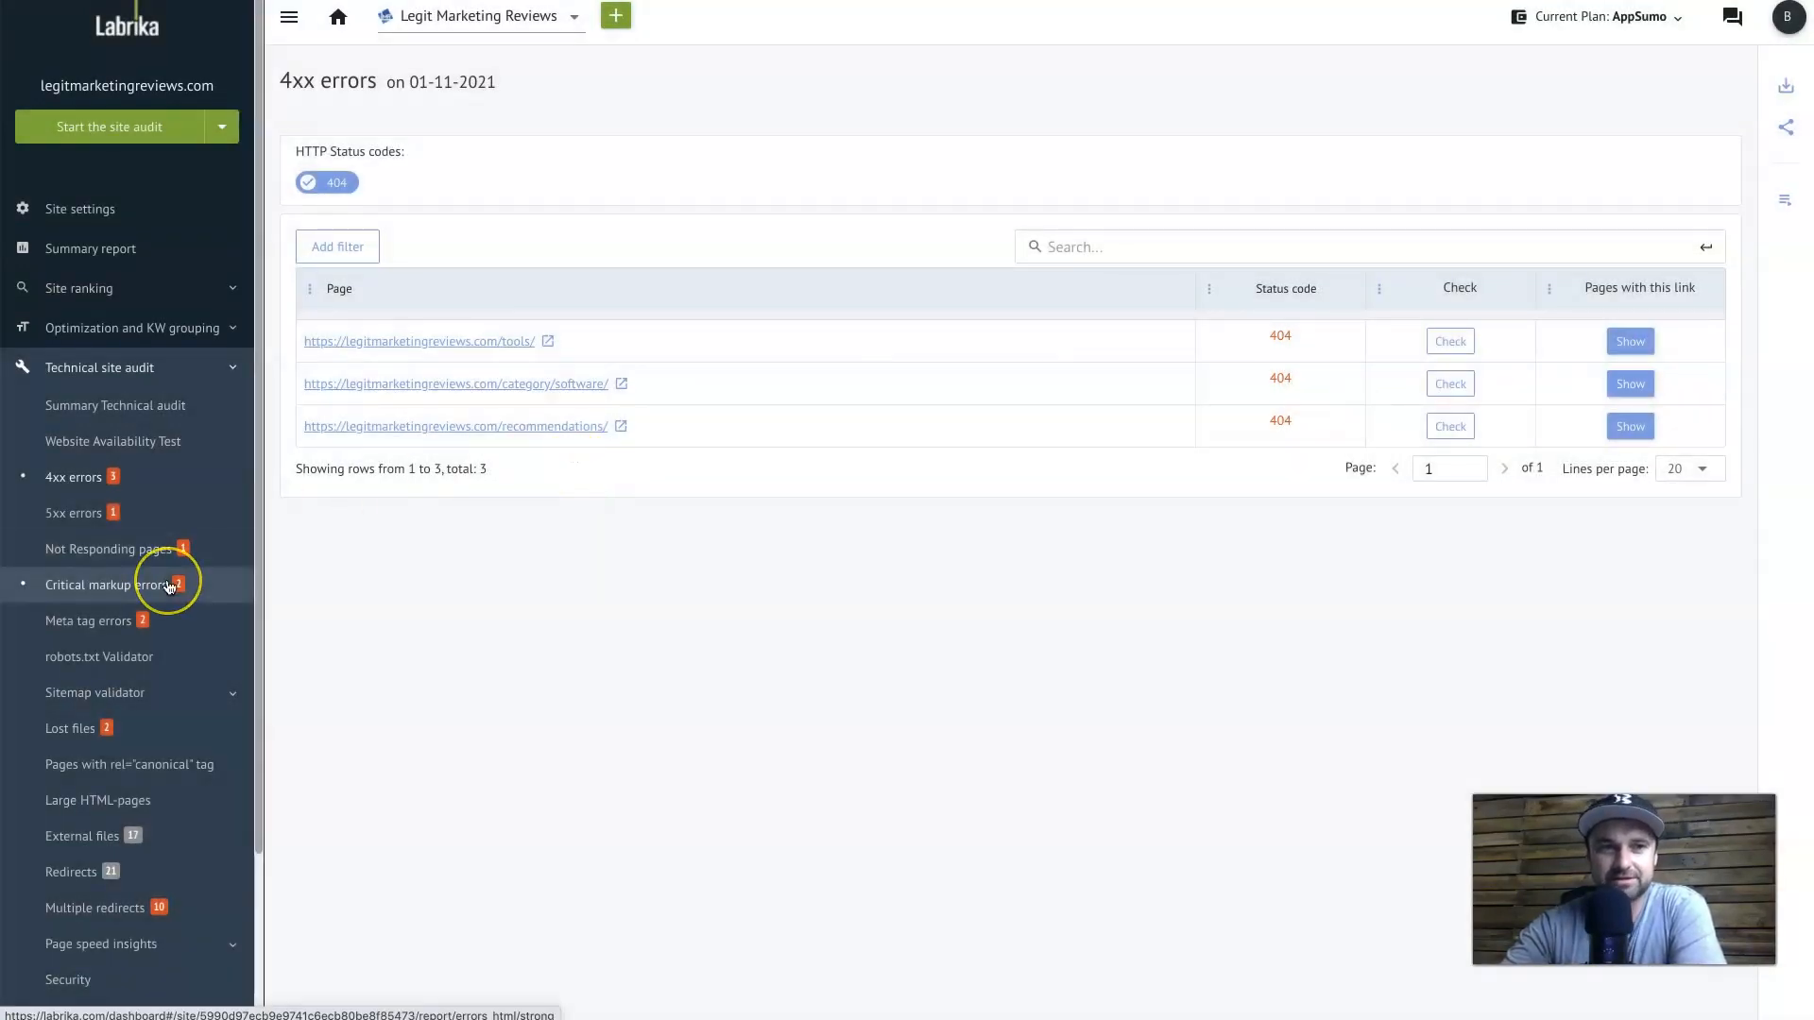
# Expand the SEO audit & Crawl section in the sidebar
pyautogui.scroll(-3)
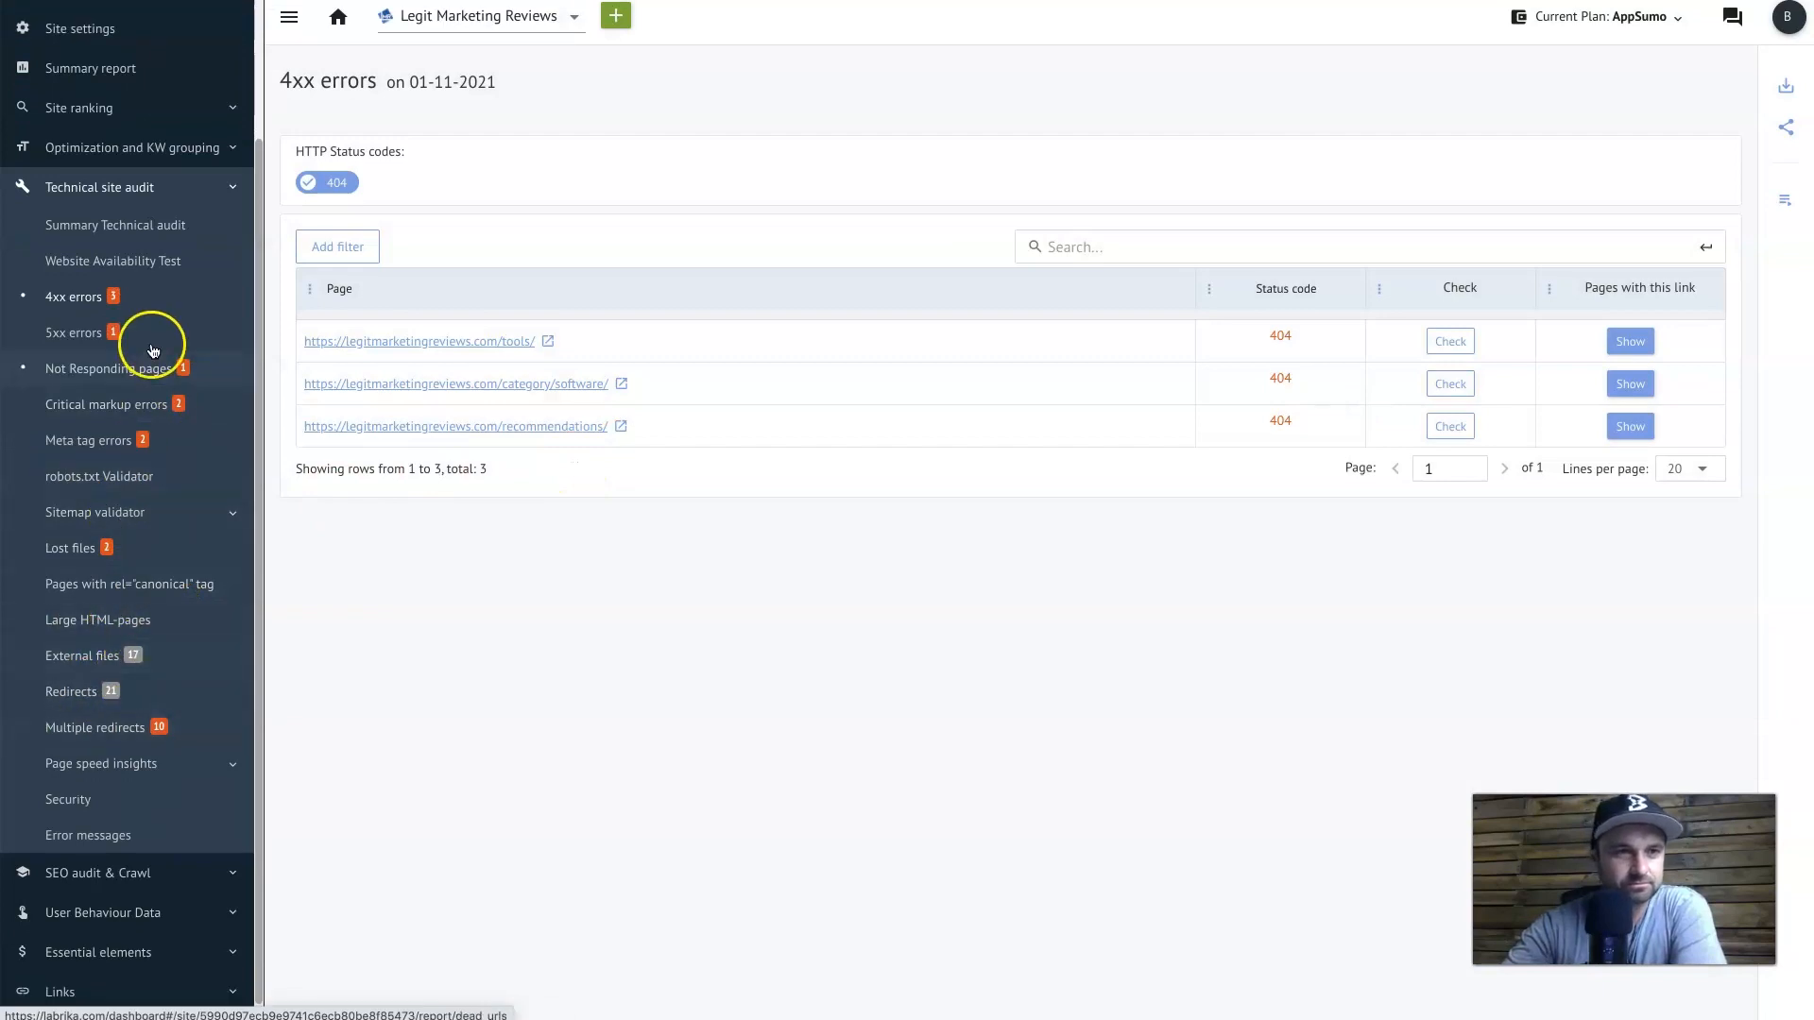
pyautogui.moveTo(140, 187)
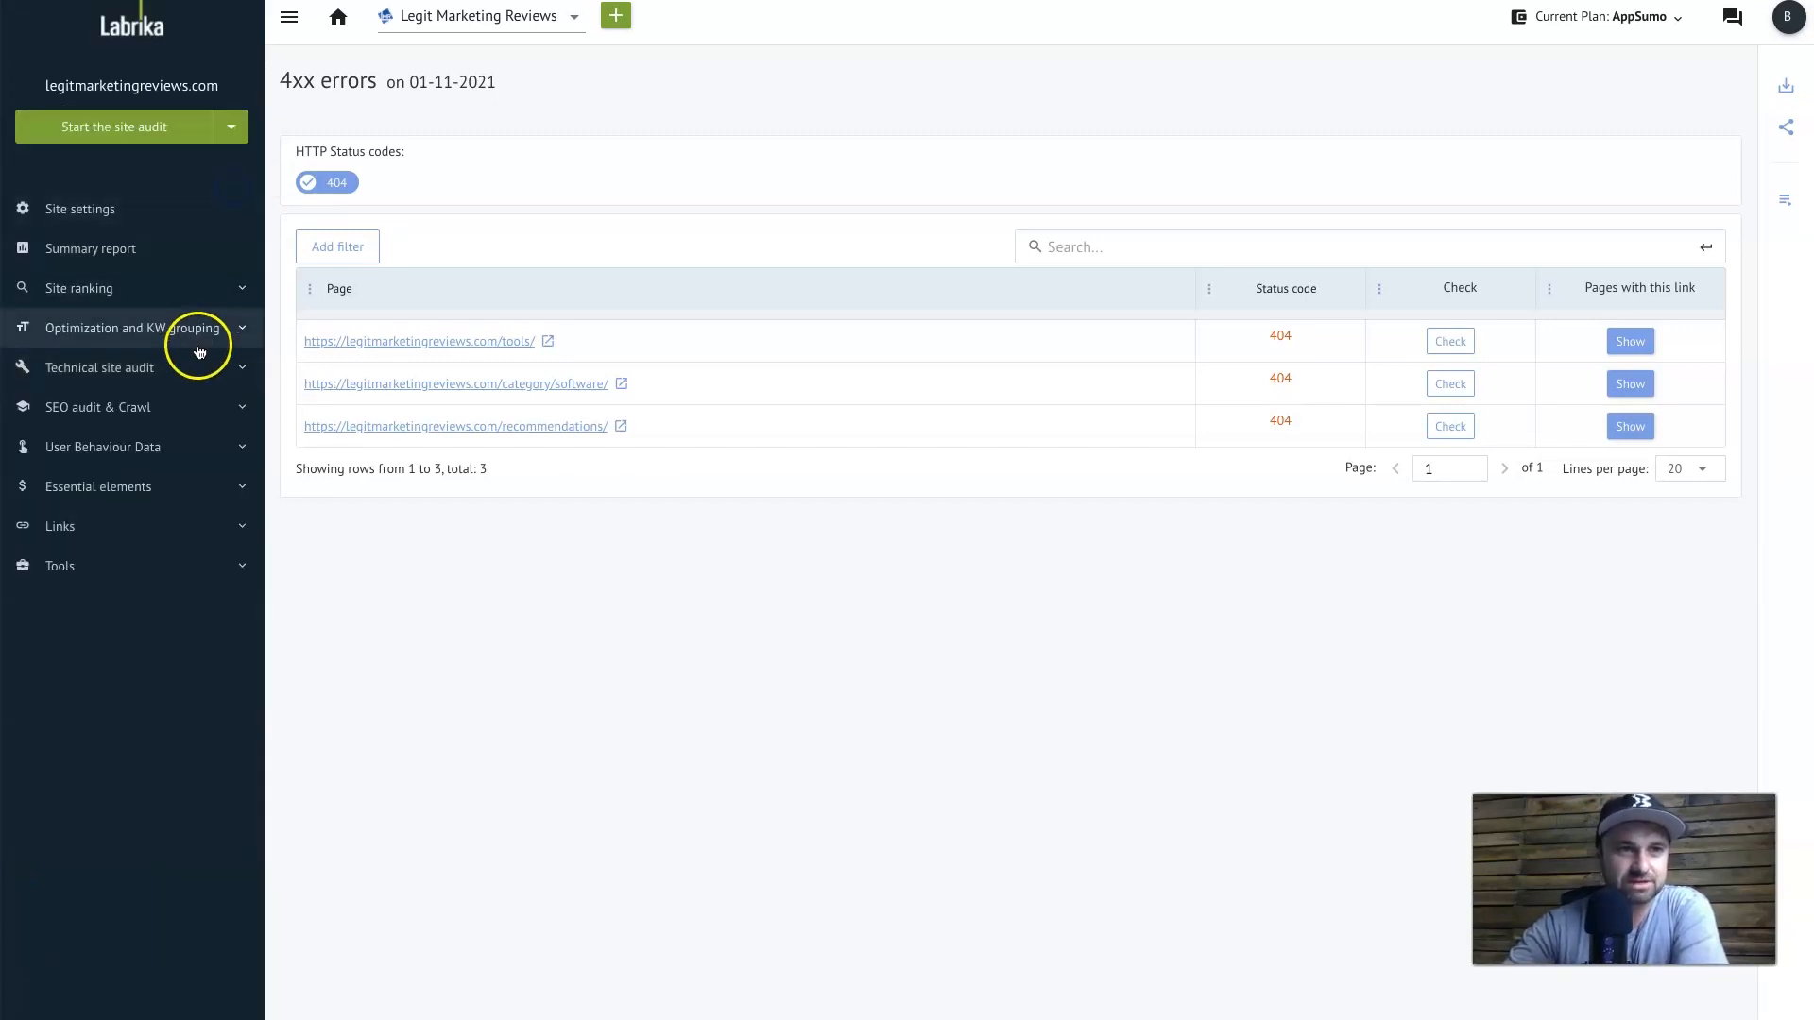
pyautogui.click(98, 409)
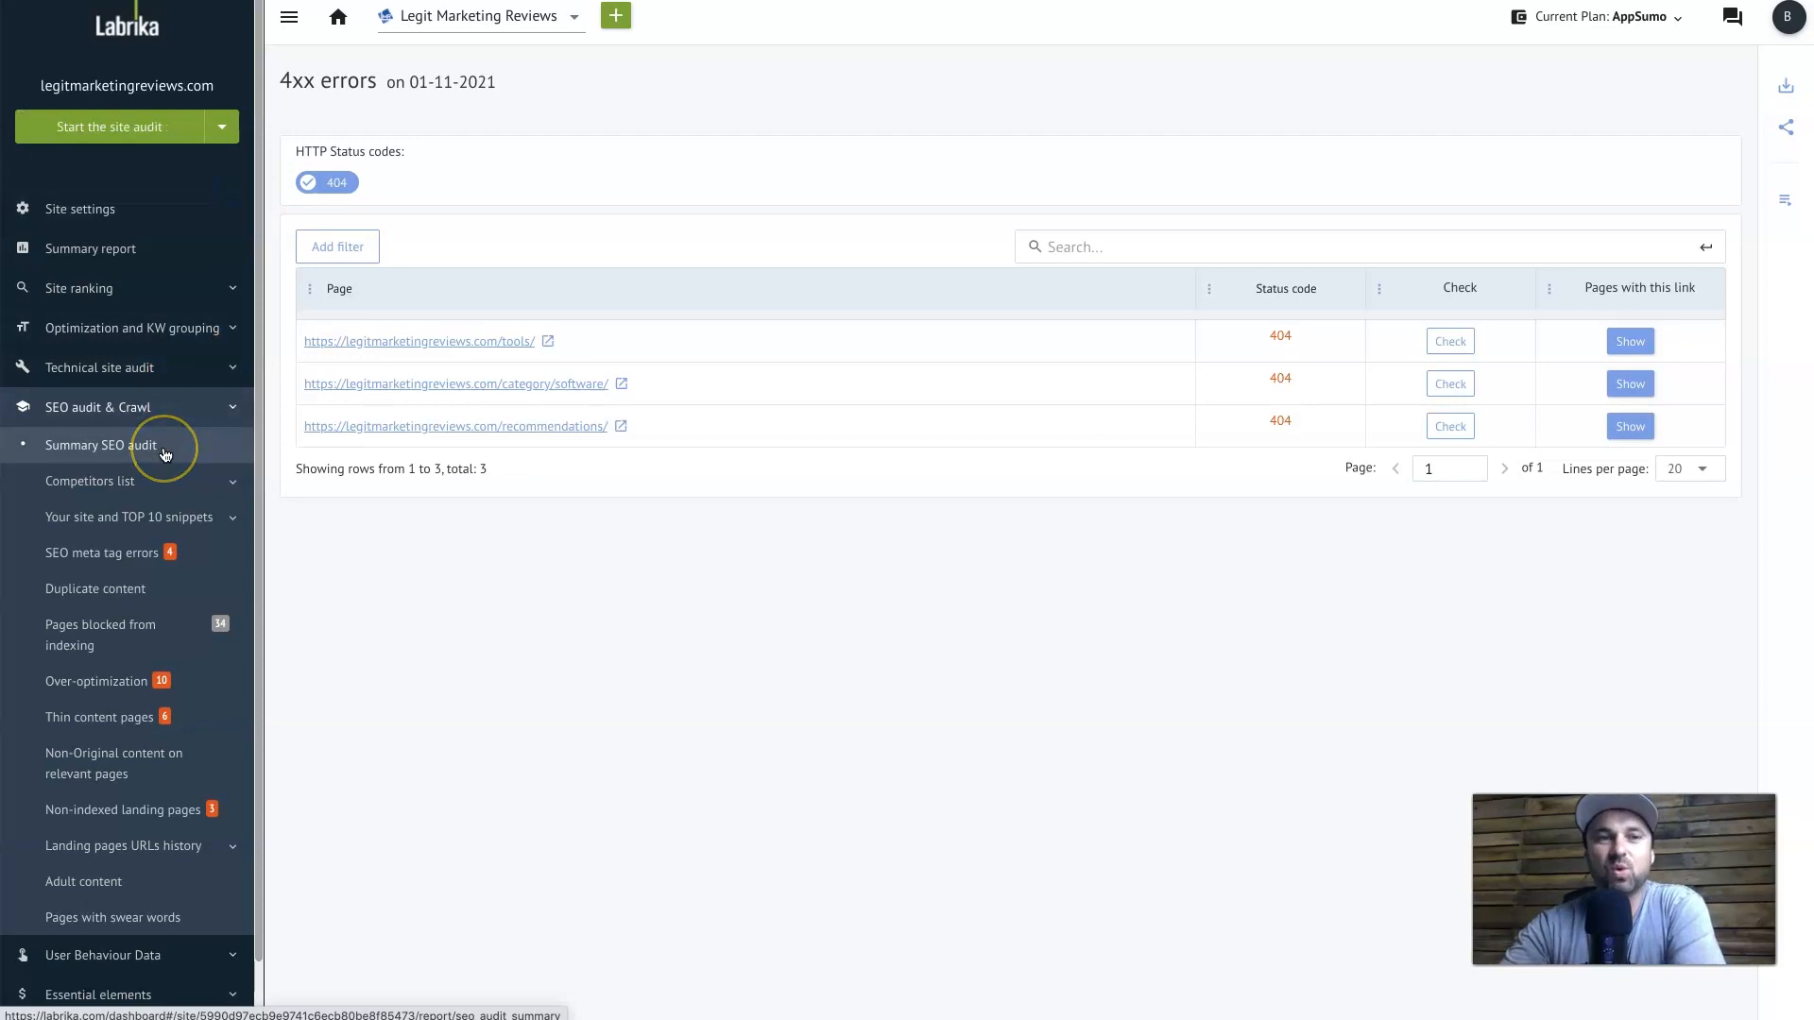
# Open the Summary SEO audit and scroll through content issues, other SEO errors and links
pyautogui.click(101, 444)
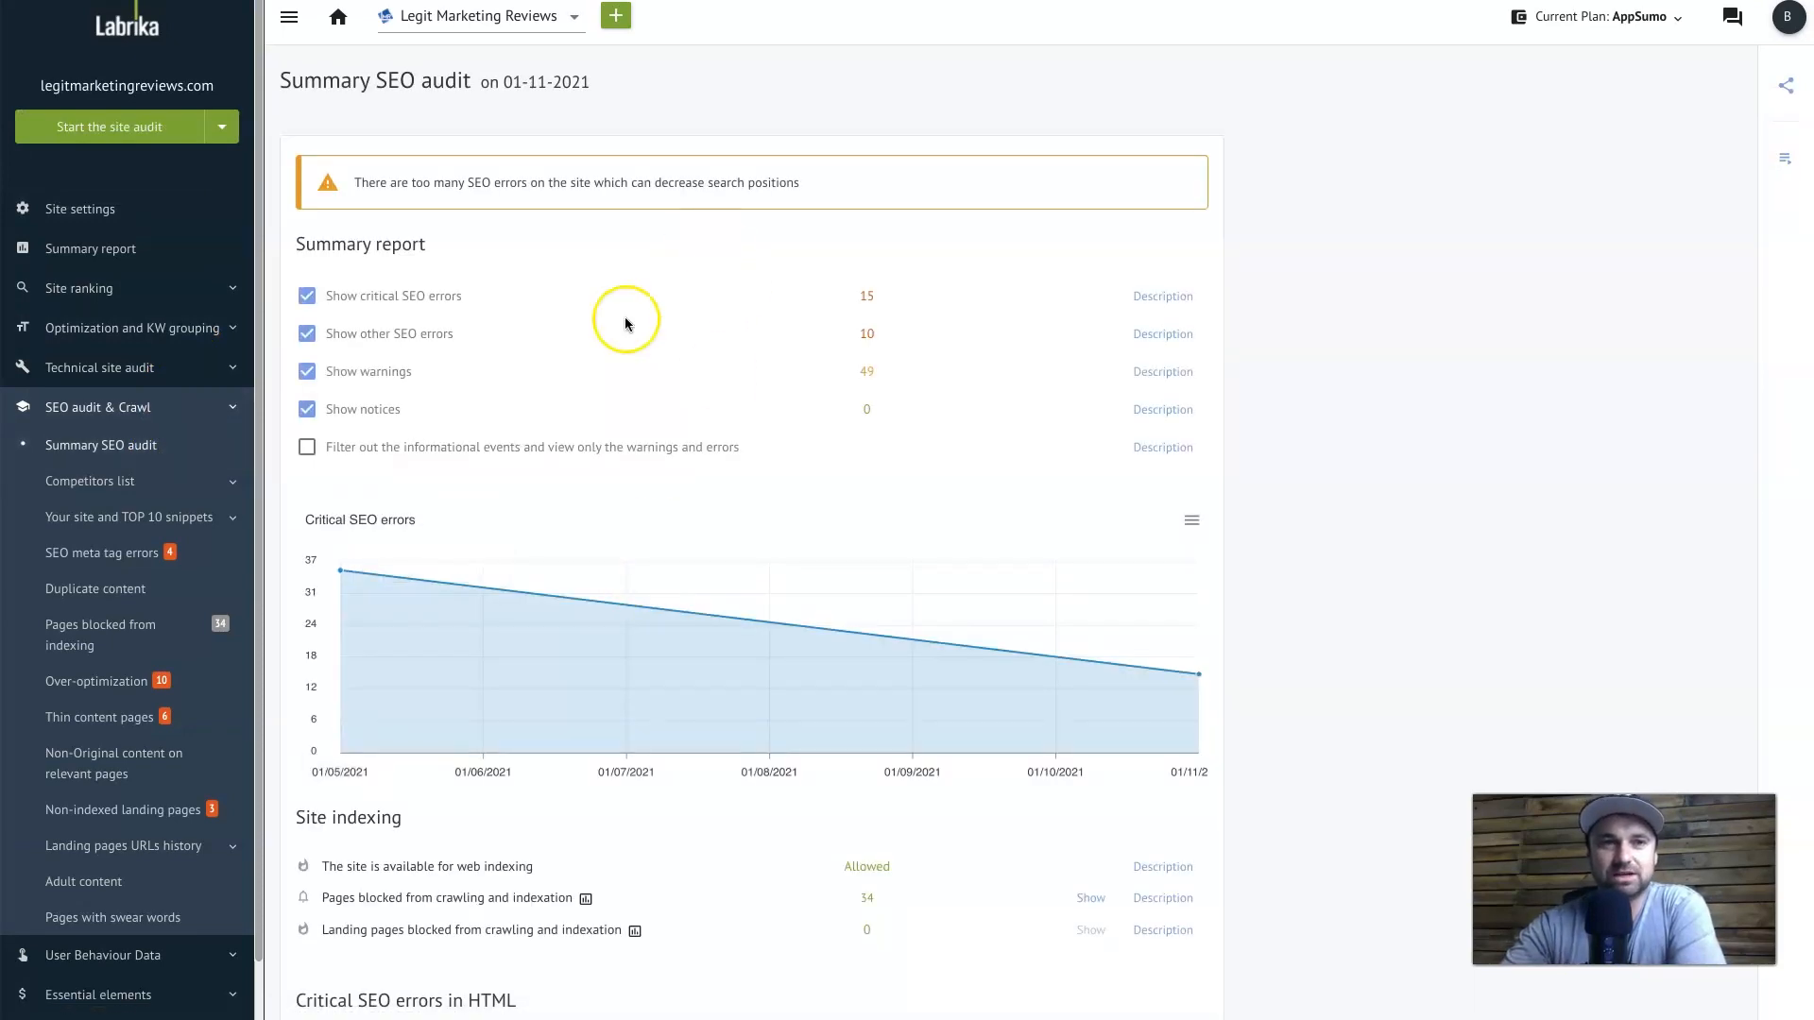
pyautogui.scroll(-3)
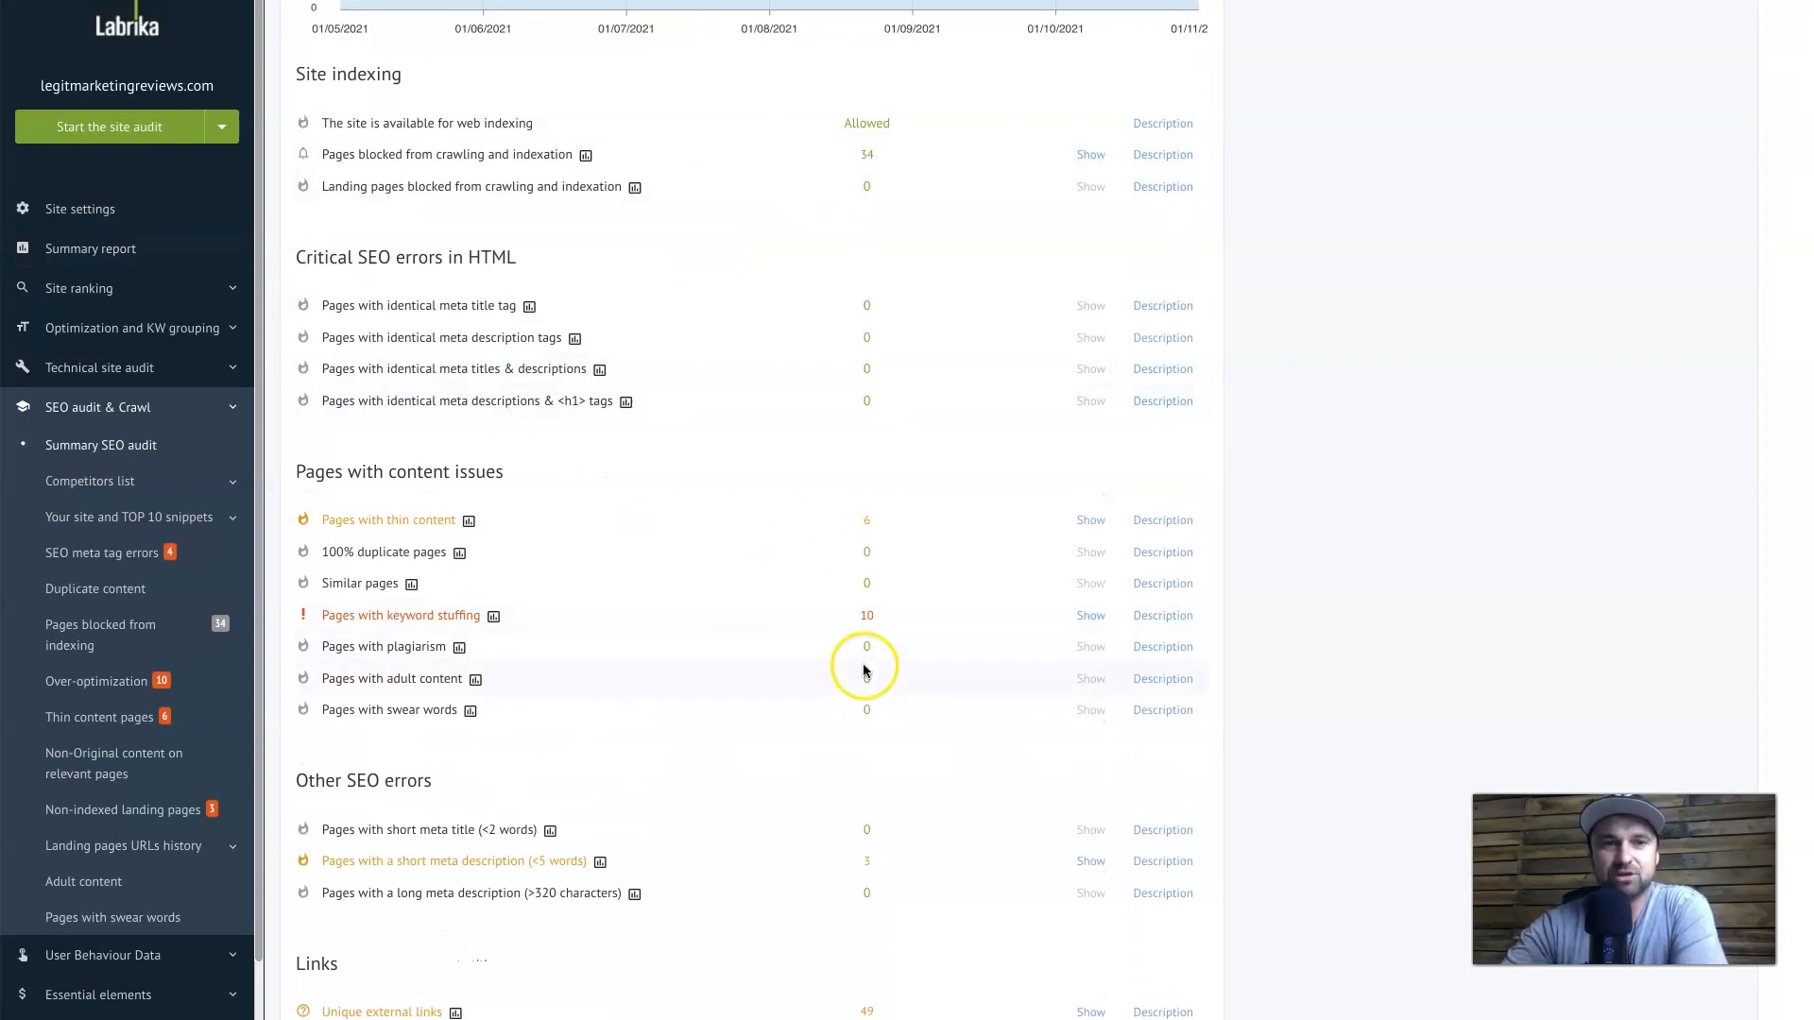
pyautogui.scroll(-3)
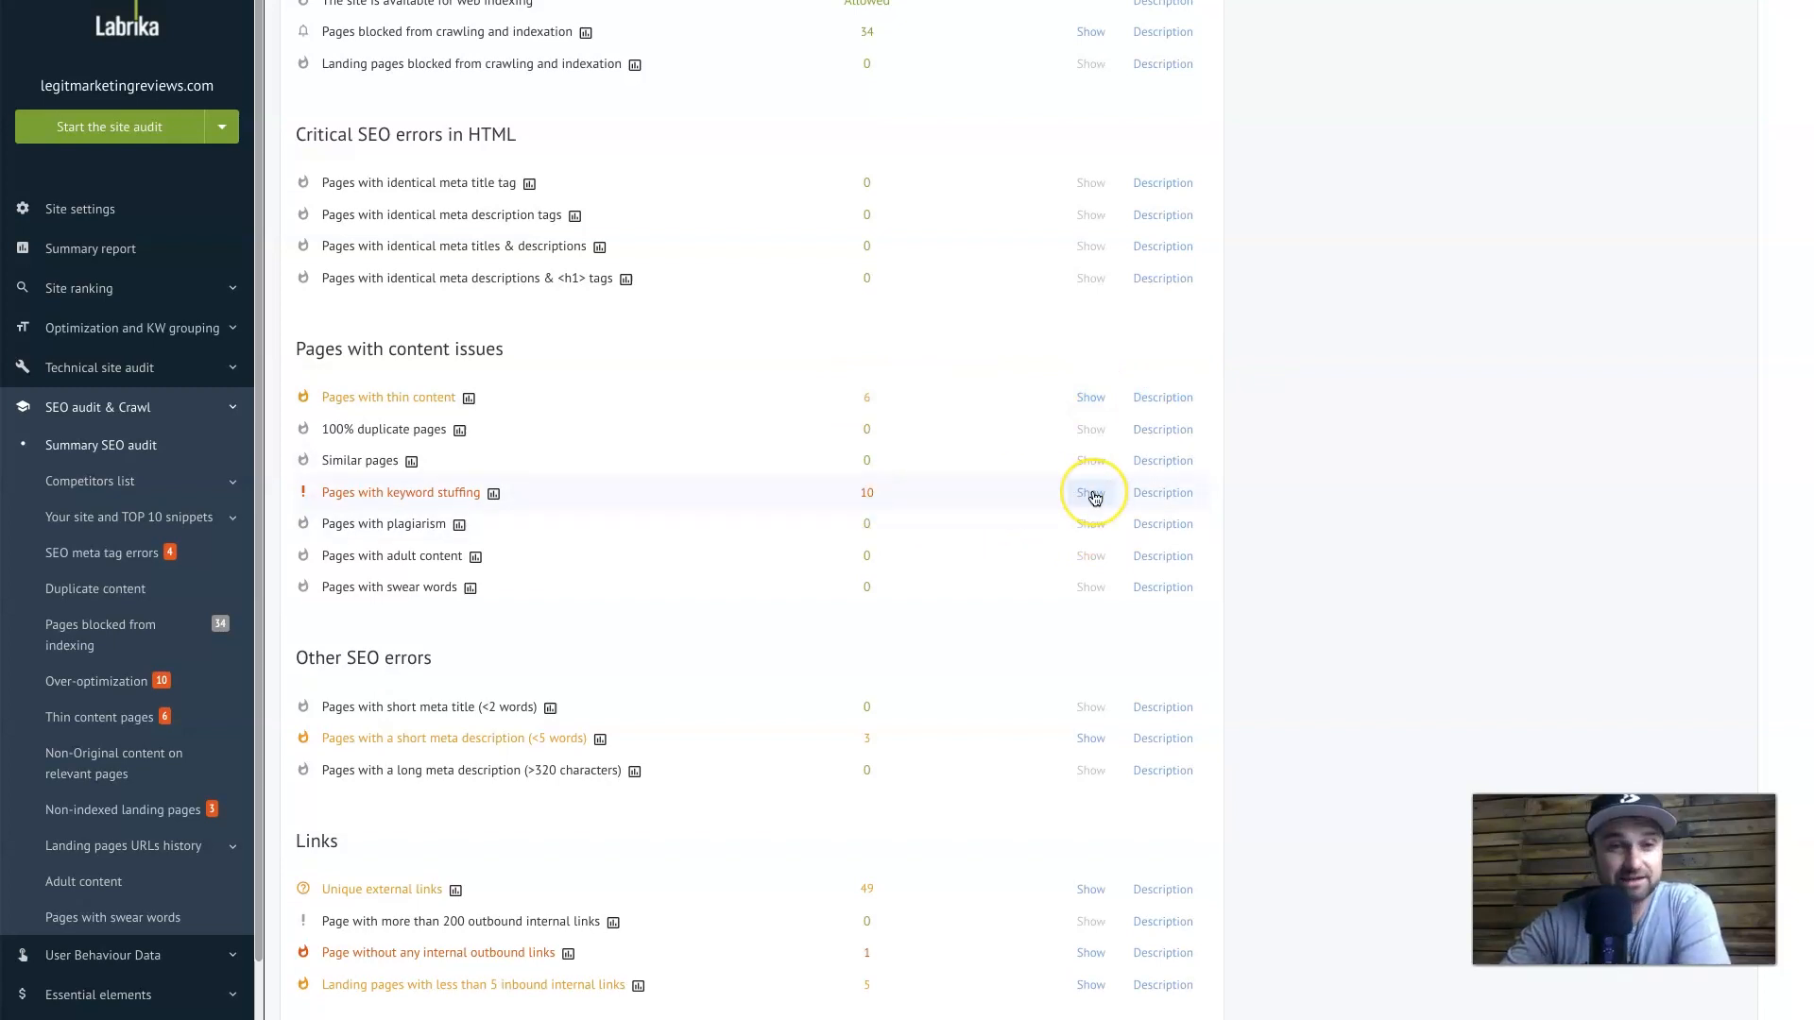
pyautogui.scroll(-3)
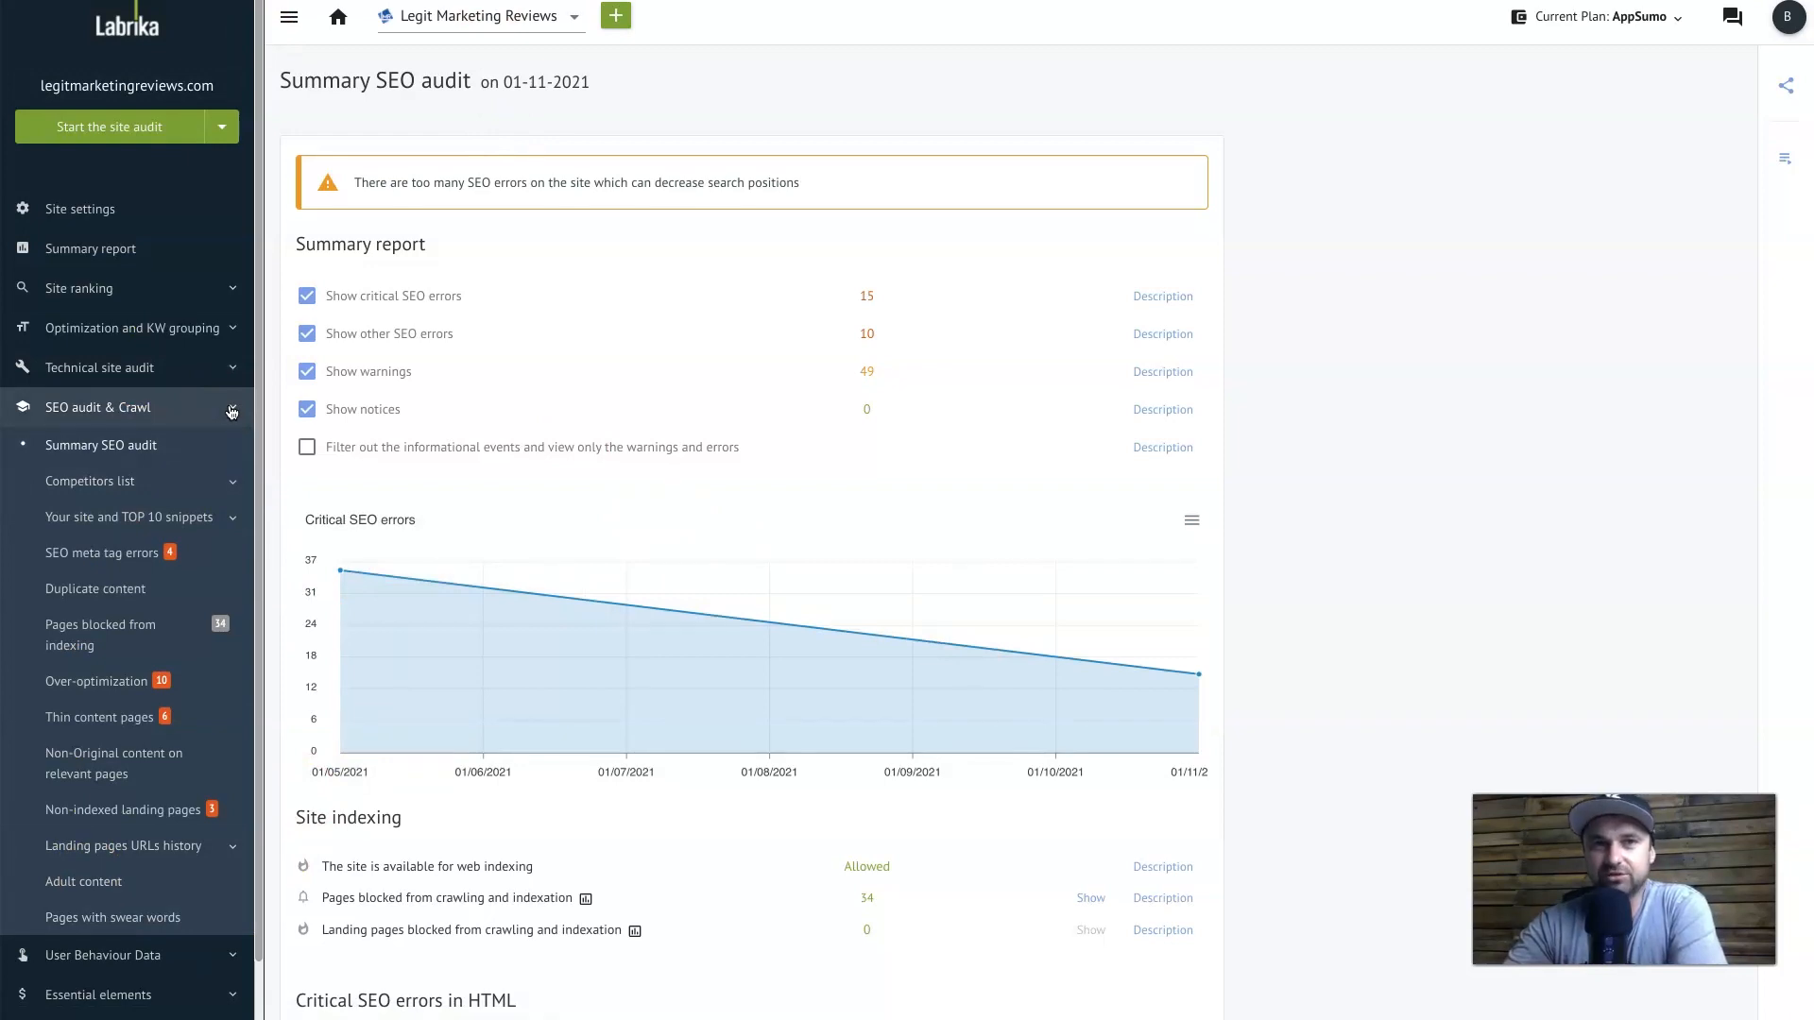
pyautogui.moveTo(166, 960)
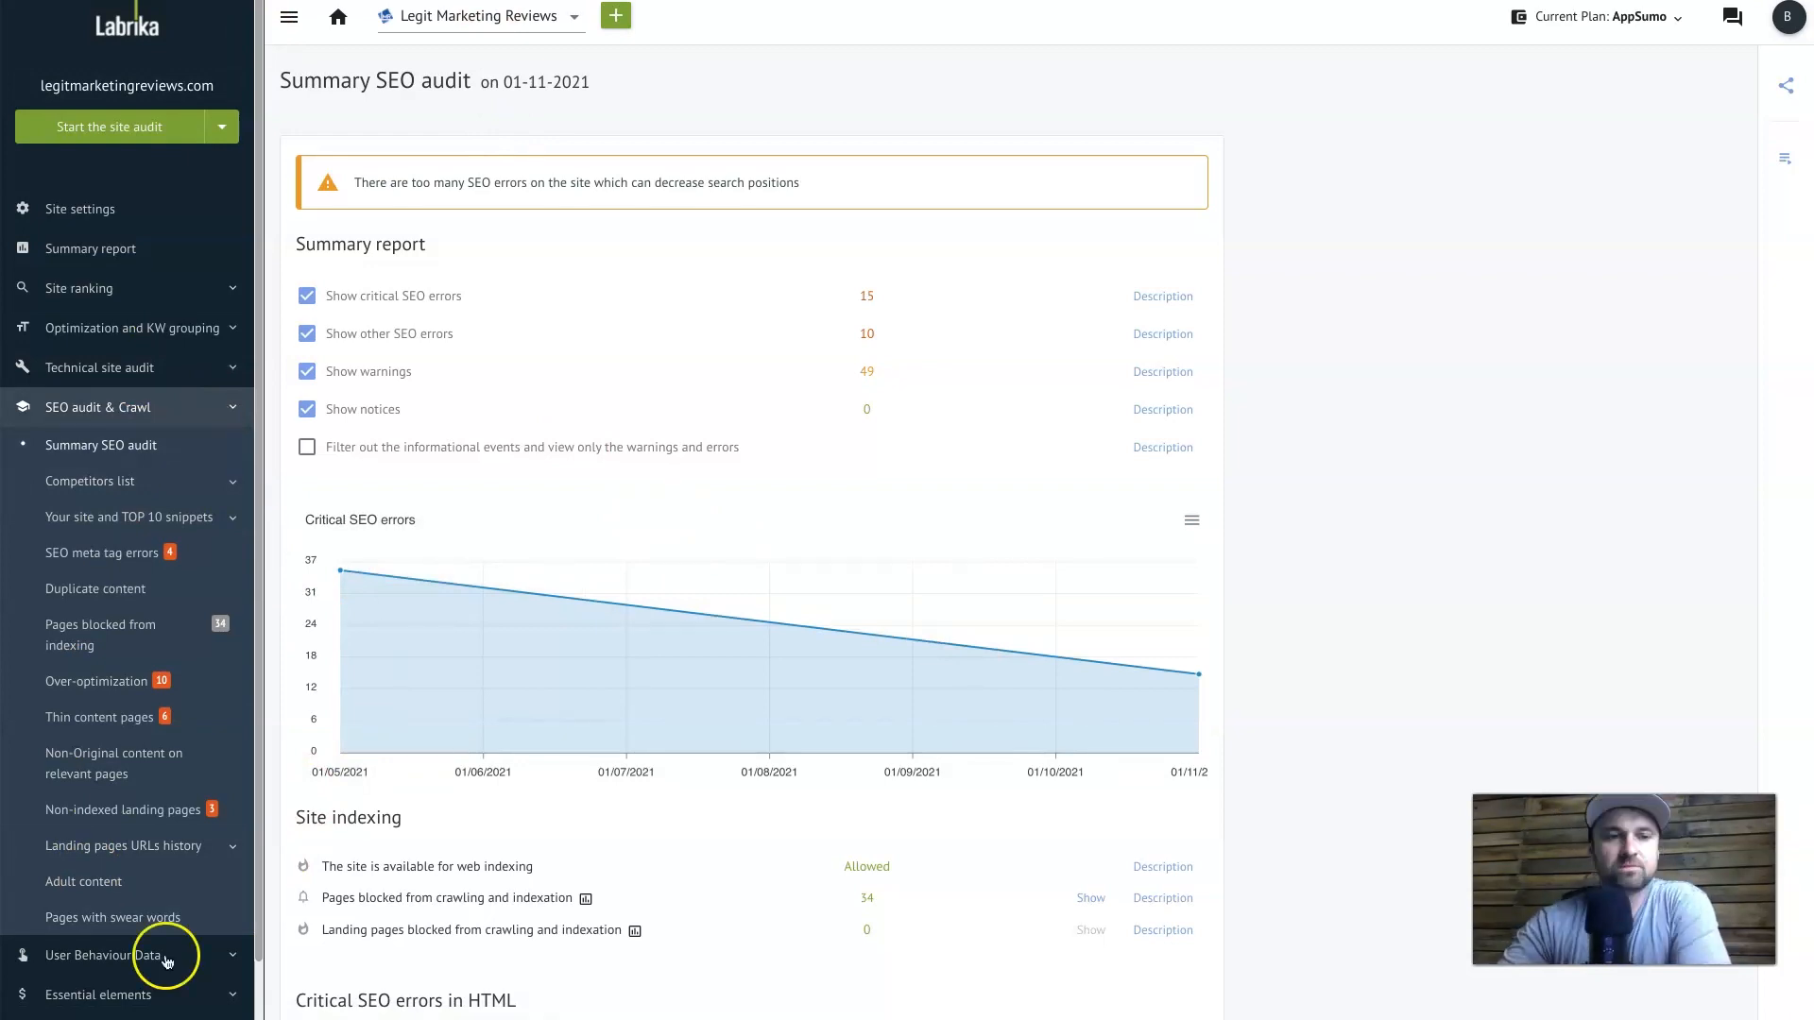
# Expand User Behaviour Data and open the User behaviour summary, landing on Web analytics settings
pyautogui.click(113, 956)
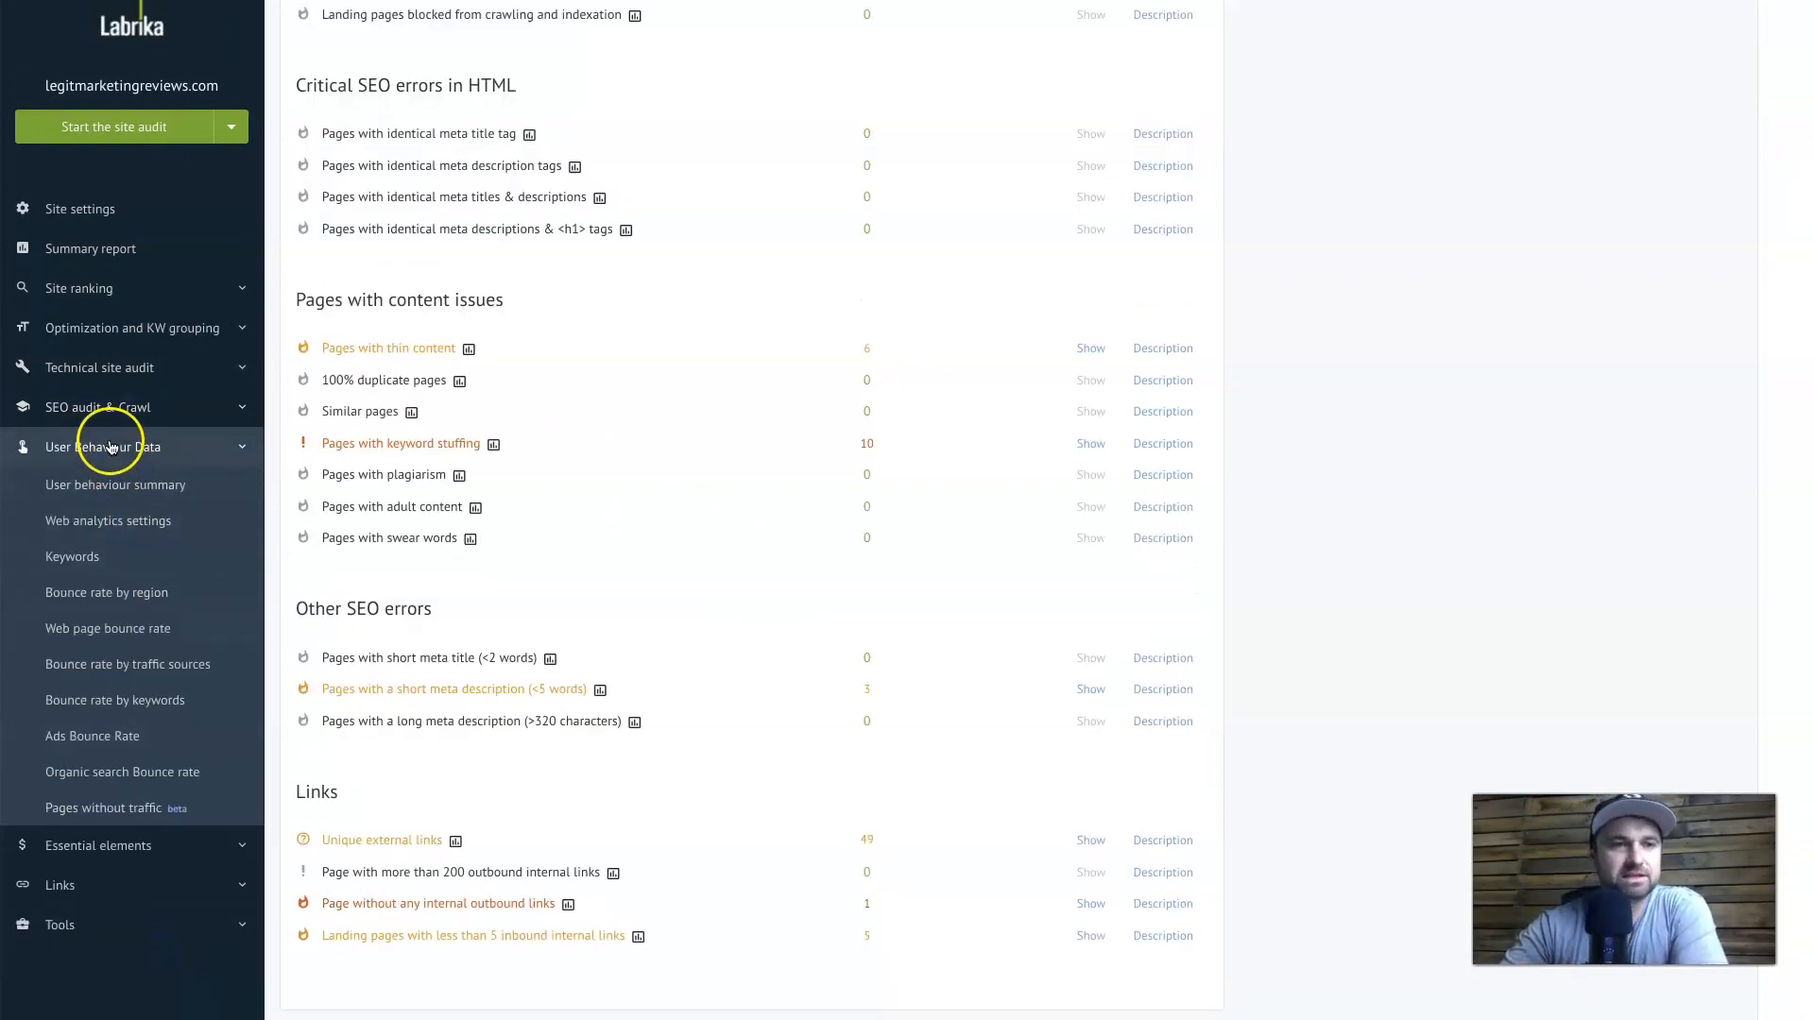
pyautogui.click(116, 484)
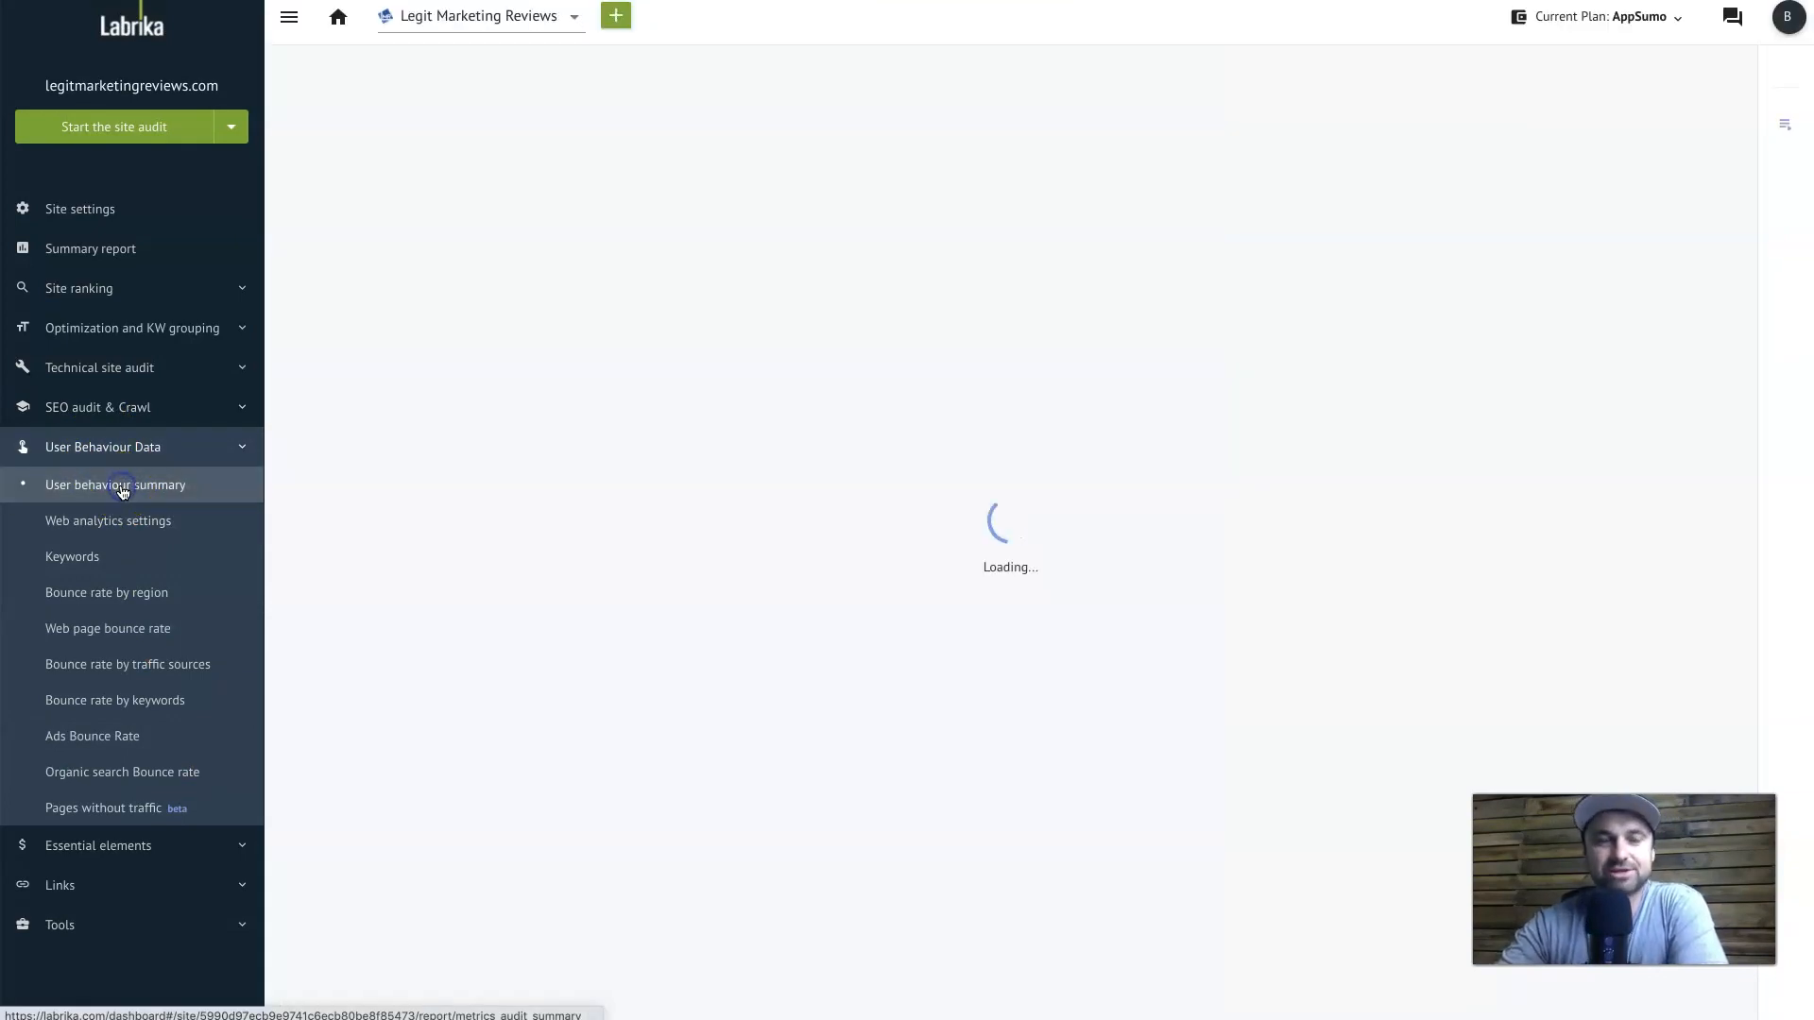
pyautogui.click(108, 521)
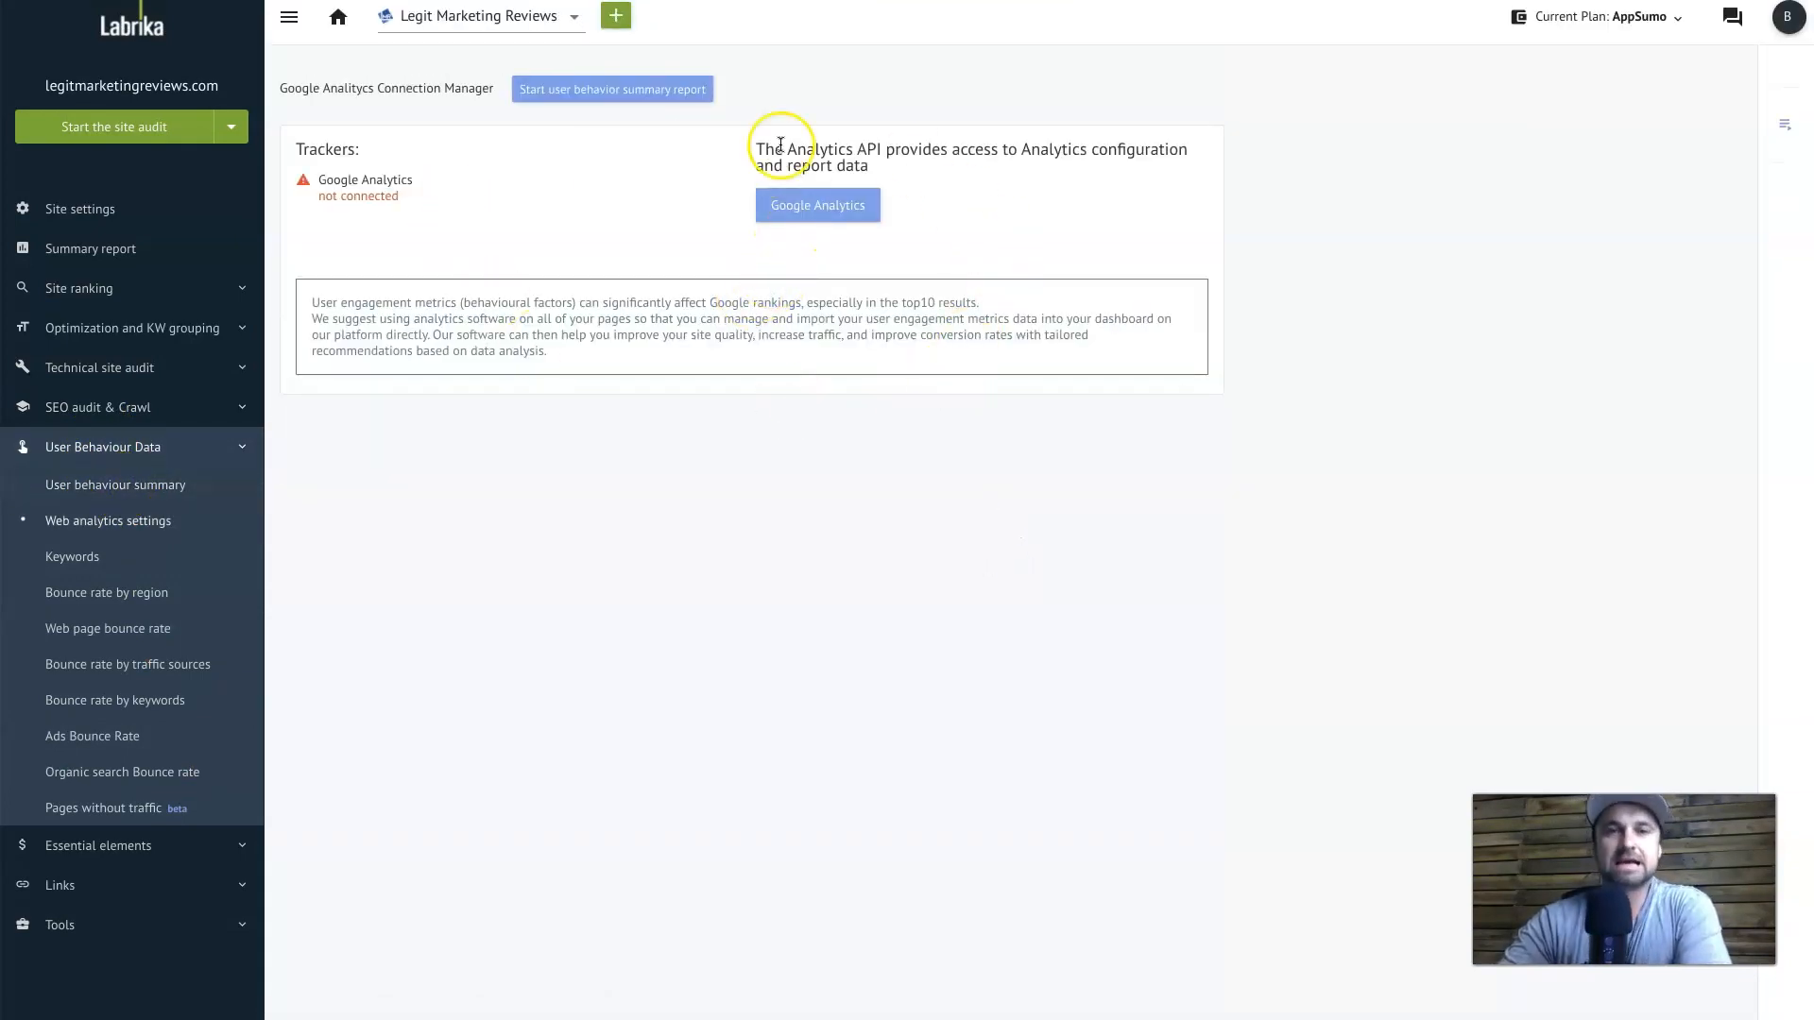
pyautogui.moveTo(359, 133)
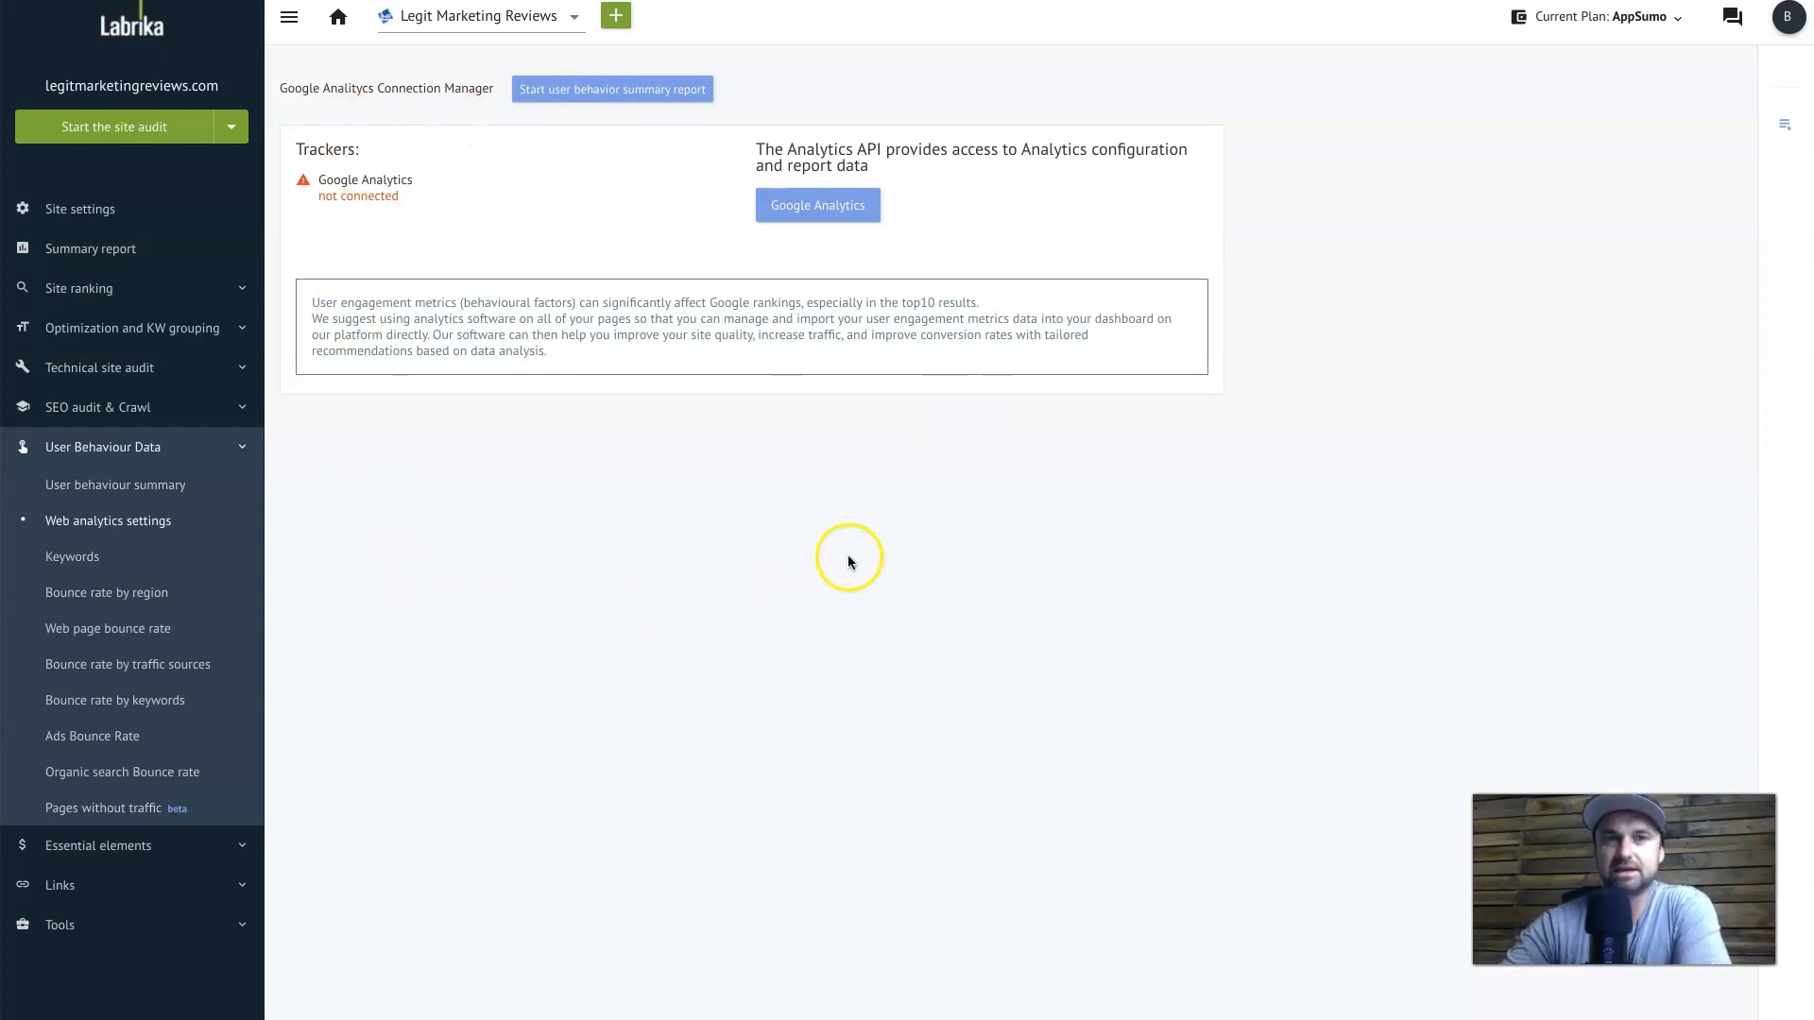
pyautogui.moveTo(886, 275)
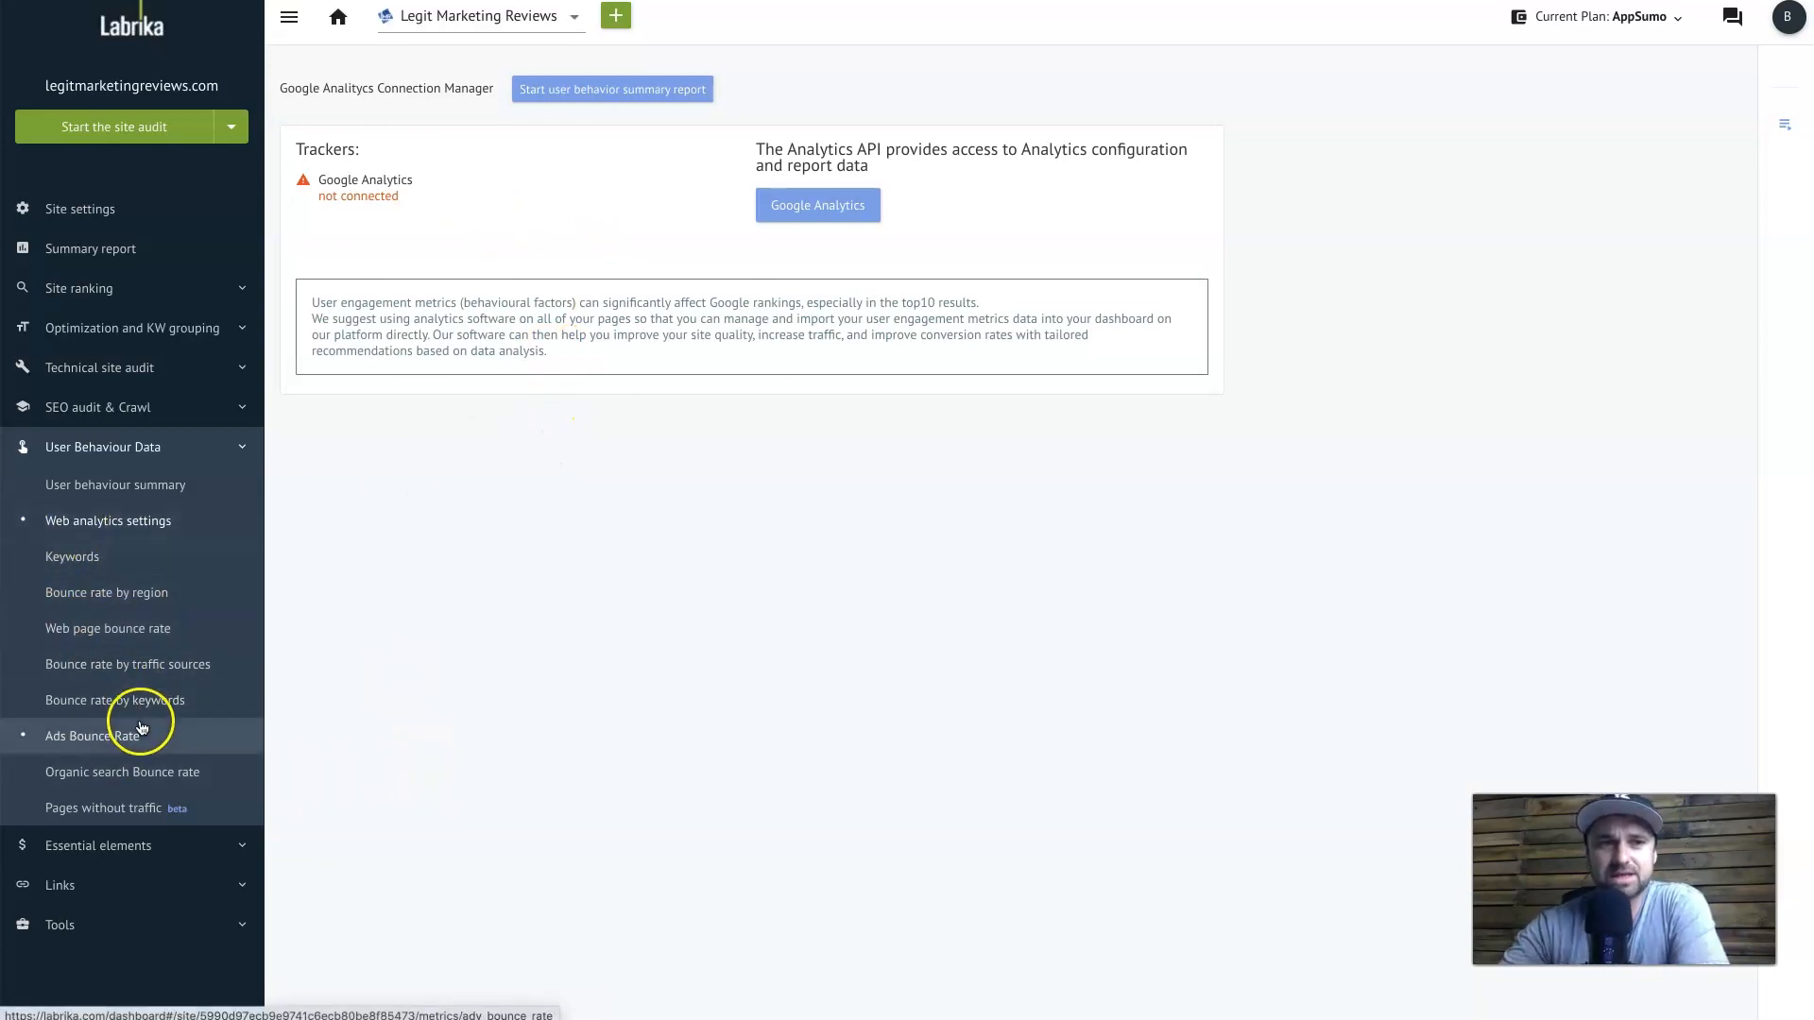
pyautogui.moveTo(403, 533)
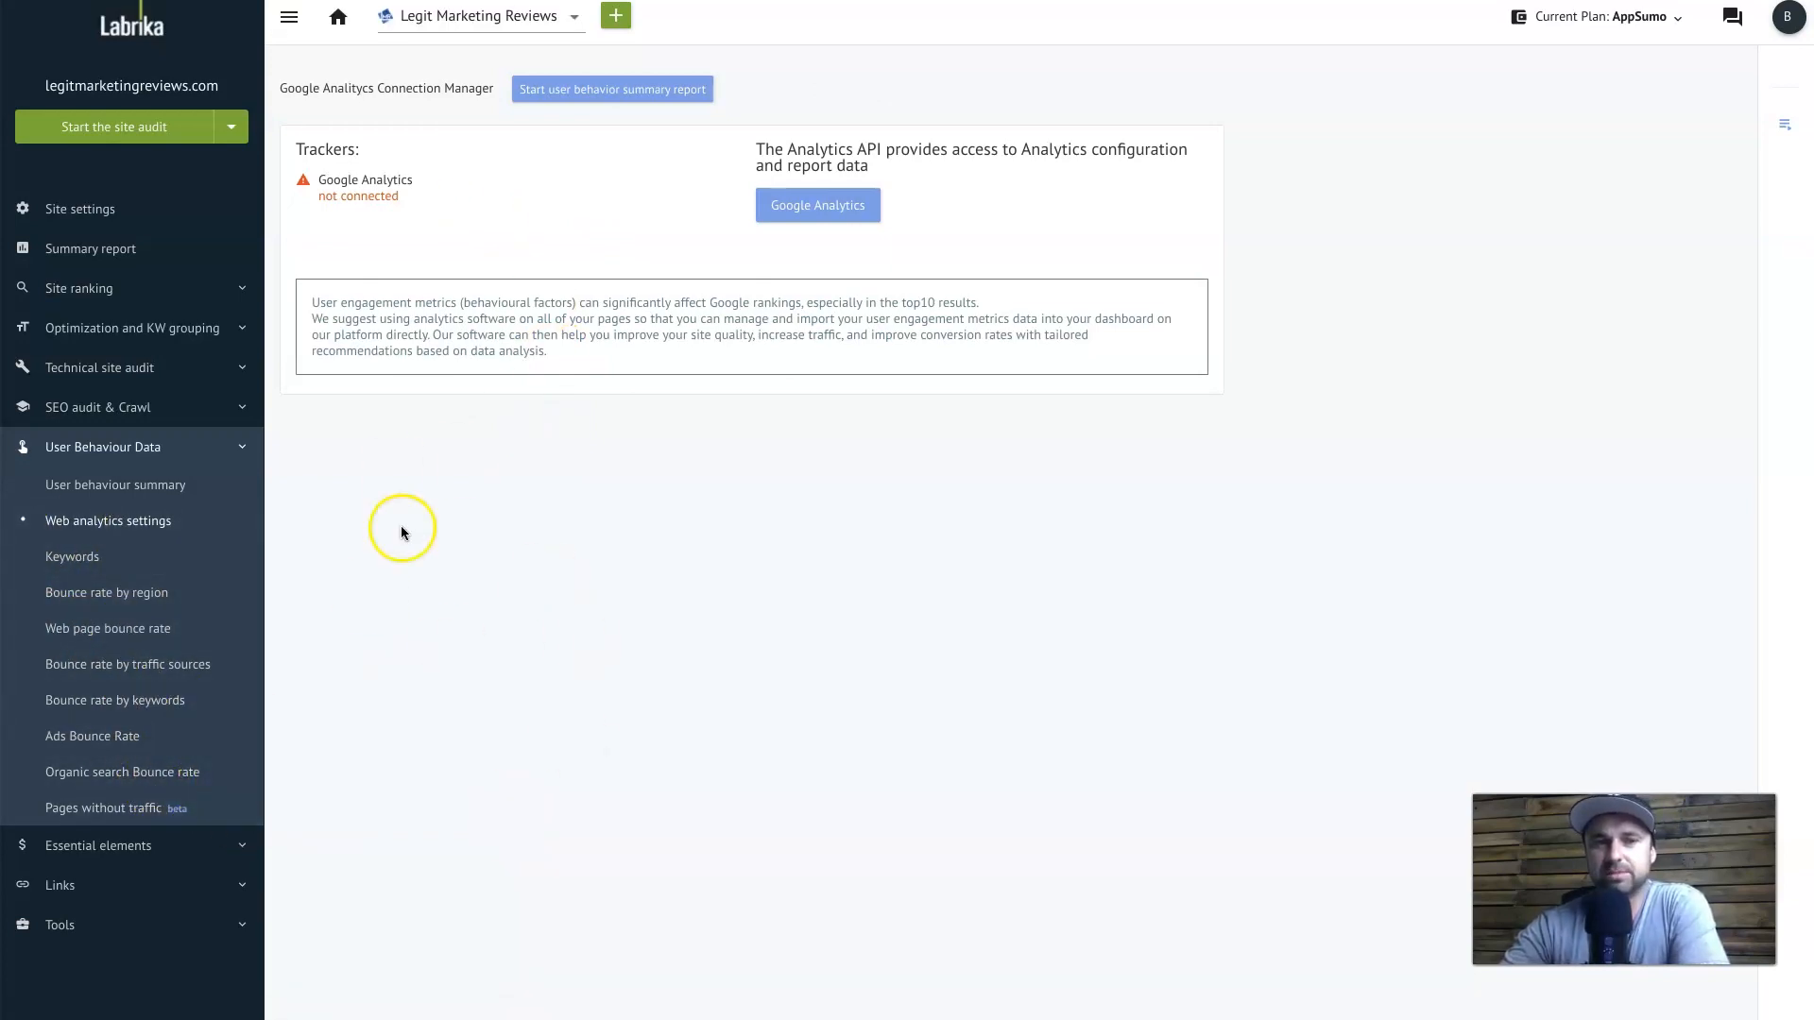
pyautogui.moveTo(225, 456)
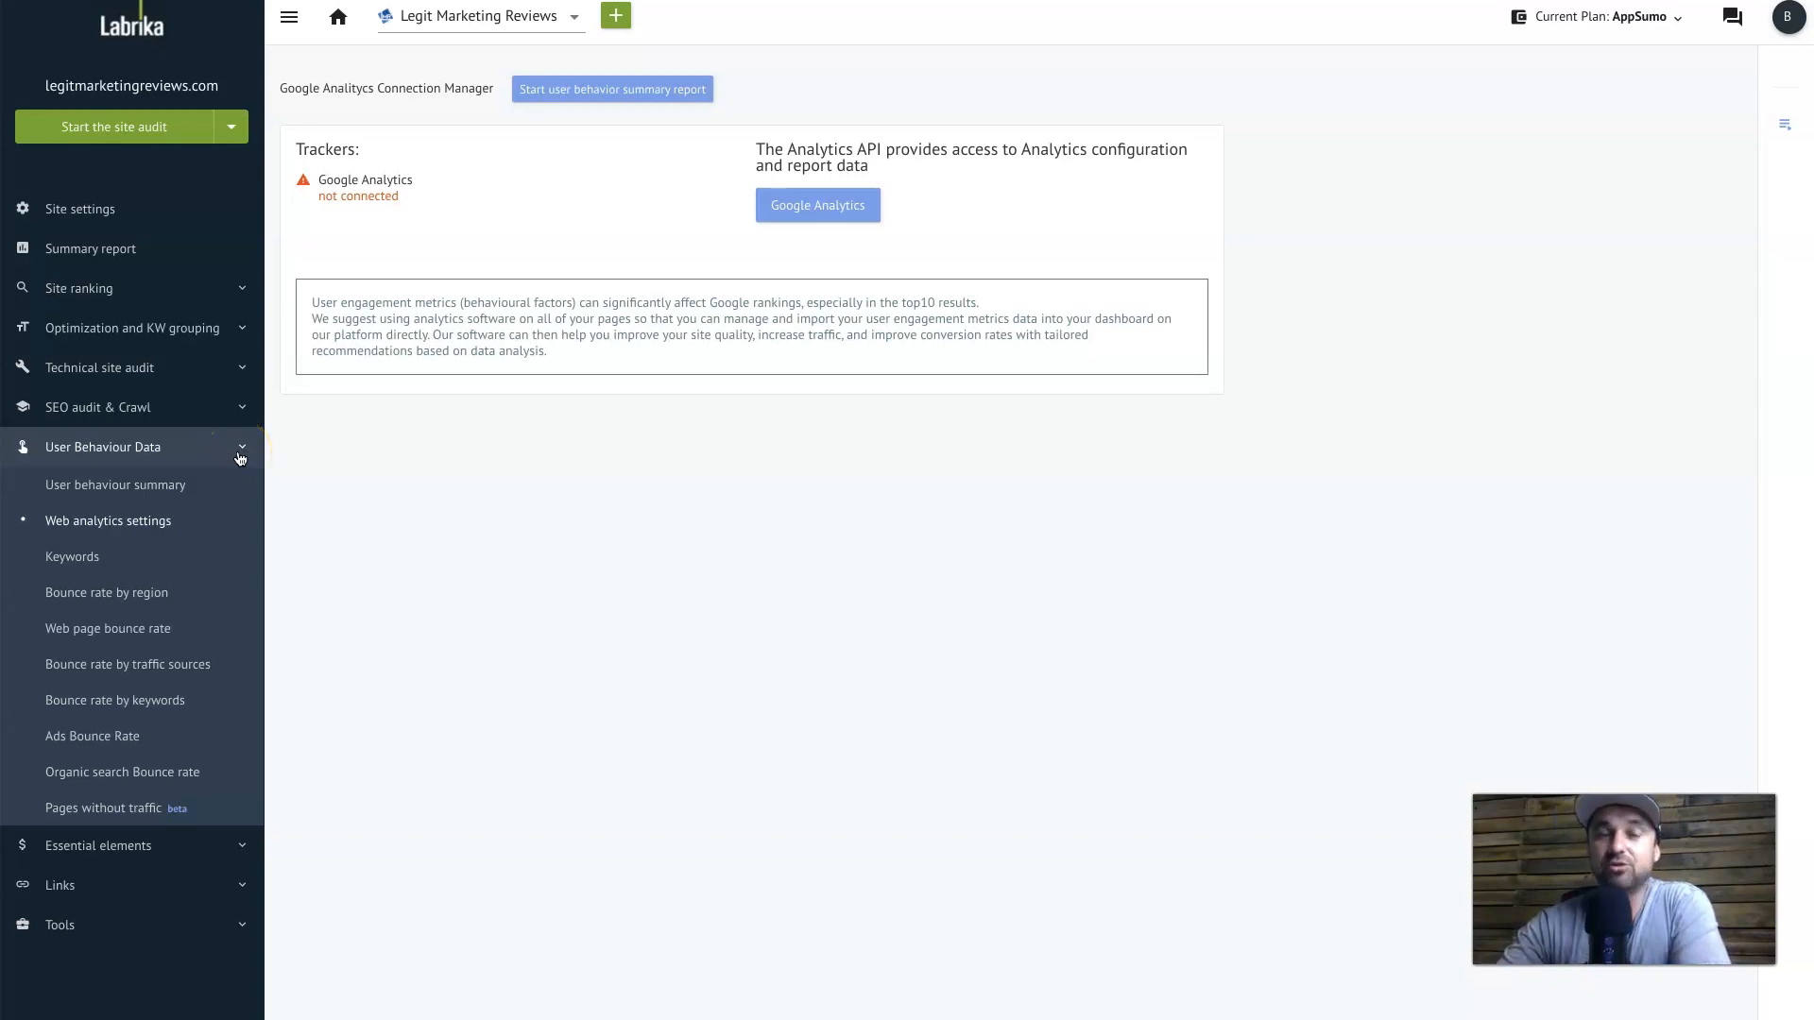
# Show the Top competitors report listing eight competitor sites by essential element count
pyautogui.click(99, 488)
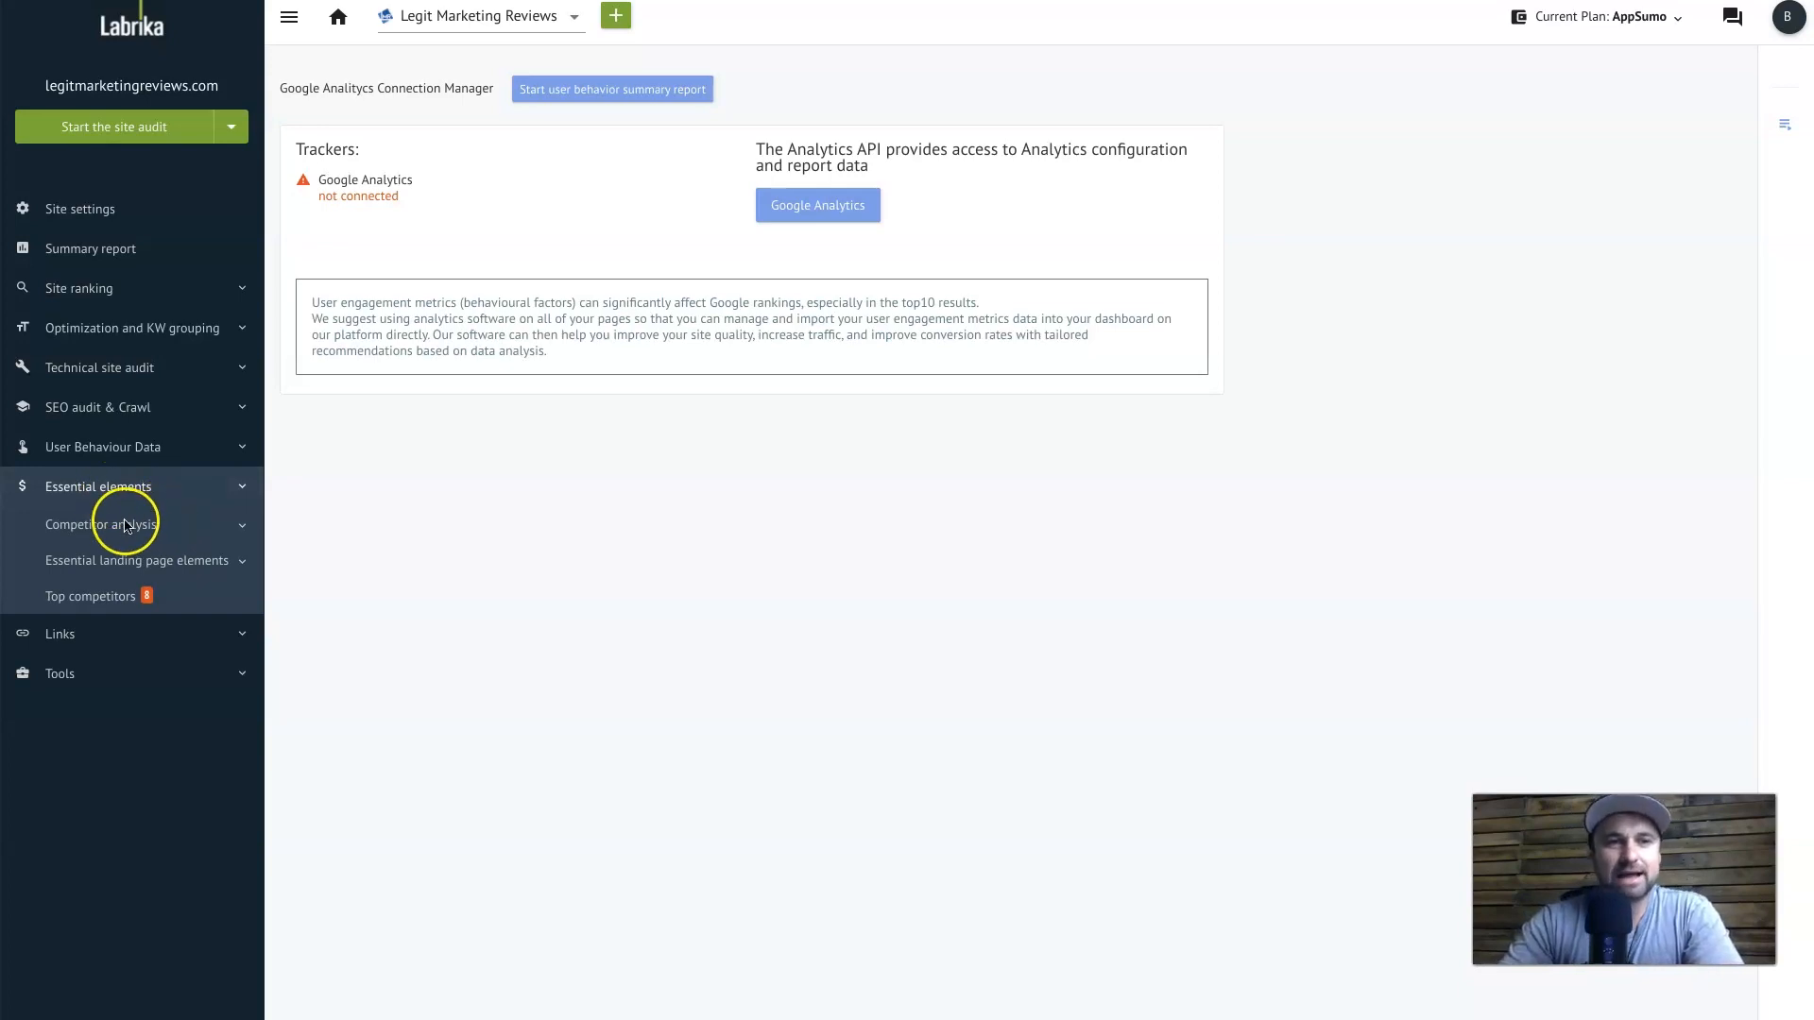
pyautogui.moveTo(129, 533)
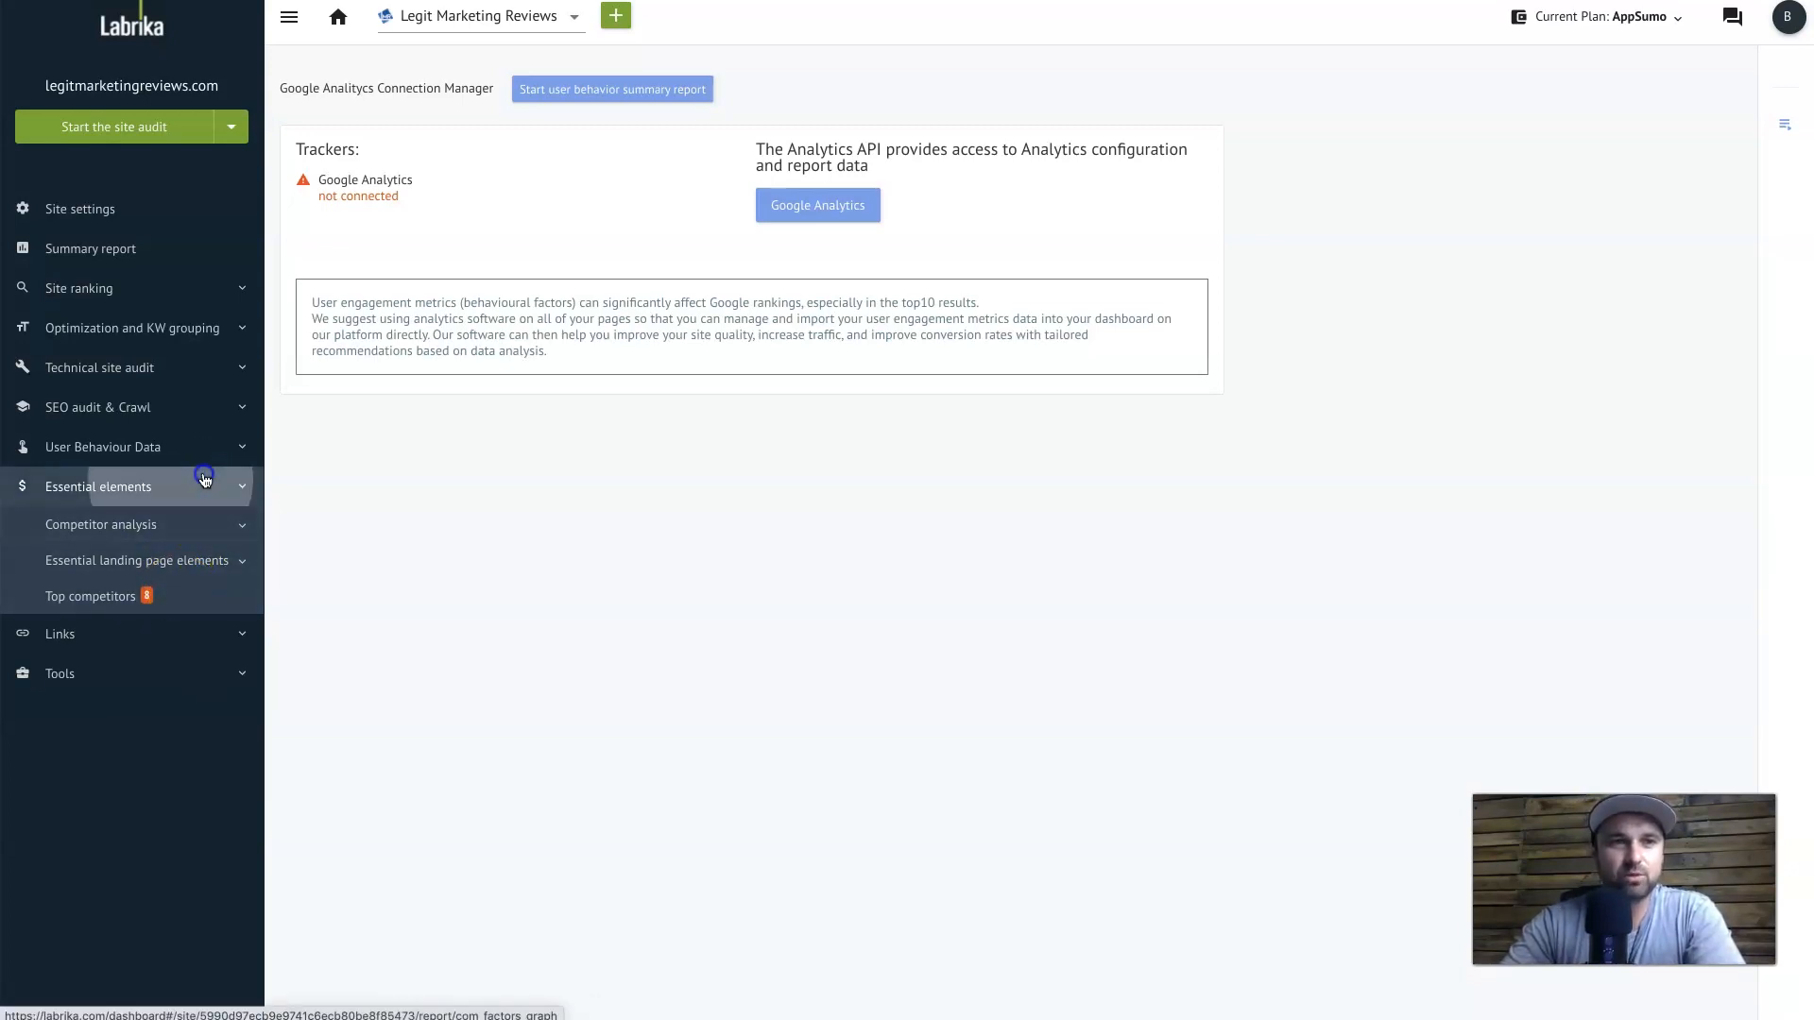
pyautogui.click(91, 595)
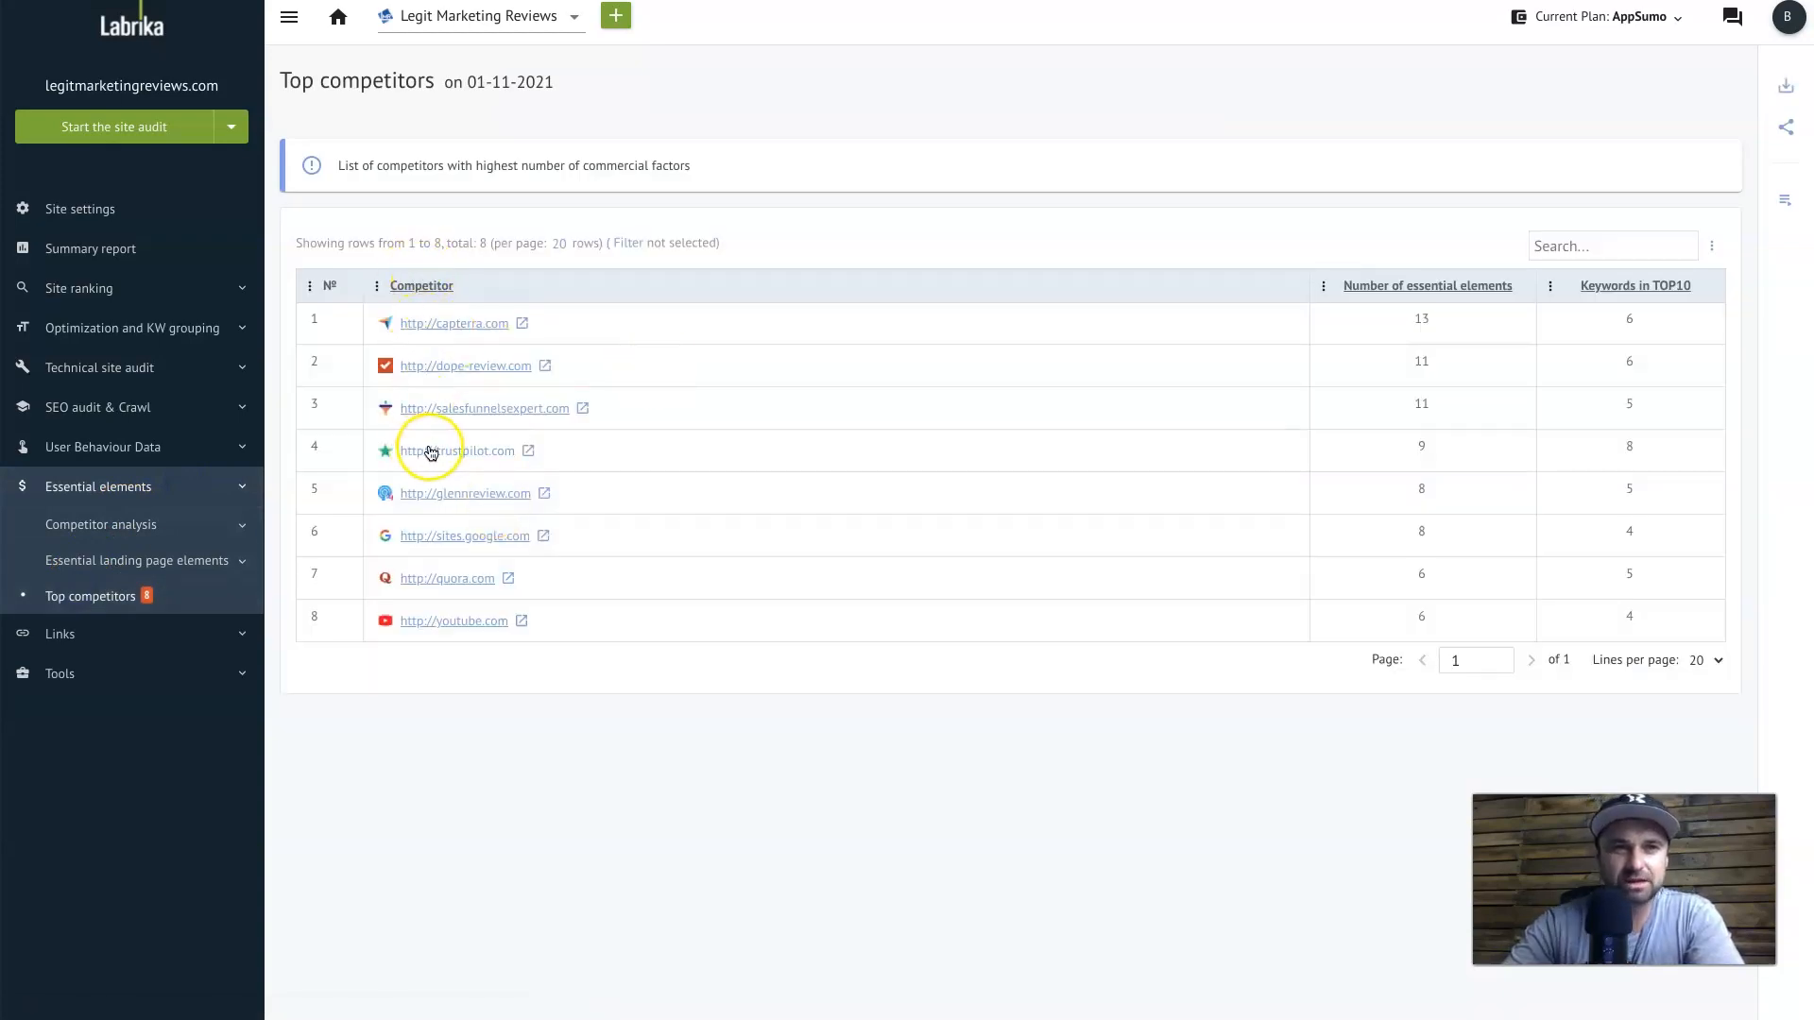
pyautogui.moveTo(603, 632)
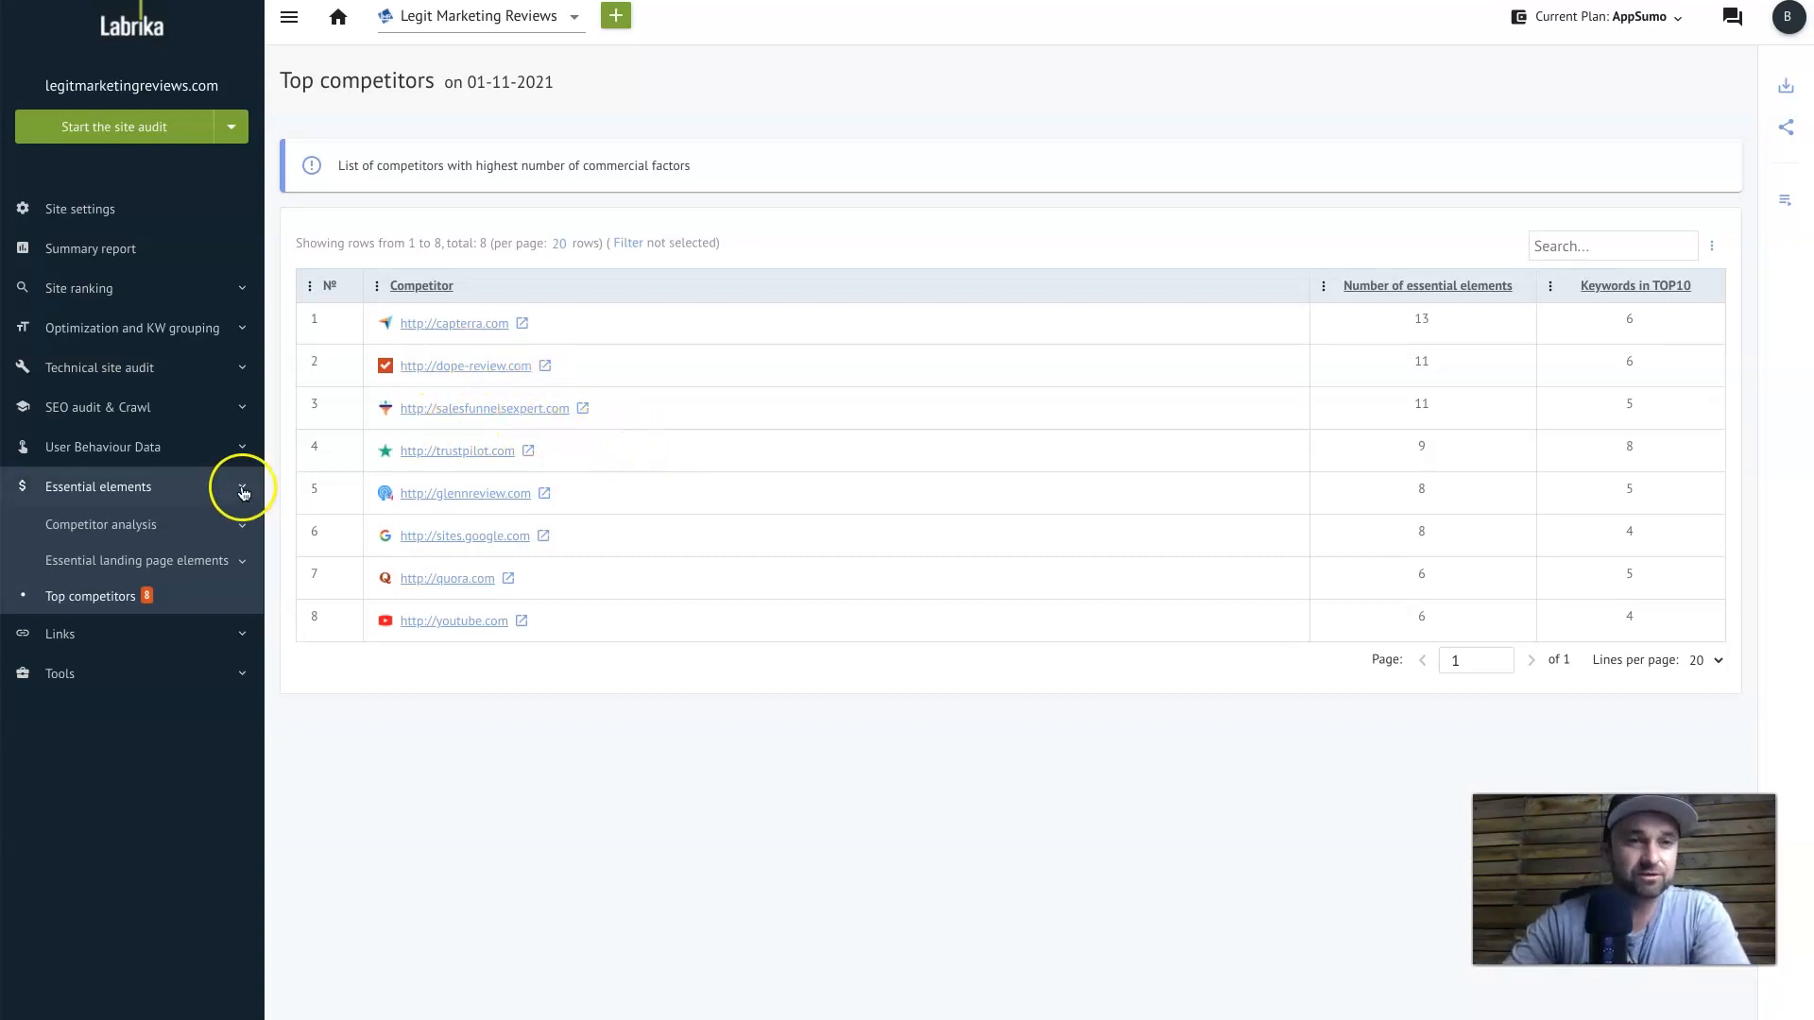
# Leave the Essential landing page elements table and start loading Competitor analysis
pyautogui.click(142, 559)
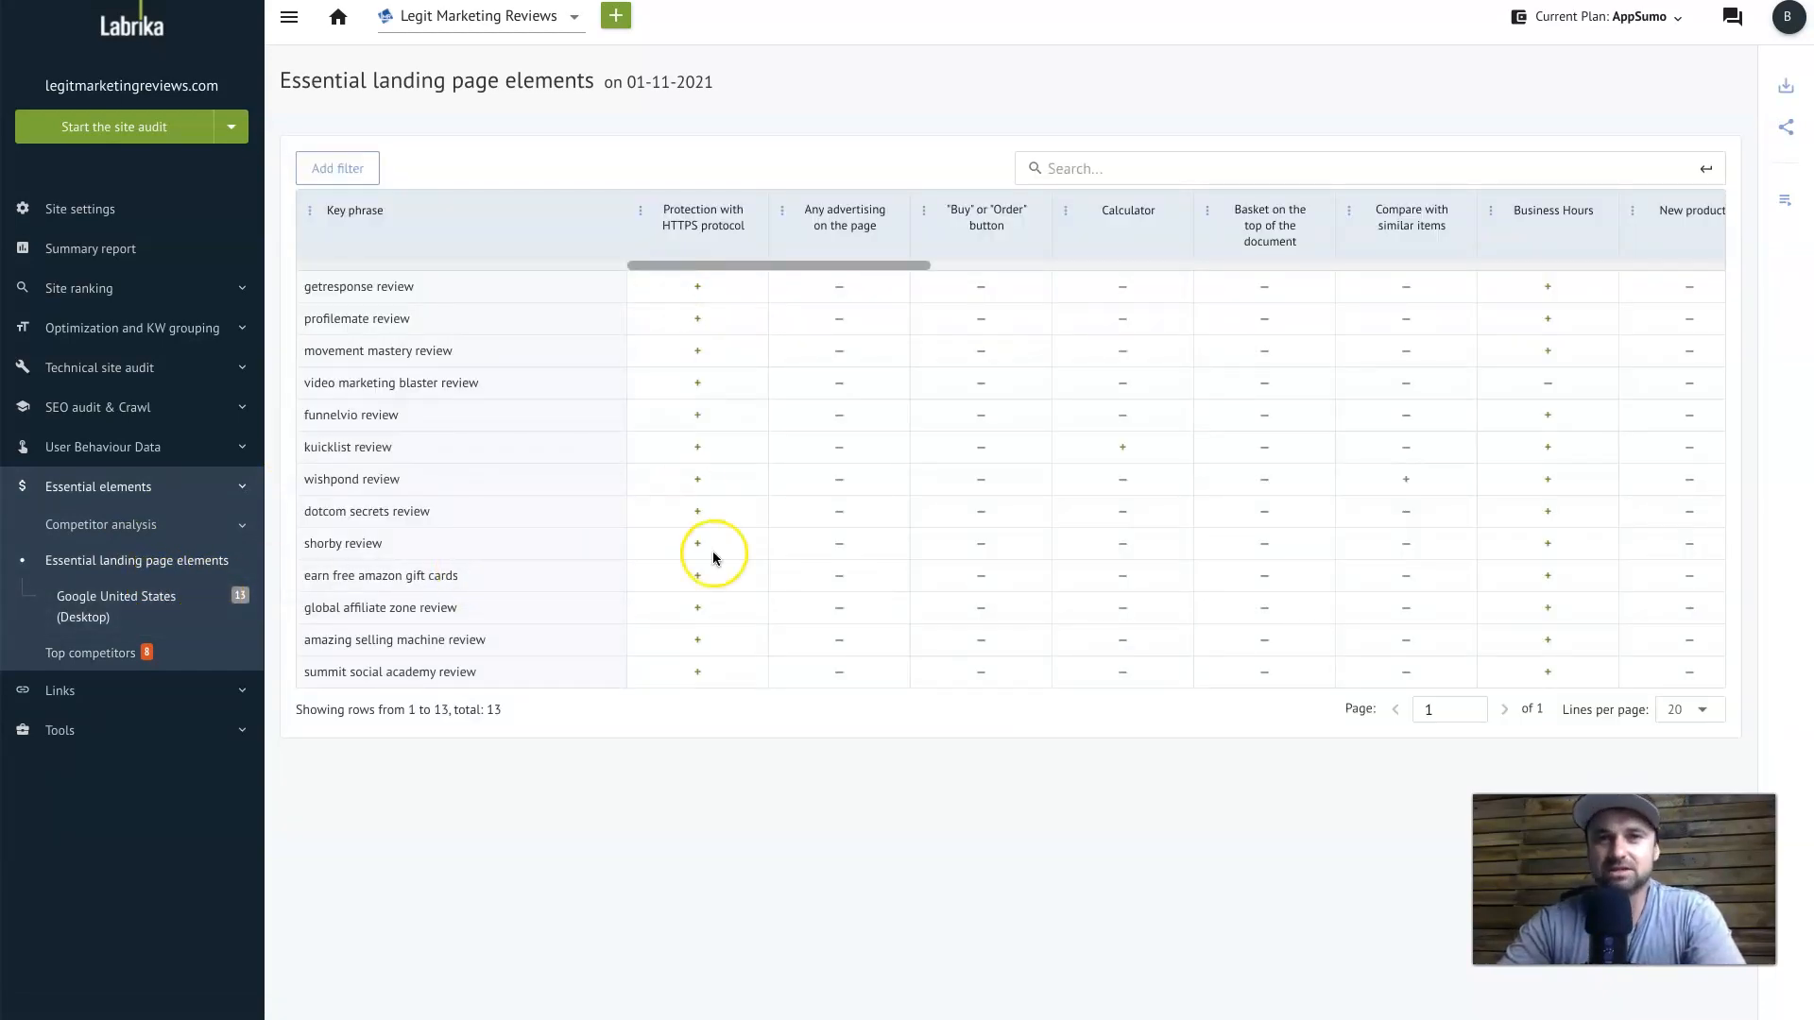
pyautogui.moveTo(1489, 336)
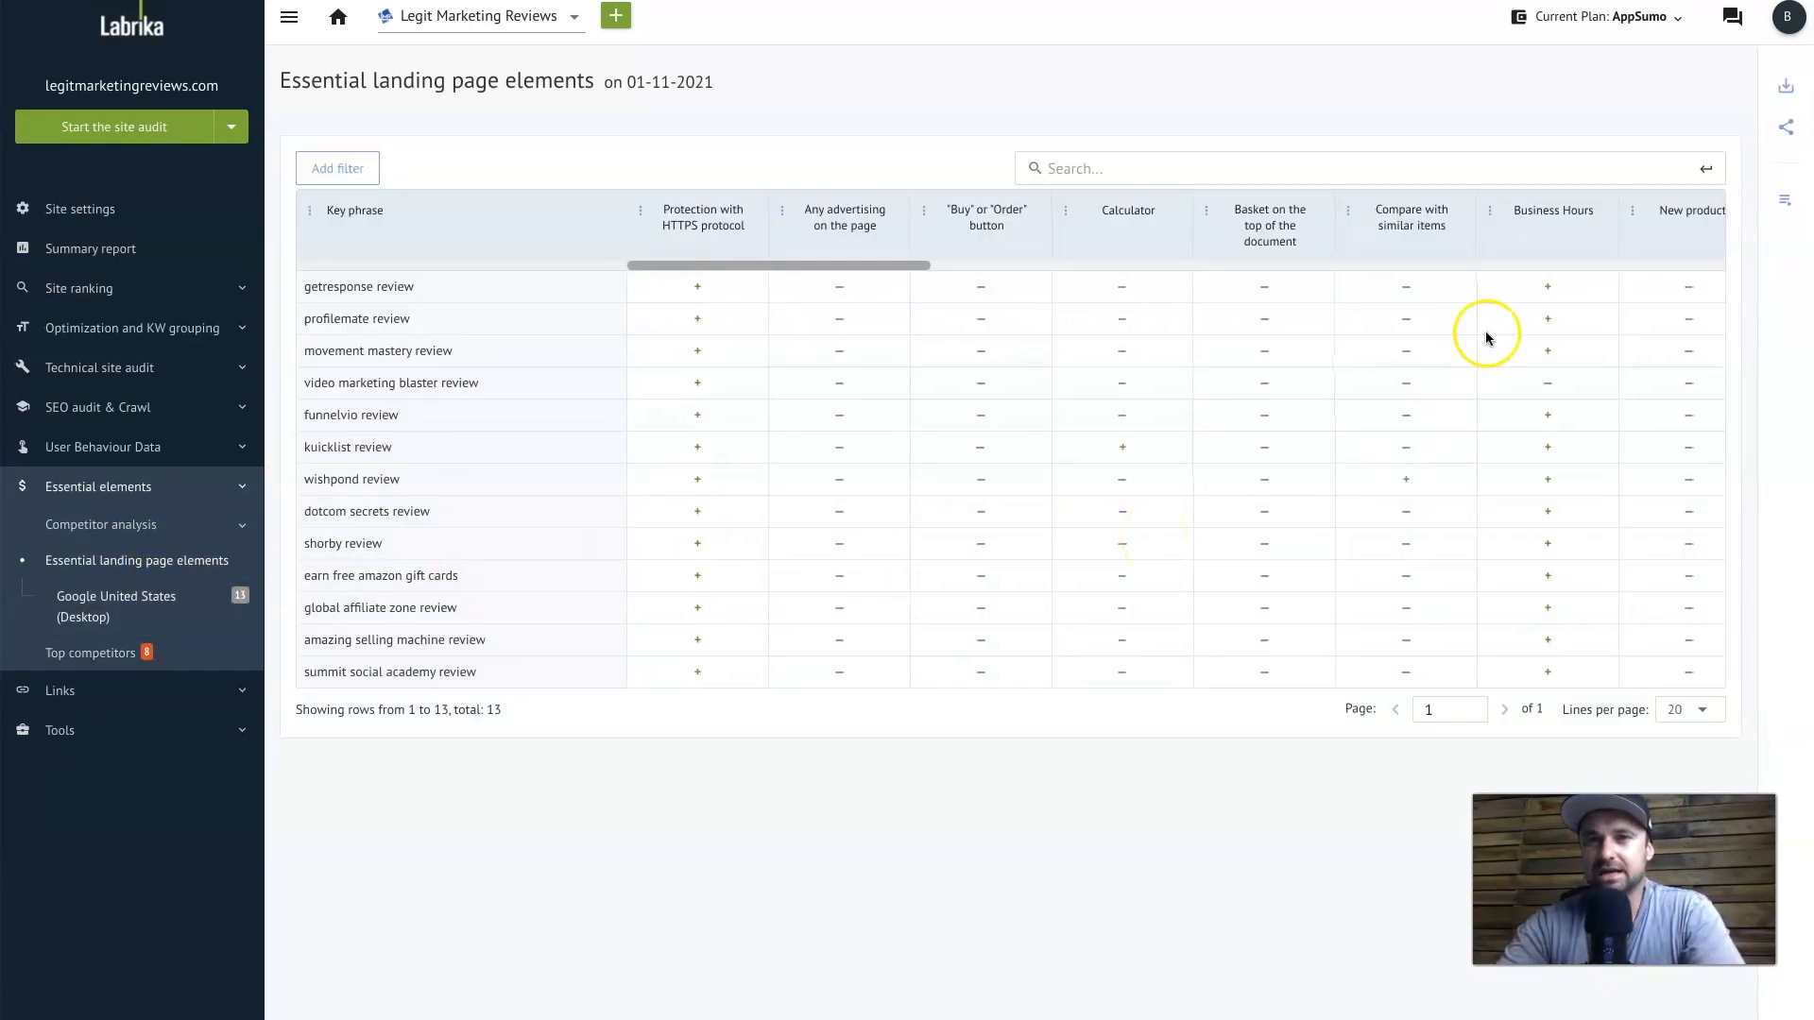
pyautogui.moveTo(1327, 500)
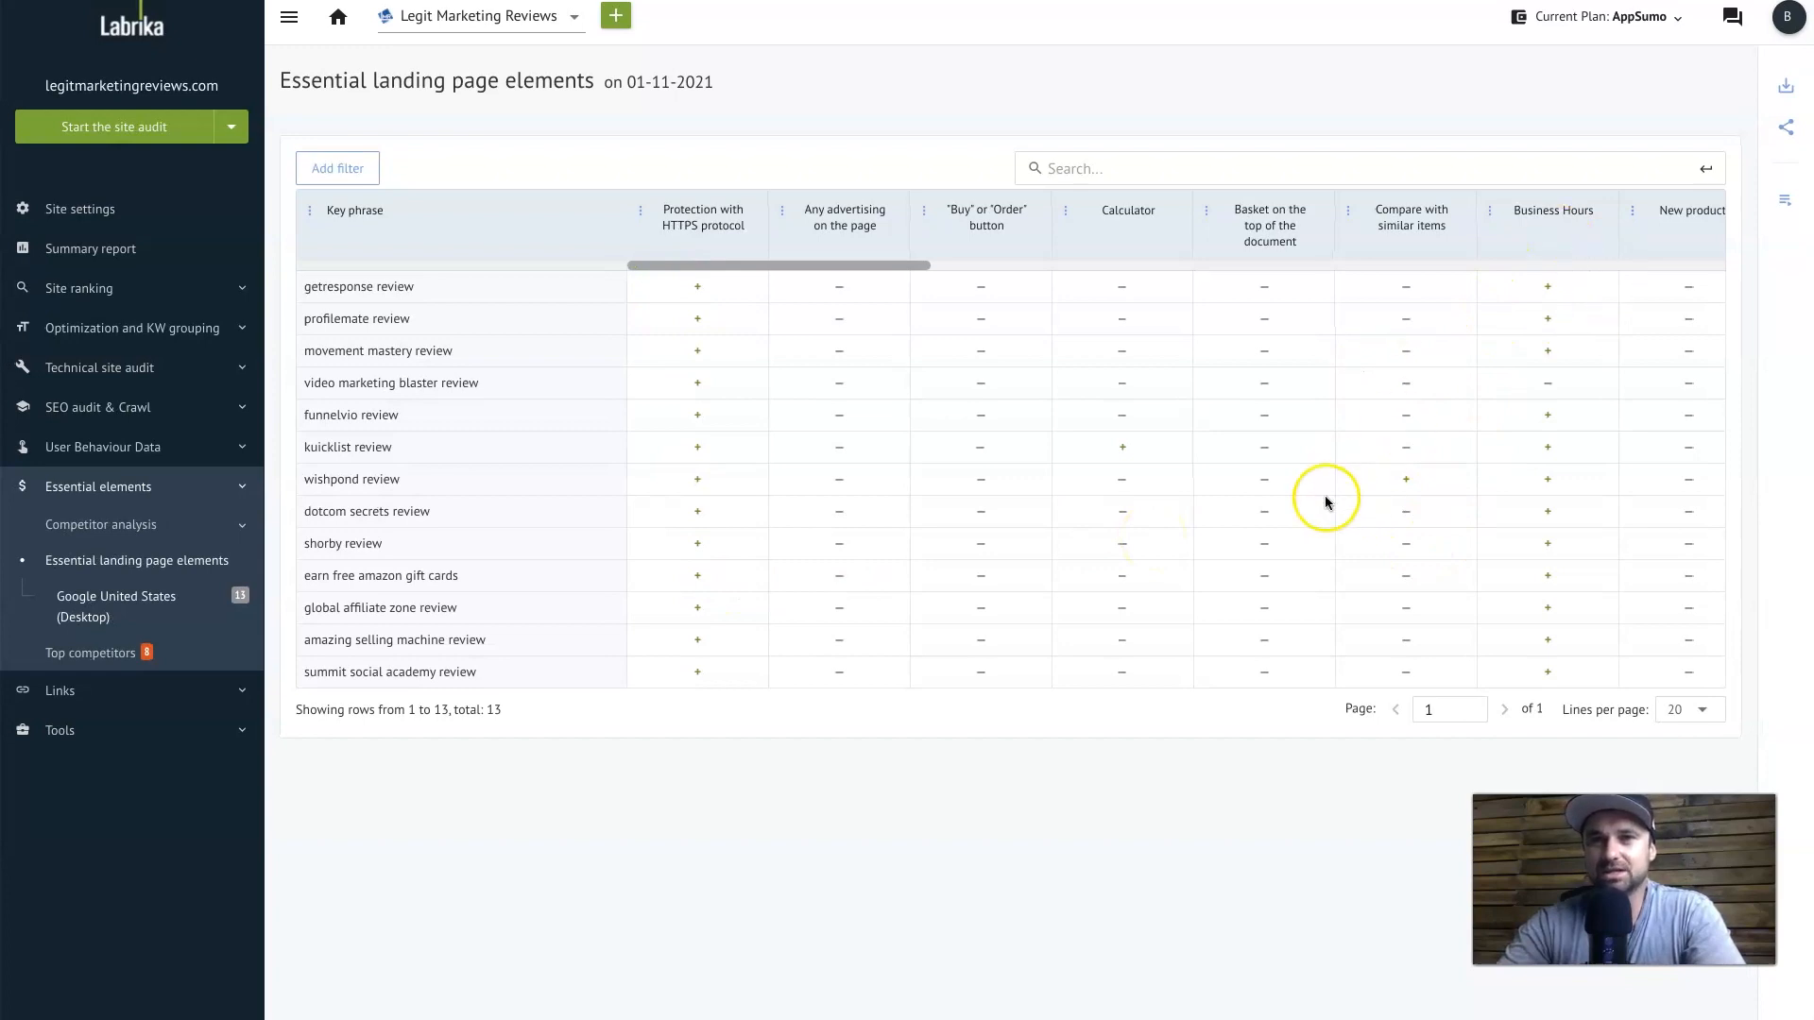
pyautogui.click(102, 525)
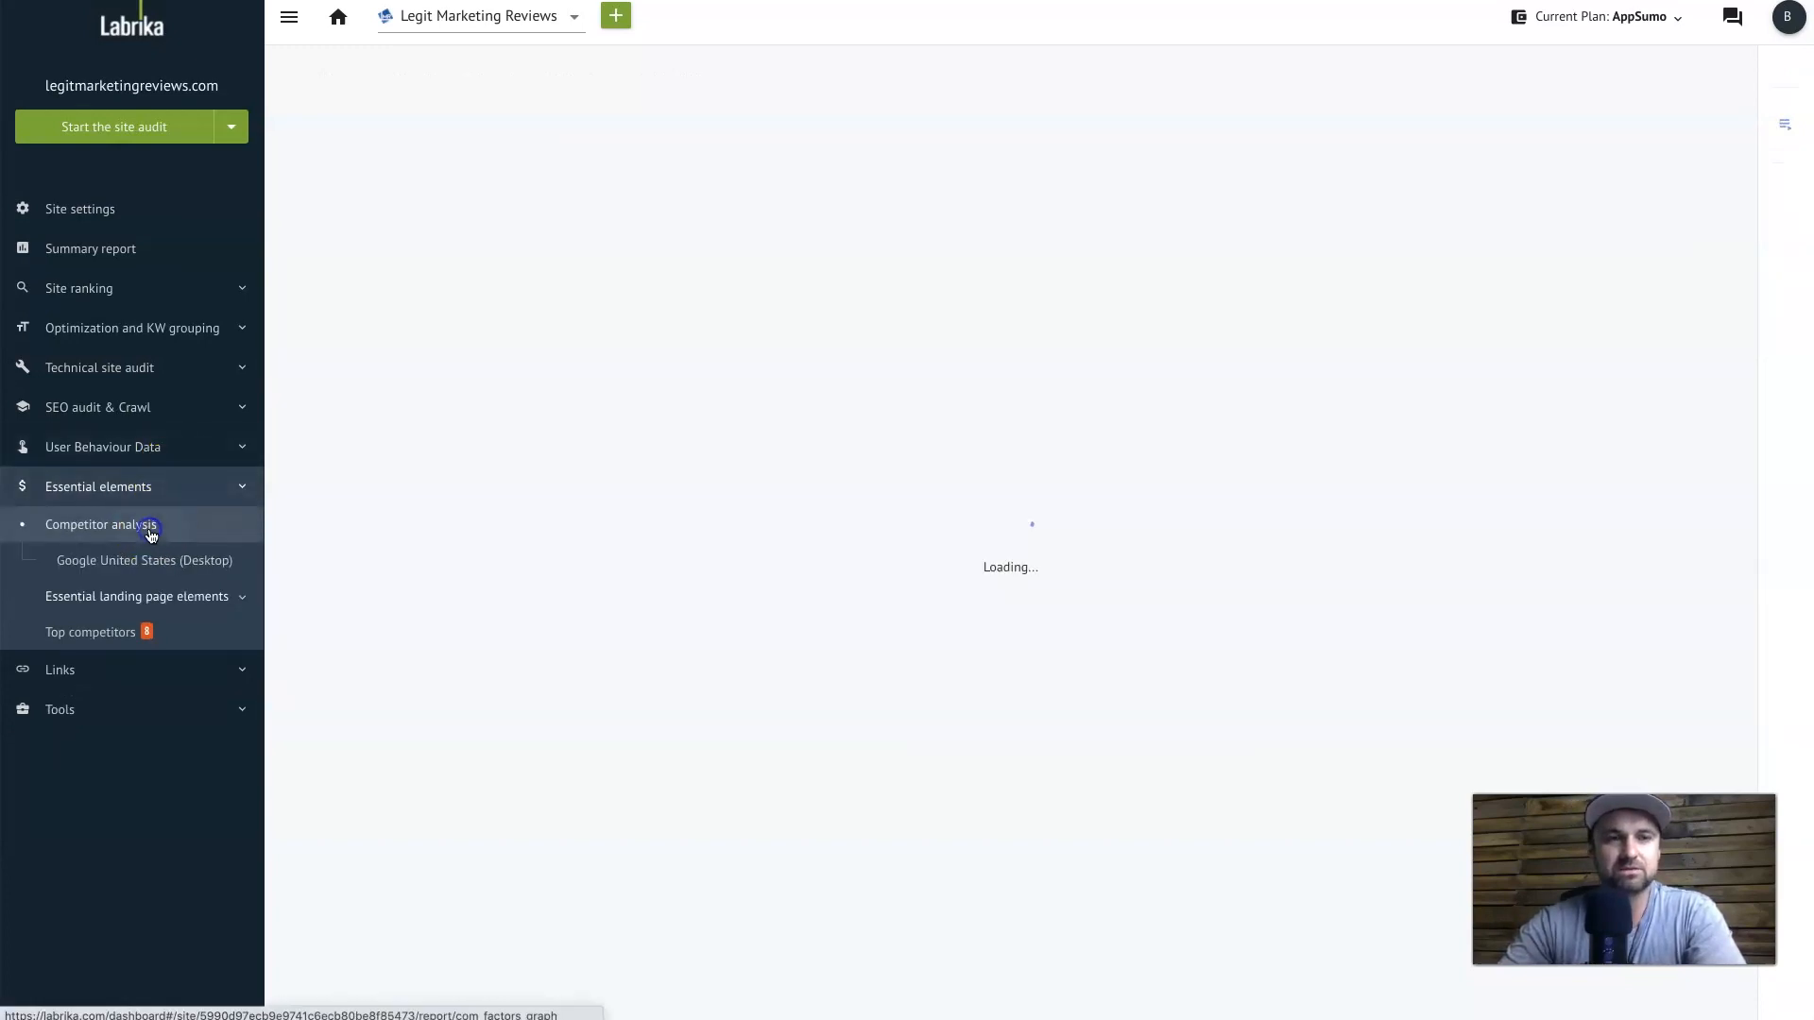
# View the Competitor analysis chart of essential landing page elements by competitor usage
pyautogui.click(102, 526)
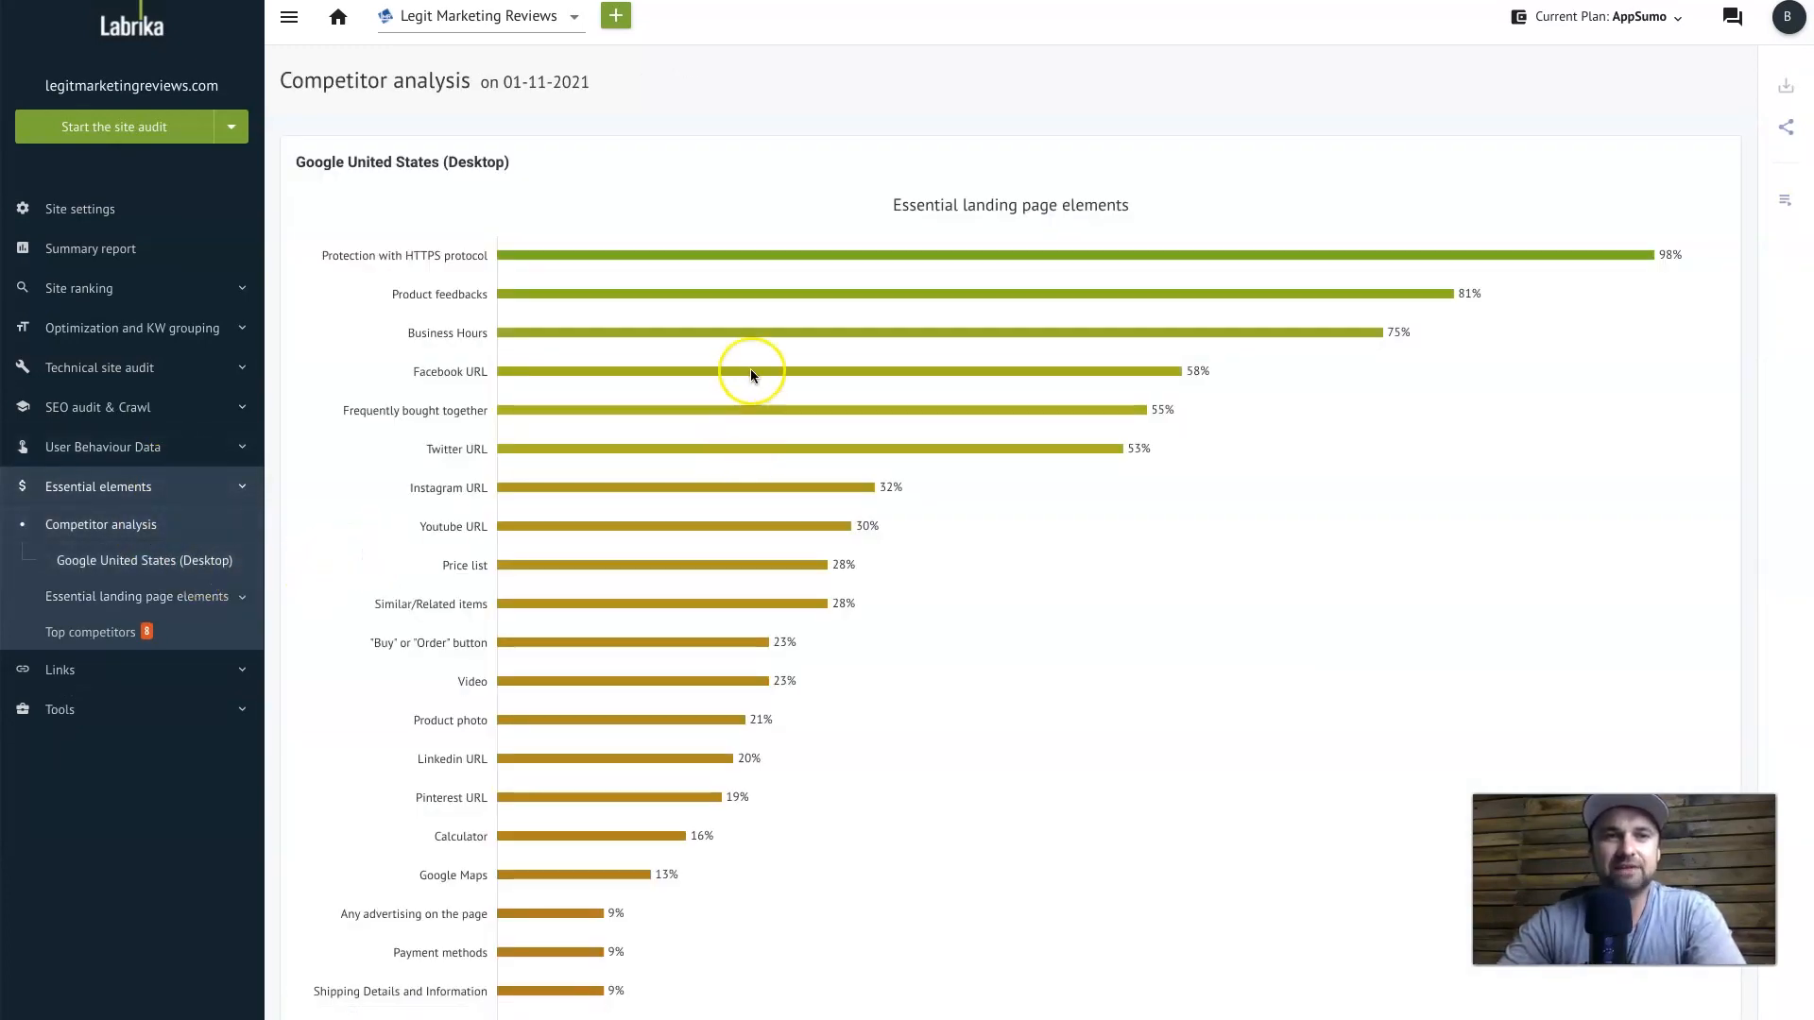
pyautogui.moveTo(1379, 321)
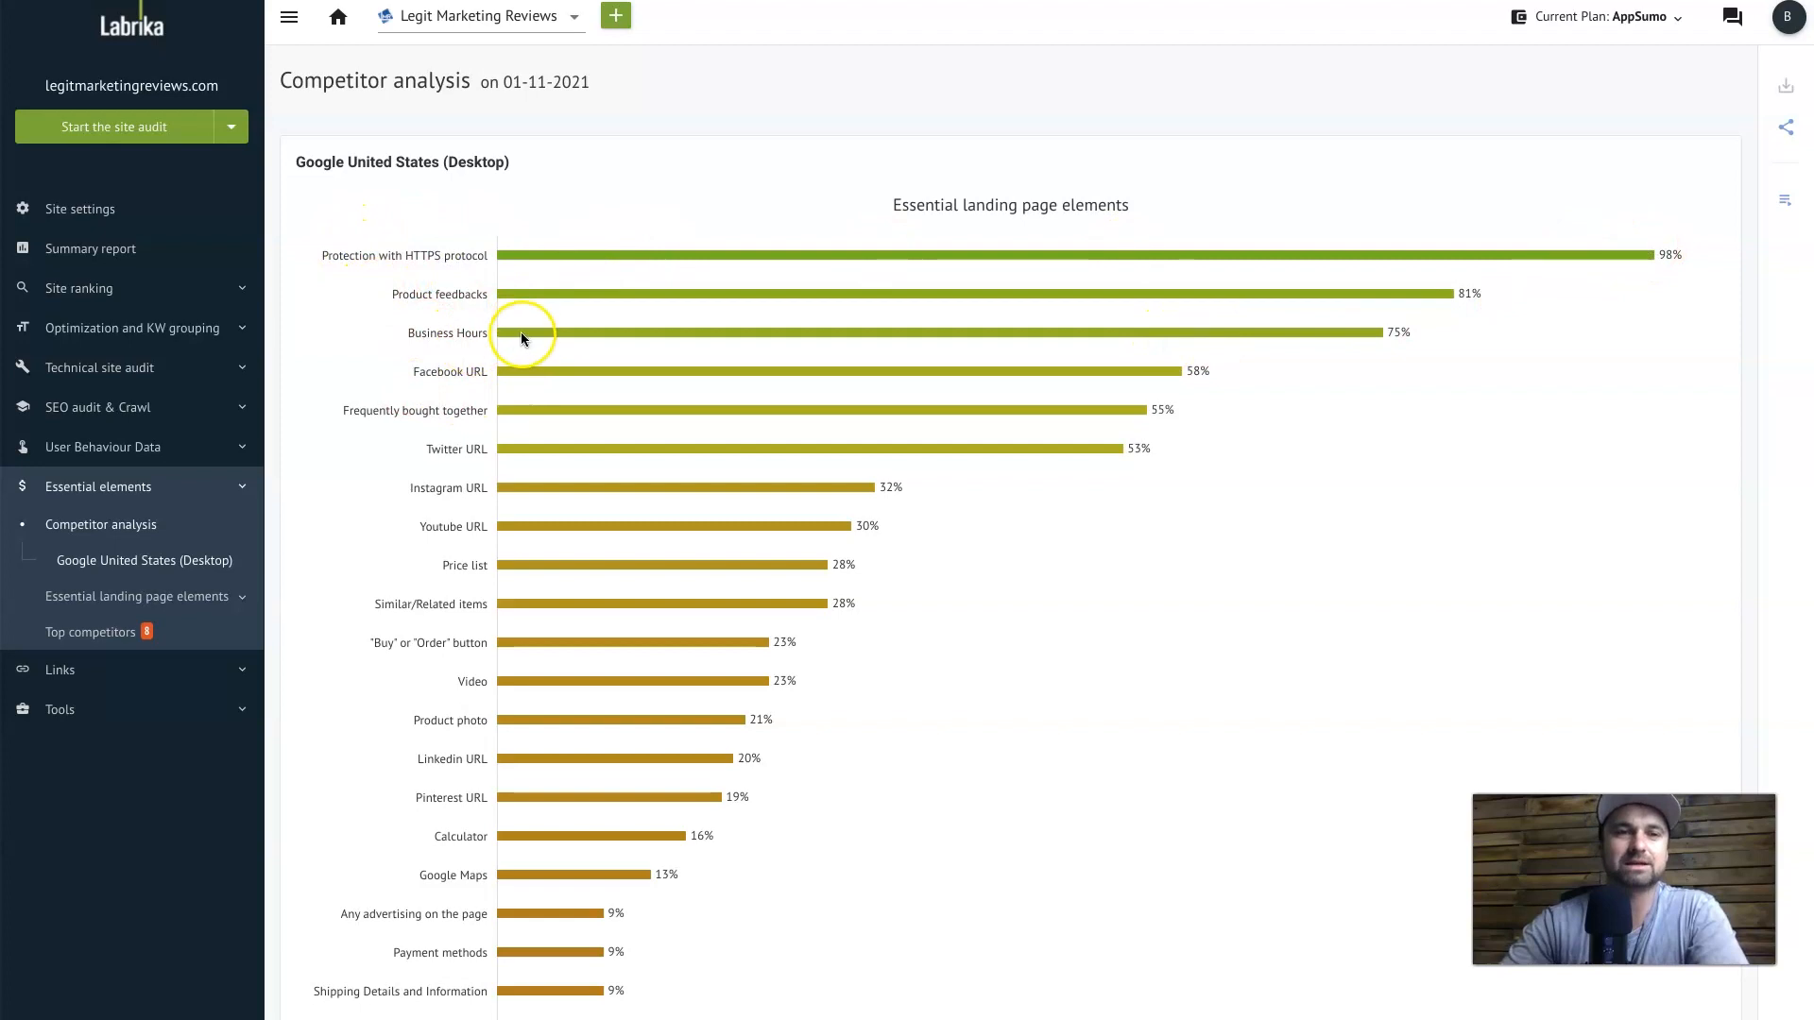
pyautogui.scroll(-3)
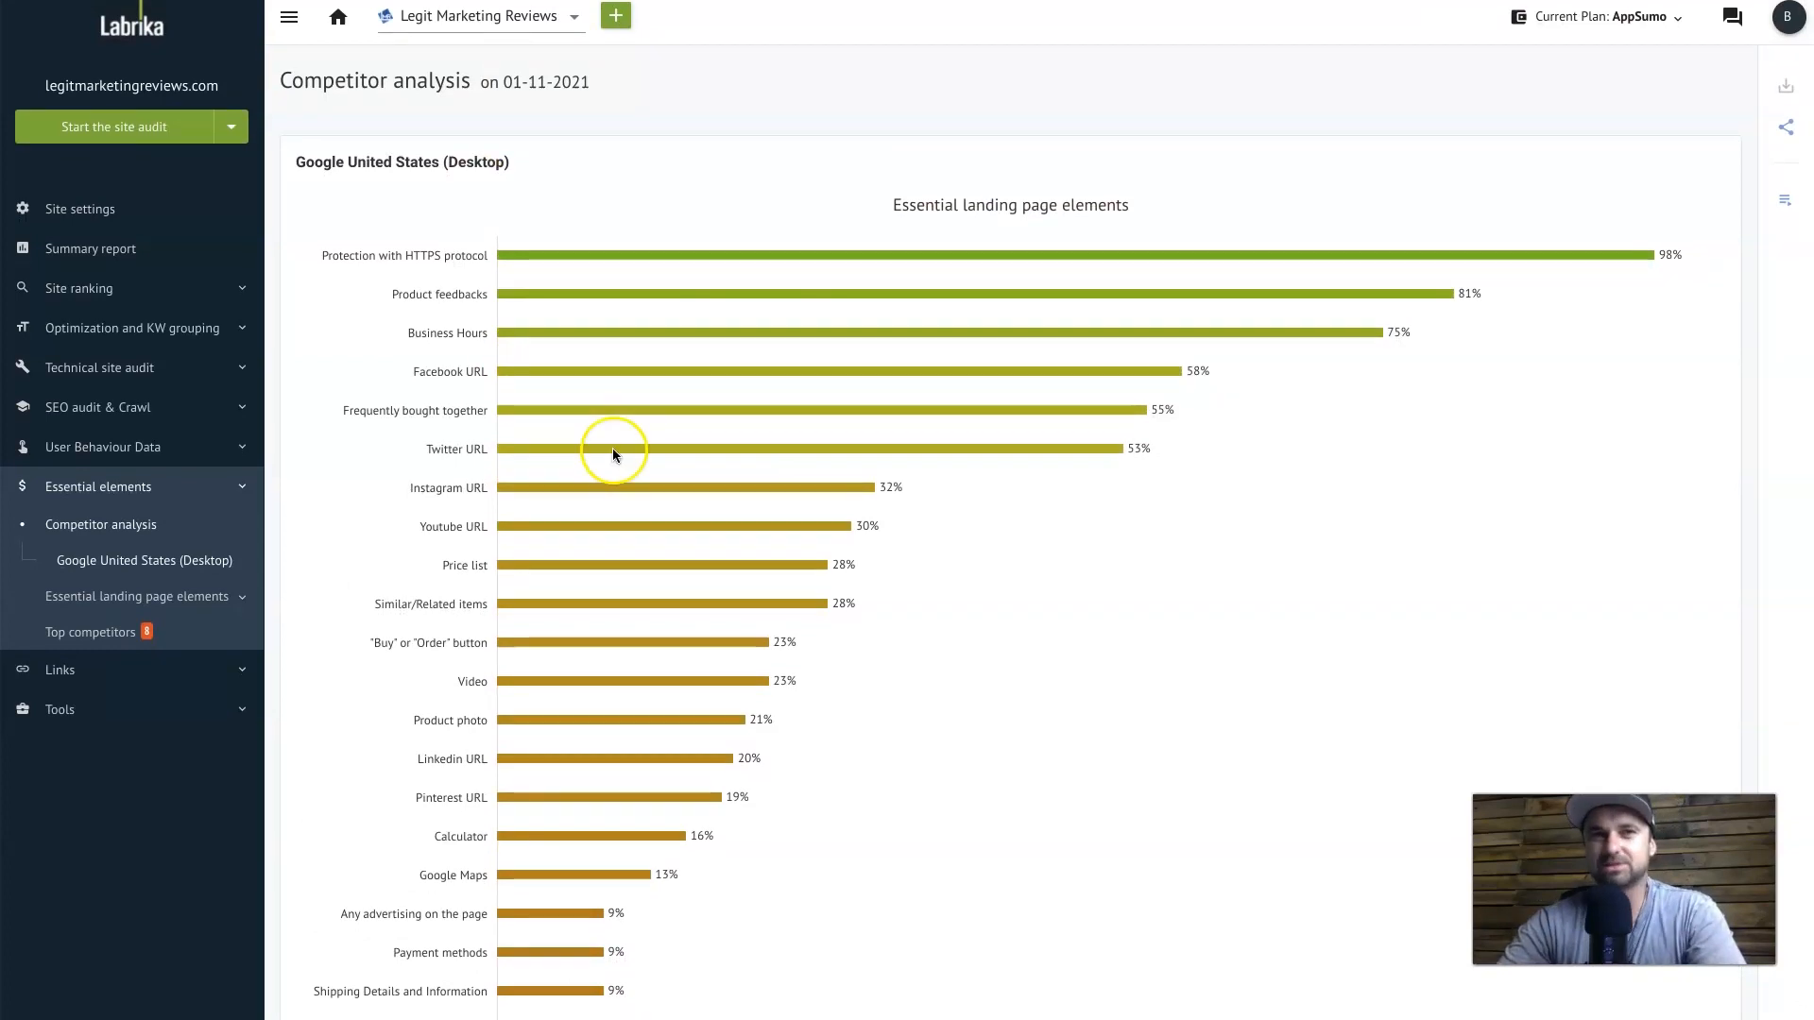
pyautogui.moveTo(212, 669)
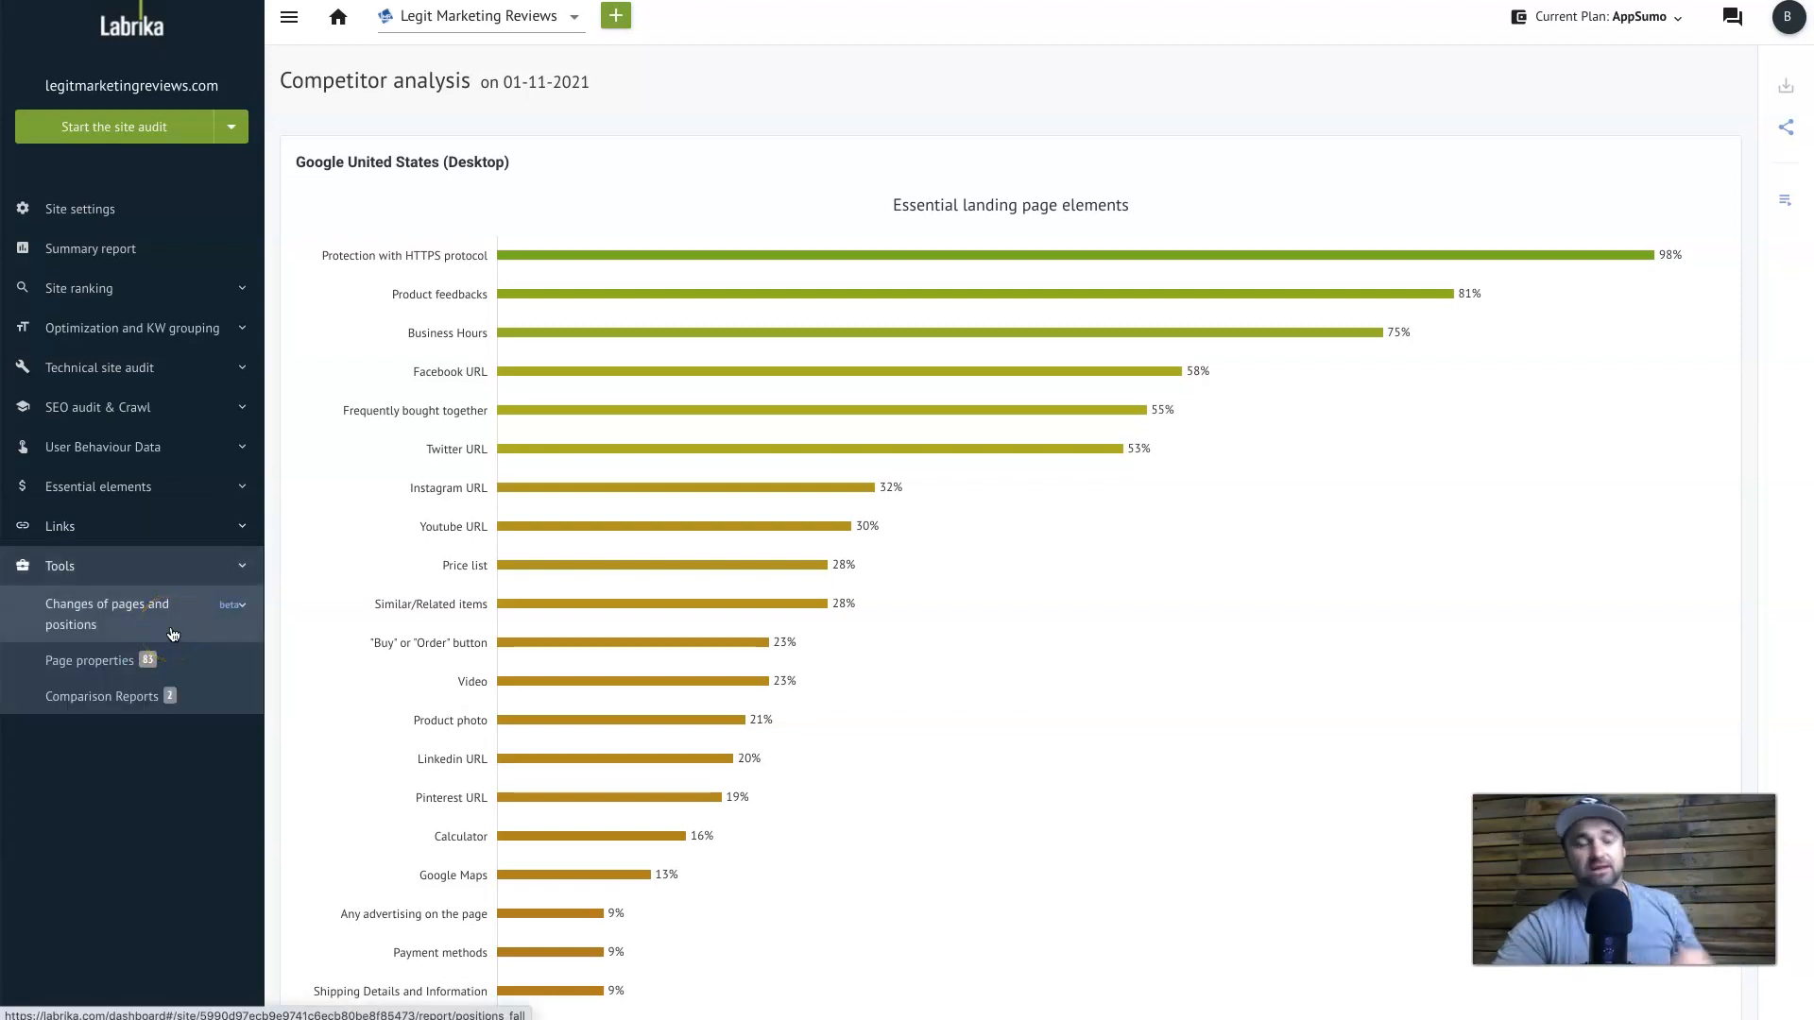
# Review Changes of pages and positions: Dropped rankings, Increased in TOP10, then Increased Rankings
pyautogui.click(125, 614)
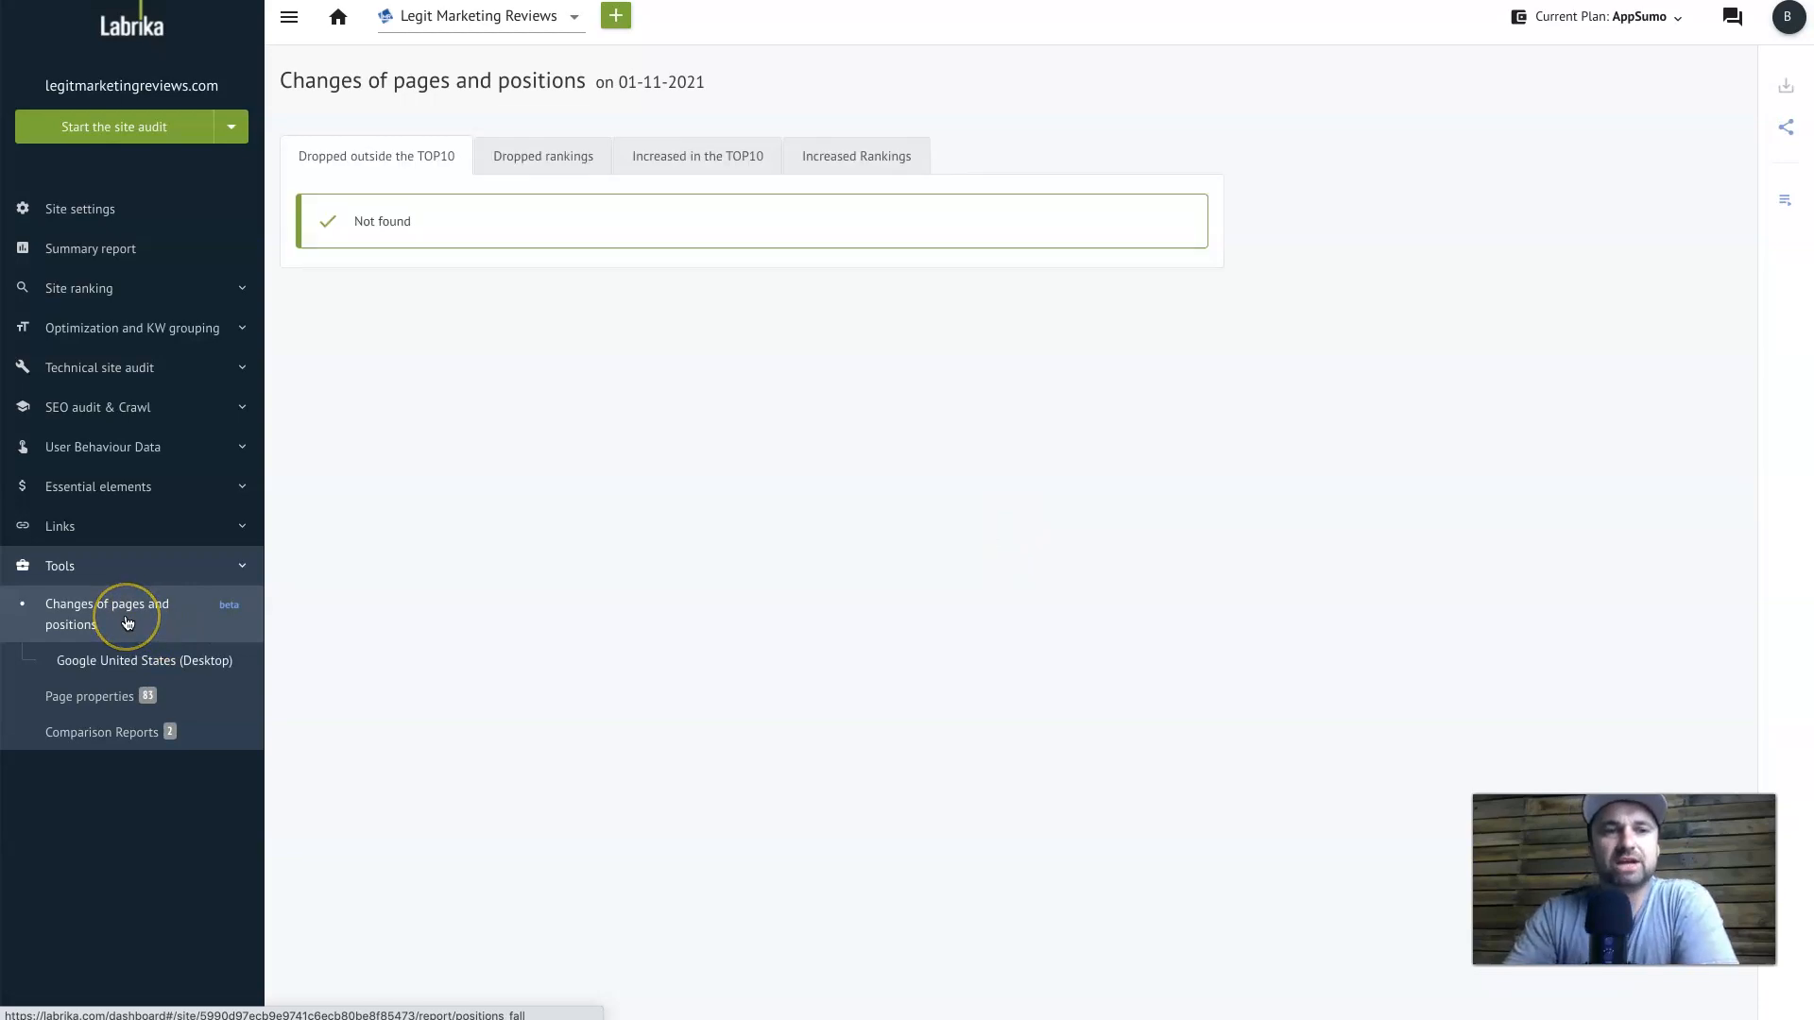
pyautogui.moveTo(605, 183)
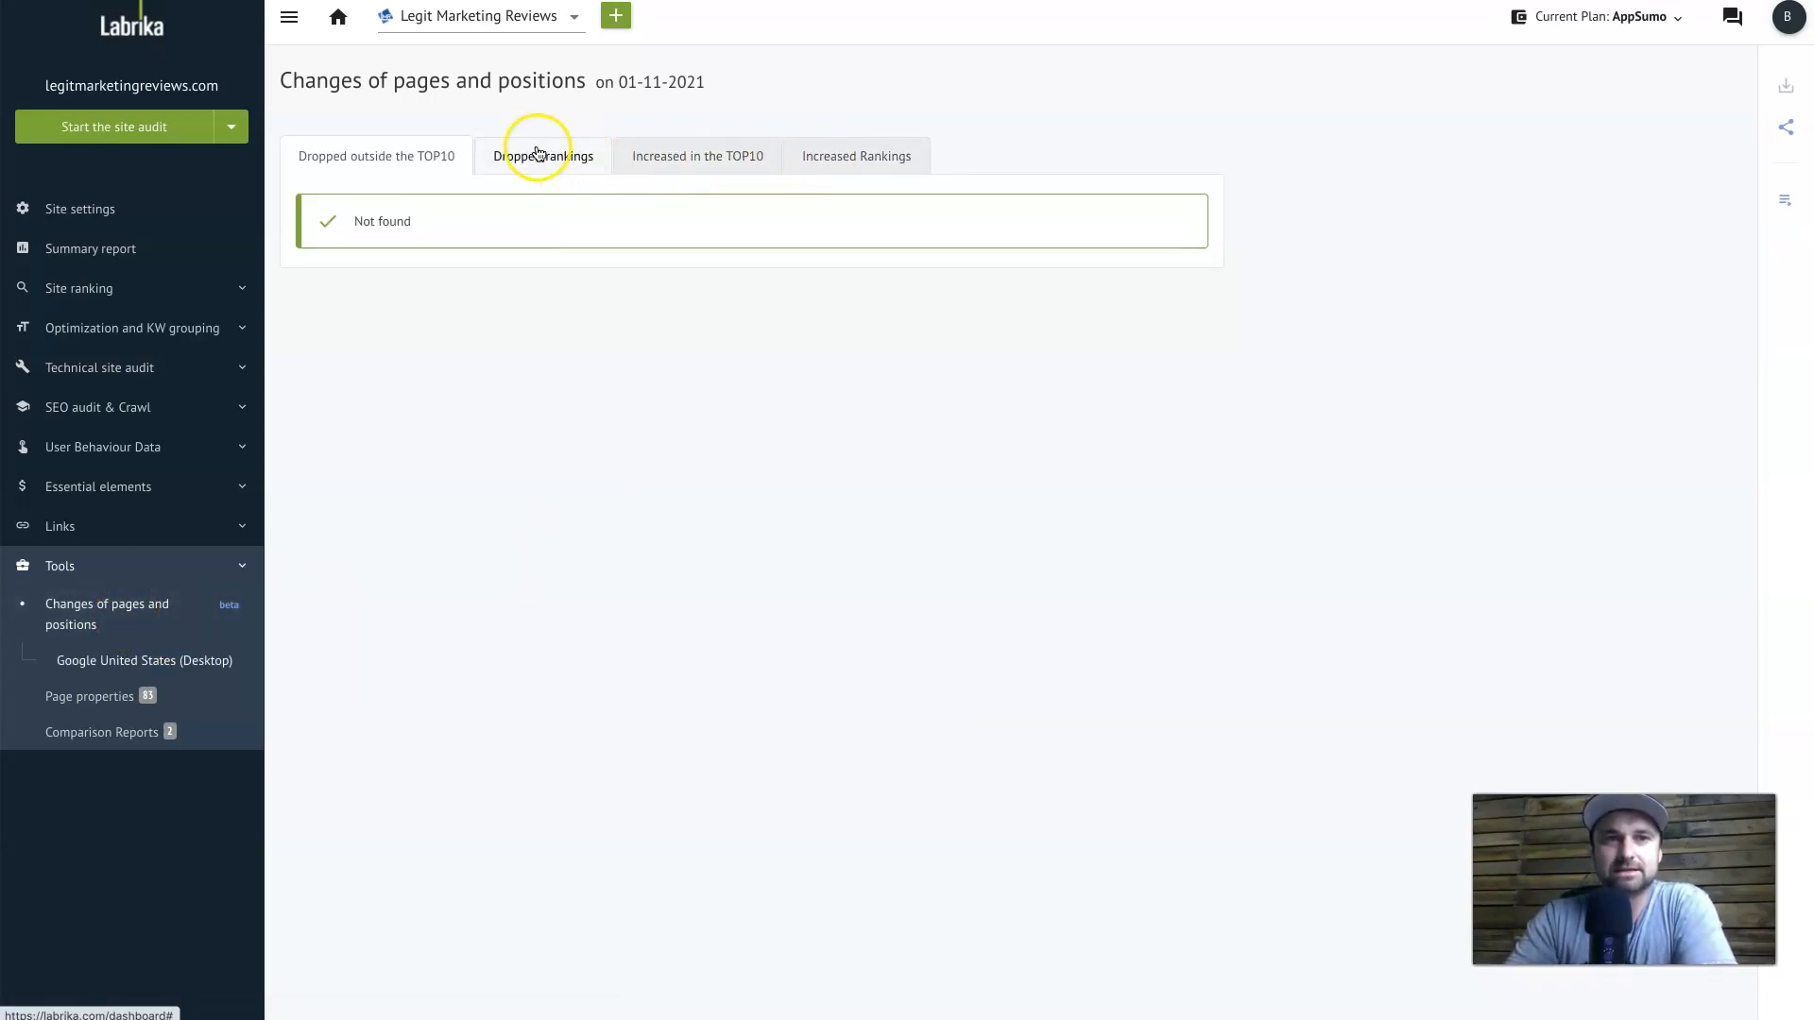
pyautogui.click(543, 155)
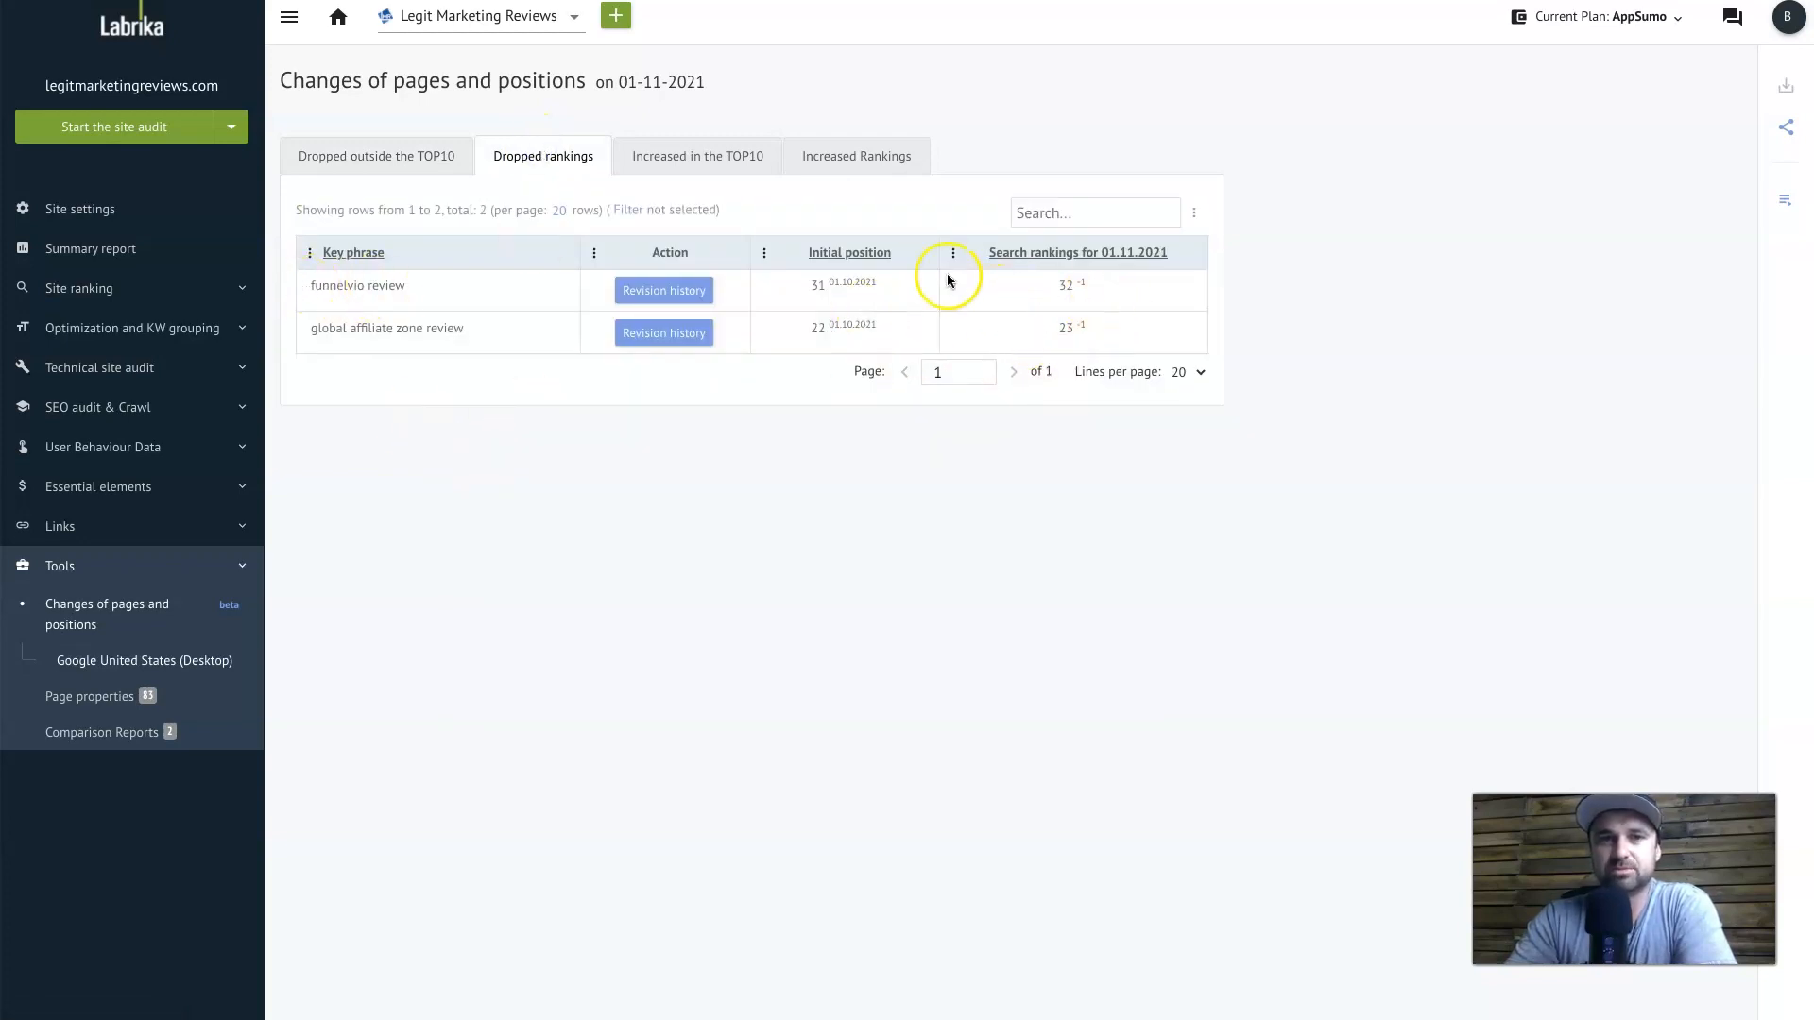
pyautogui.click(695, 155)
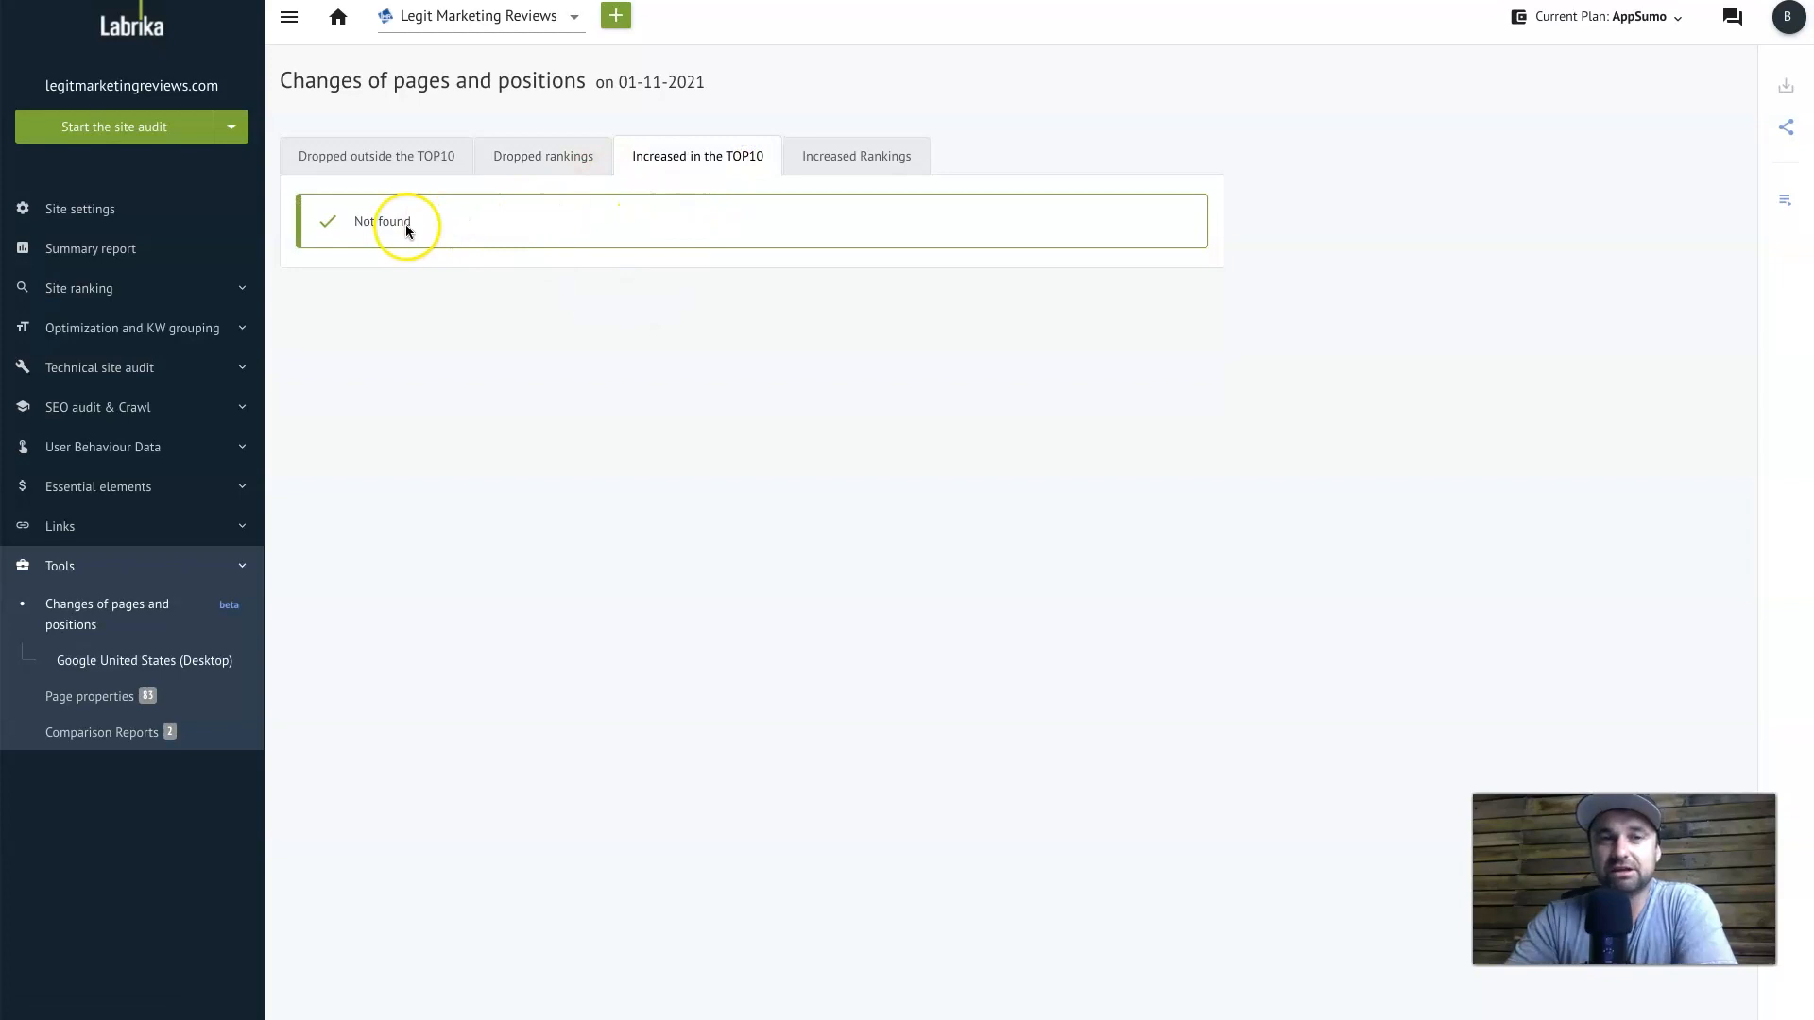
pyautogui.click(856, 155)
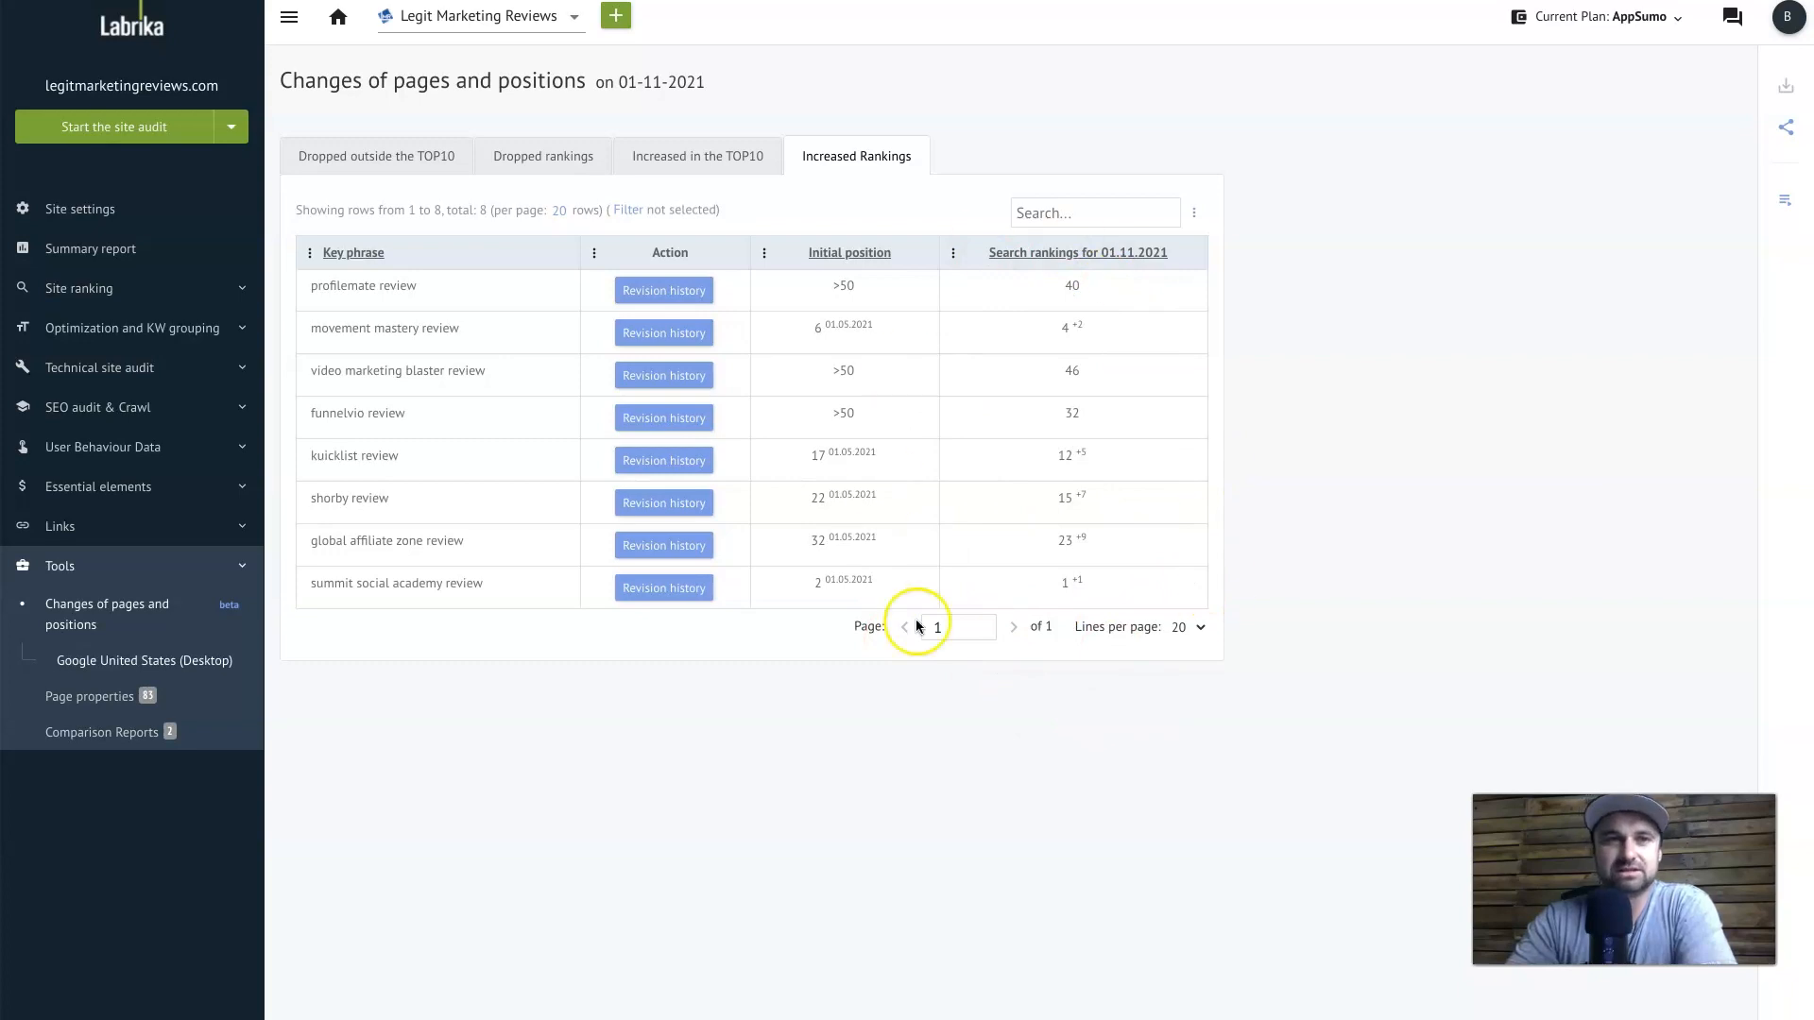
pyautogui.moveTo(74, 707)
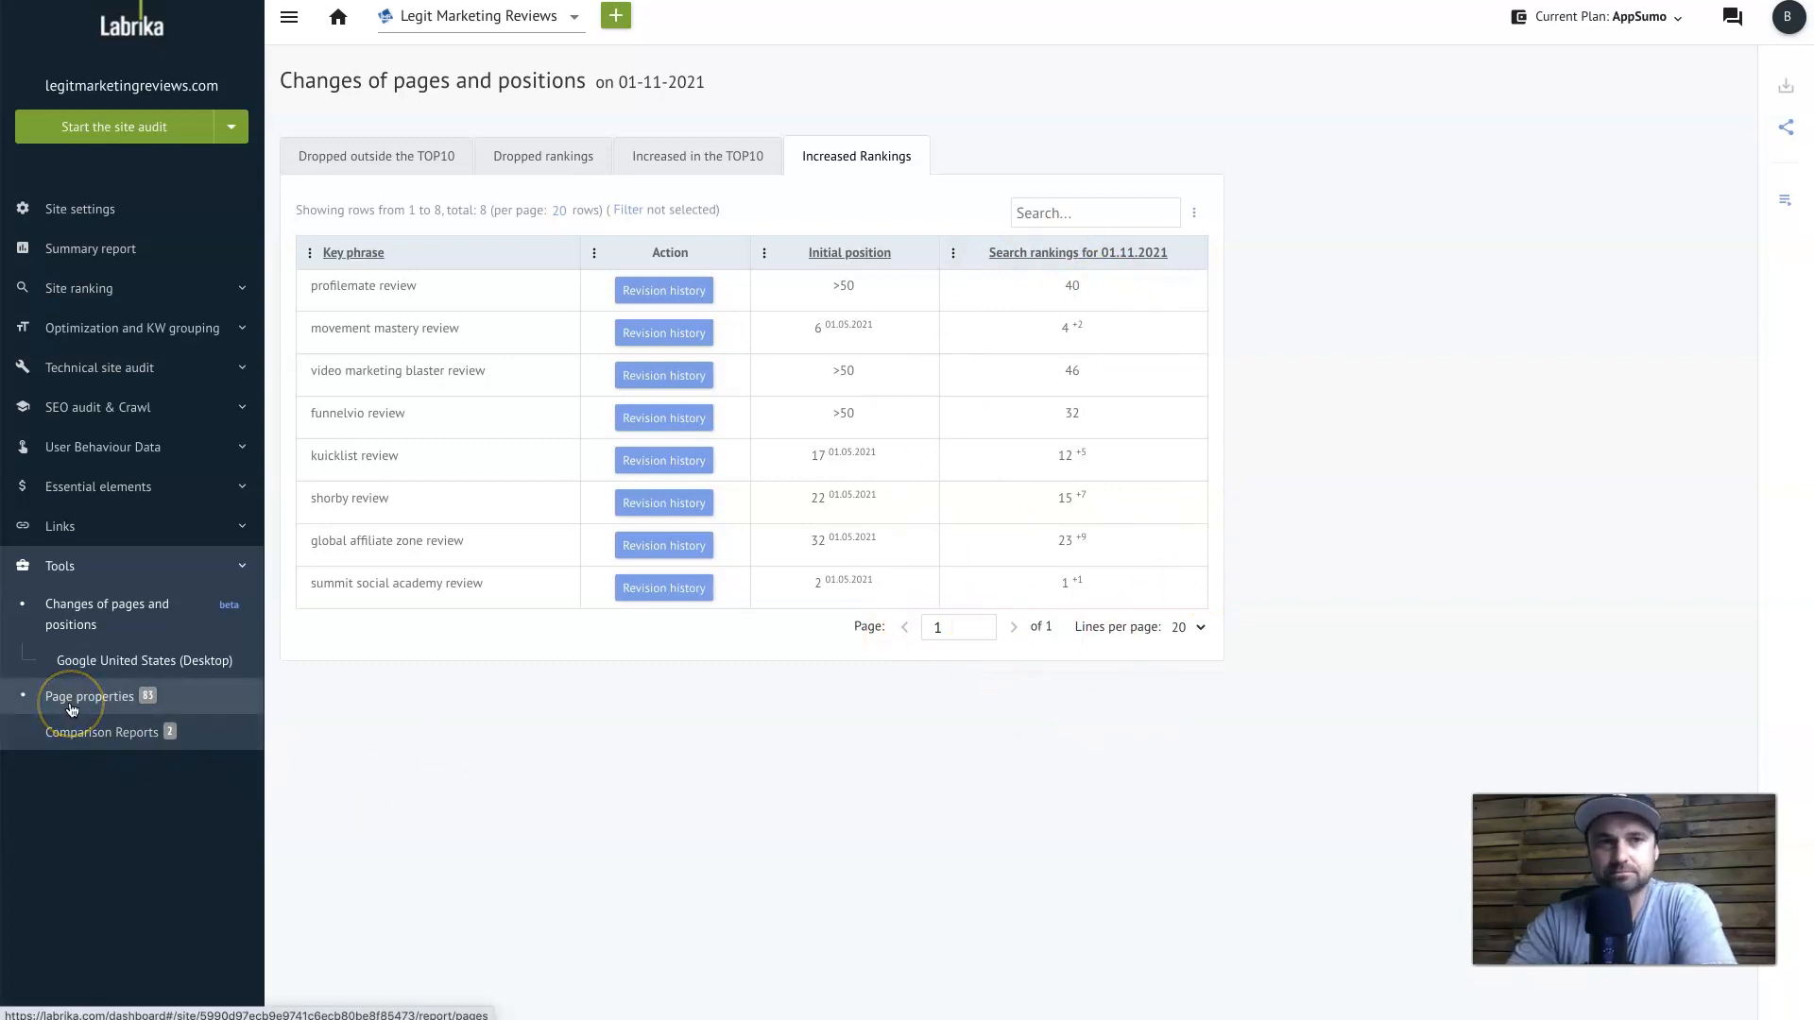
# Review Page properties: 4xx errors (three 404 pages) and 5xx errors
pyautogui.click(83, 695)
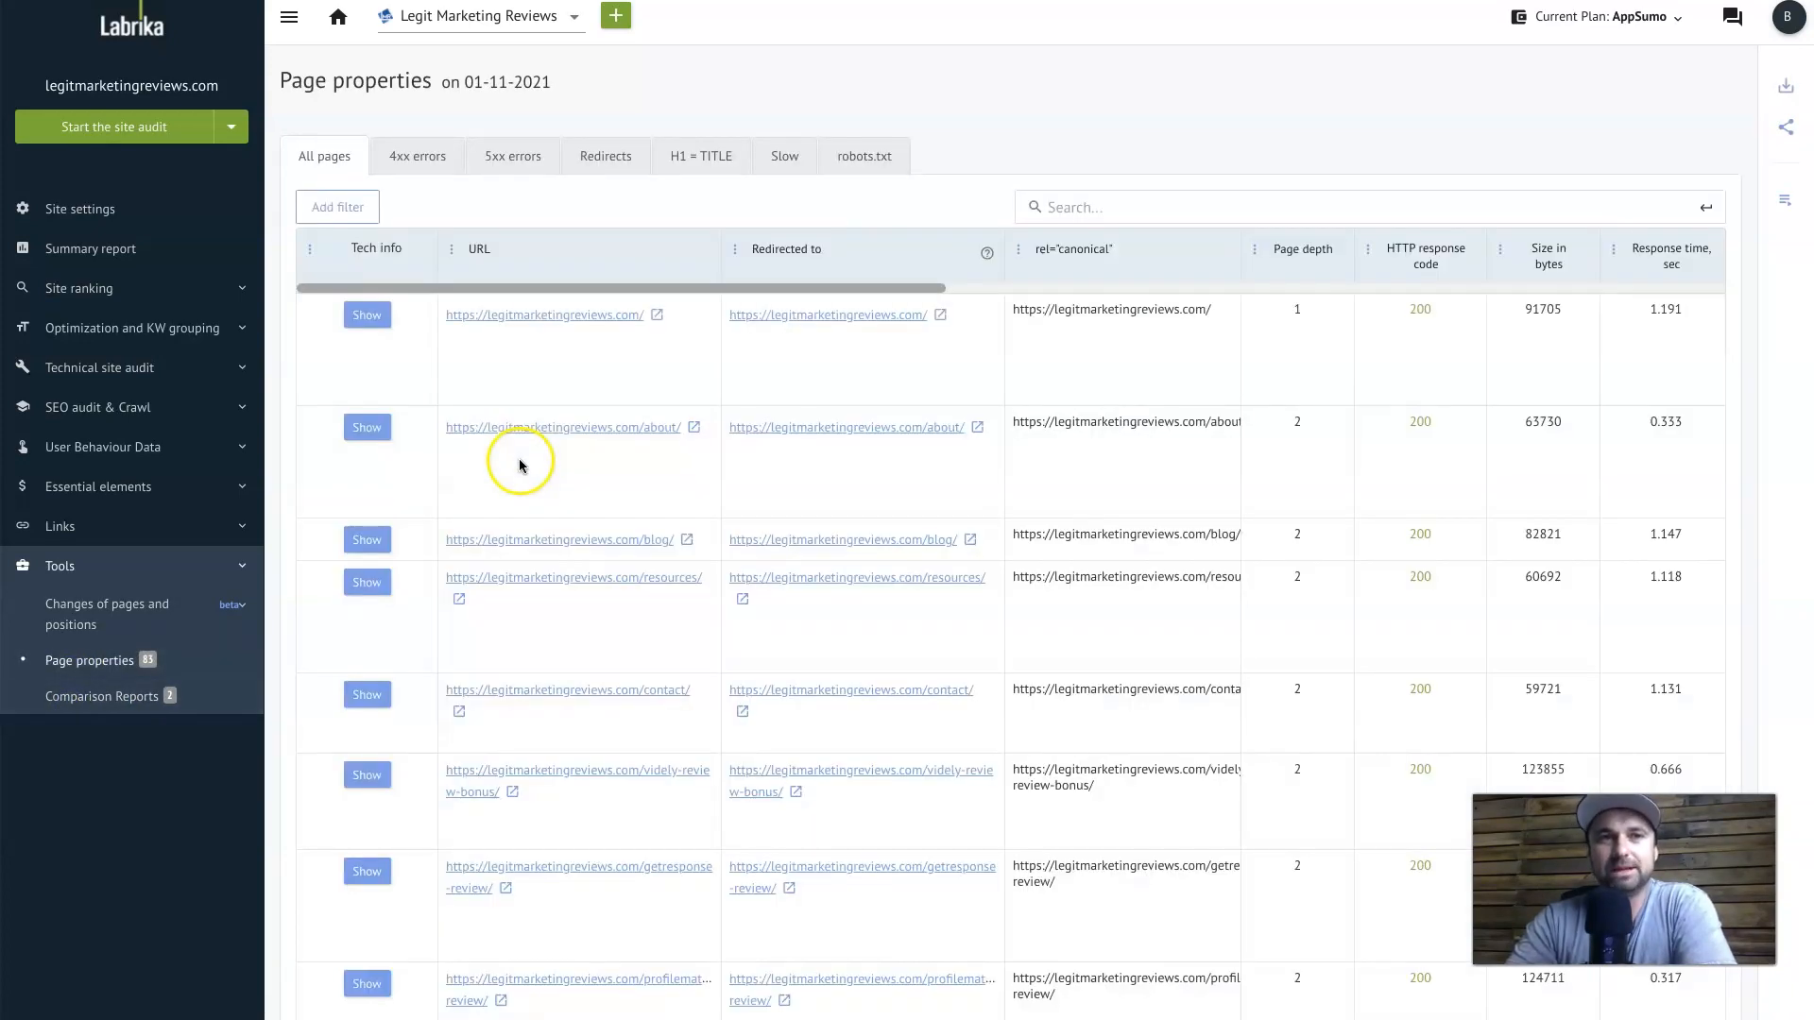
pyautogui.moveTo(732, 412)
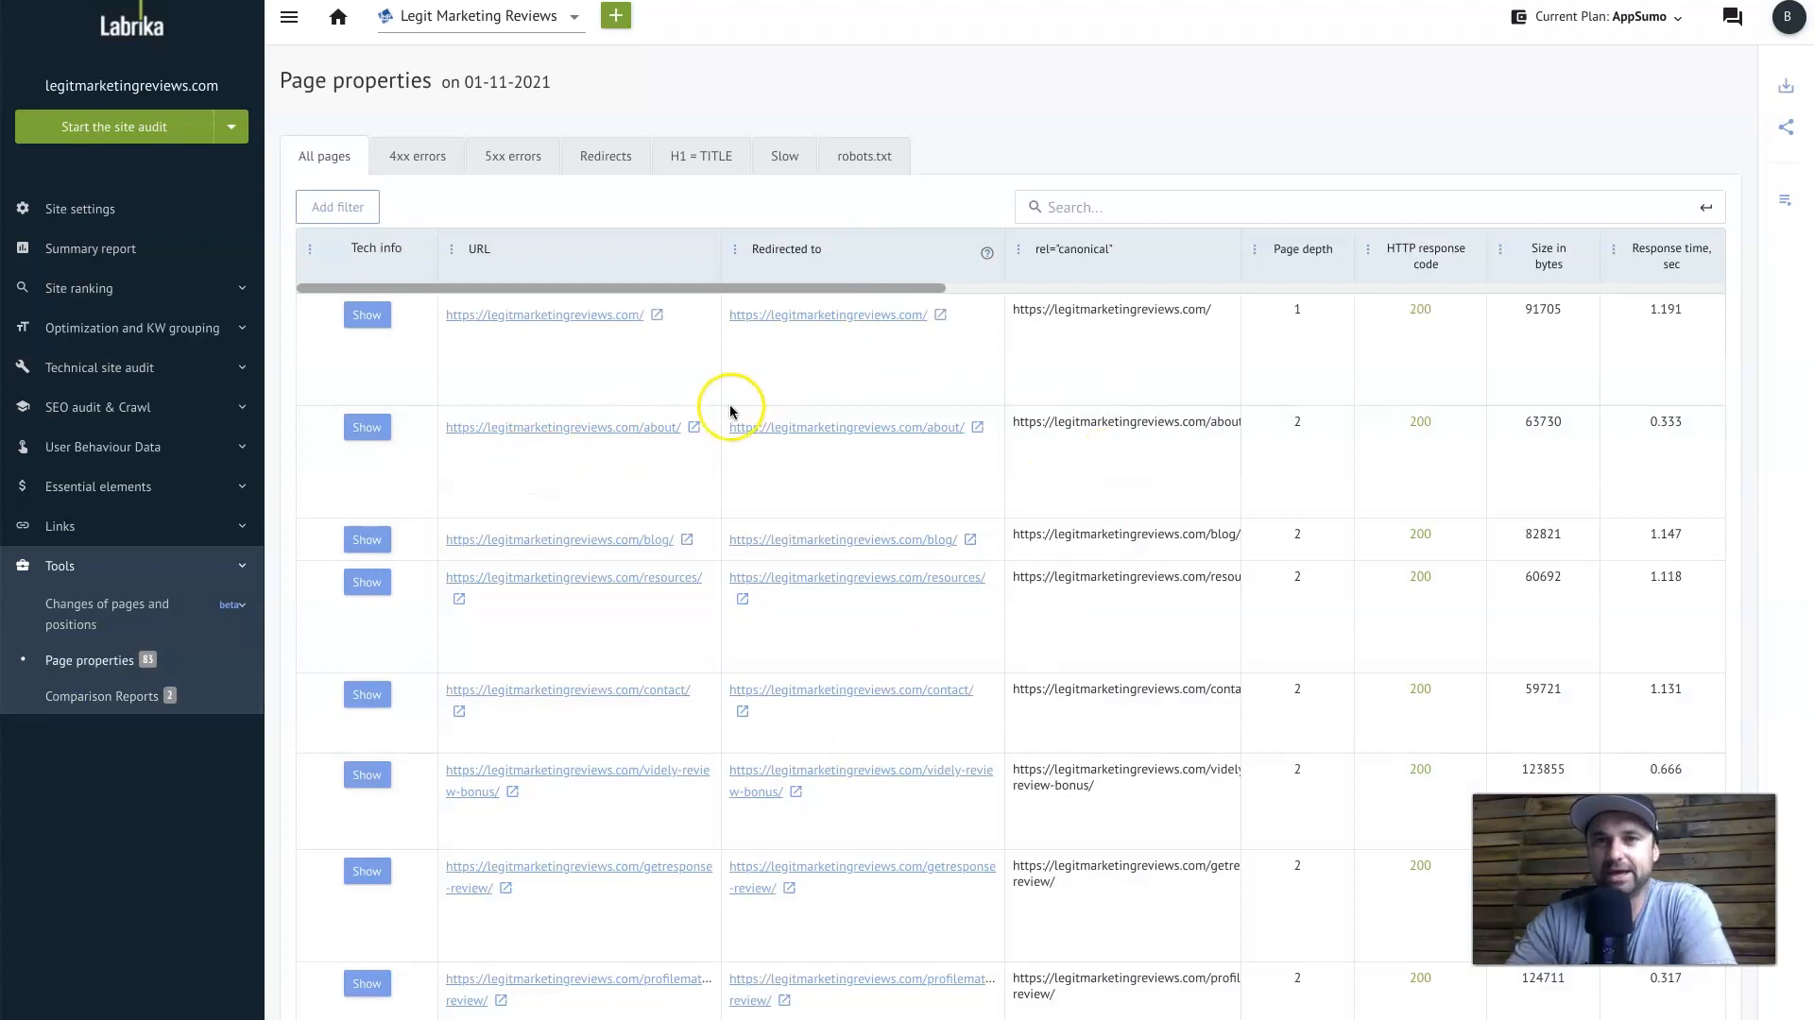
pyautogui.moveTo(1561, 331)
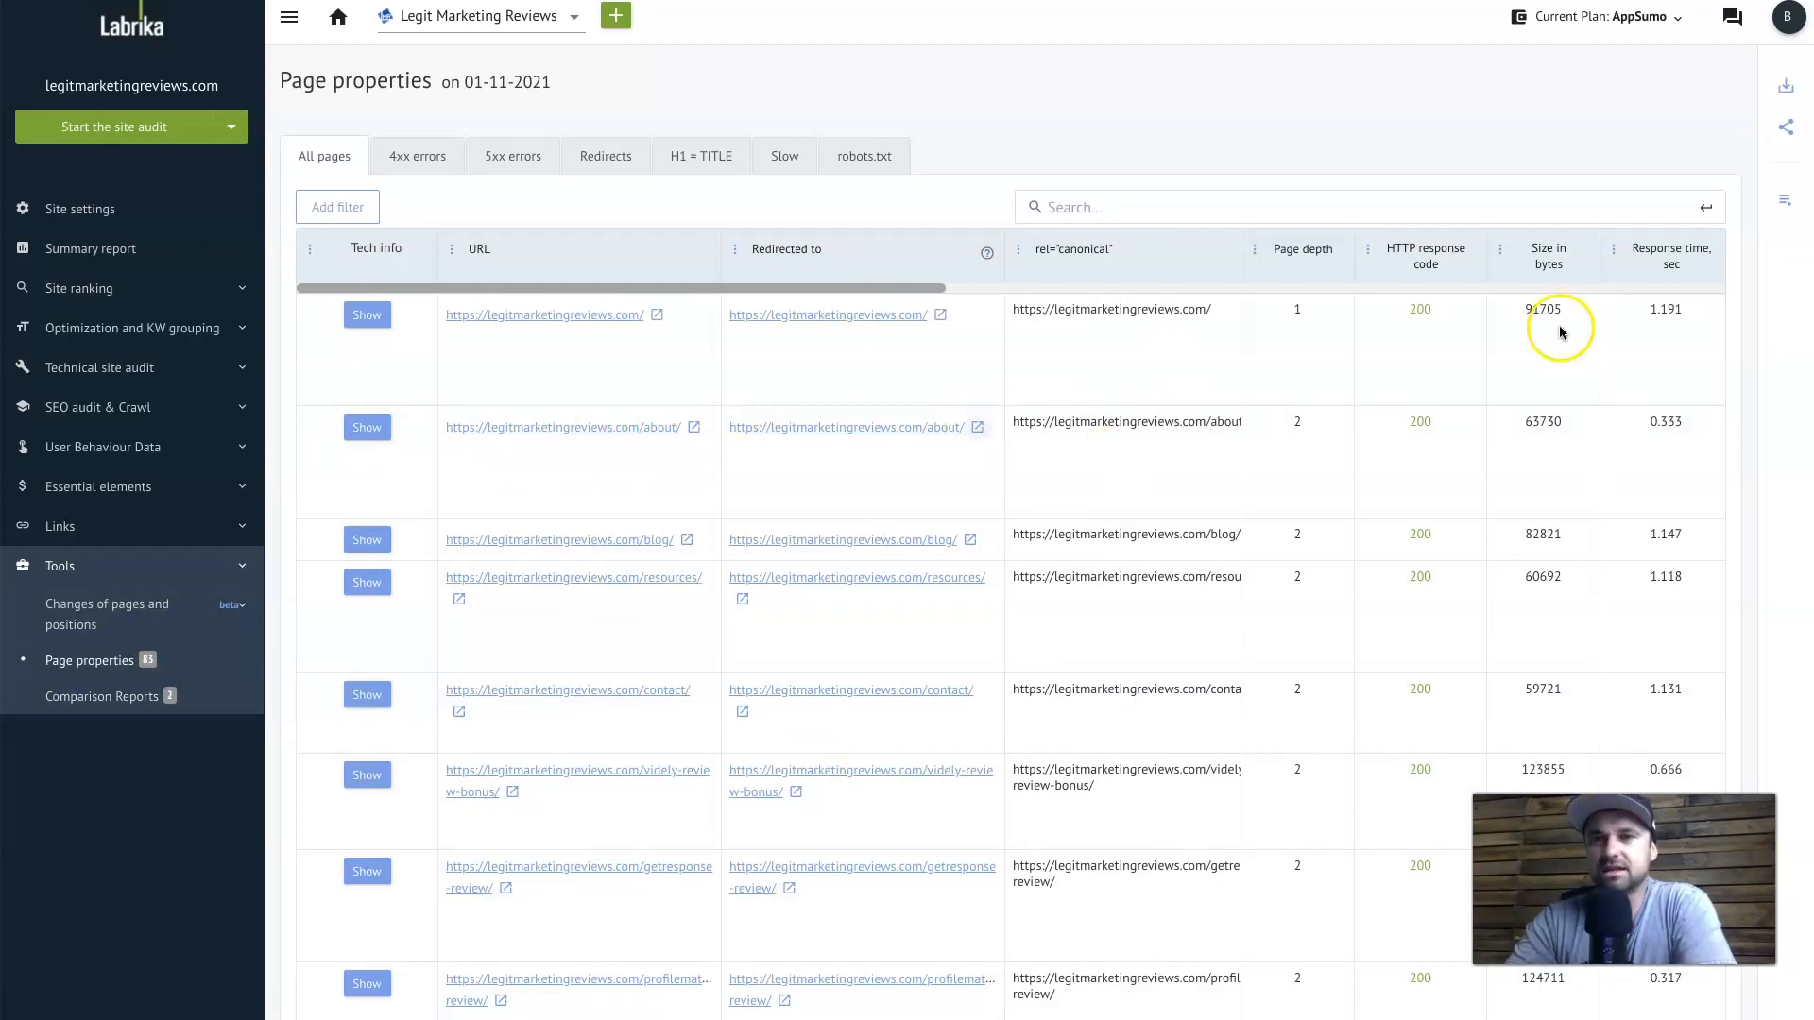
pyautogui.moveTo(399, 416)
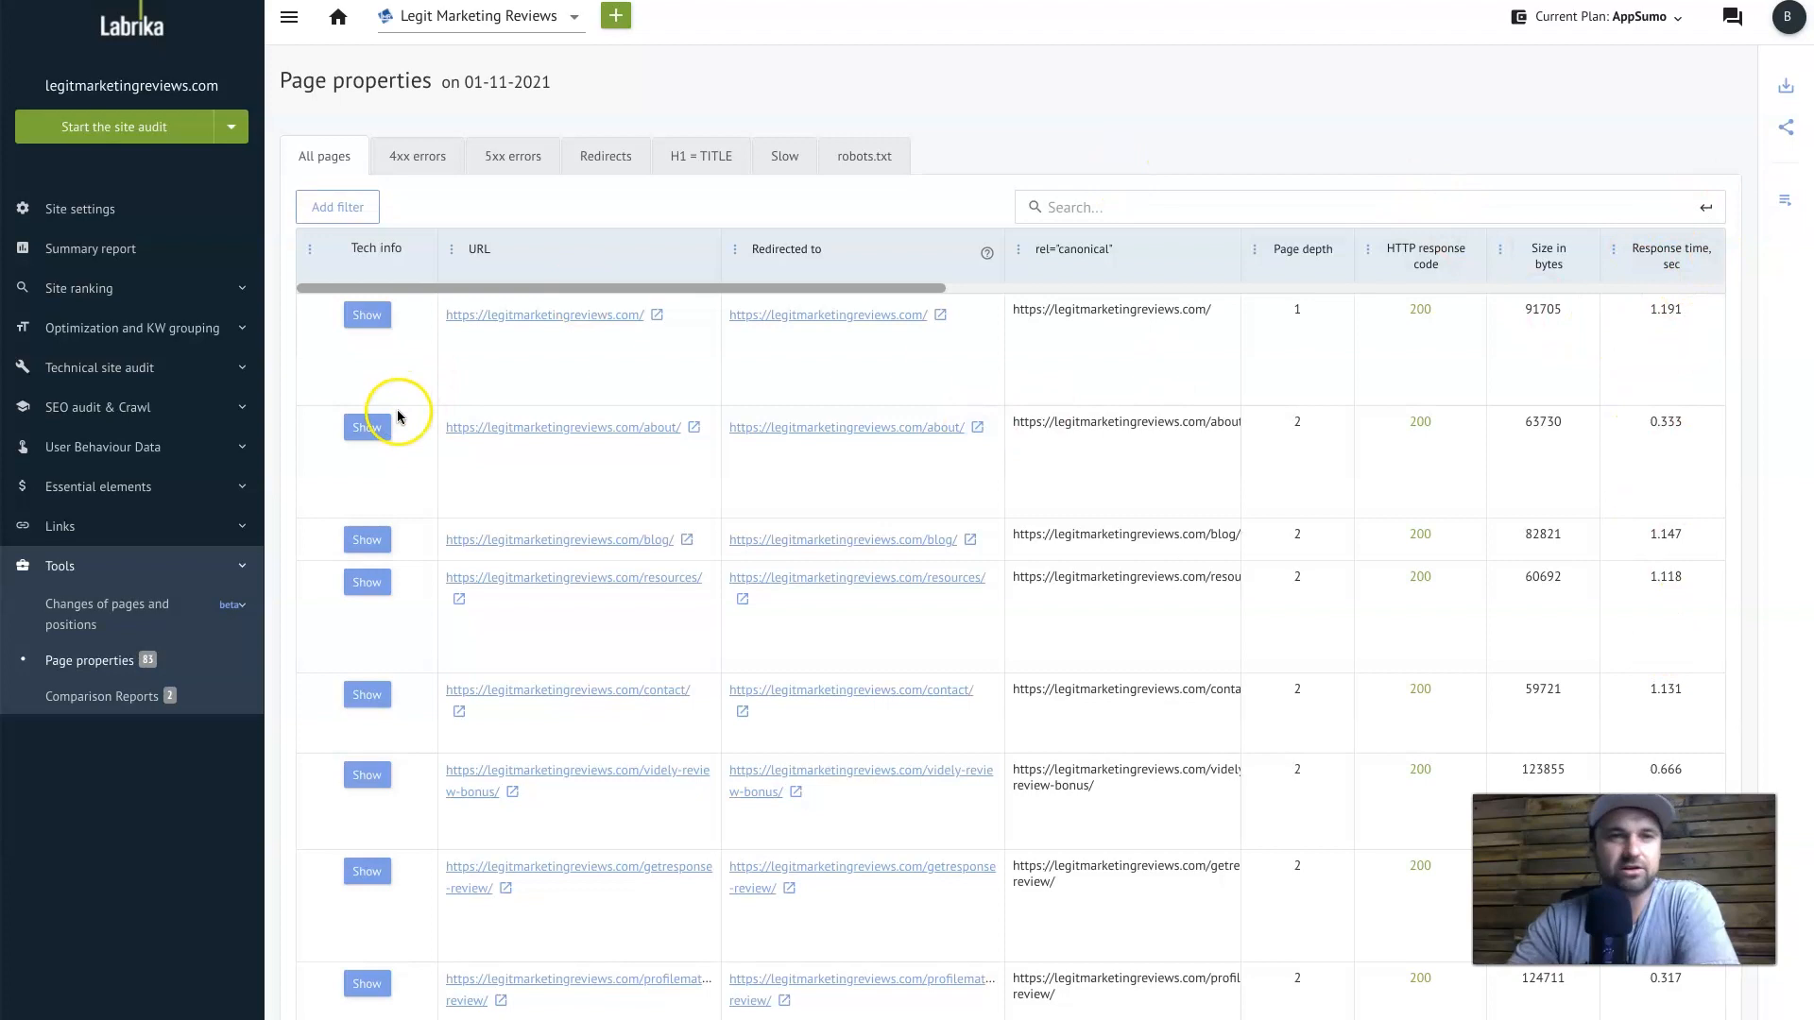
pyautogui.click(417, 155)
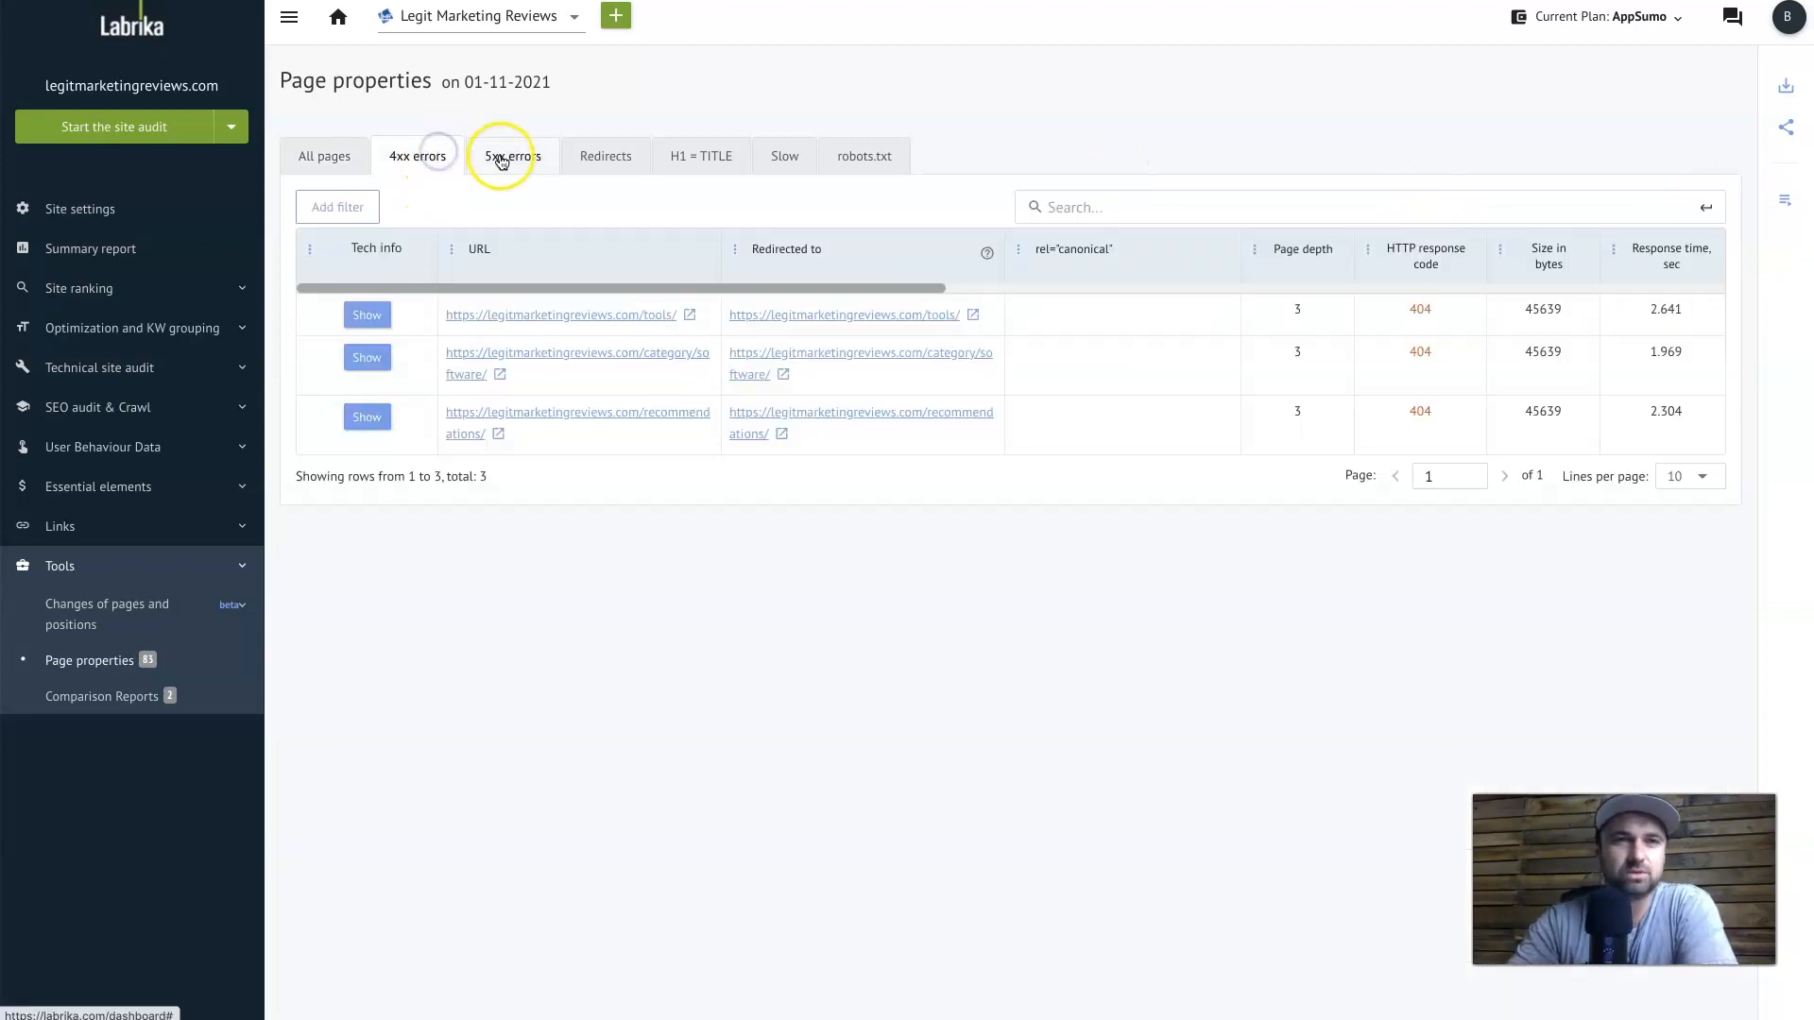
pyautogui.click(604, 155)
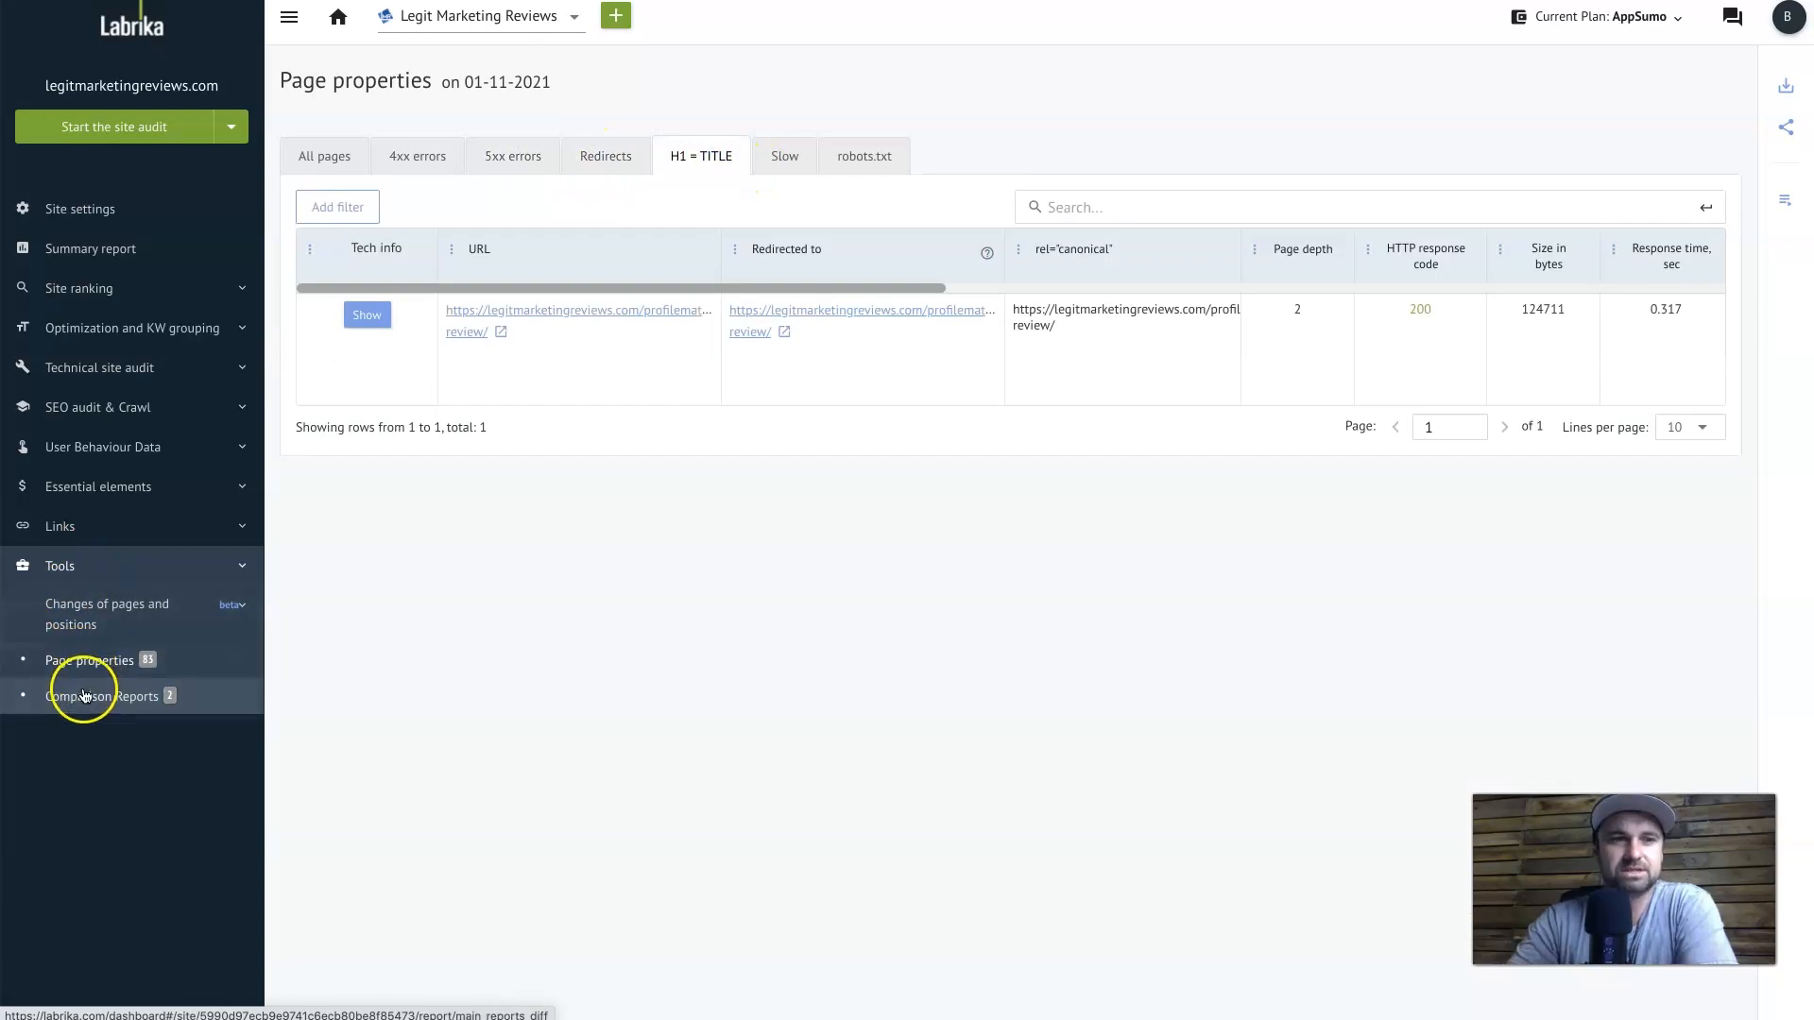
# Compare the 01.05.2021 and 01.11.2021 audits with Show Only Differences ticked
pyautogui.click(102, 696)
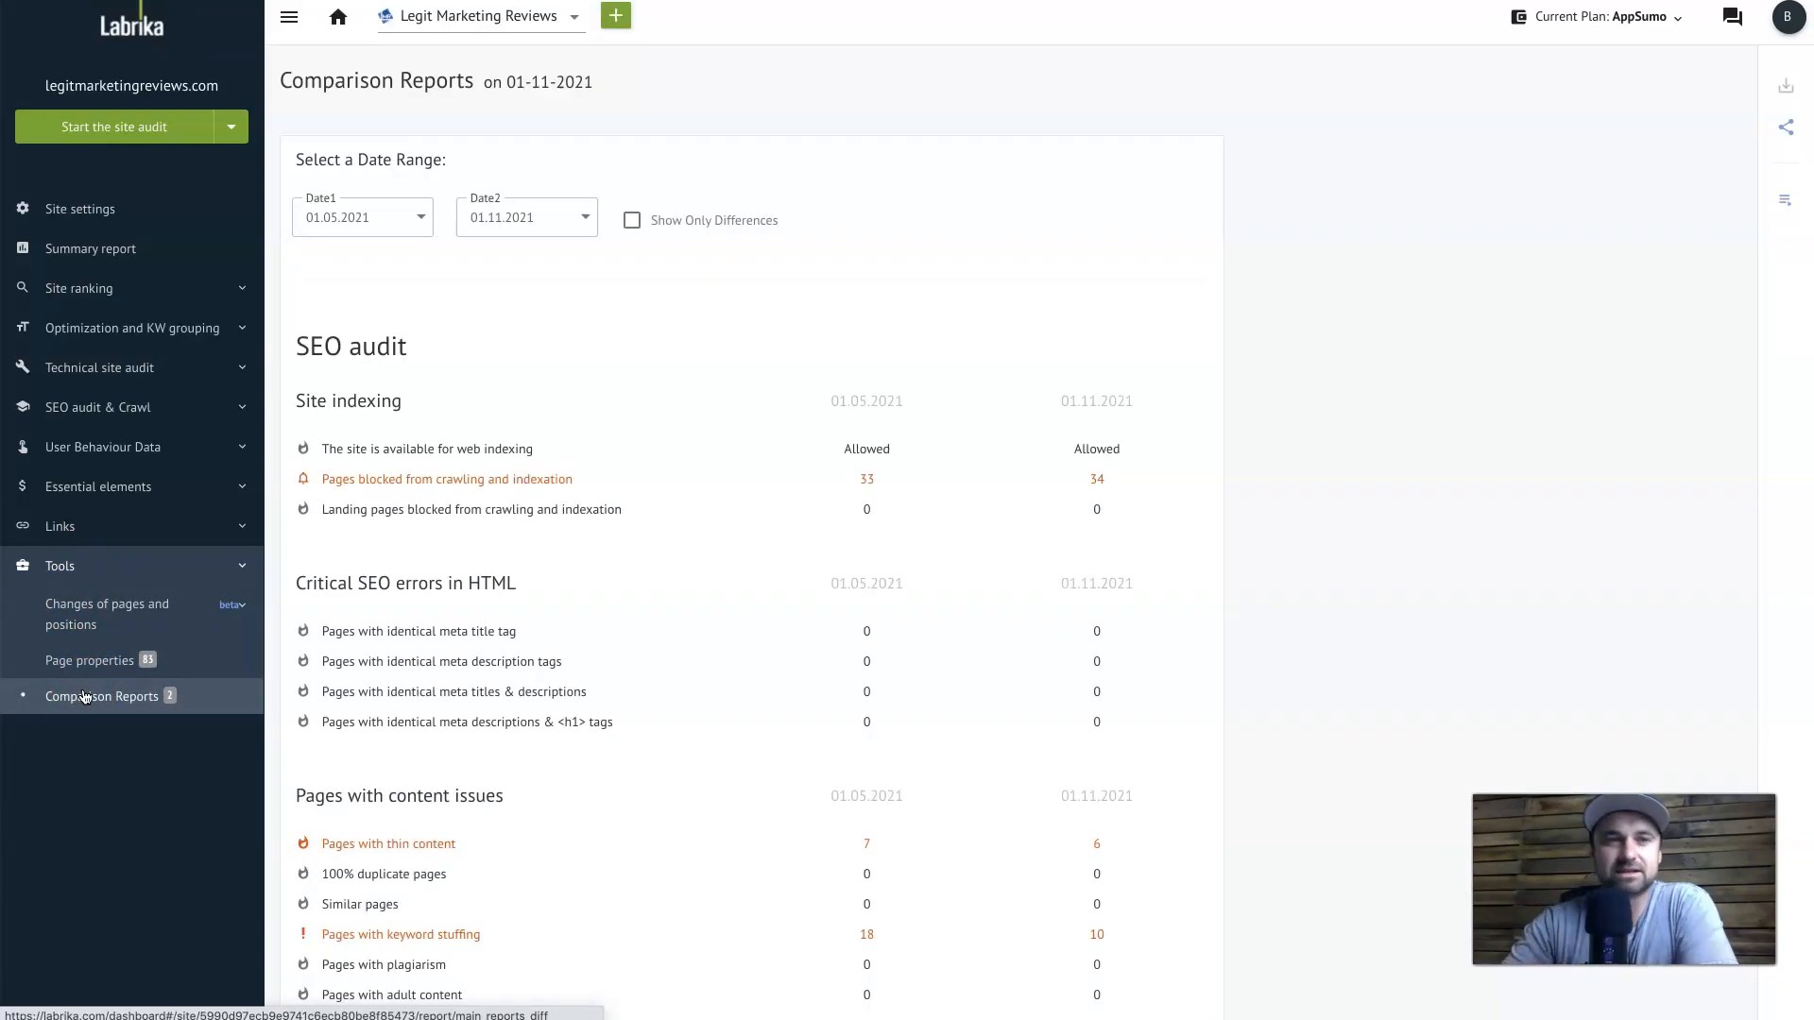
pyautogui.moveTo(376, 231)
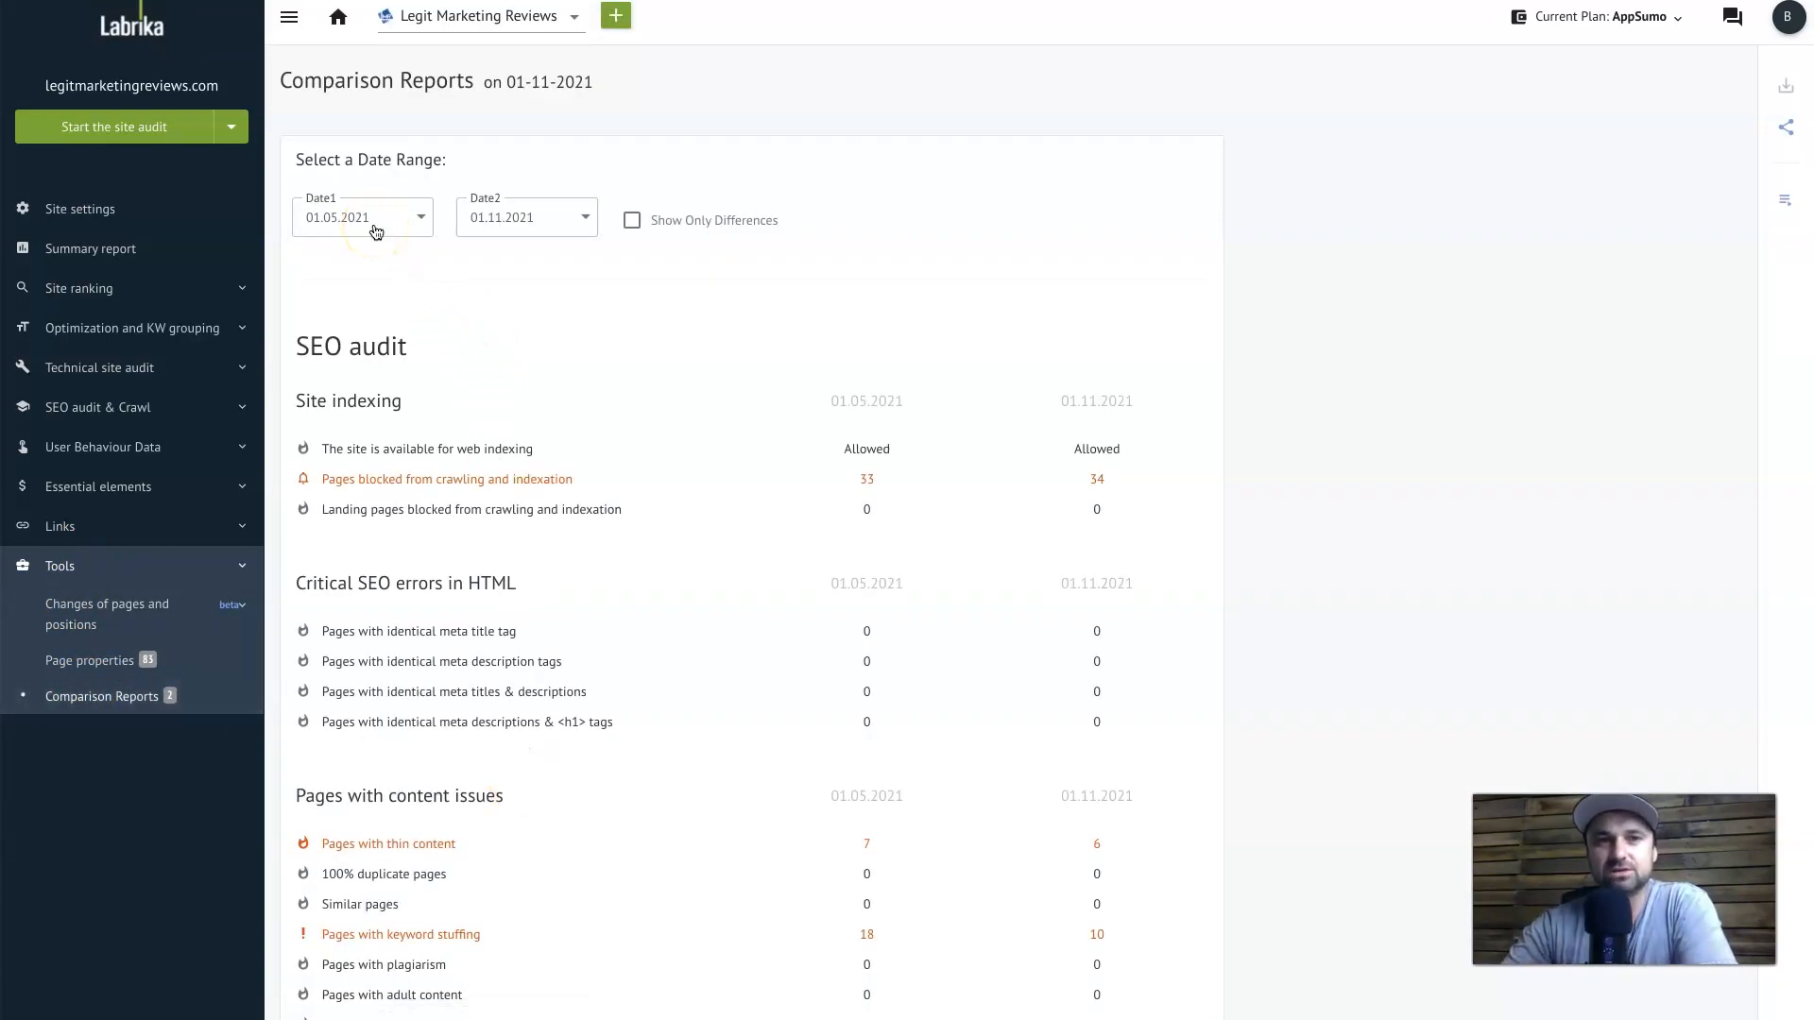
pyautogui.scroll(-3)
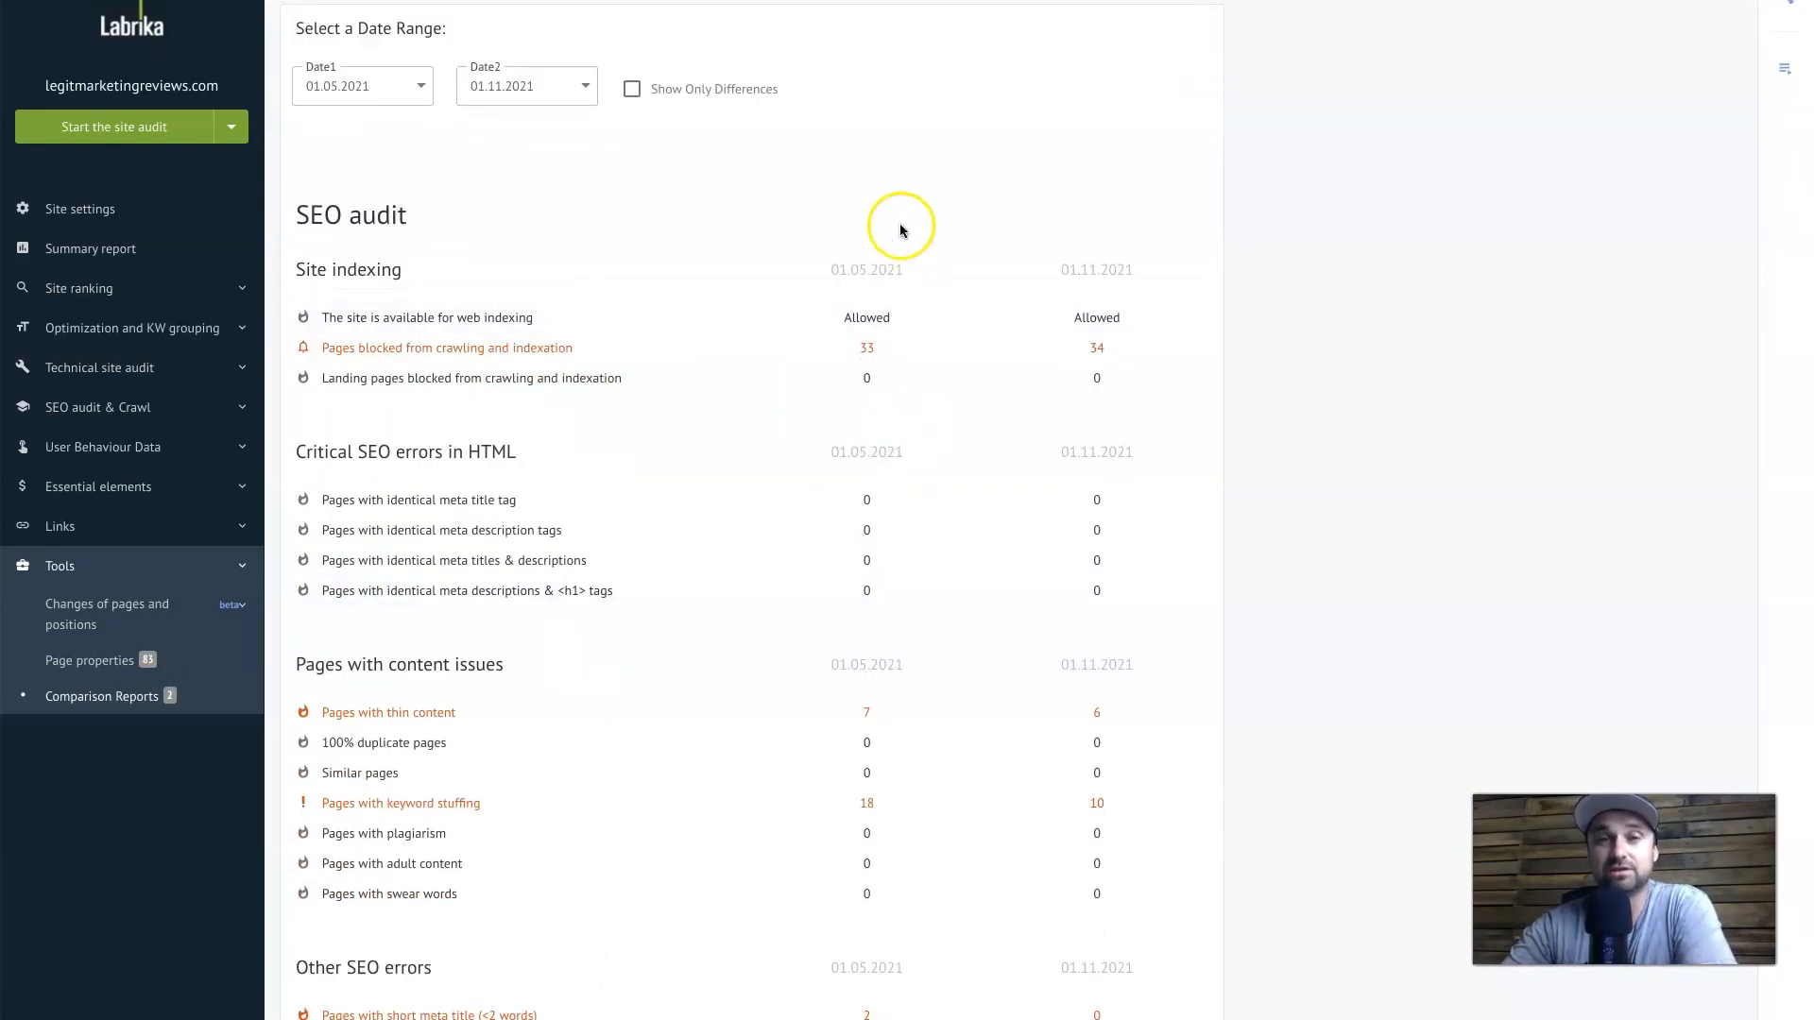
pyautogui.click(632, 88)
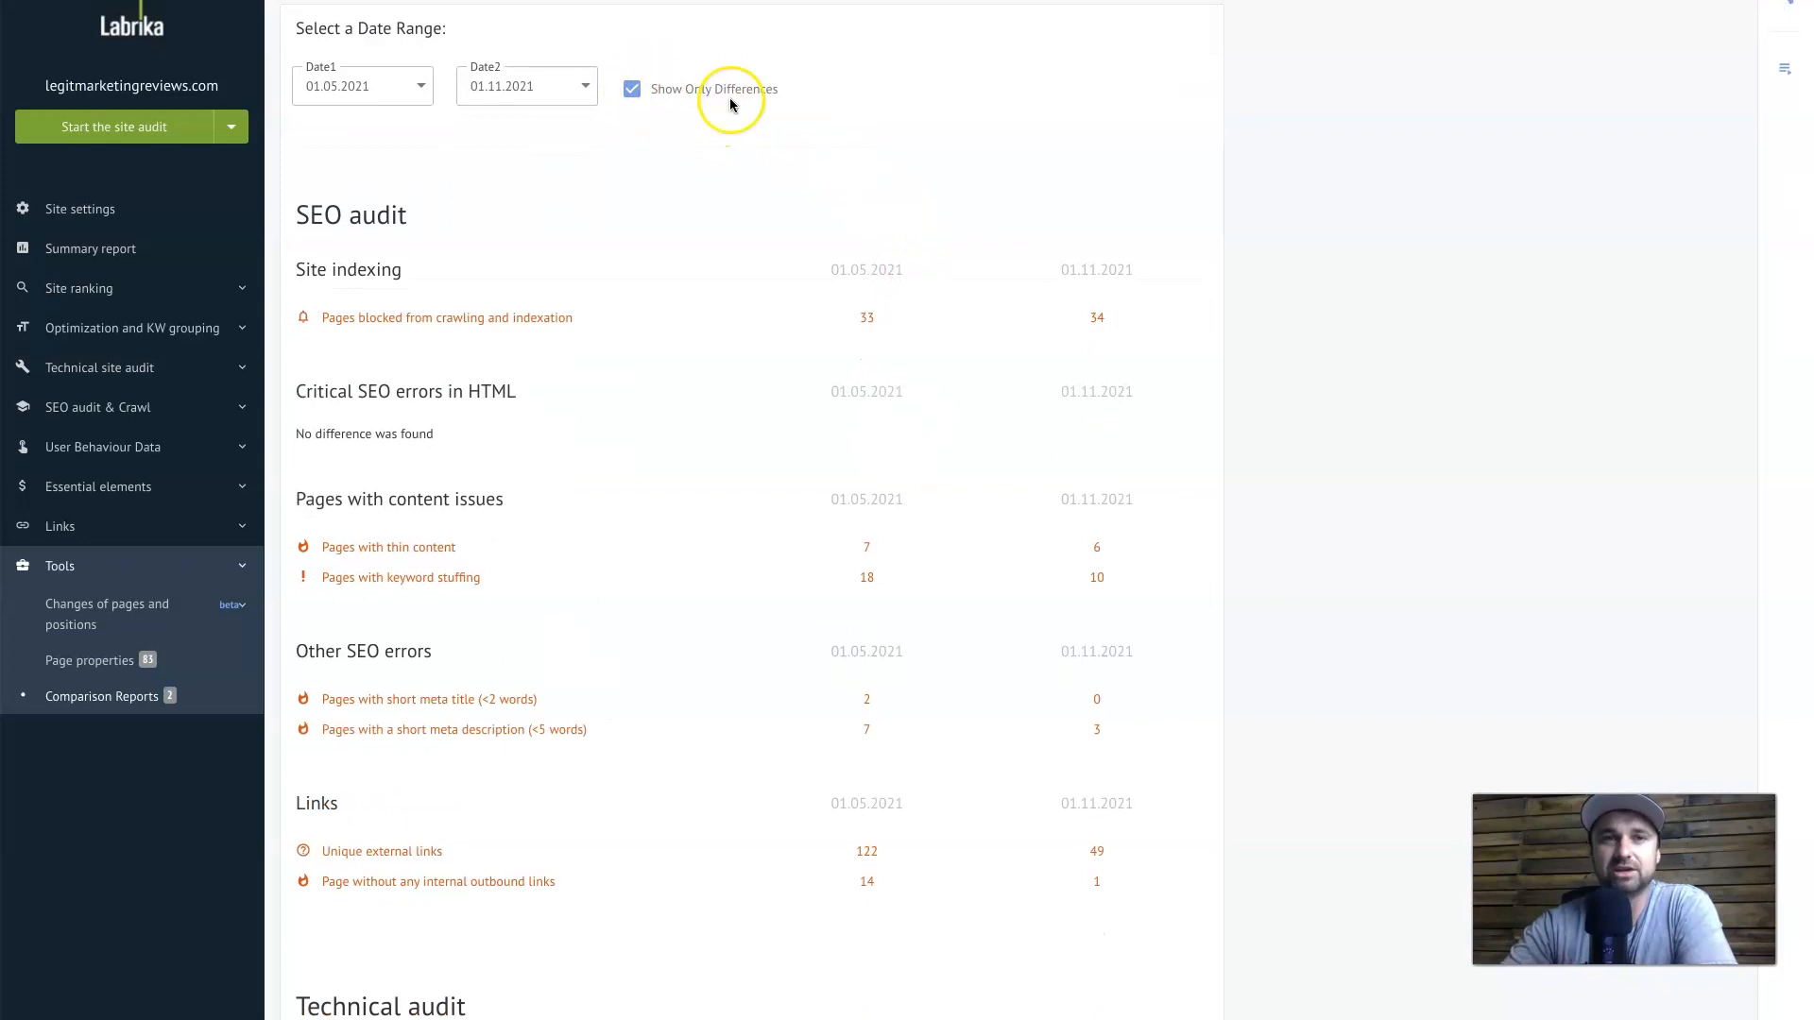
pyautogui.moveTo(859, 622)
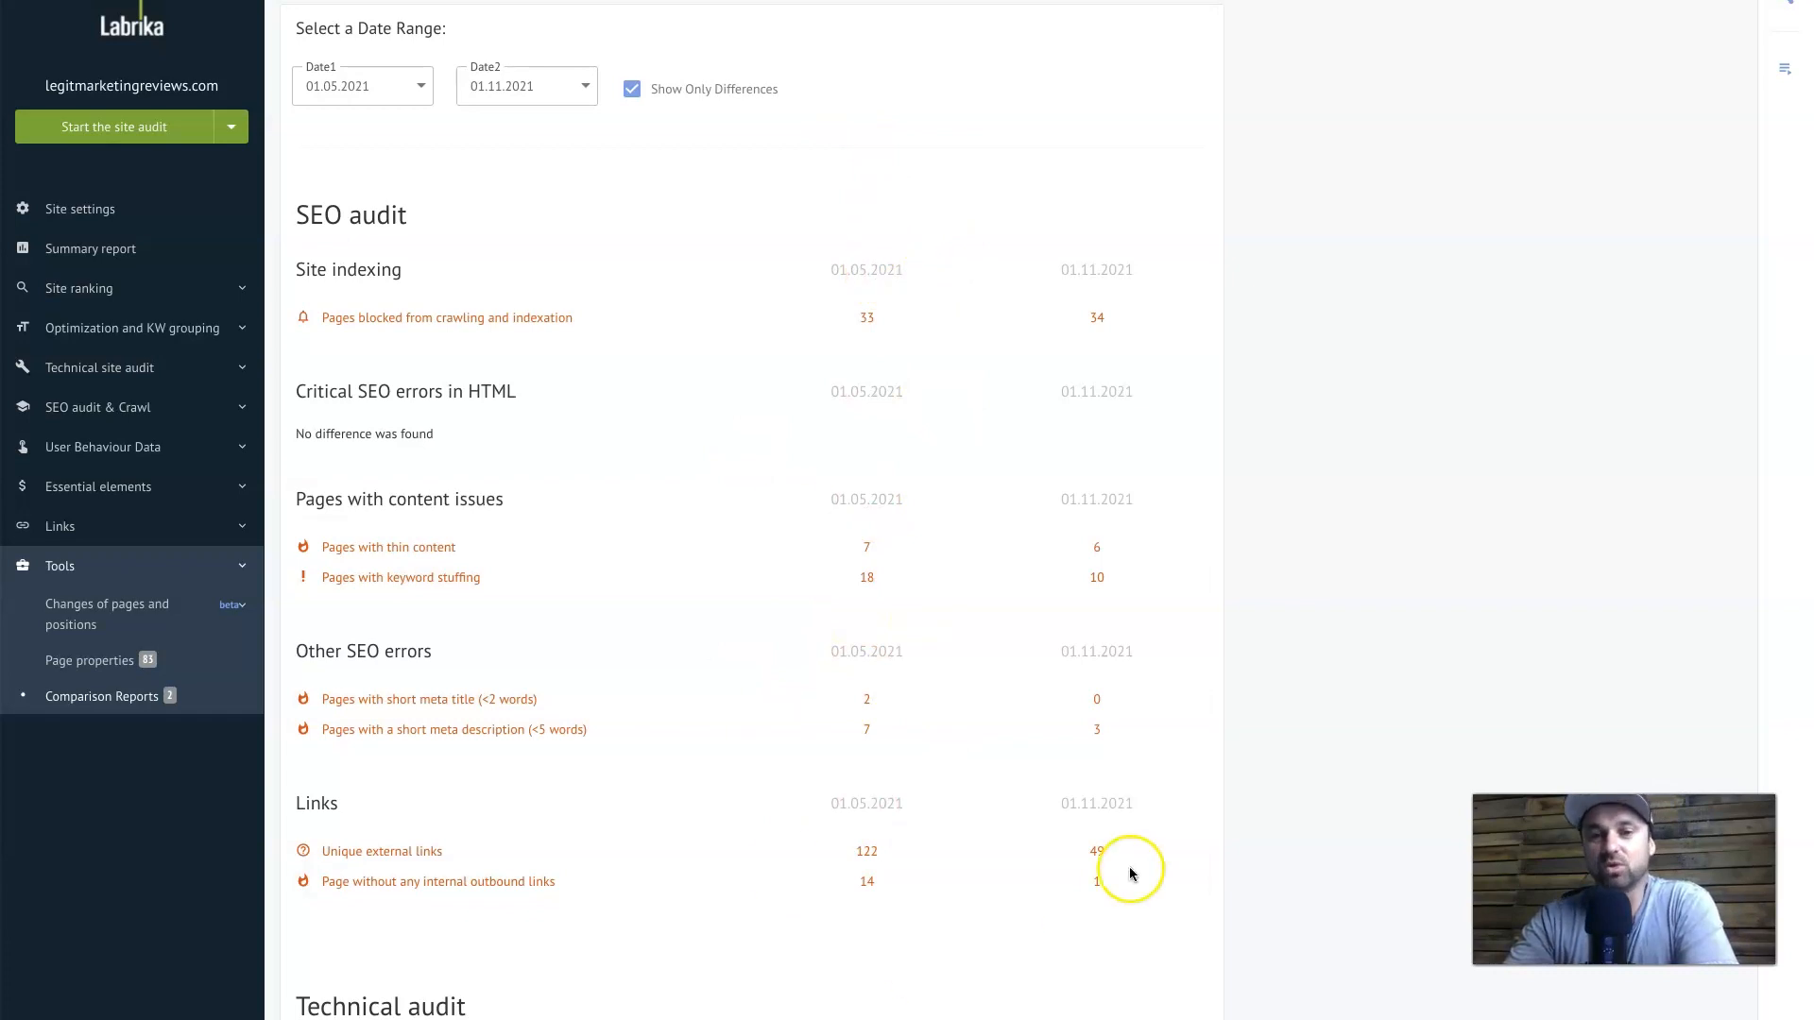
pyautogui.moveTo(805, 930)
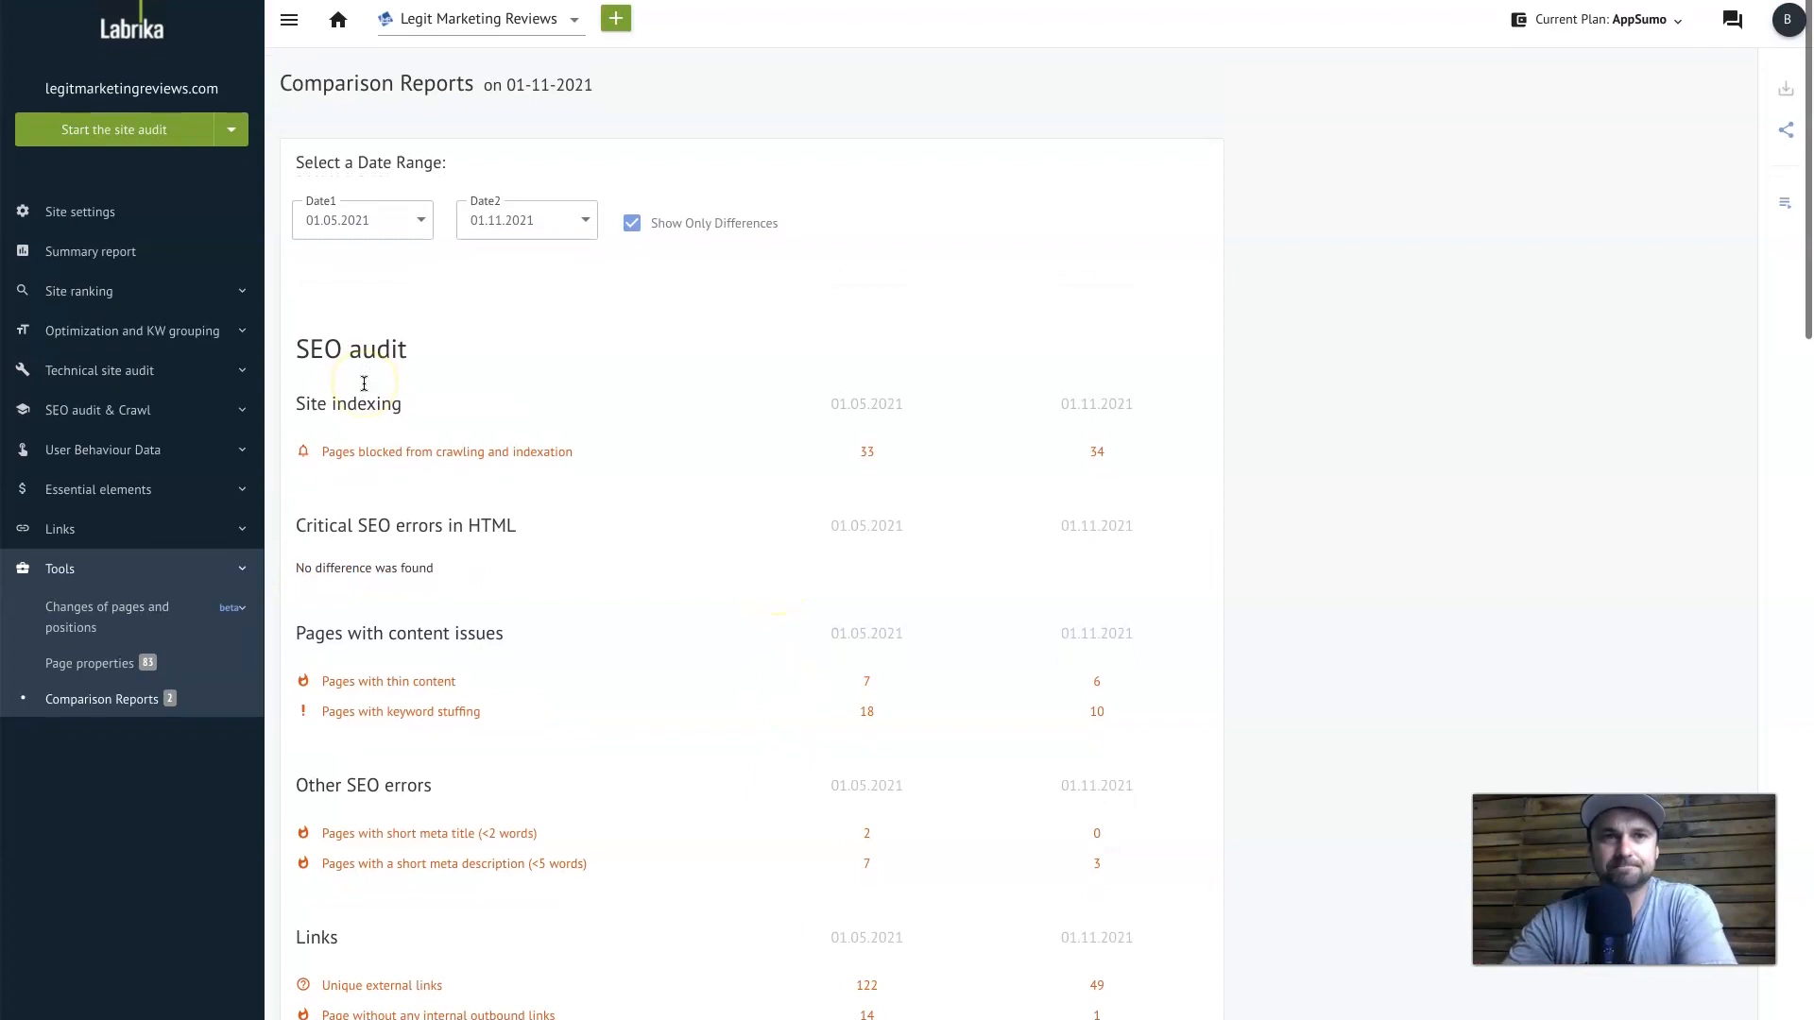
# Bring up the Site settings dialog with the site's common settings
pyautogui.click(79, 212)
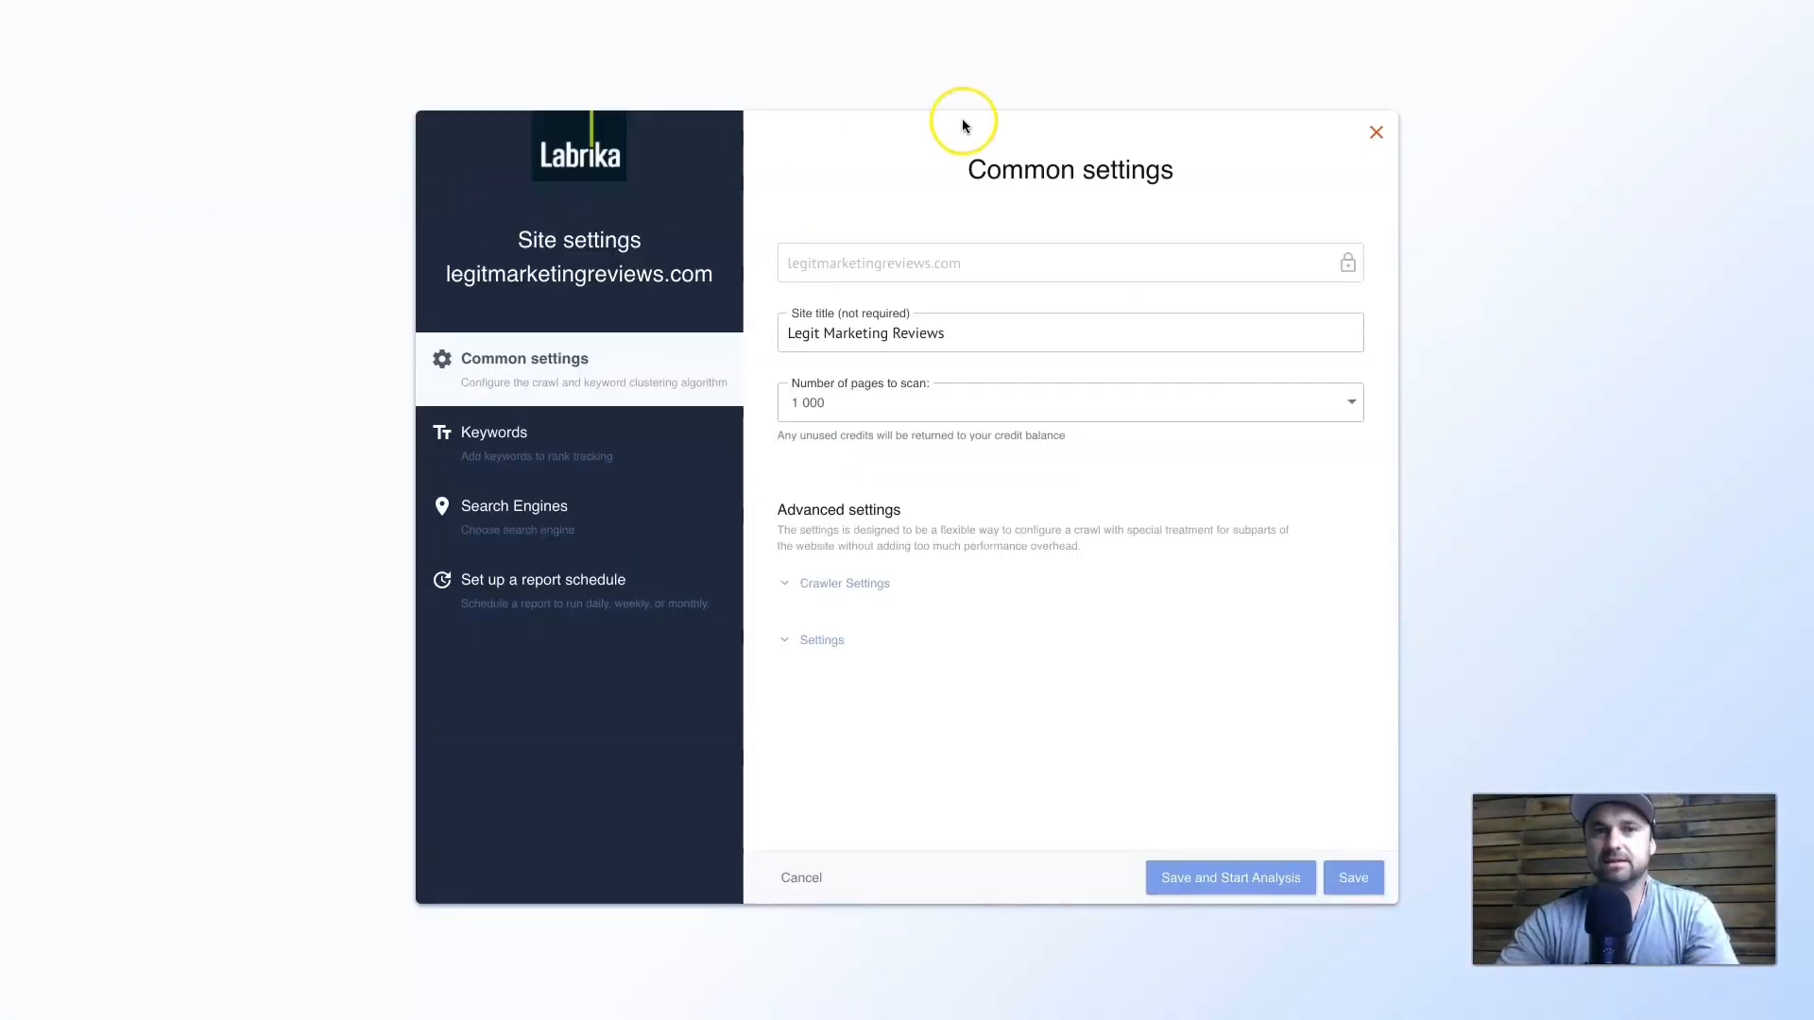
pyautogui.moveTo(646, 219)
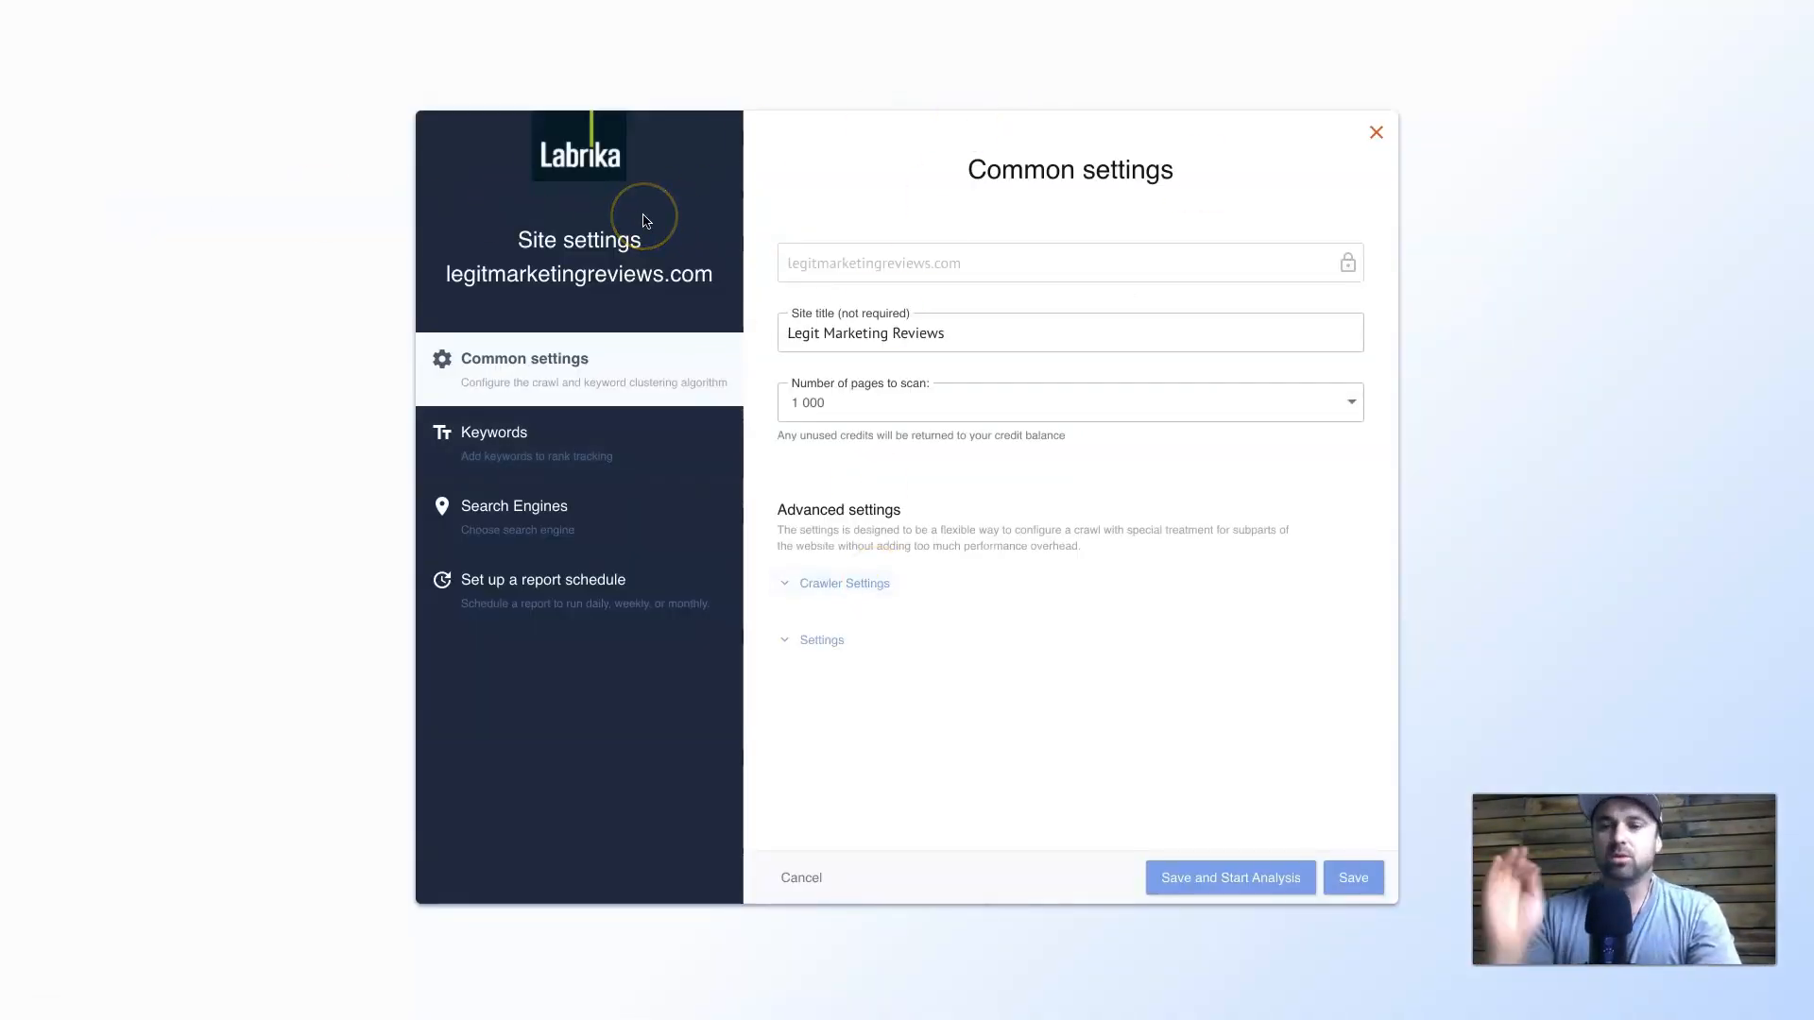